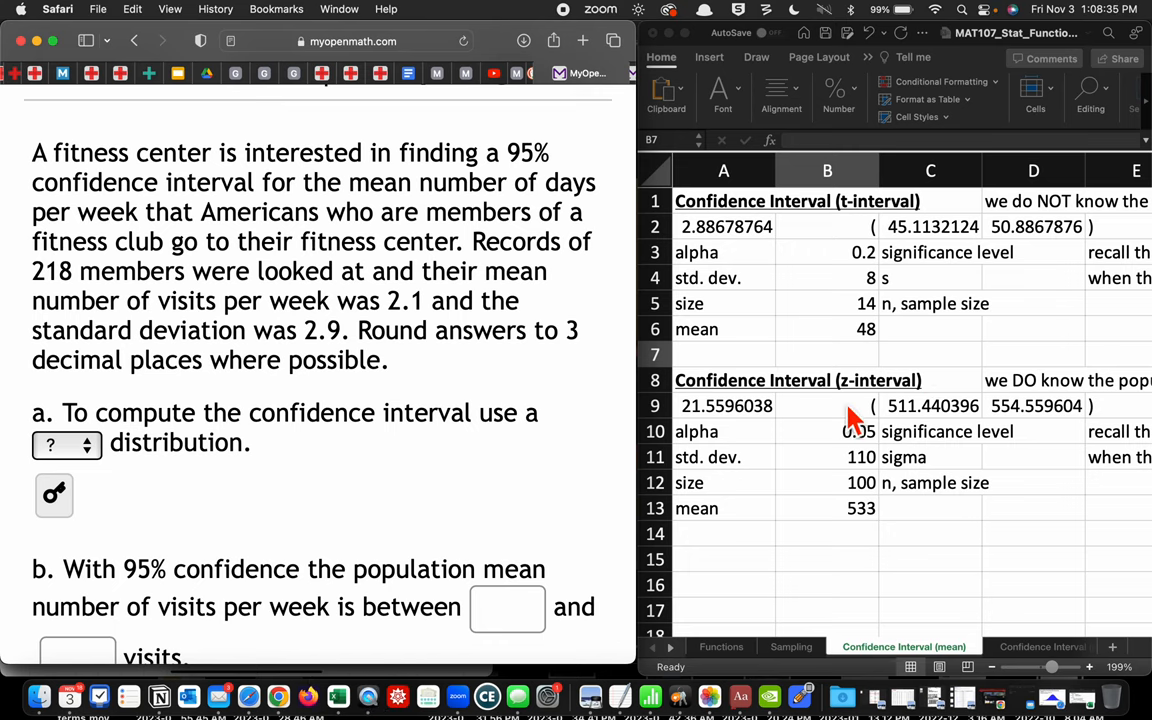
pyautogui.moveTo(453, 458)
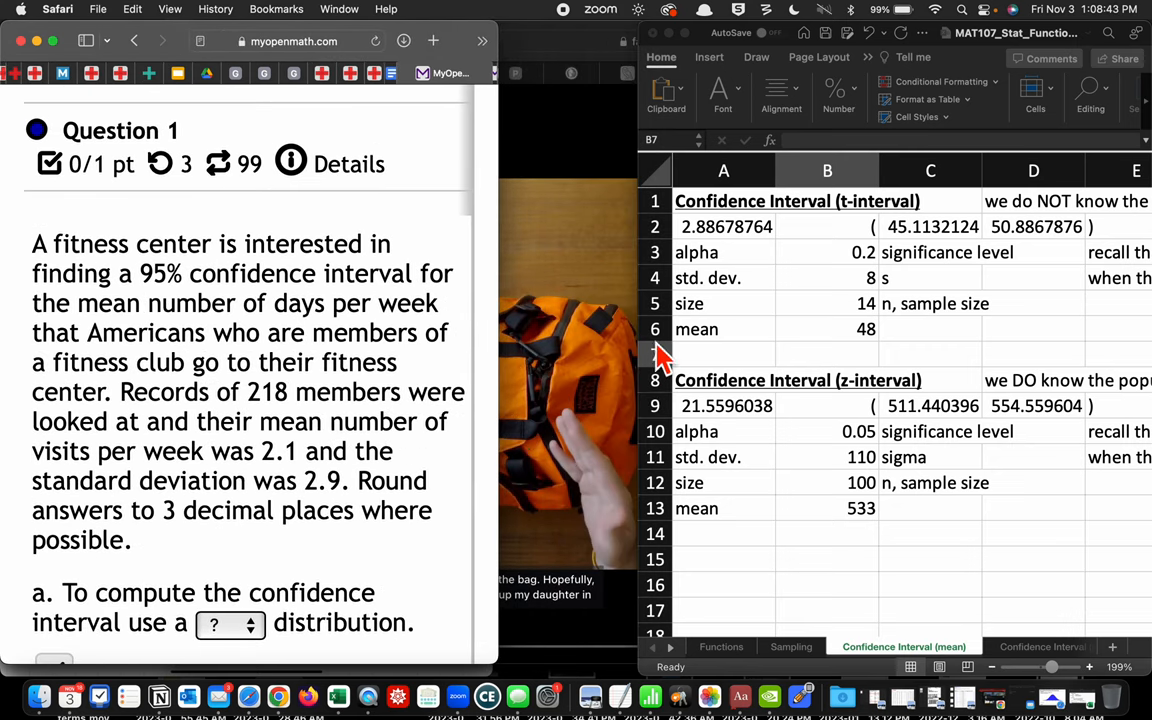
pyautogui.moveTo(740, 45)
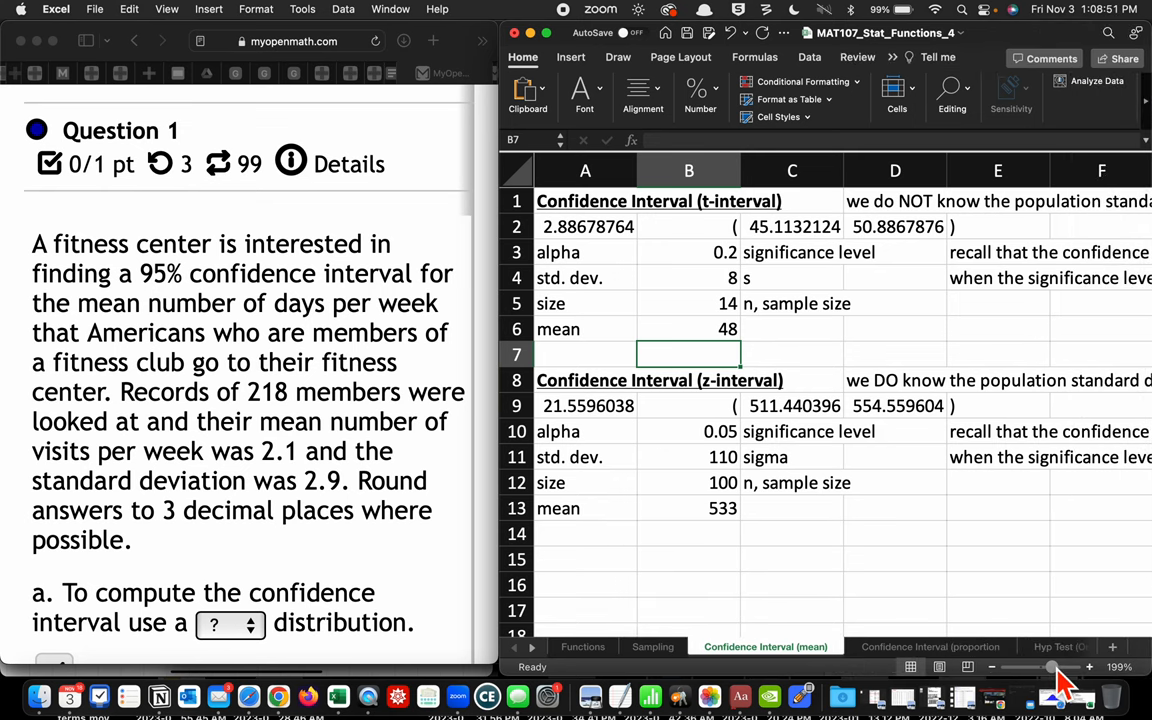
# Step: Zoom the Excel confidence interval sheet from 199% to about 229%
pyautogui.moveTo(1050, 667); pyautogui.dragTo(1065, 667)
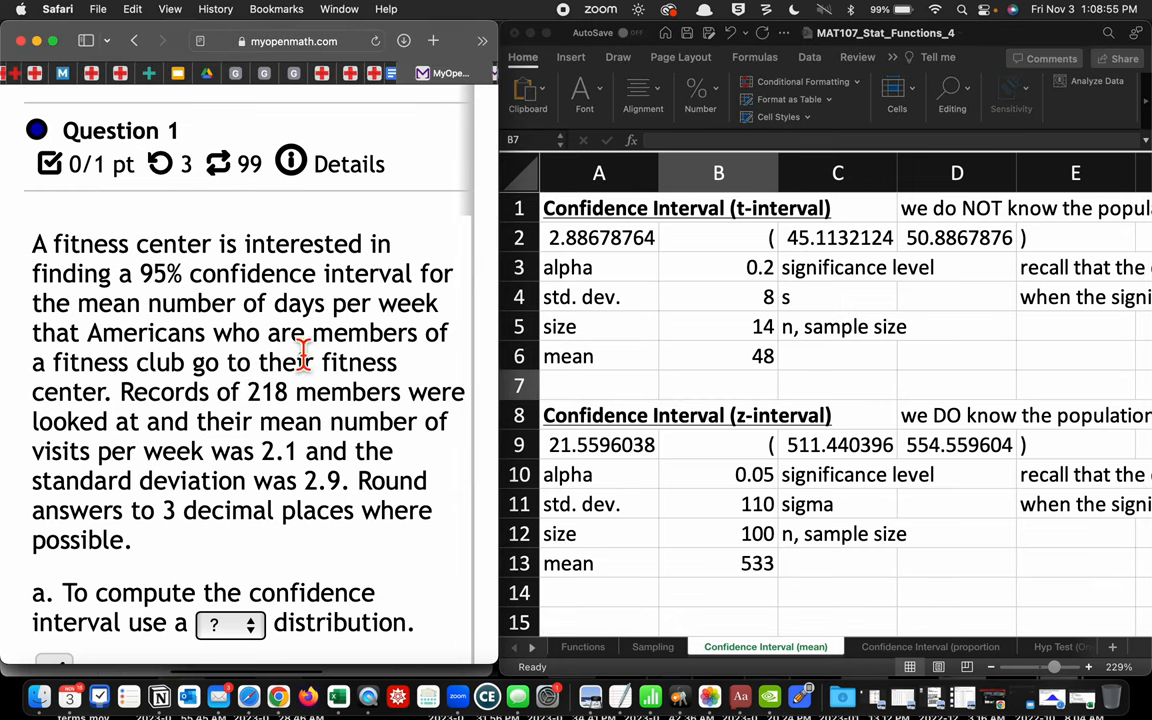
pyautogui.moveTo(210, 300)
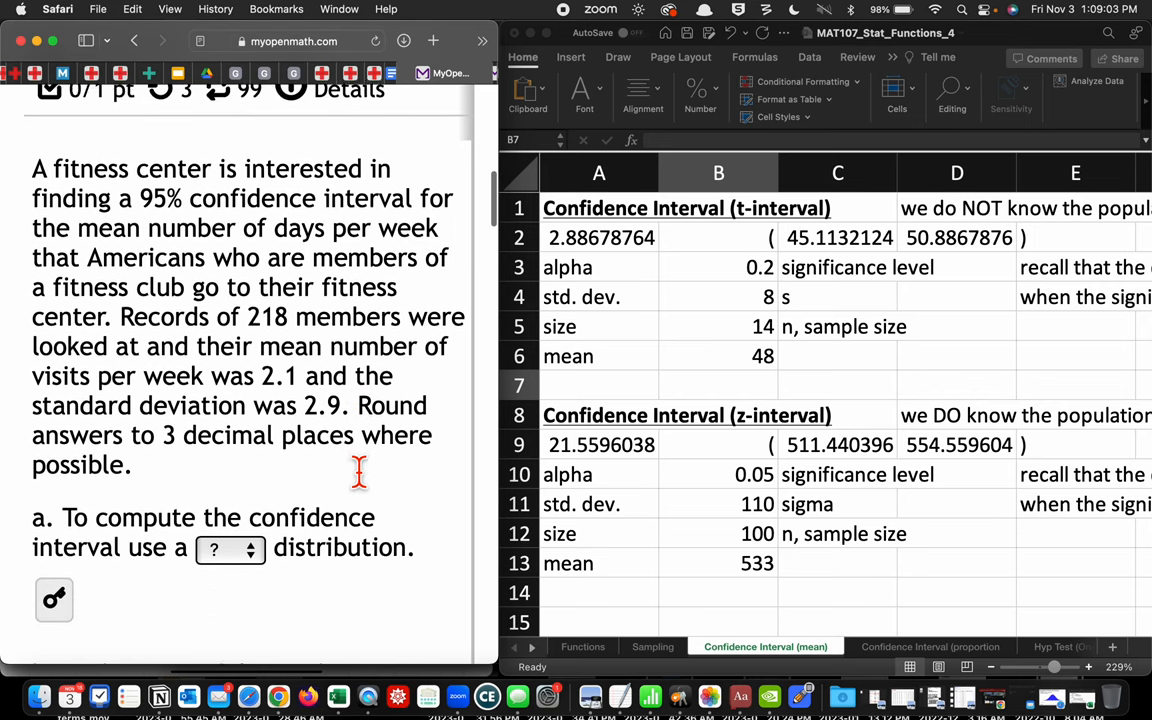
pyautogui.scroll(-3)
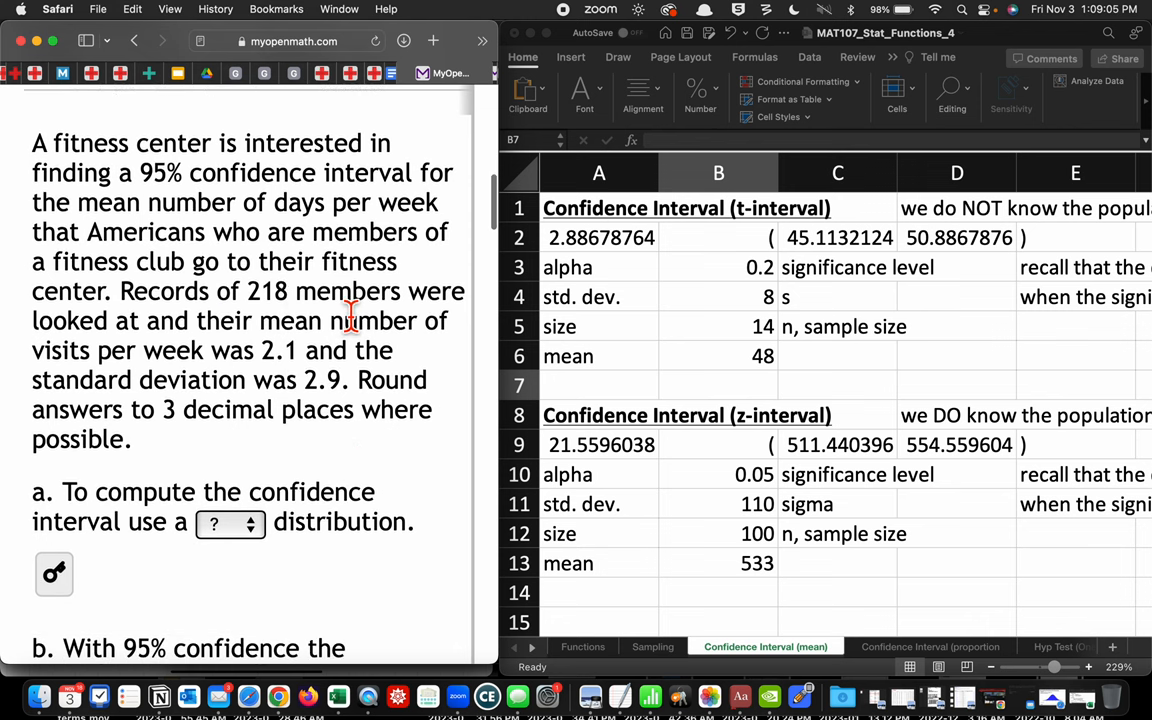
pyautogui.moveTo(228, 388)
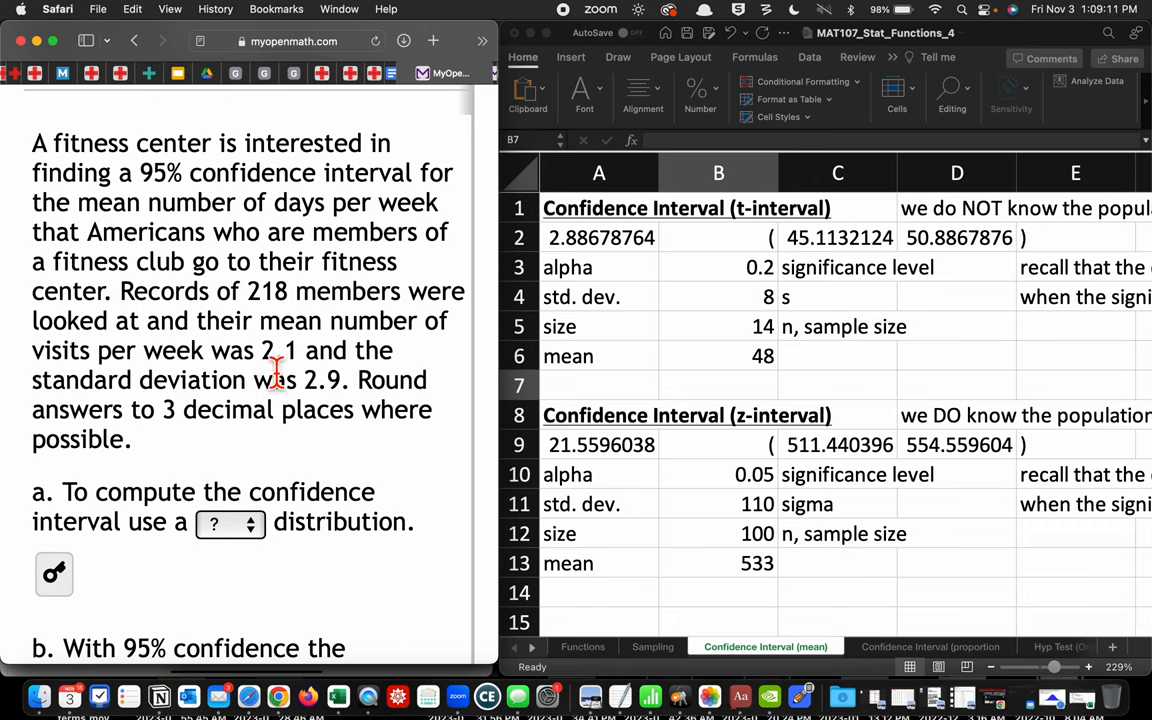
pyautogui.moveTo(262, 388)
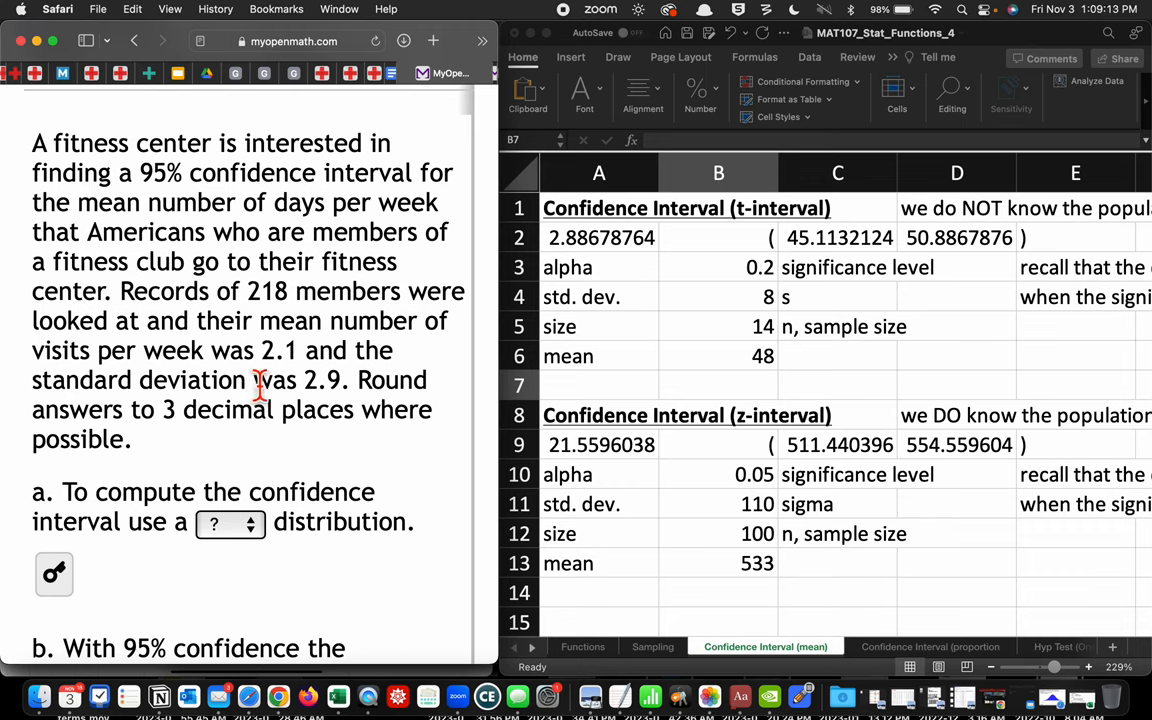
pyautogui.moveTo(360, 408)
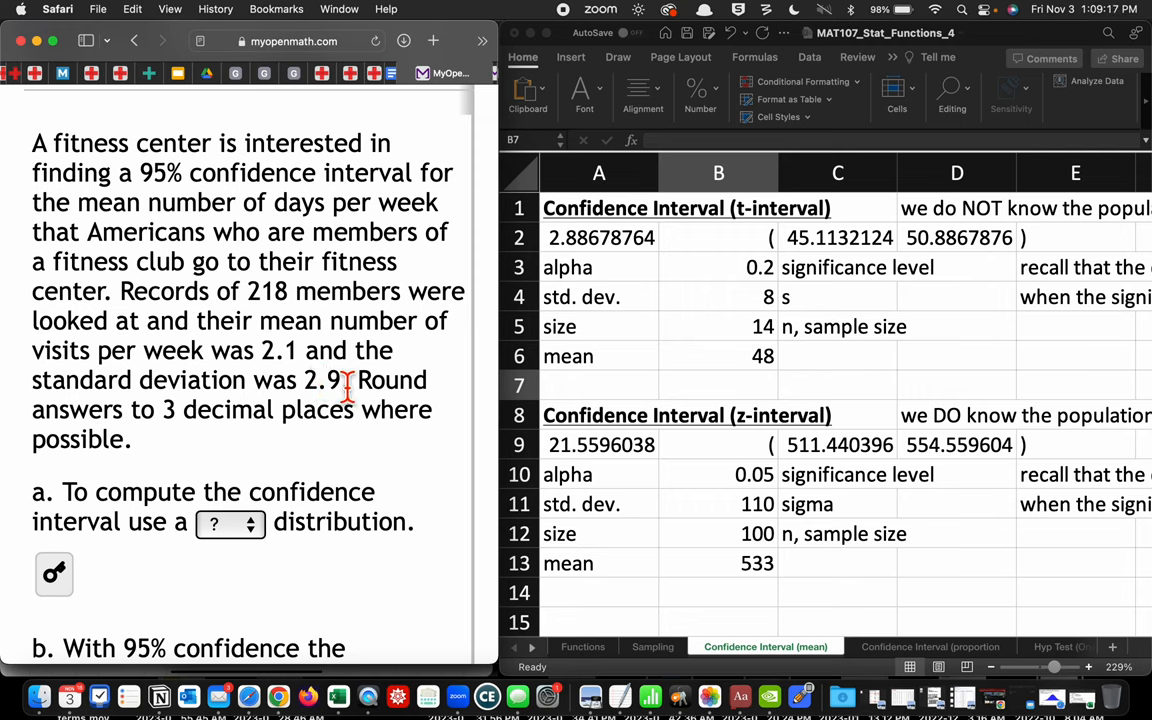
pyautogui.moveTo(410, 420)
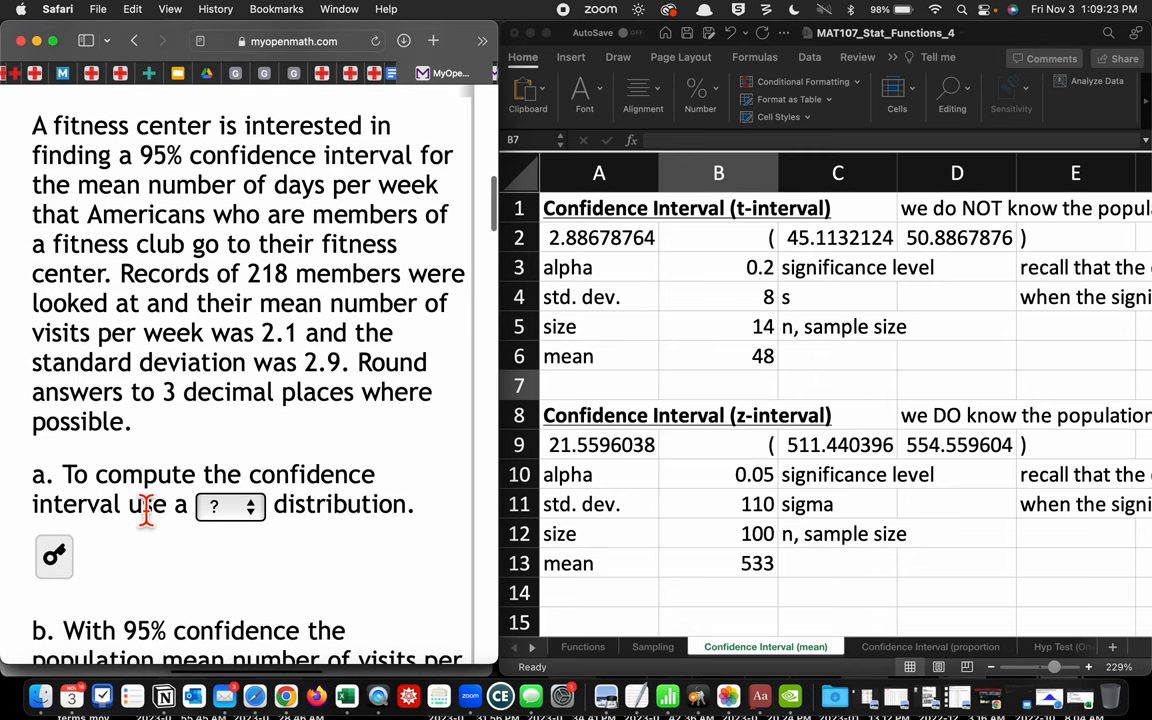
# Step: Expand part a's '?' dropdown to list the t and z options
pyautogui.click(229, 505)
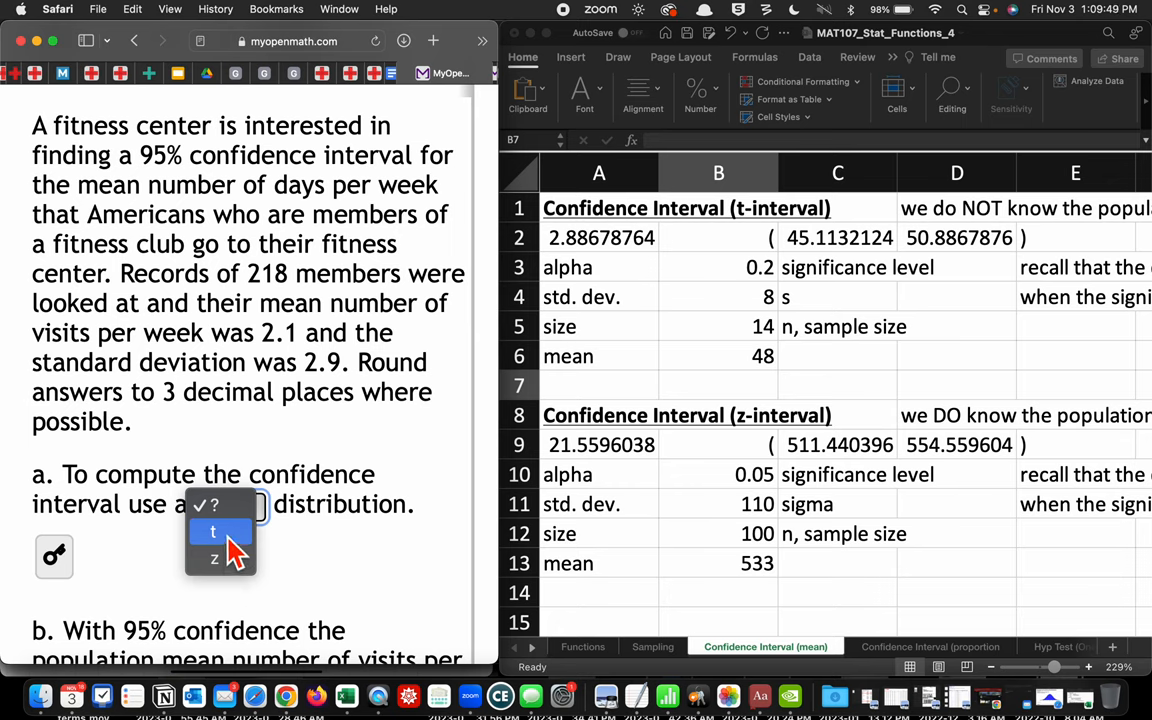
pyautogui.moveTo(220, 558)
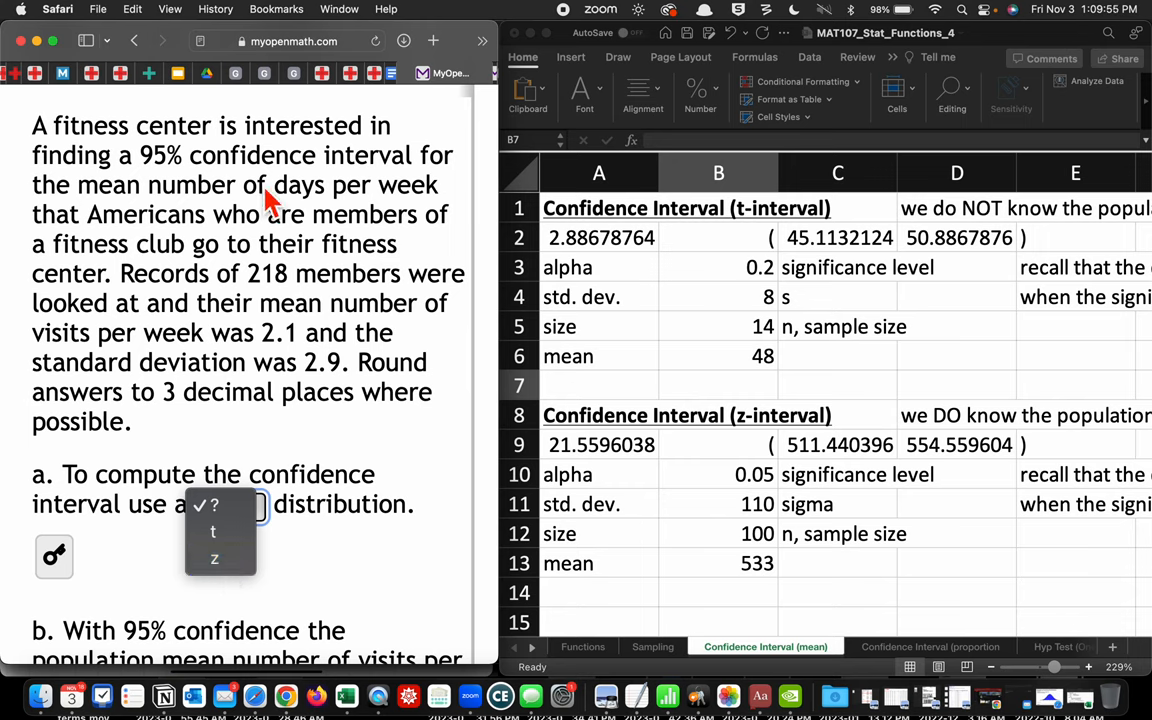
pyautogui.moveTo(275, 280)
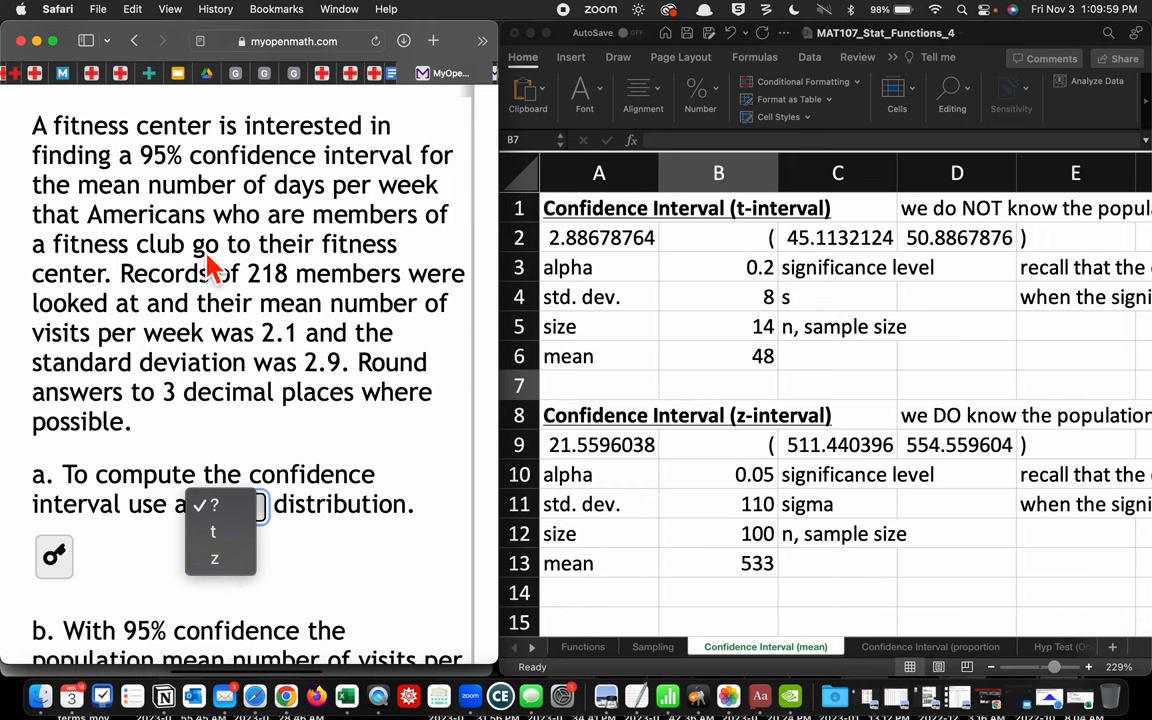
pyautogui.moveTo(255, 375)
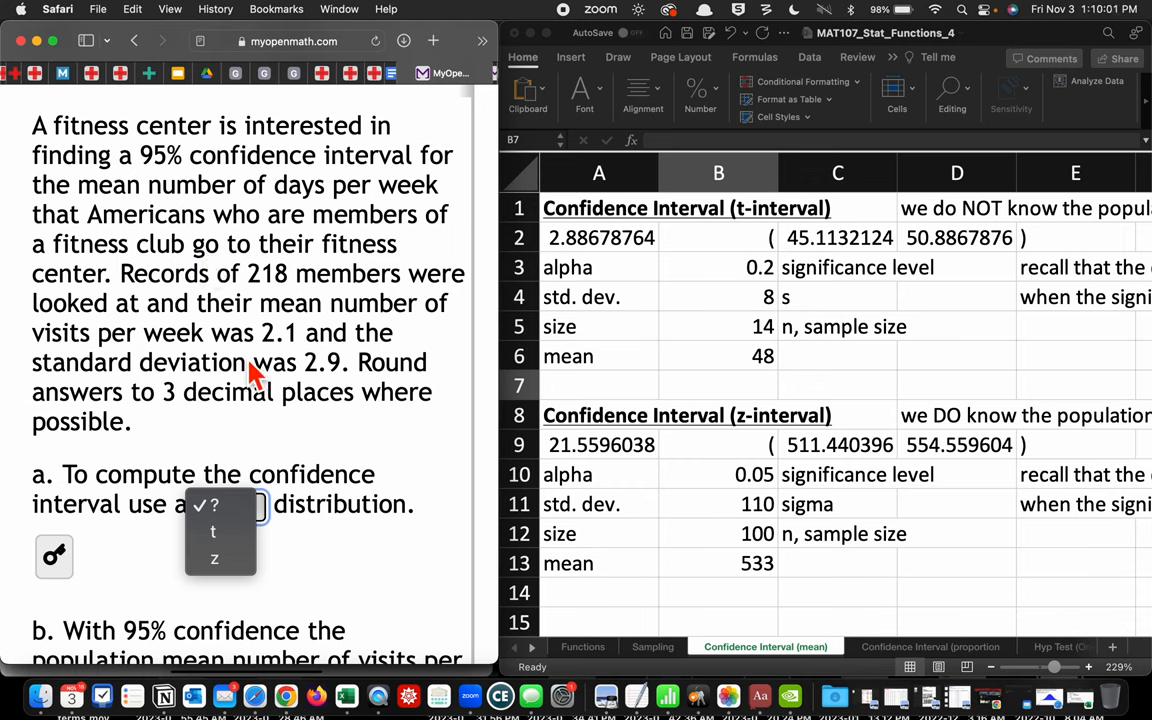
pyautogui.moveTo(303, 352)
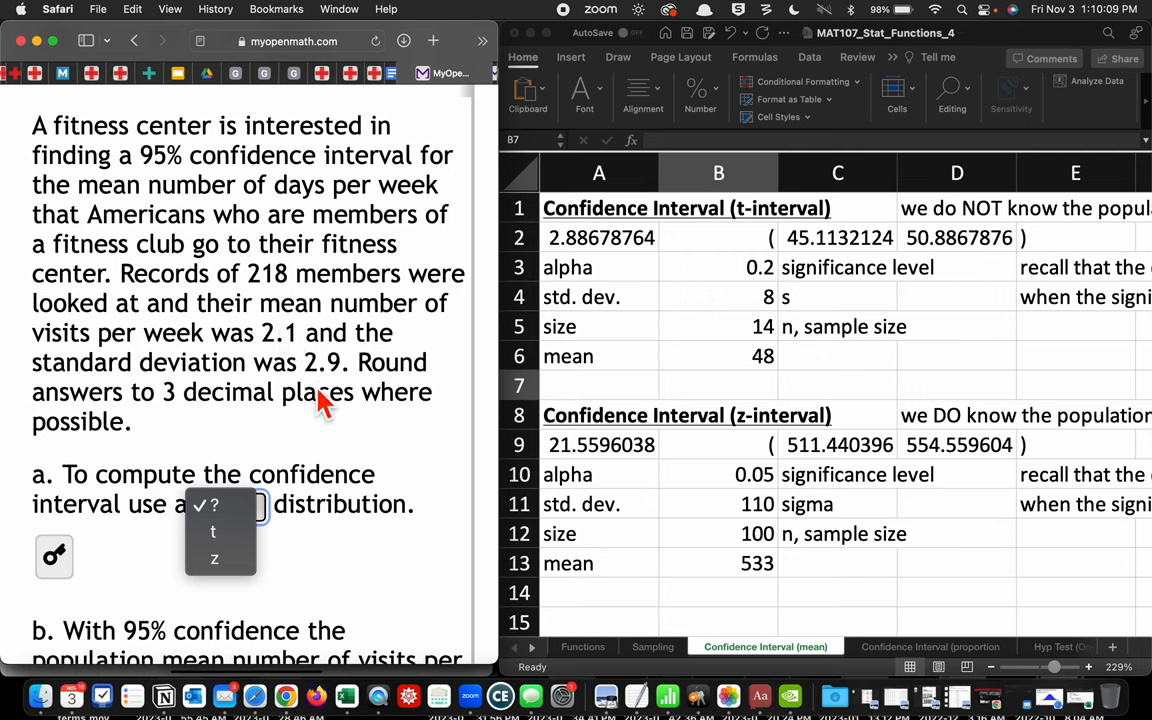
pyautogui.moveTo(1013, 432)
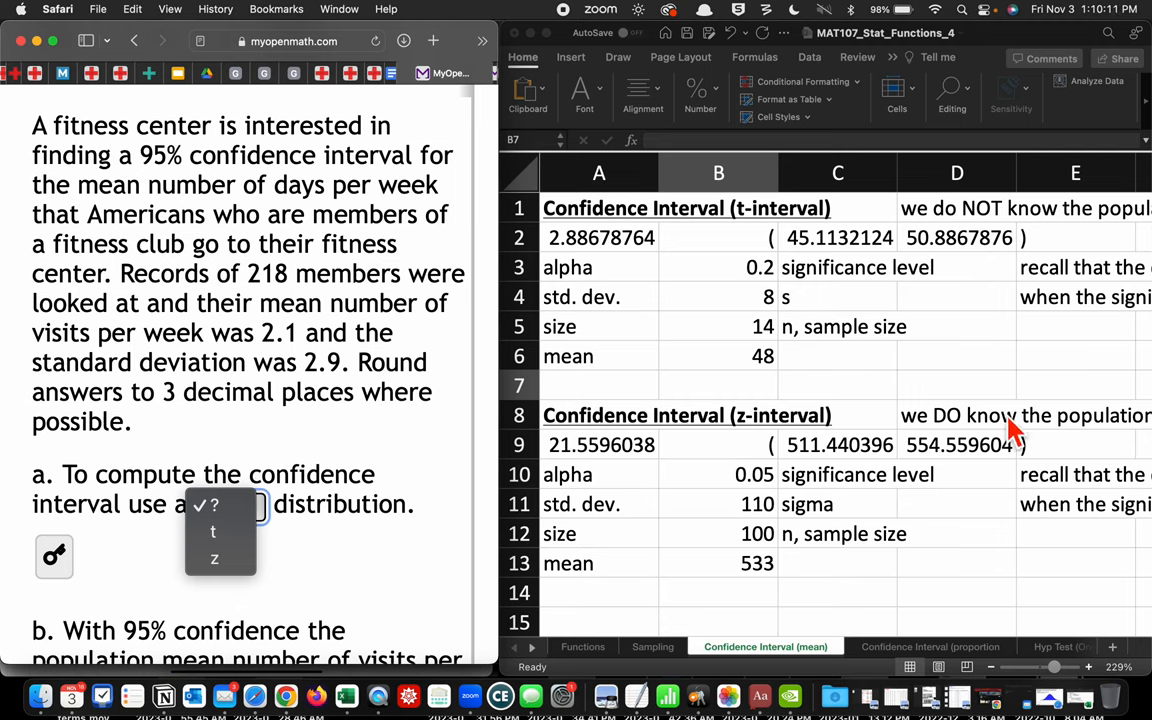
pyautogui.moveTo(975, 410)
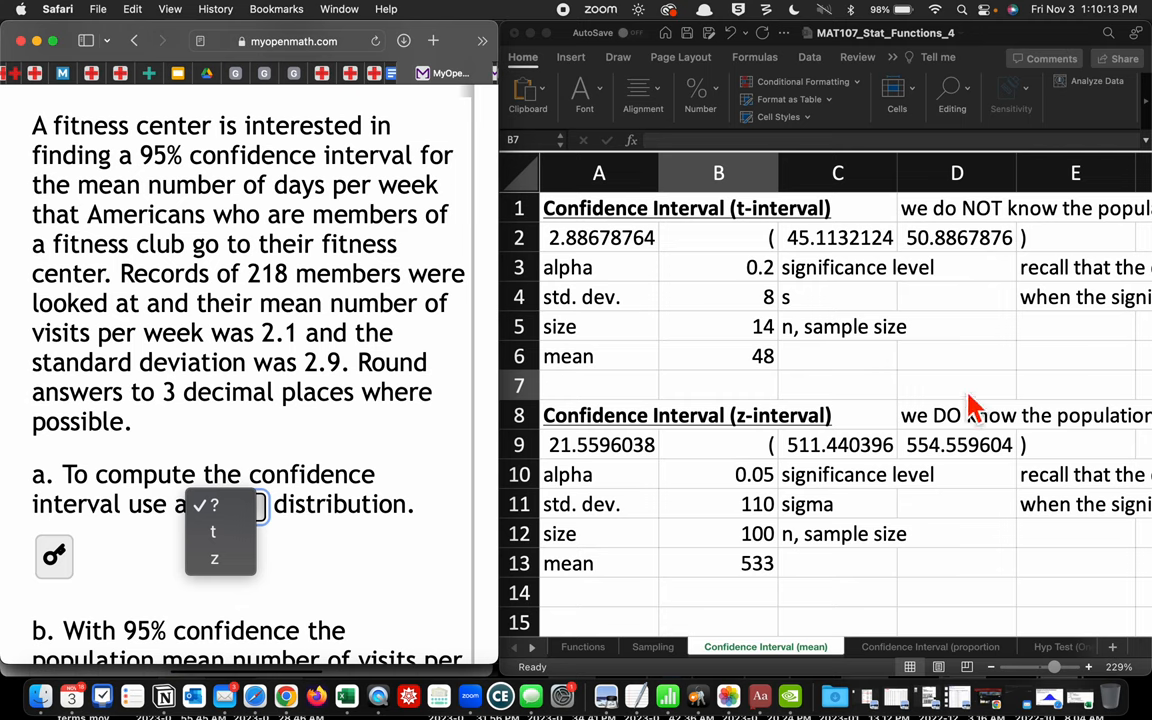
pyautogui.moveTo(960, 430)
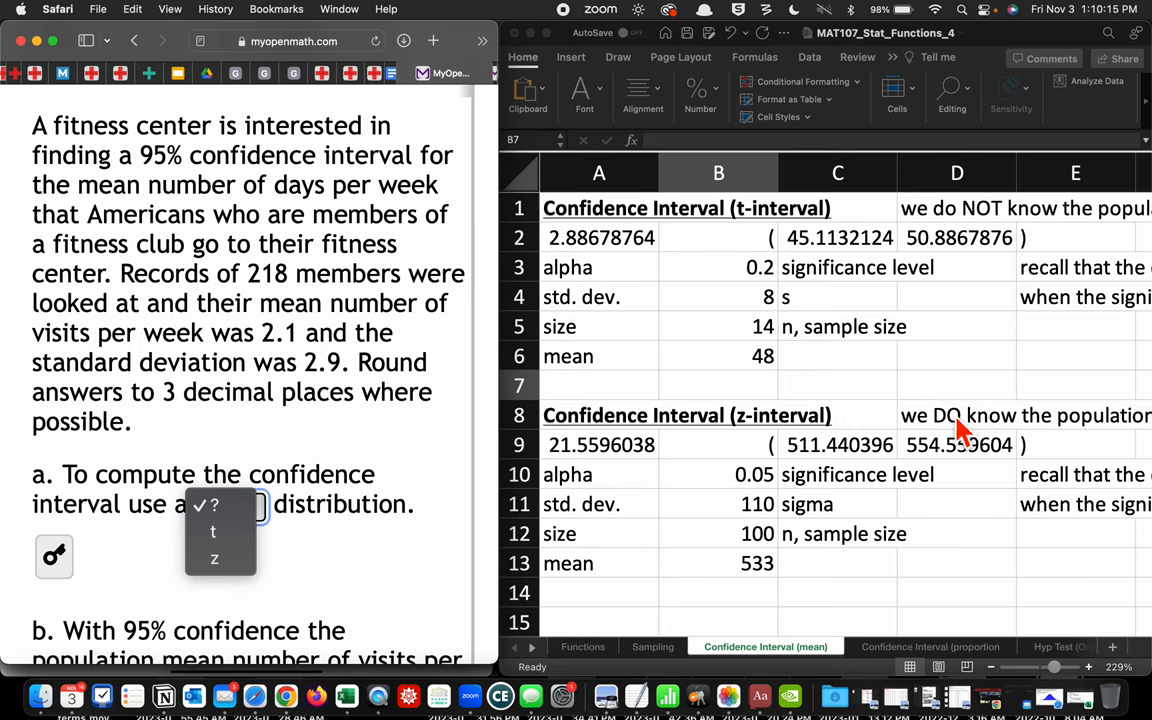
pyautogui.moveTo(335, 445)
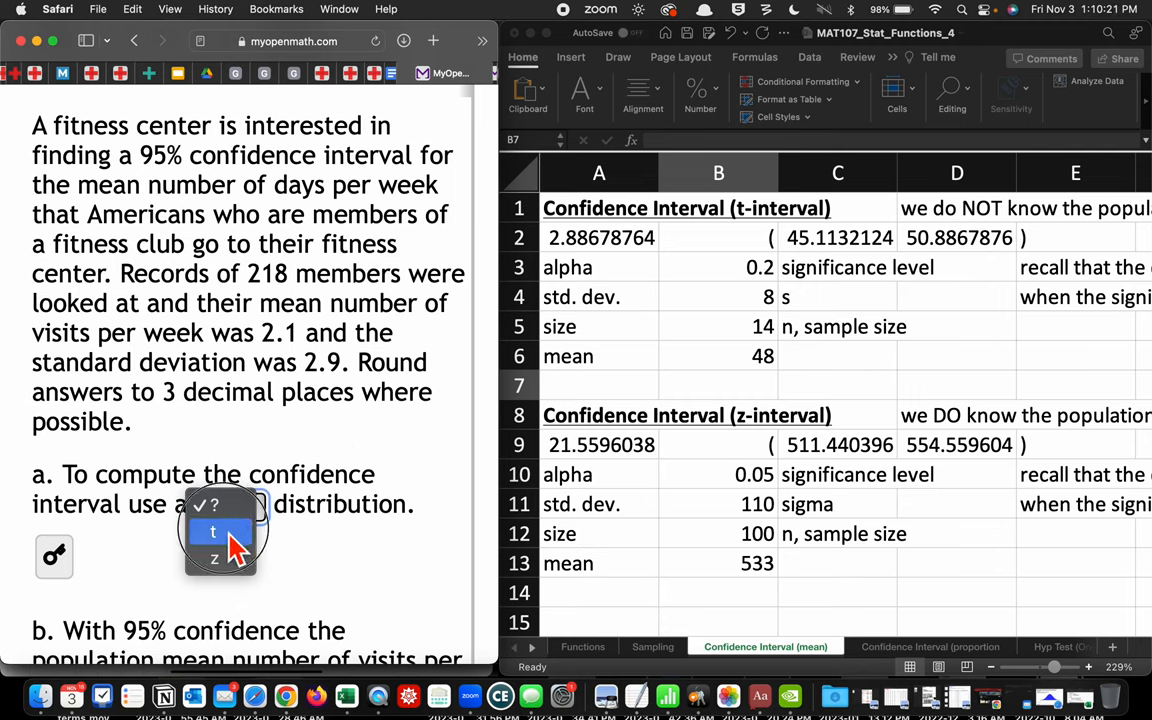
# Step: Choose 't' for part a and scroll to part b's blank interval bounds
pyautogui.click(213, 531)
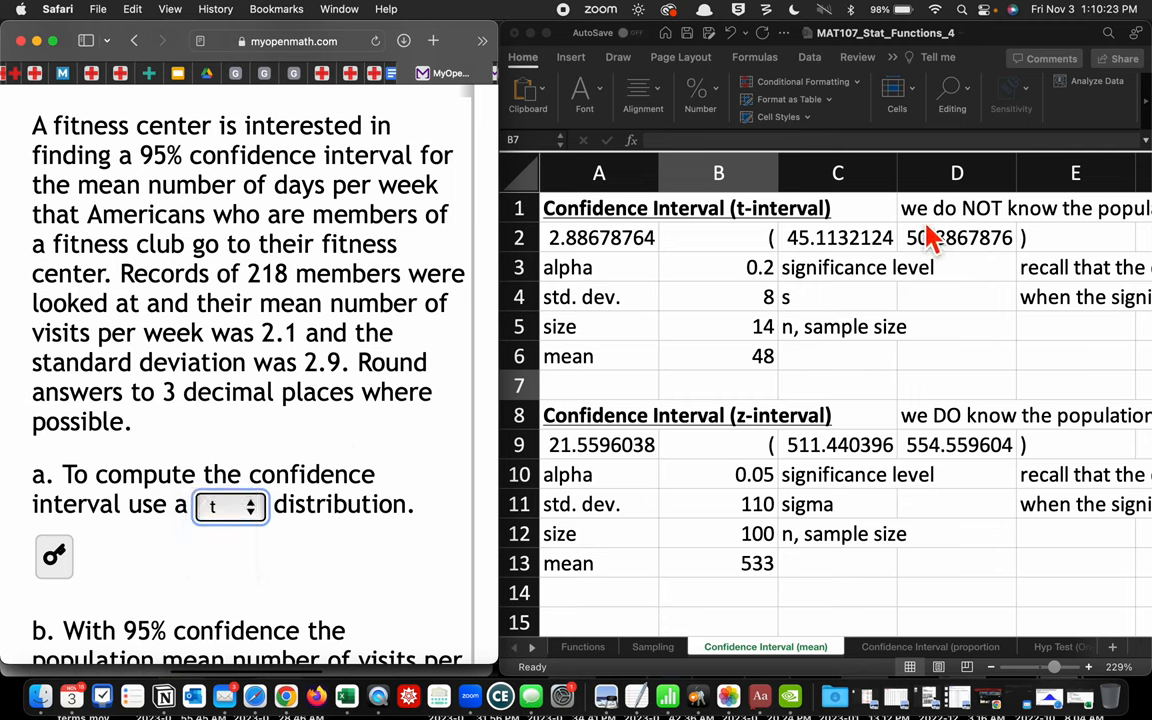
pyautogui.moveTo(918, 305)
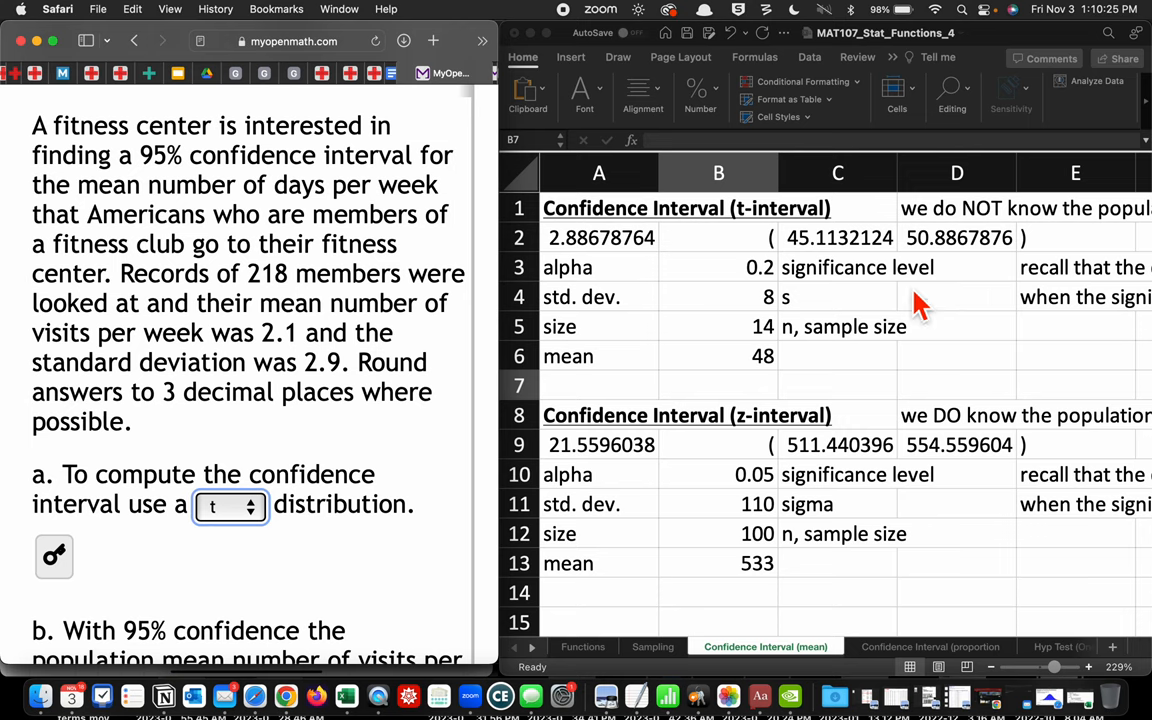
pyautogui.moveTo(930, 237)
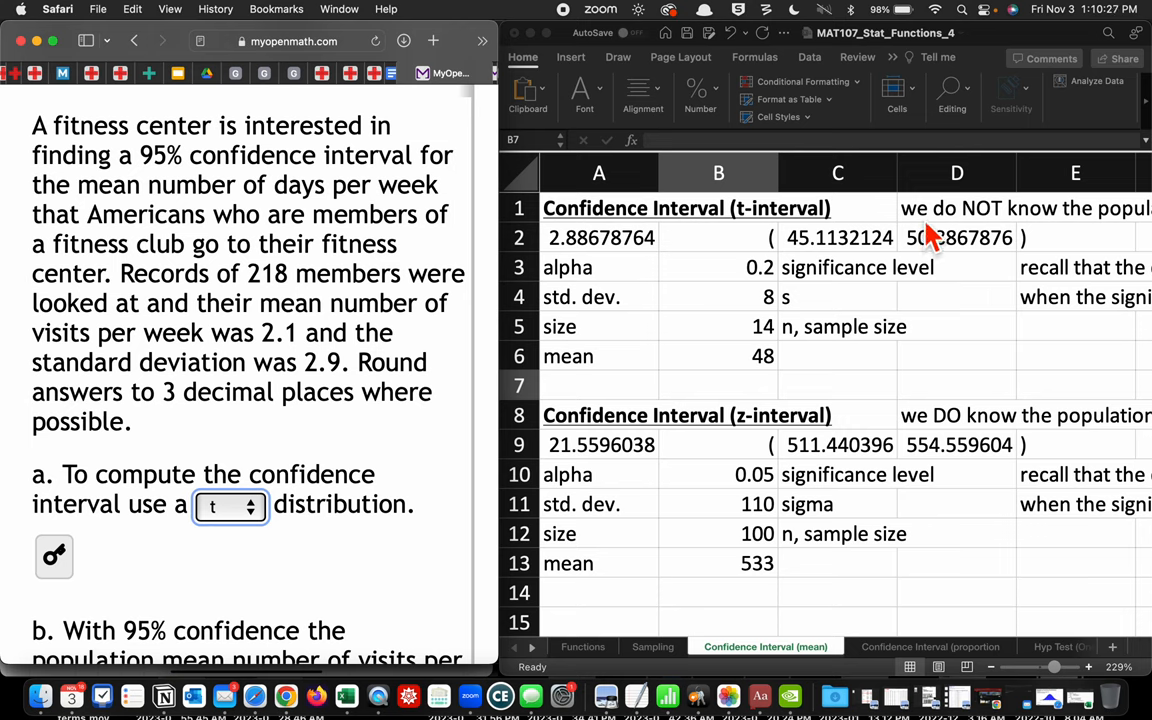
pyautogui.moveTo(880, 255)
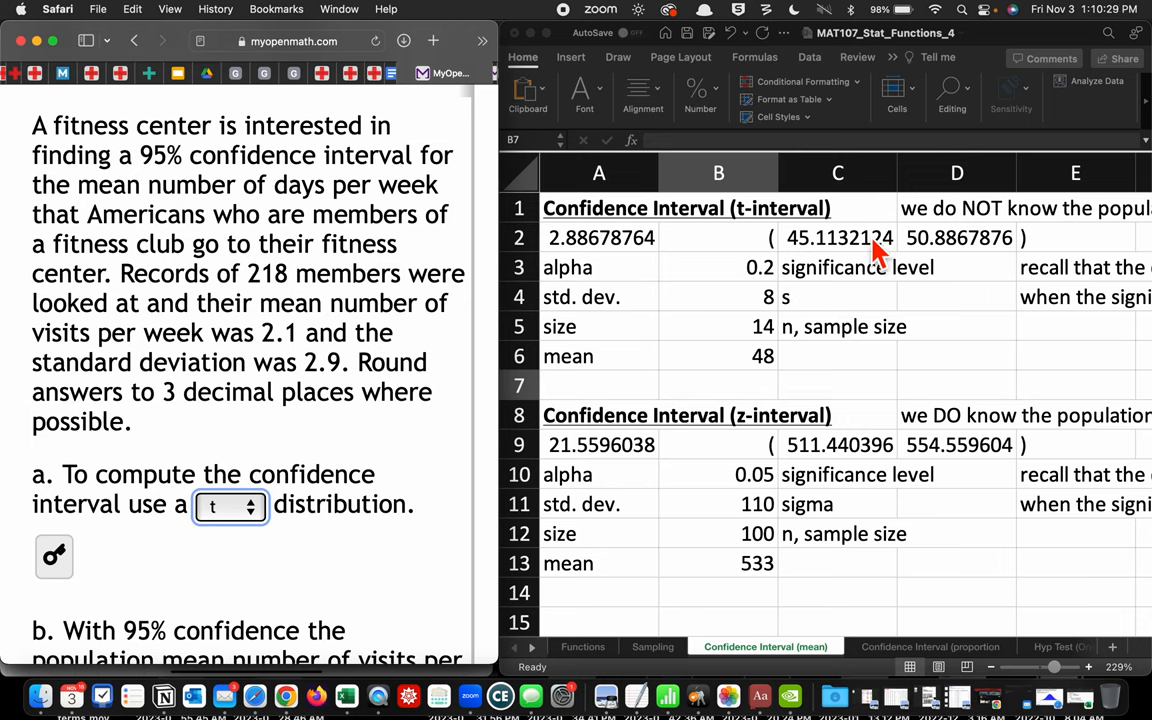
pyautogui.moveTo(410, 343)
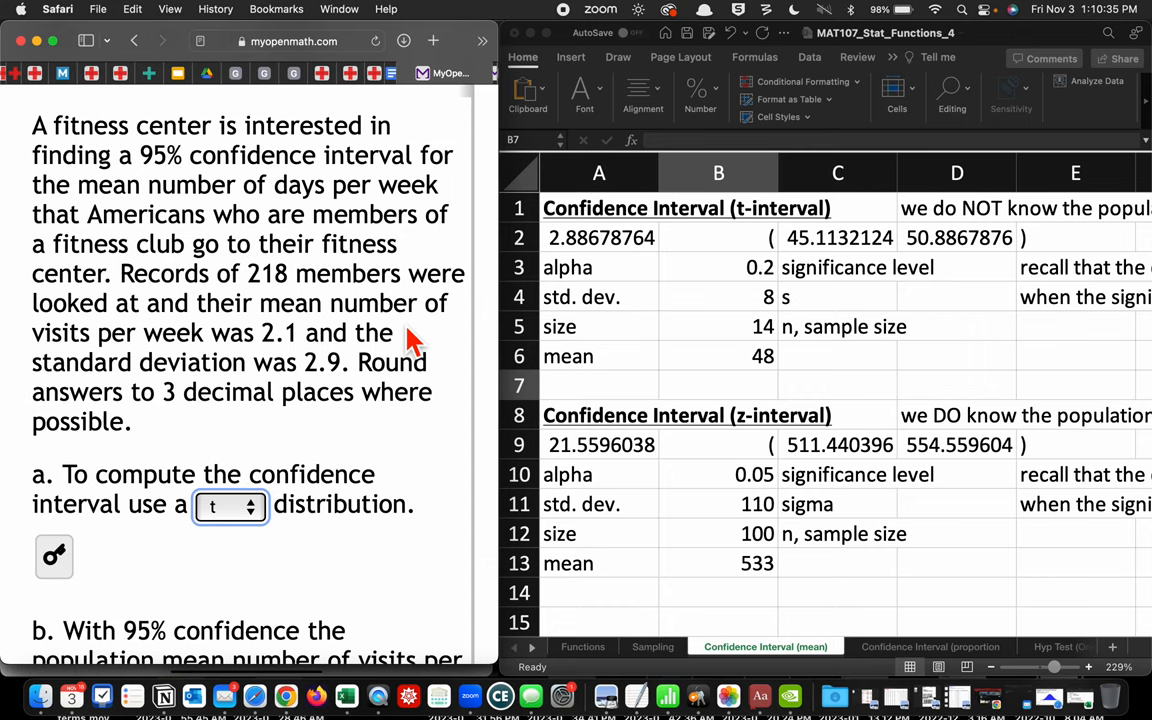
pyautogui.moveTo(338, 324)
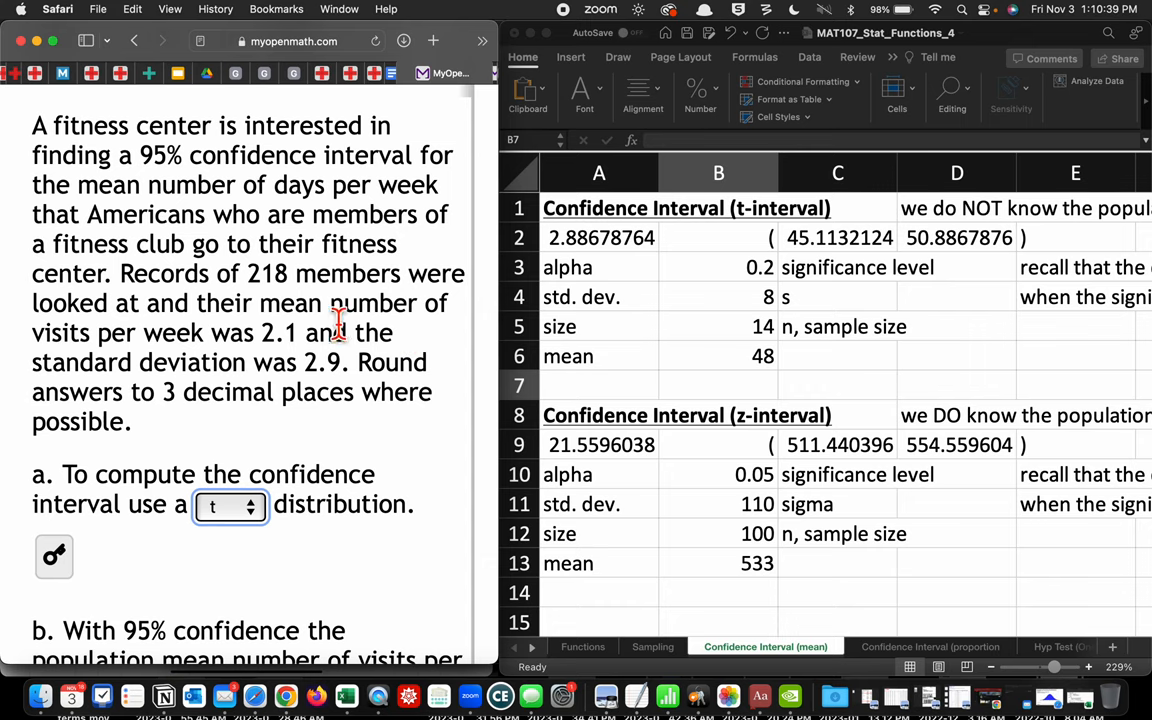
pyautogui.scroll(-3)
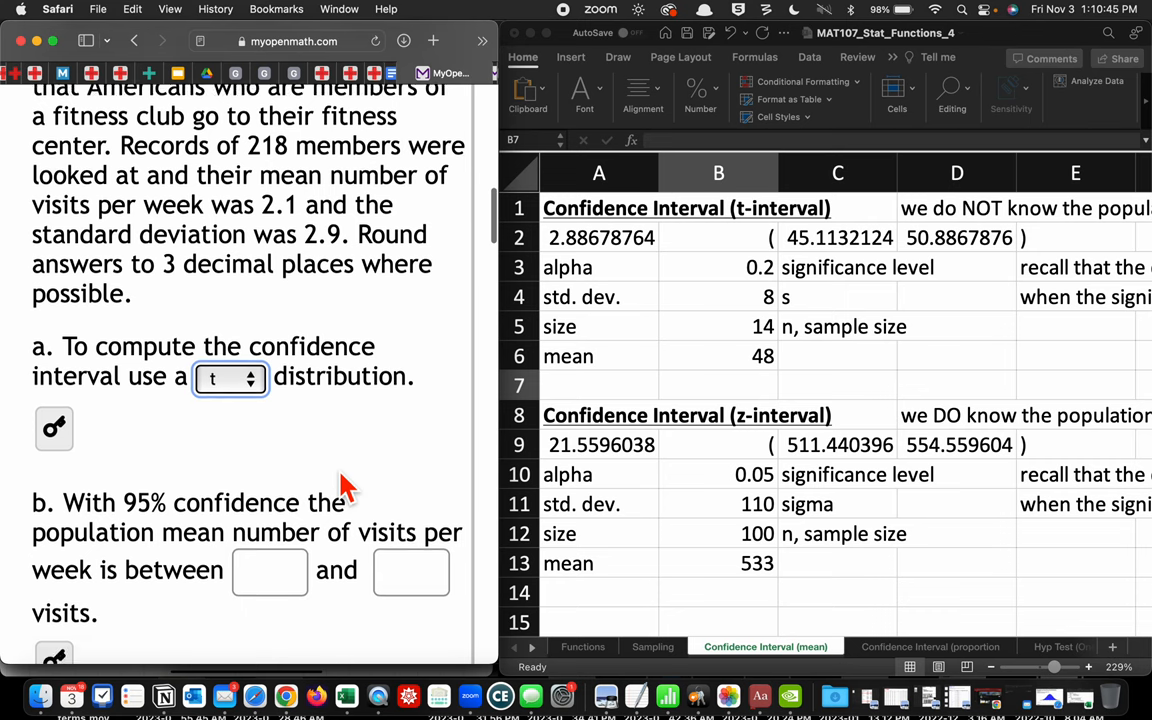
# Step: Scroll to part c and reveal the answer for part b's lower bound
pyautogui.scroll(-3)
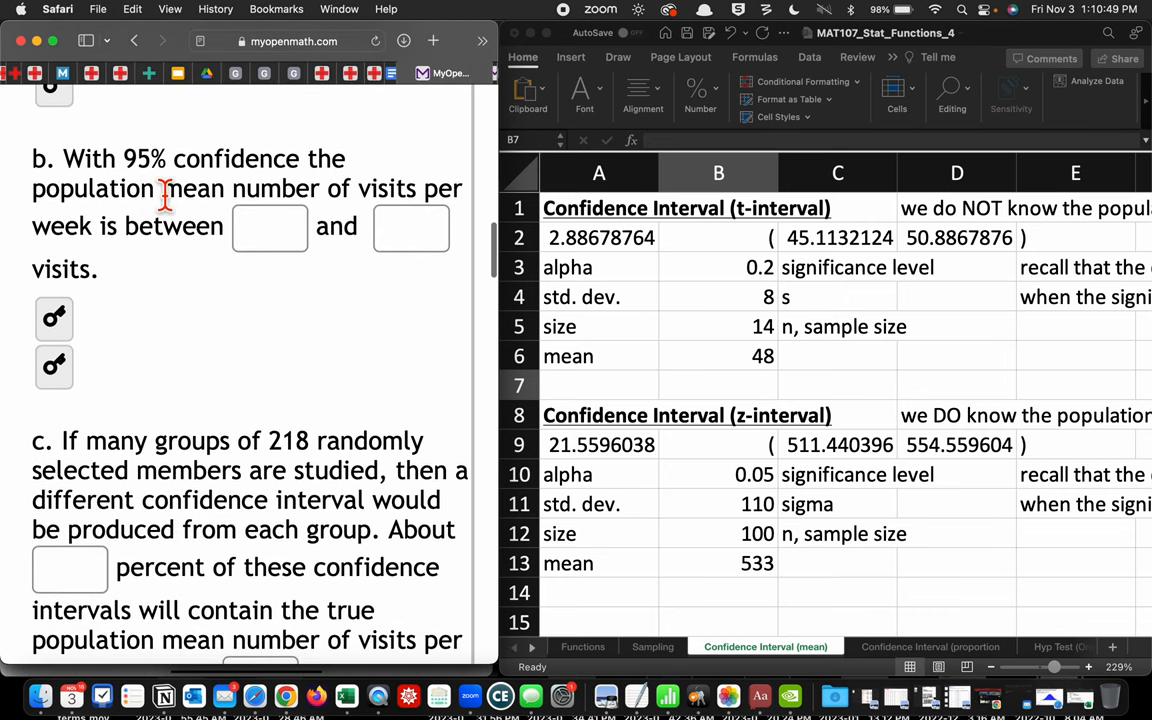
pyautogui.moveTo(220, 225)
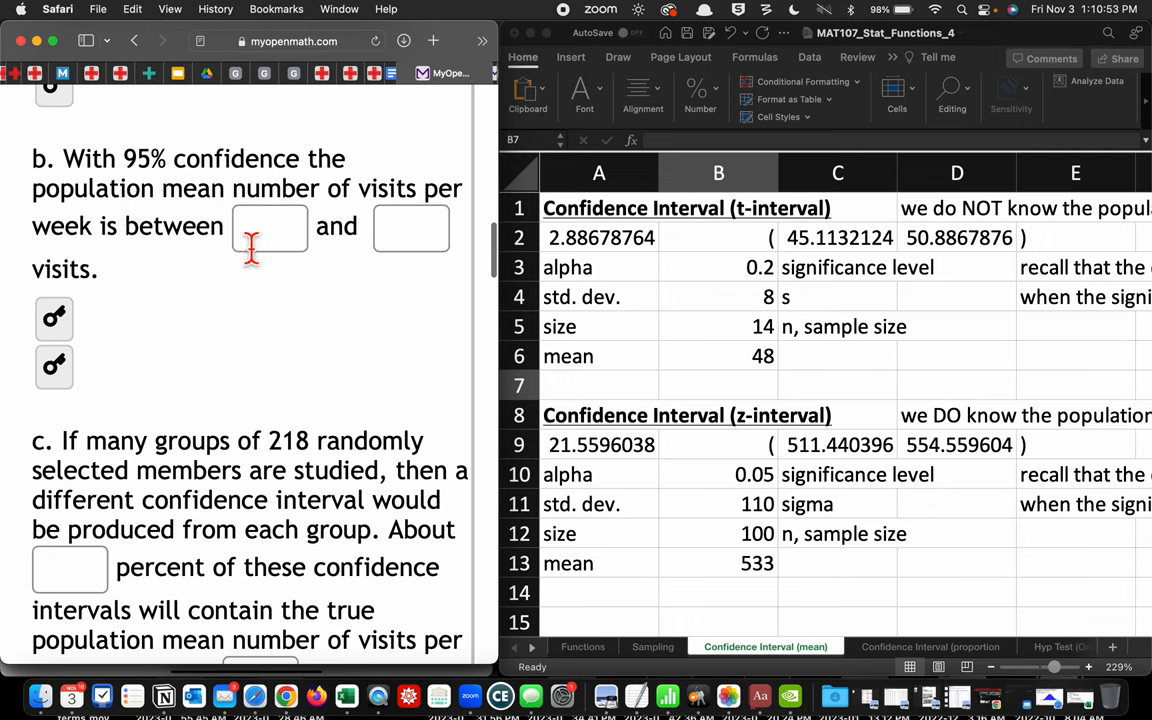
pyautogui.moveTo(270, 333)
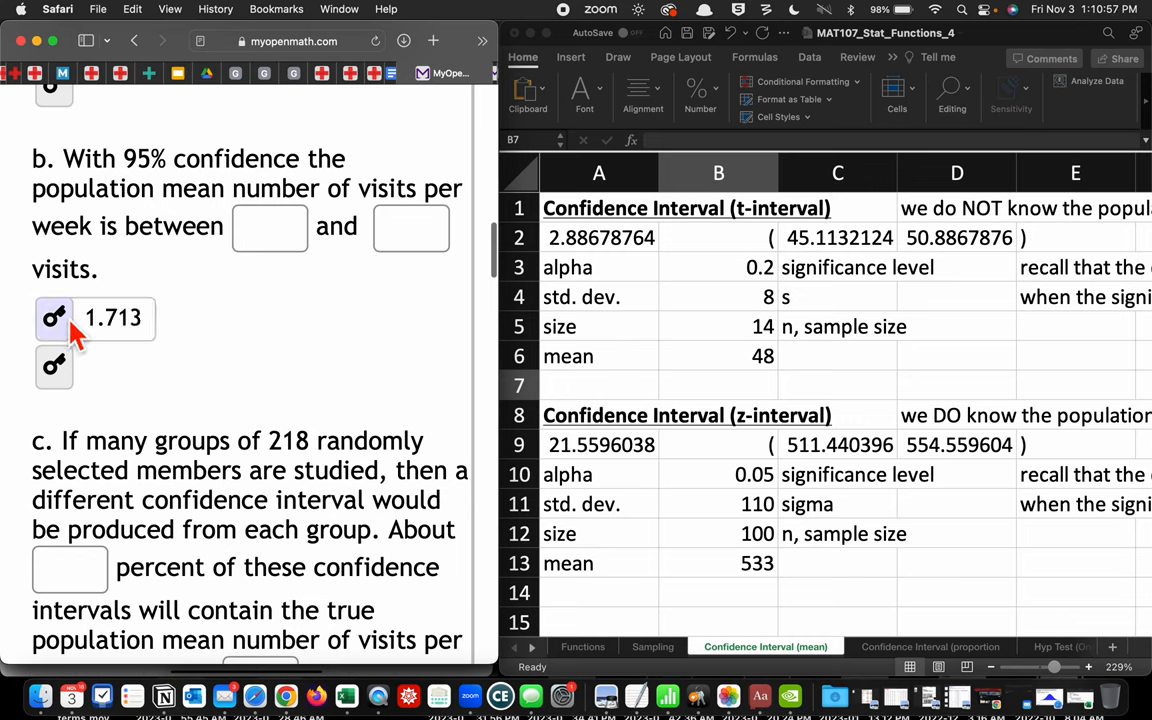
pyautogui.click(54, 365)
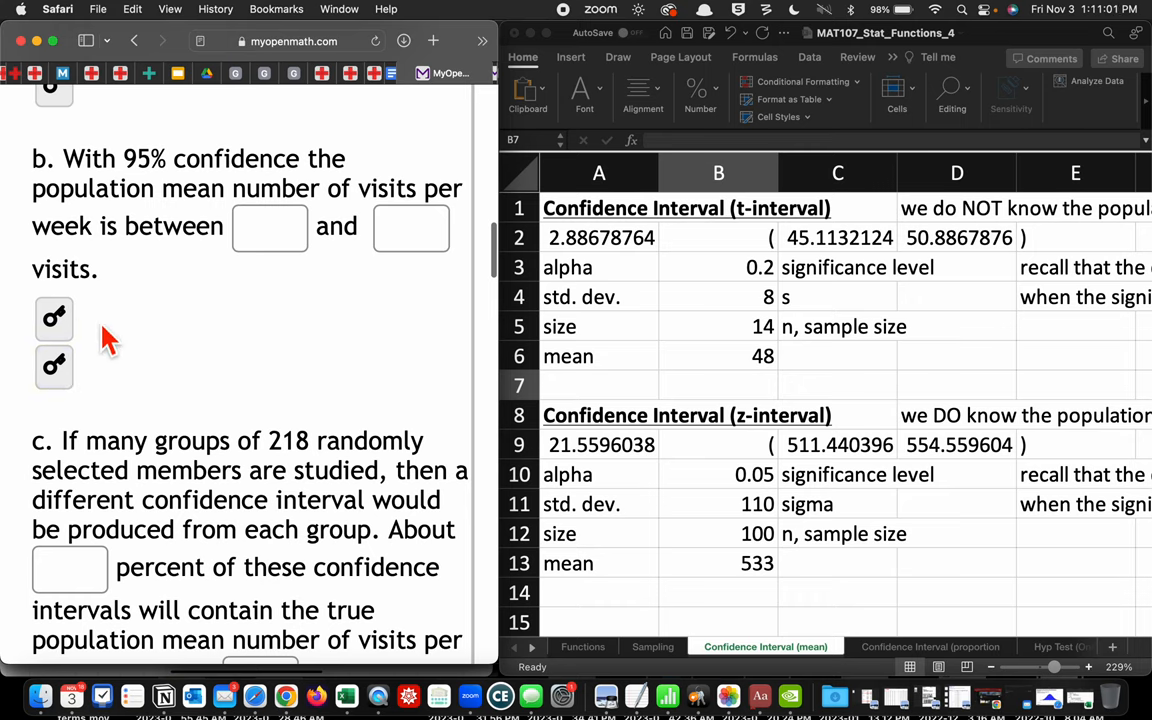
pyautogui.moveTo(387, 281)
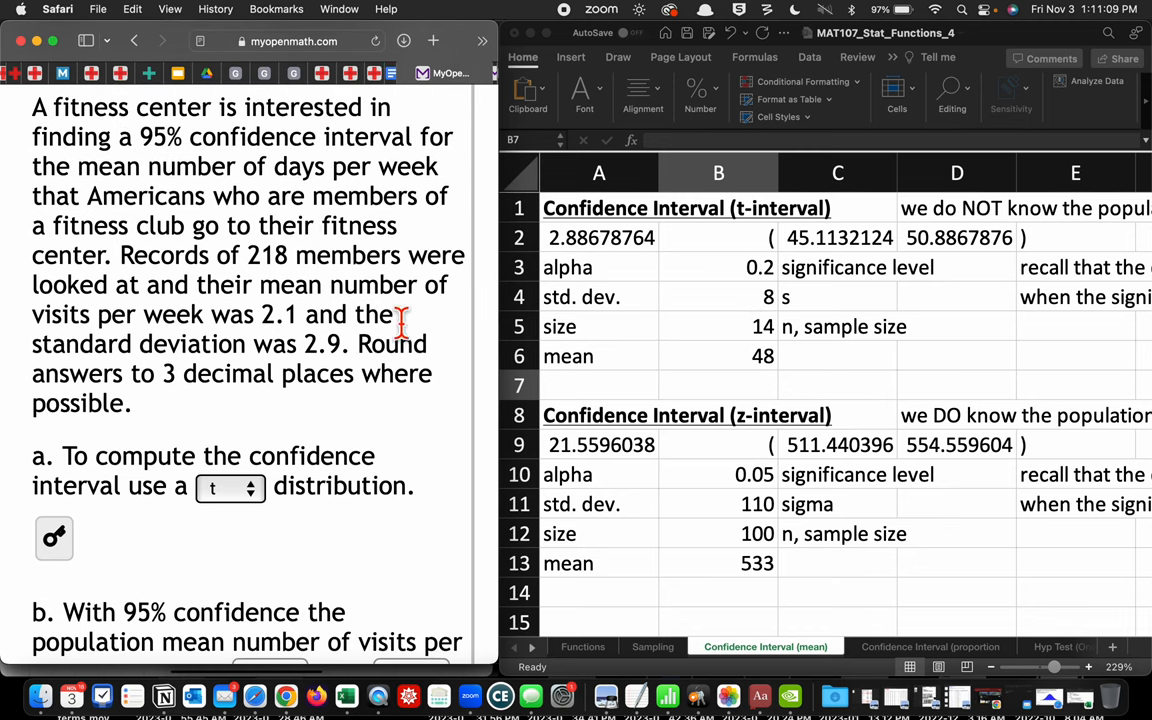
pyautogui.moveTo(490, 358)
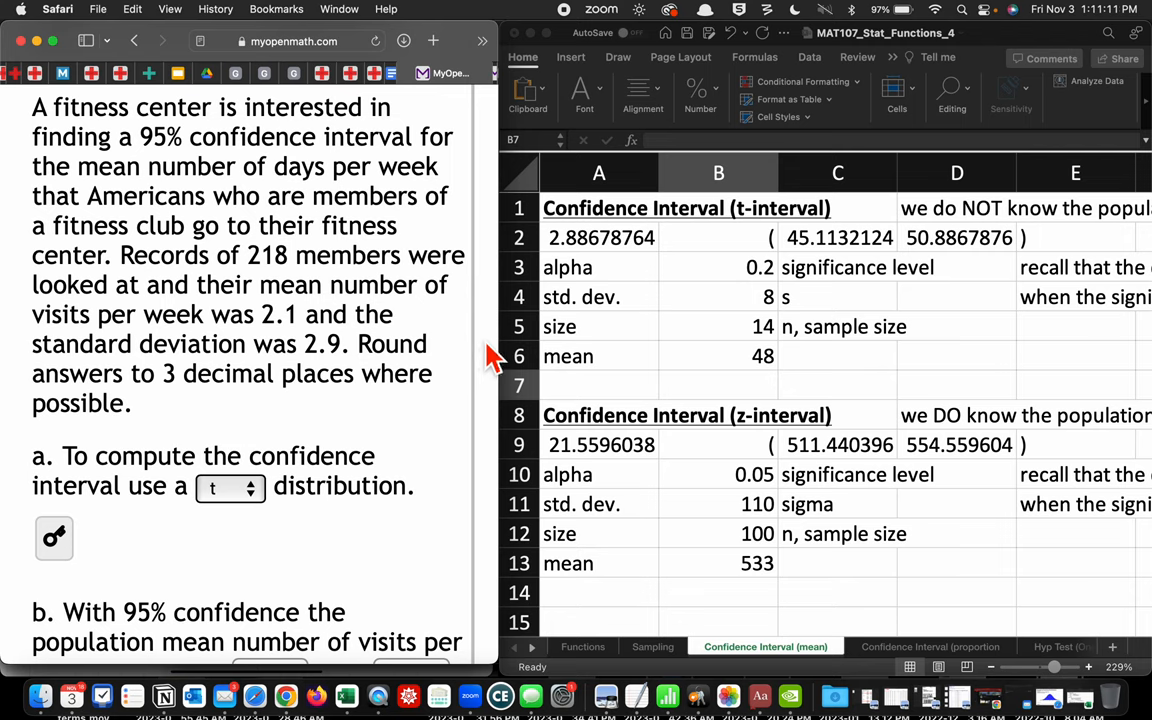
pyautogui.moveTo(314, 285)
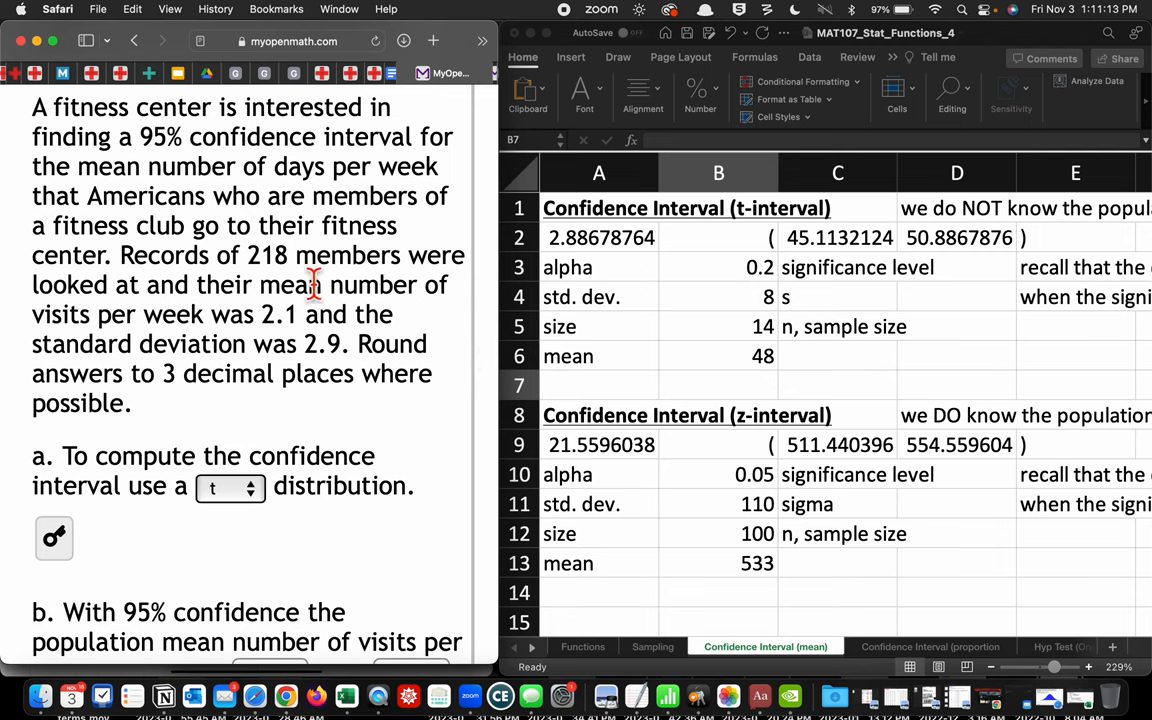
# Step: Enter sample size 218, mean 2.1 and standard deviation 2.9 into the t-interval template
pyautogui.doubleClick(264, 255)
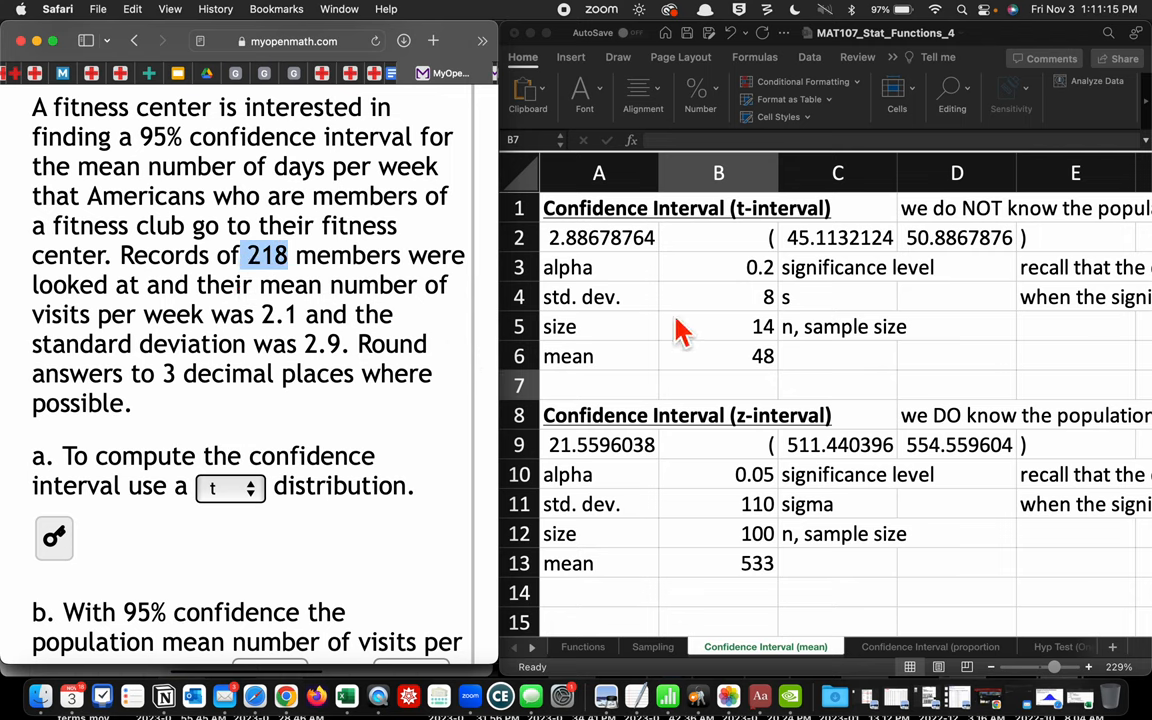
pyautogui.click(718, 326)
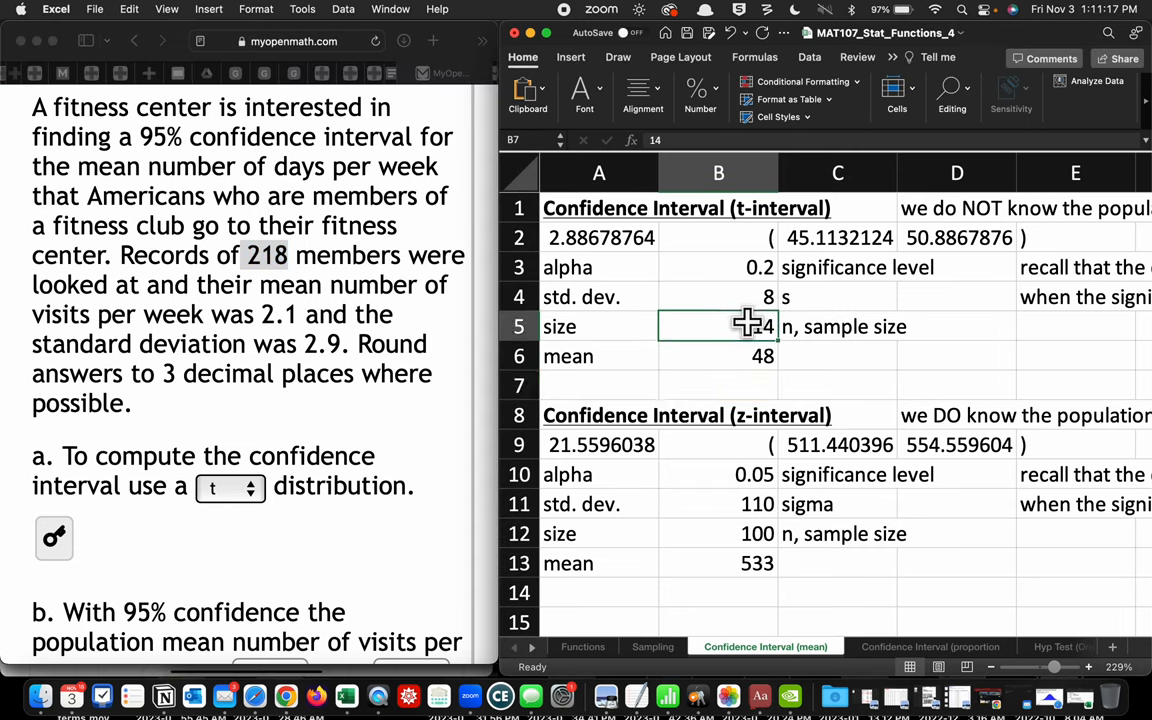
pyautogui.write('218')
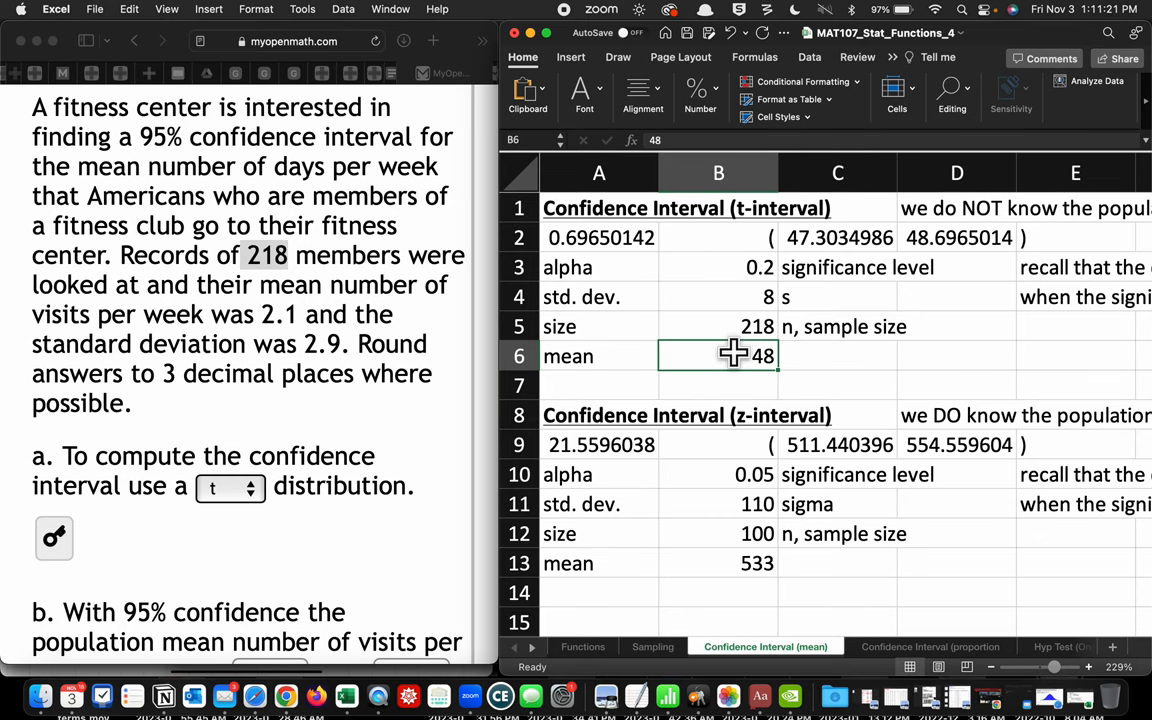
pyautogui.moveTo(285, 330)
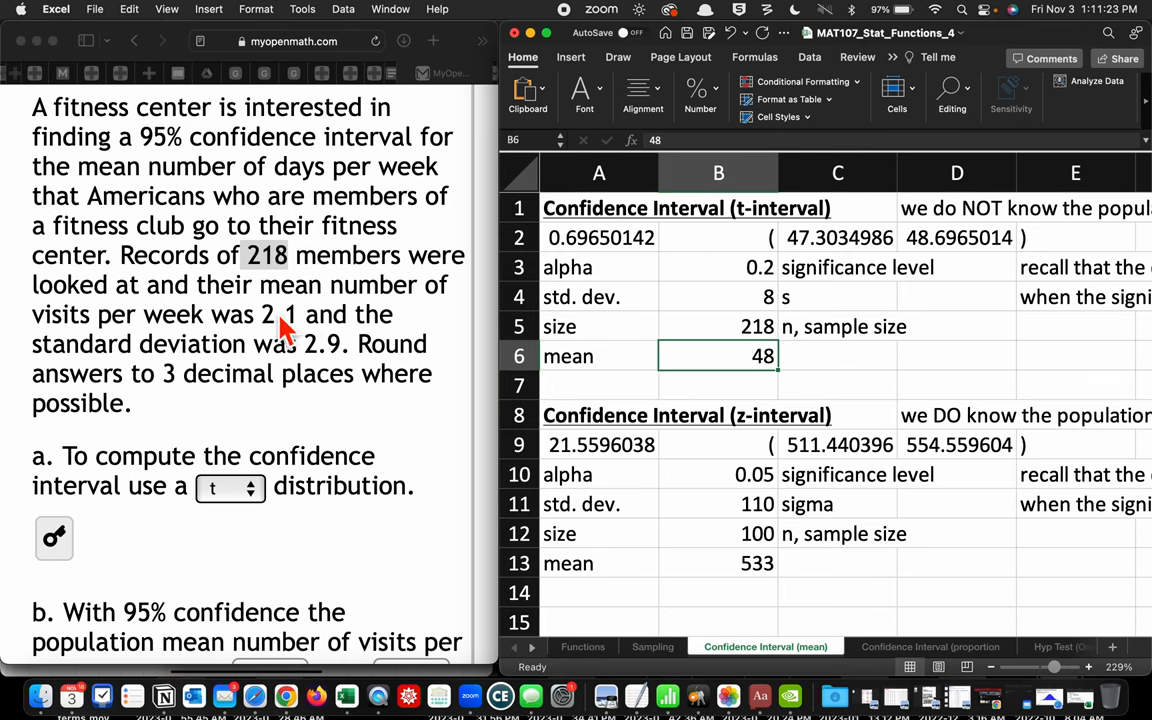
pyautogui.write('2.1')
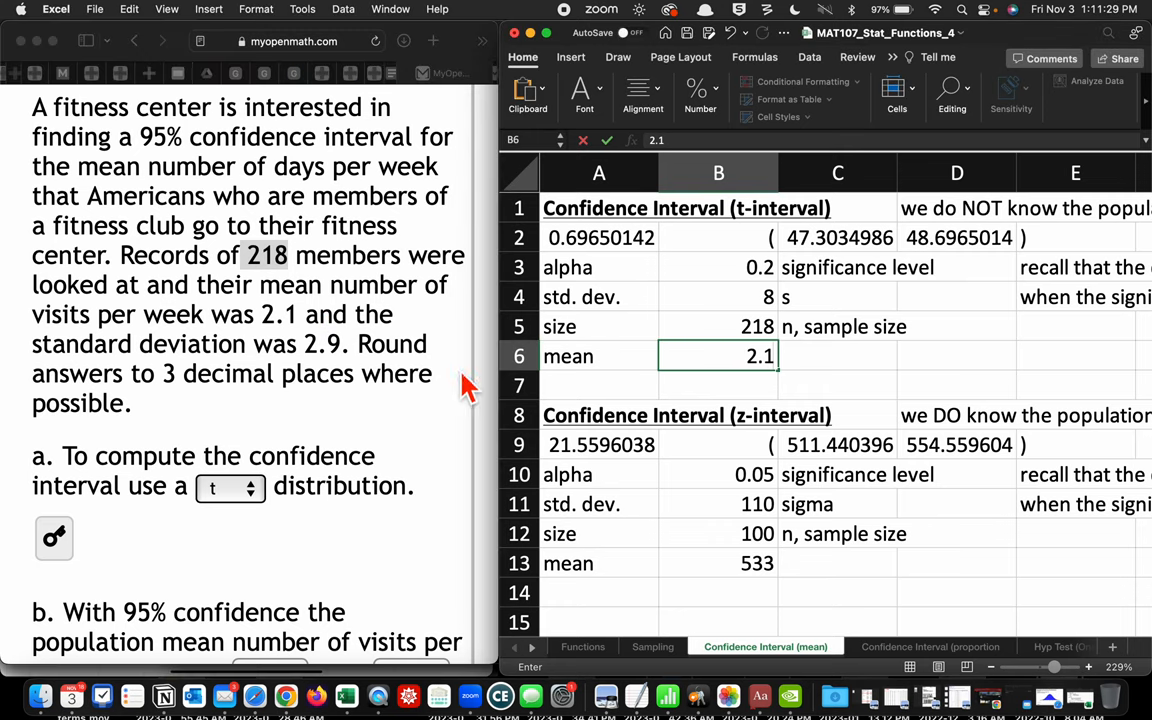
pyautogui.click(718, 297)
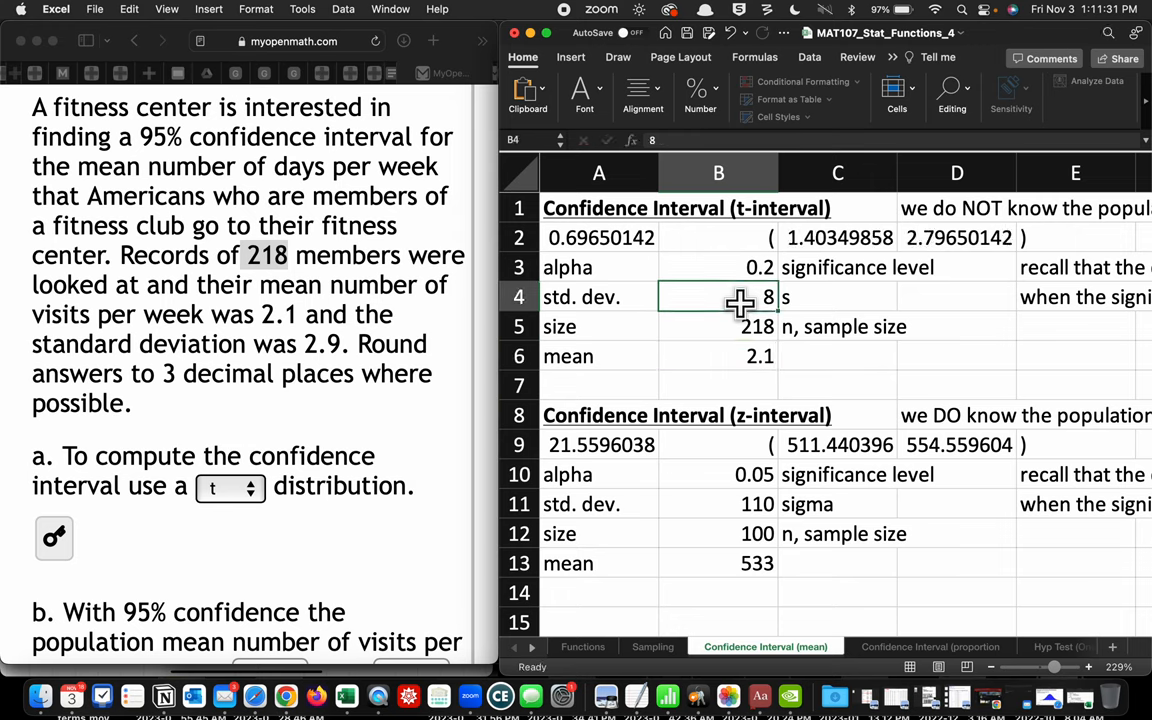
pyautogui.write('2.9')
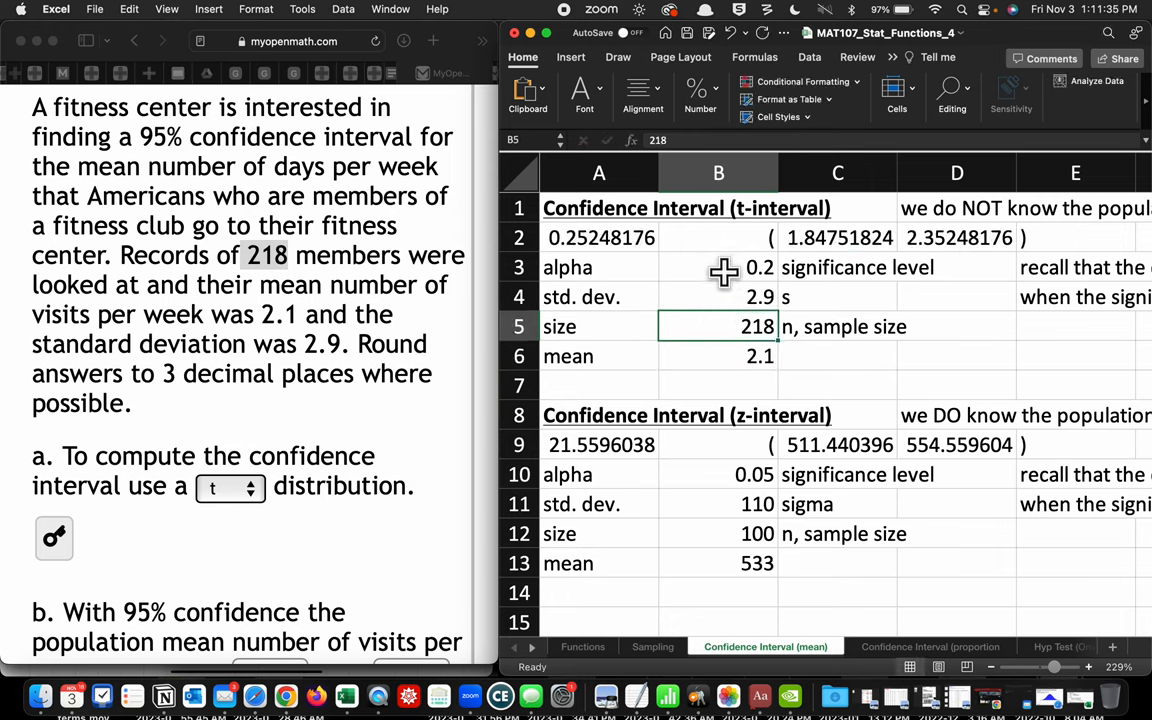
pyautogui.moveTo(455, 255)
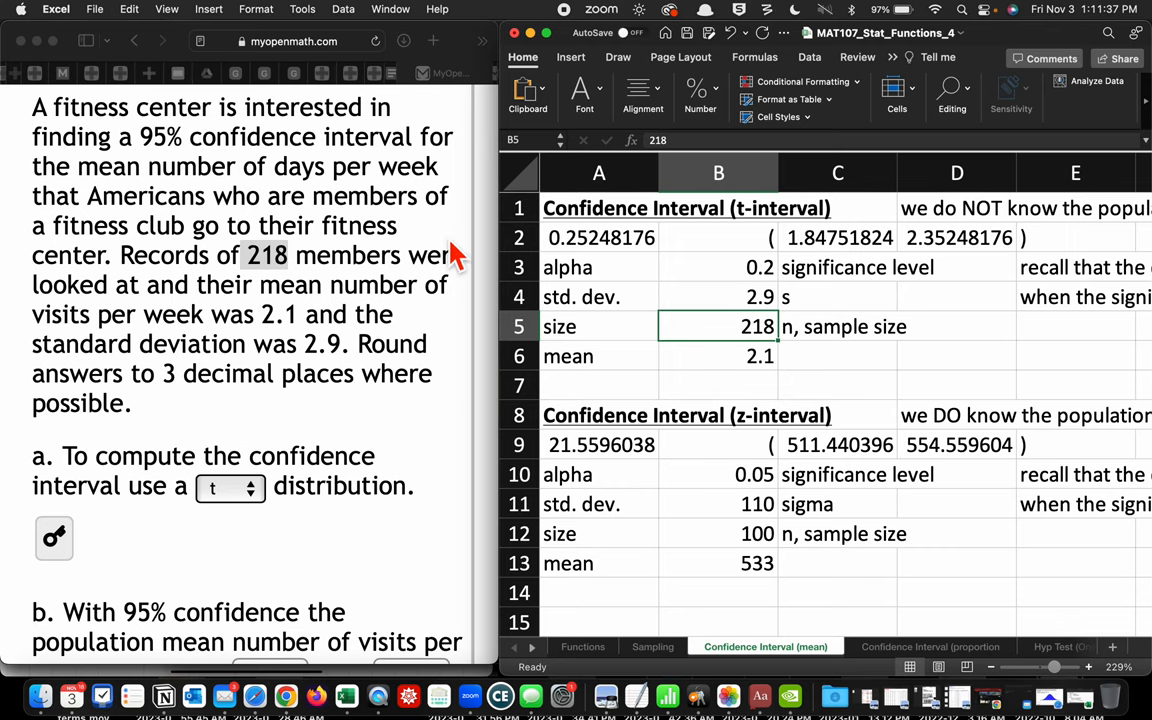
# Step: Set alpha to 0.05 and check the lower limit 1.71287899
pyautogui.hscroll(3)
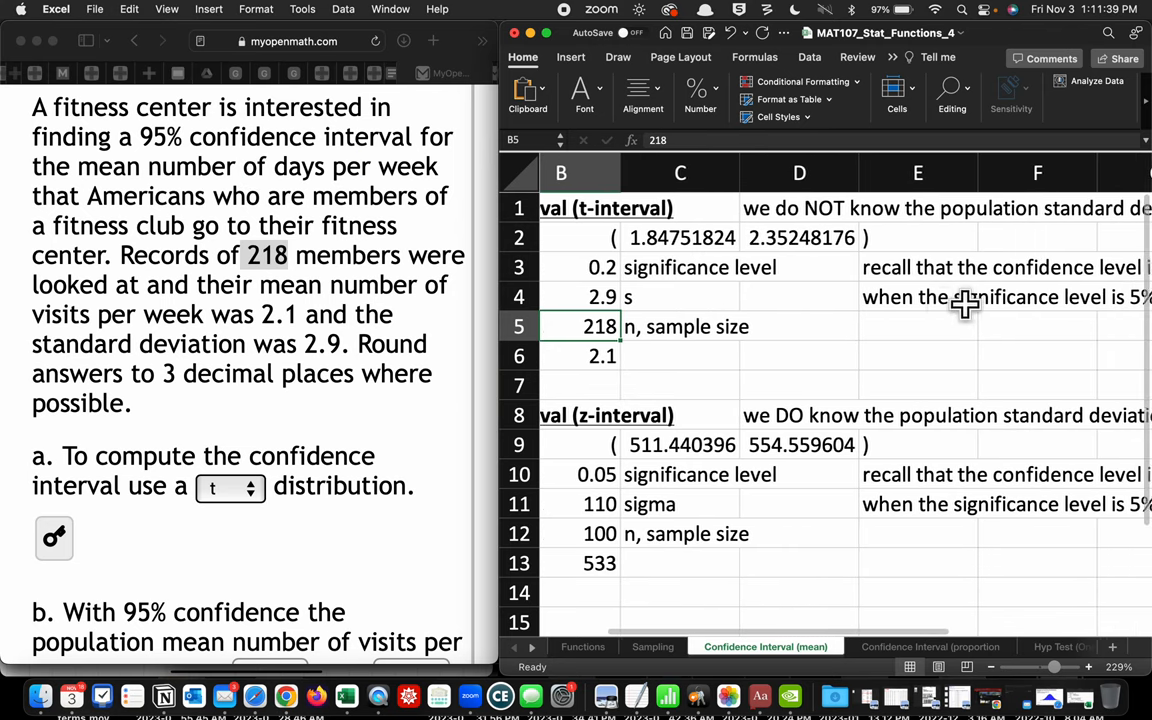
pyautogui.hscroll(3)
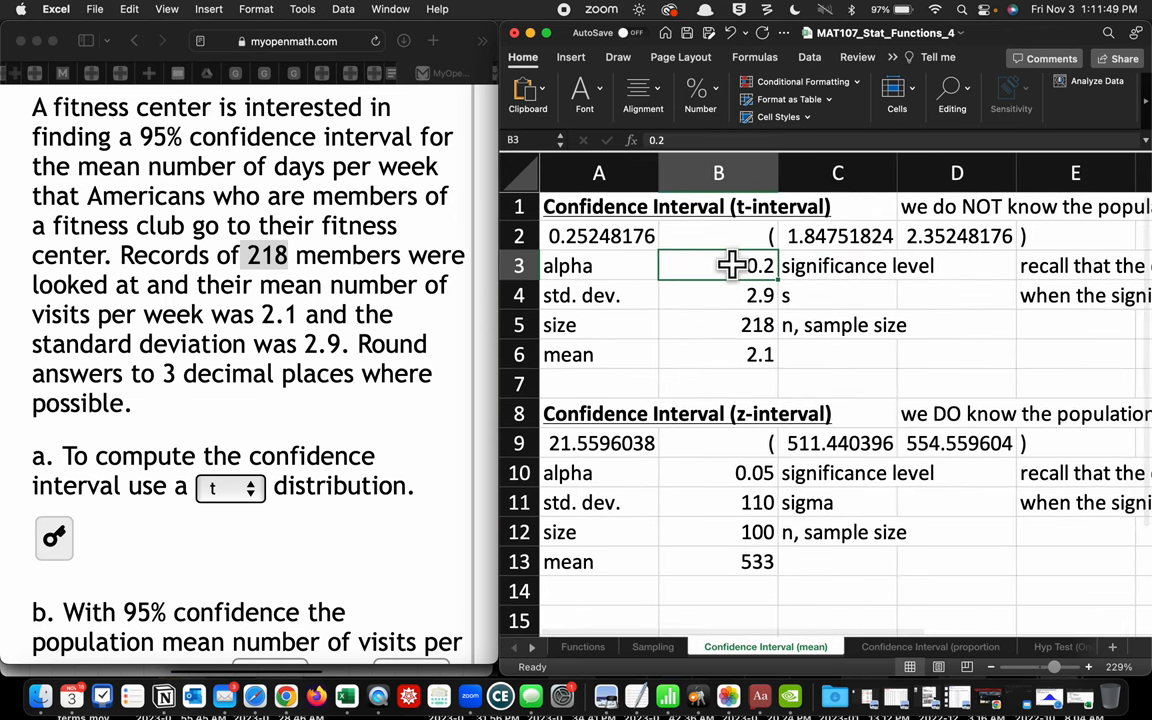
pyautogui.write('.05')
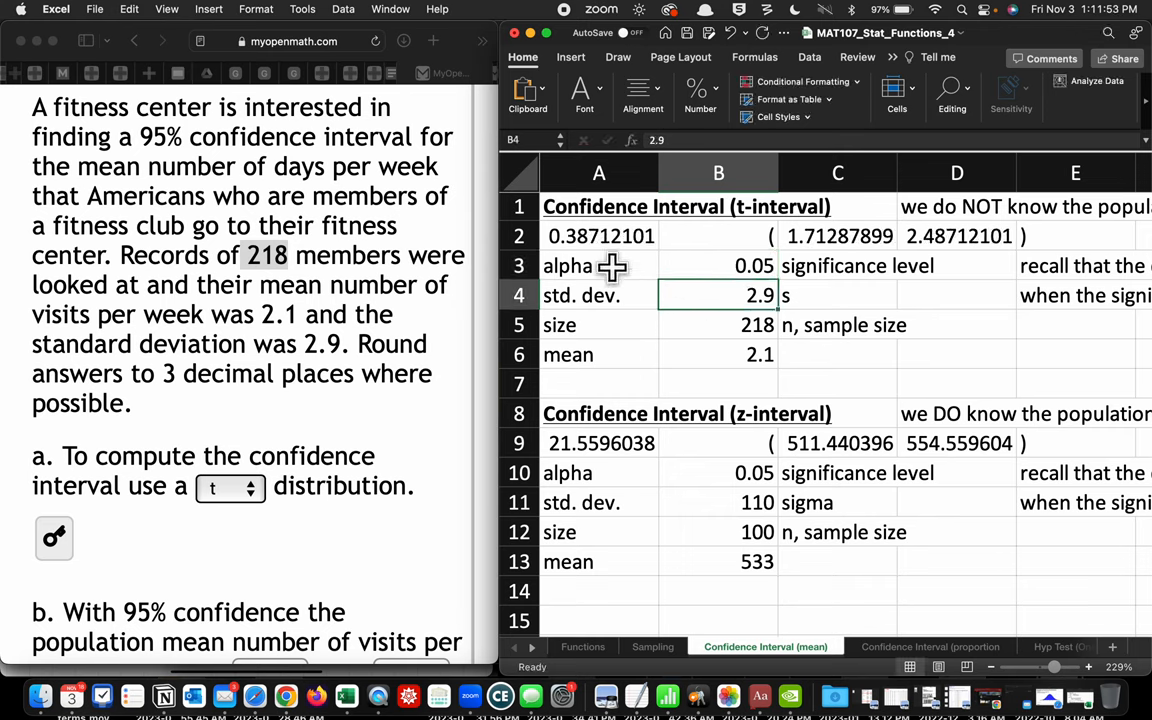
pyautogui.click(599, 235)
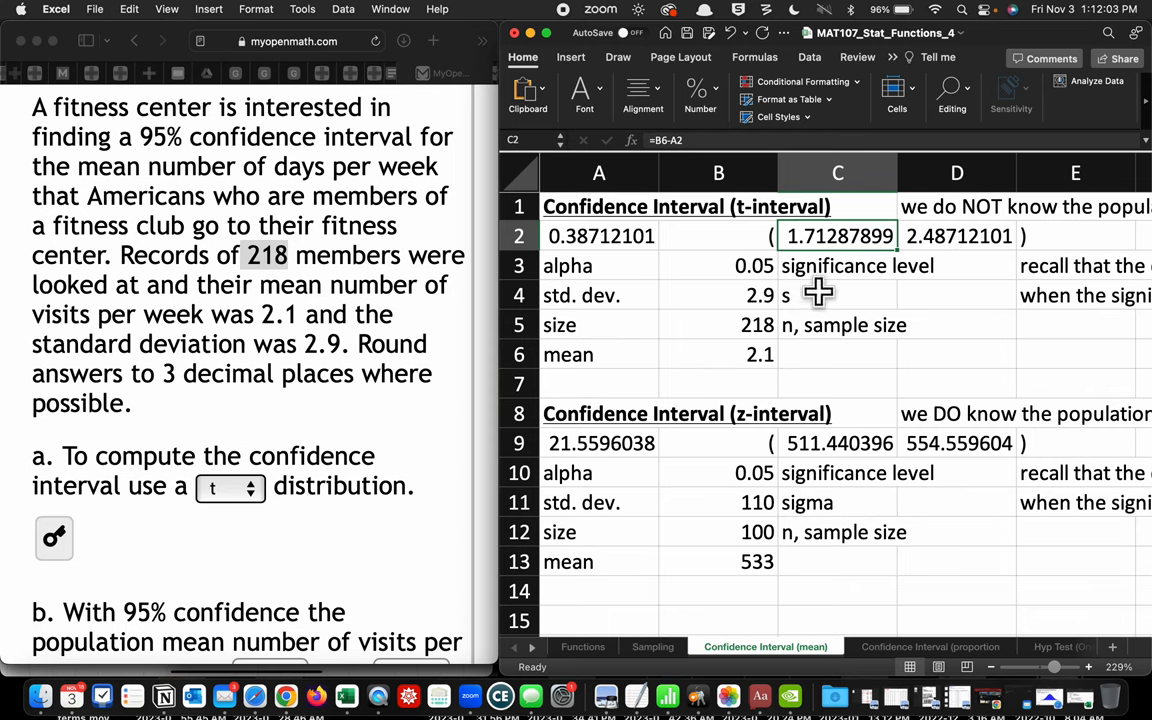
pyautogui.scroll(-3)
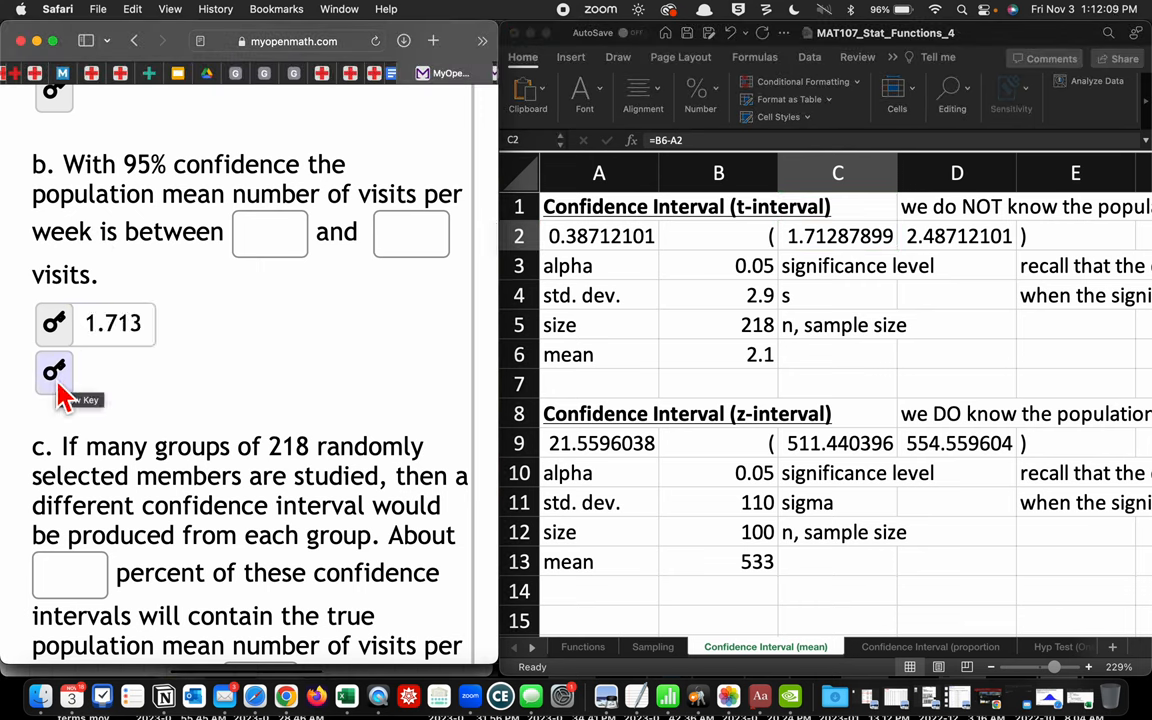
# Step: Reveal the upper-bound answer 2.487 and scroll down to part c
pyautogui.click(54, 372)
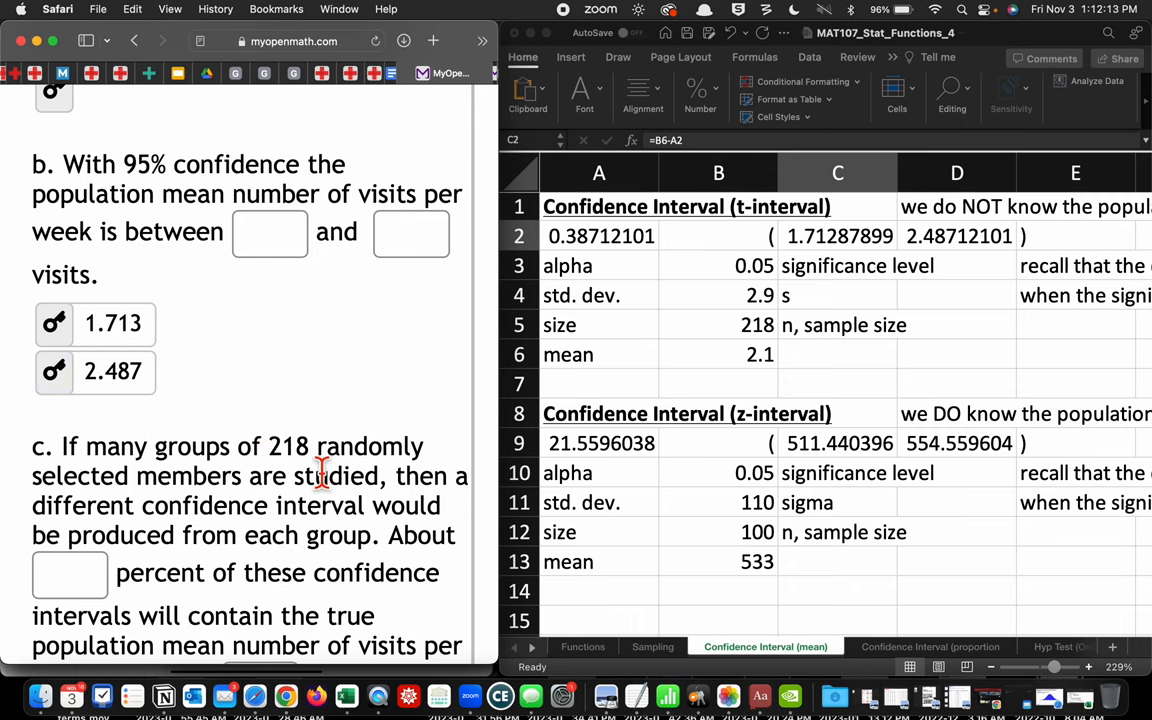
pyautogui.scroll(-3)
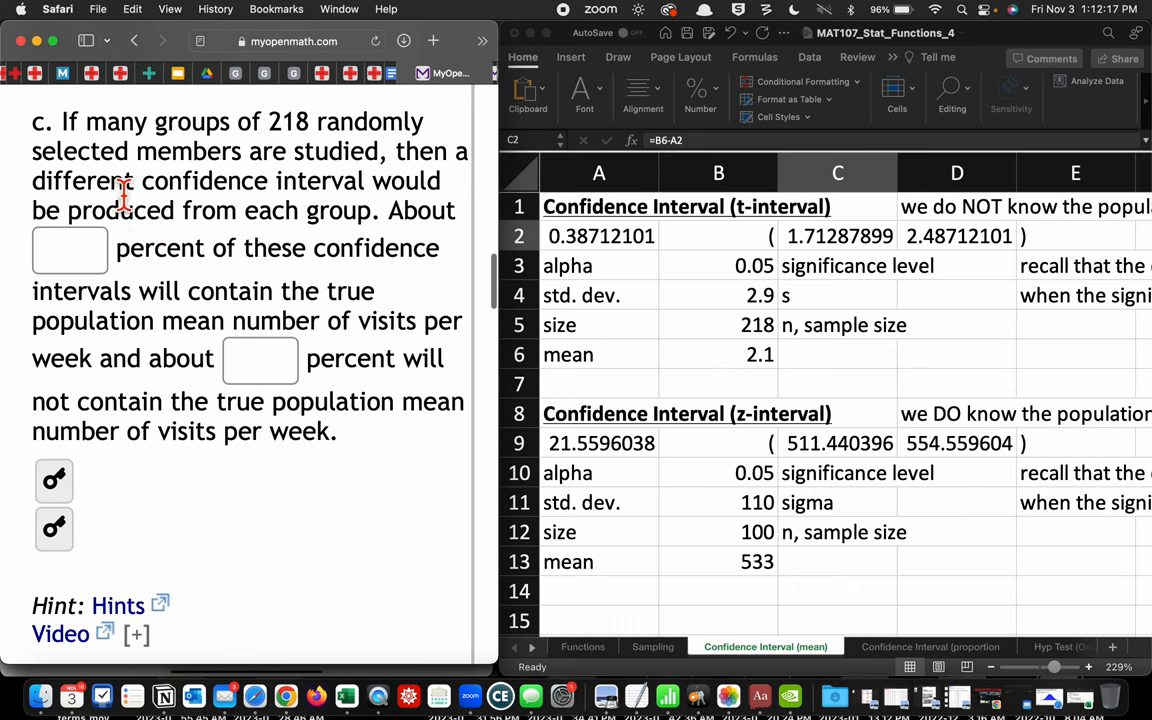
pyautogui.moveTo(396, 188)
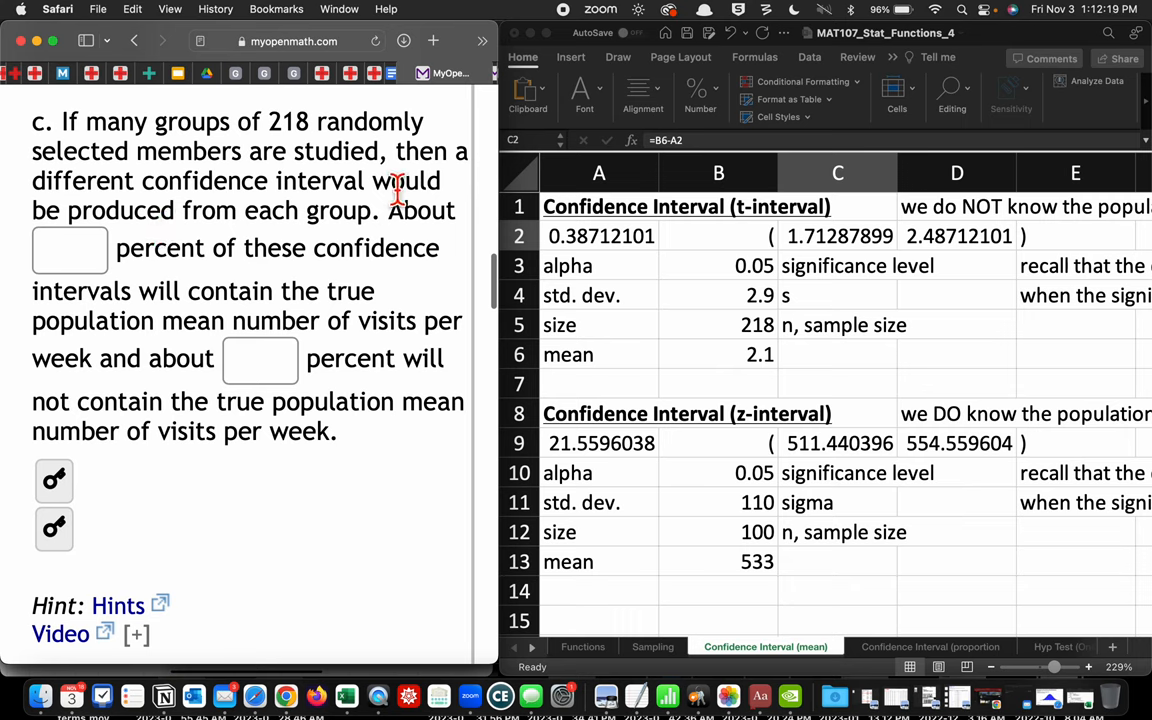
pyautogui.moveTo(404, 199)
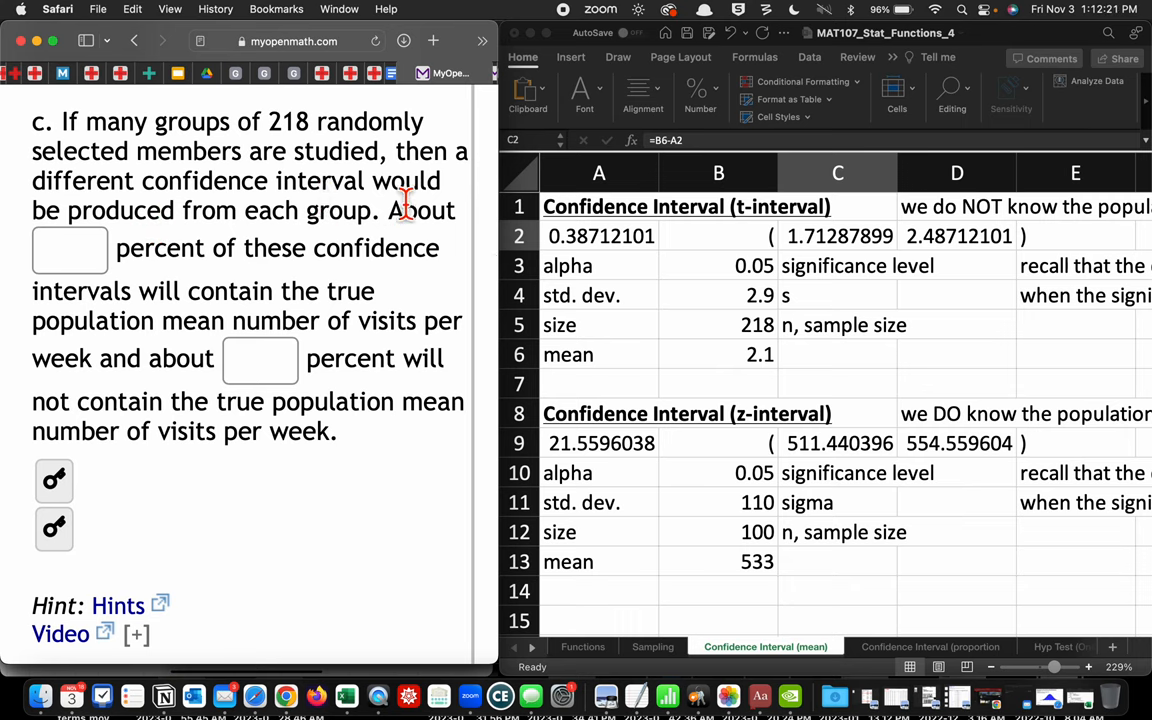
pyautogui.moveTo(420, 318)
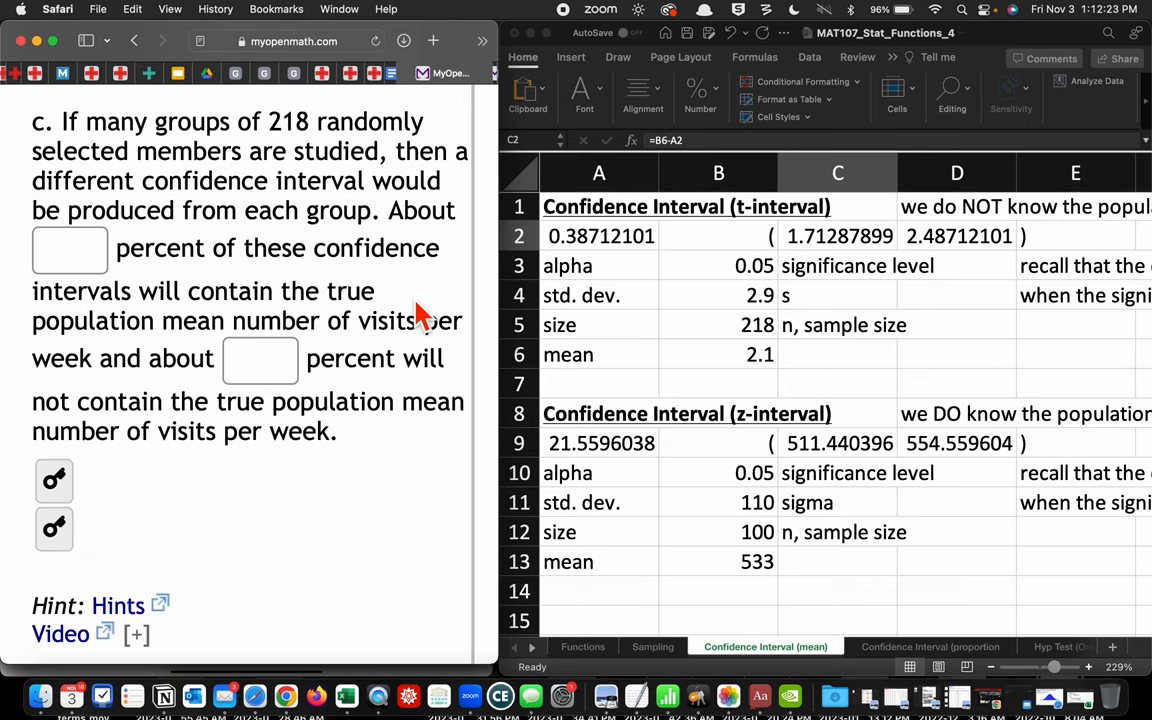
pyautogui.moveTo(255, 695)
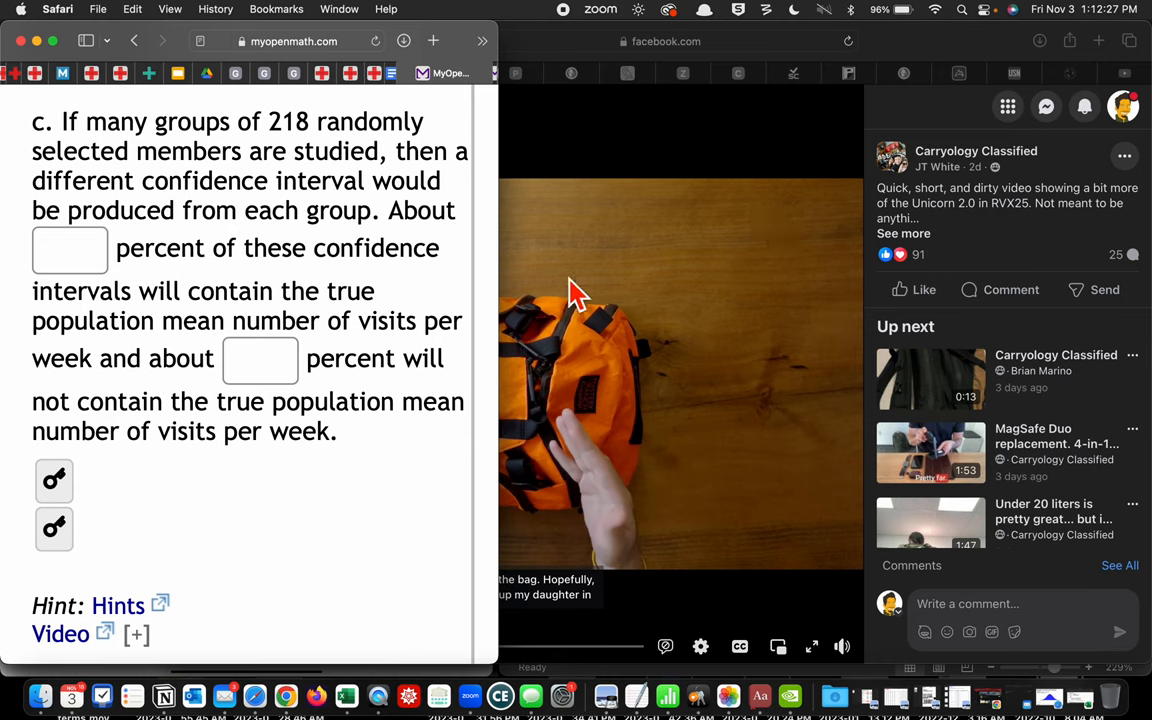
pyautogui.moveTo(286, 697)
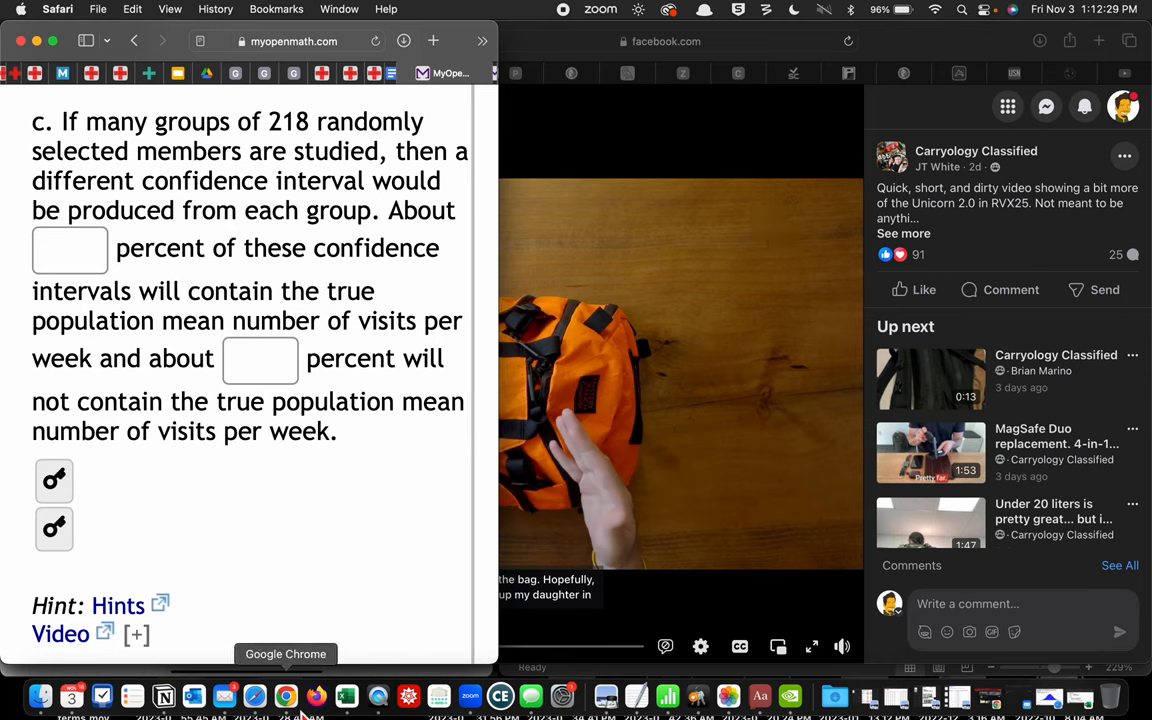
pyautogui.moveTo(254, 695)
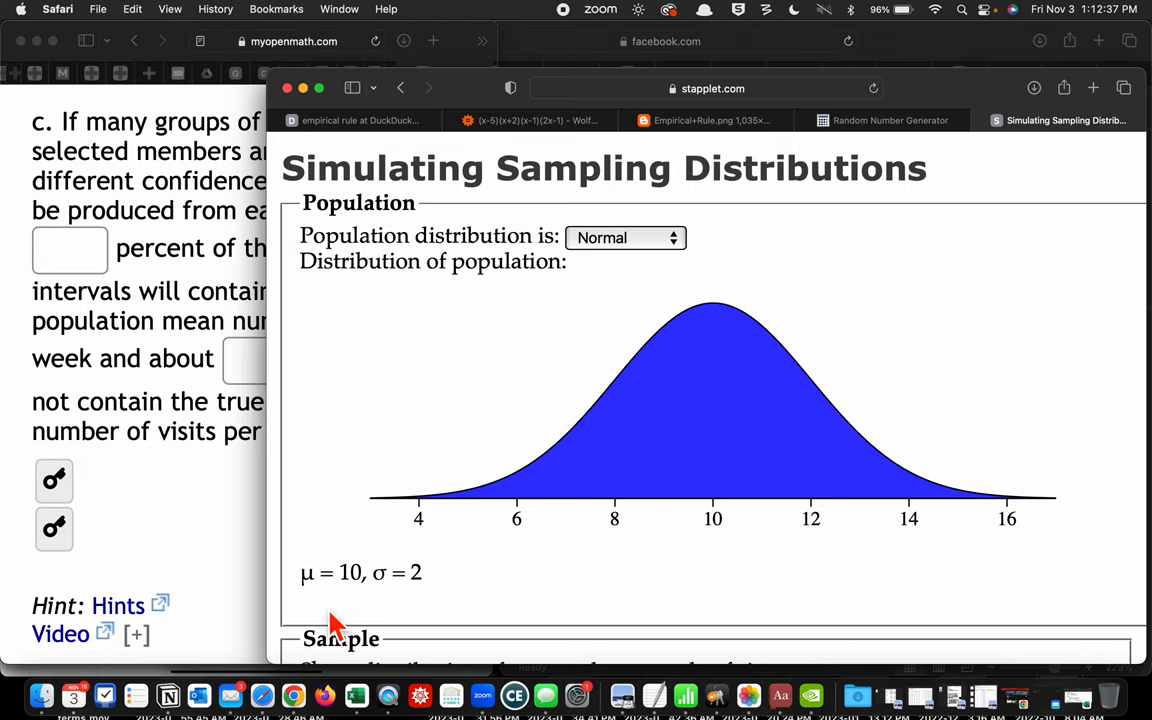
# Step: Switch to Safari's 'Interpreting Confidence intervals' window from the Dock icon menu
pyautogui.rightClick(262, 695)
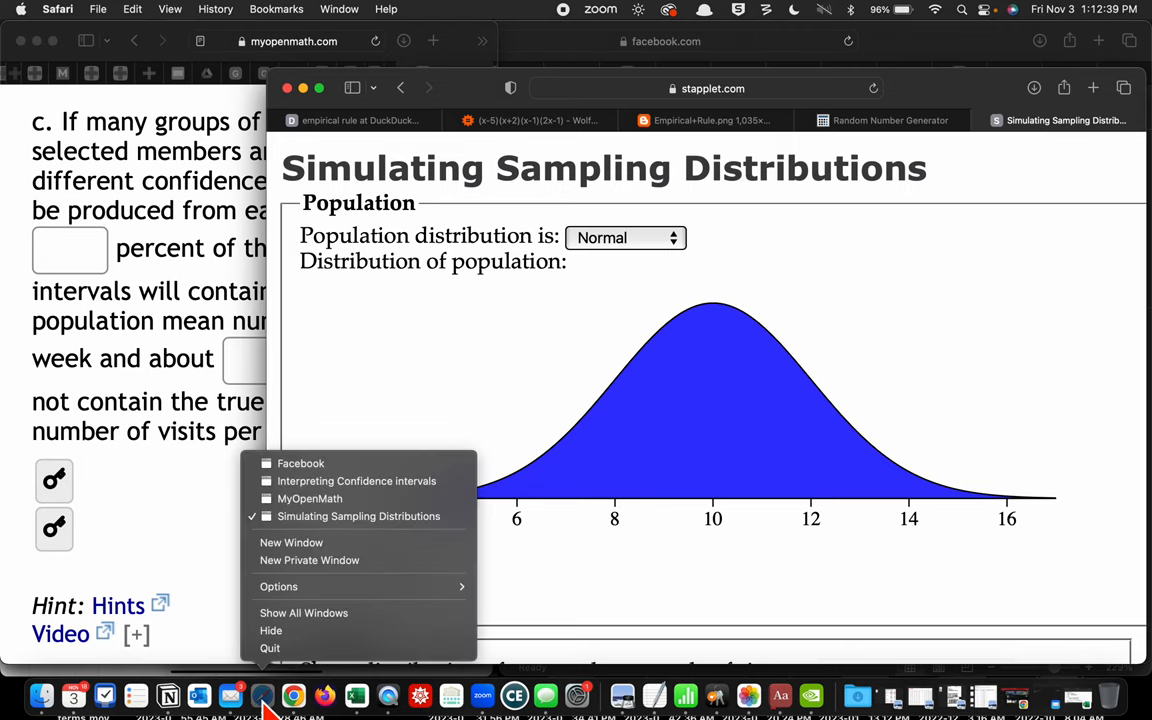
pyautogui.click(356, 481)
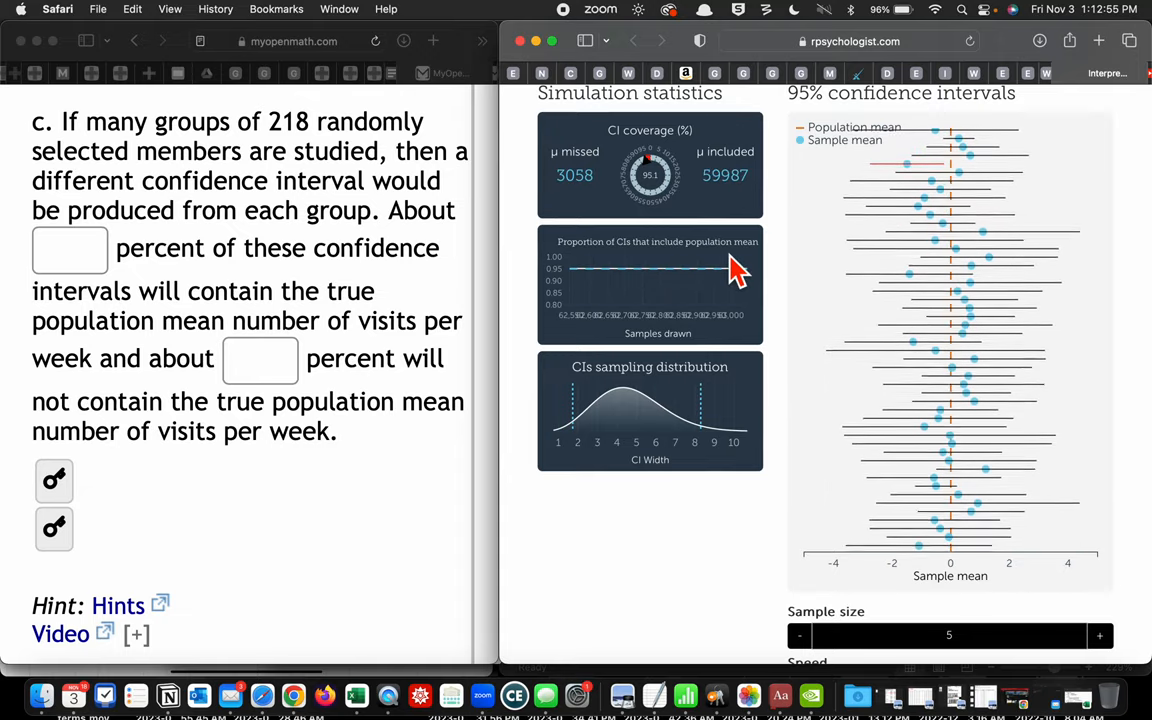
# Step: Scroll through the rpsychologist simulation showing about 95% of intervals capturing the mean
pyautogui.scroll(-3)
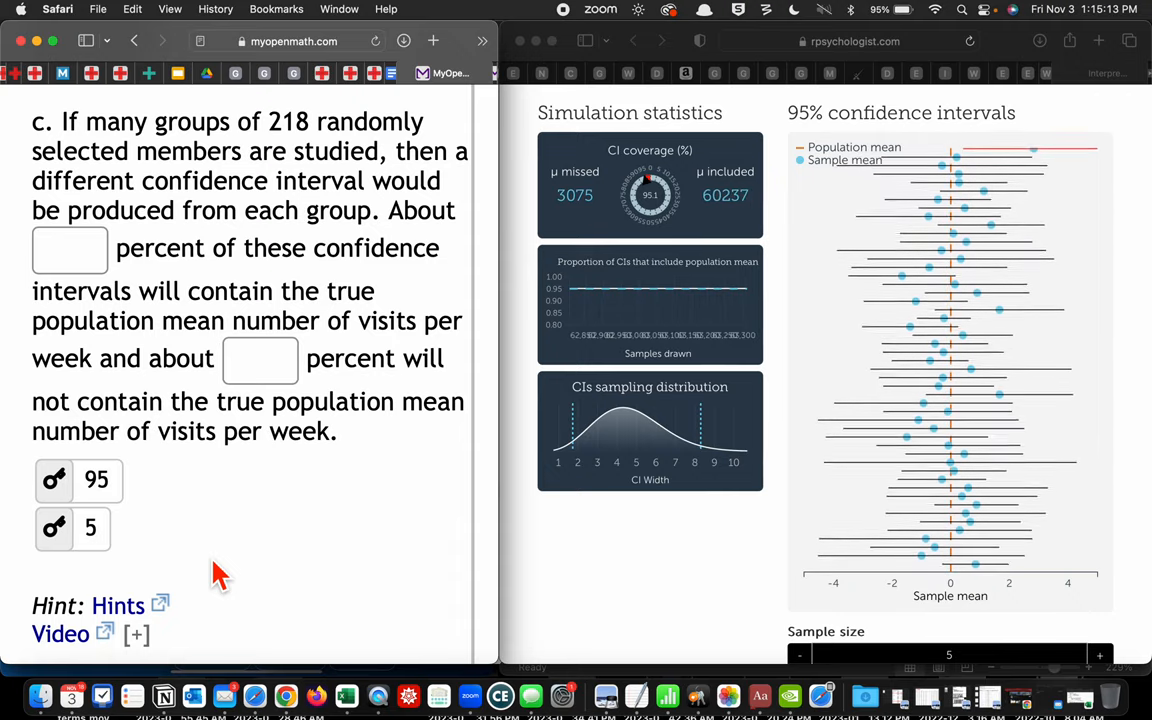
# Step: Scroll down to Question 2 on the 90% interval for commute miles
pyautogui.scroll(-3)
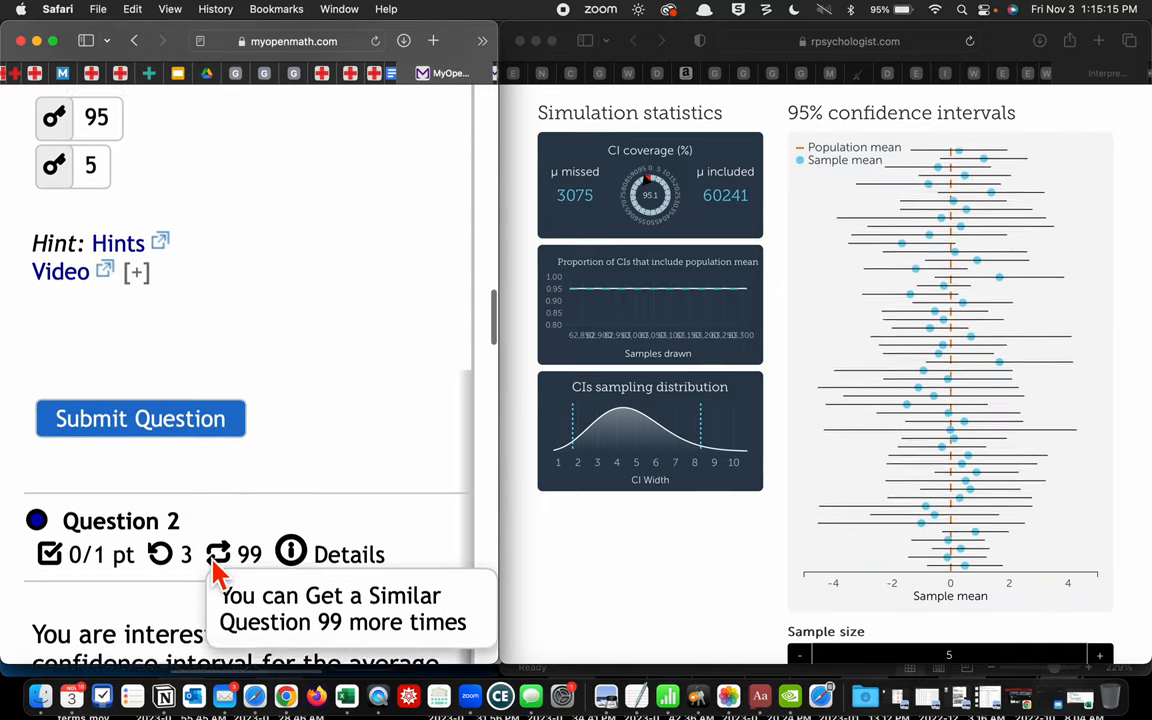
pyautogui.scroll(-3)
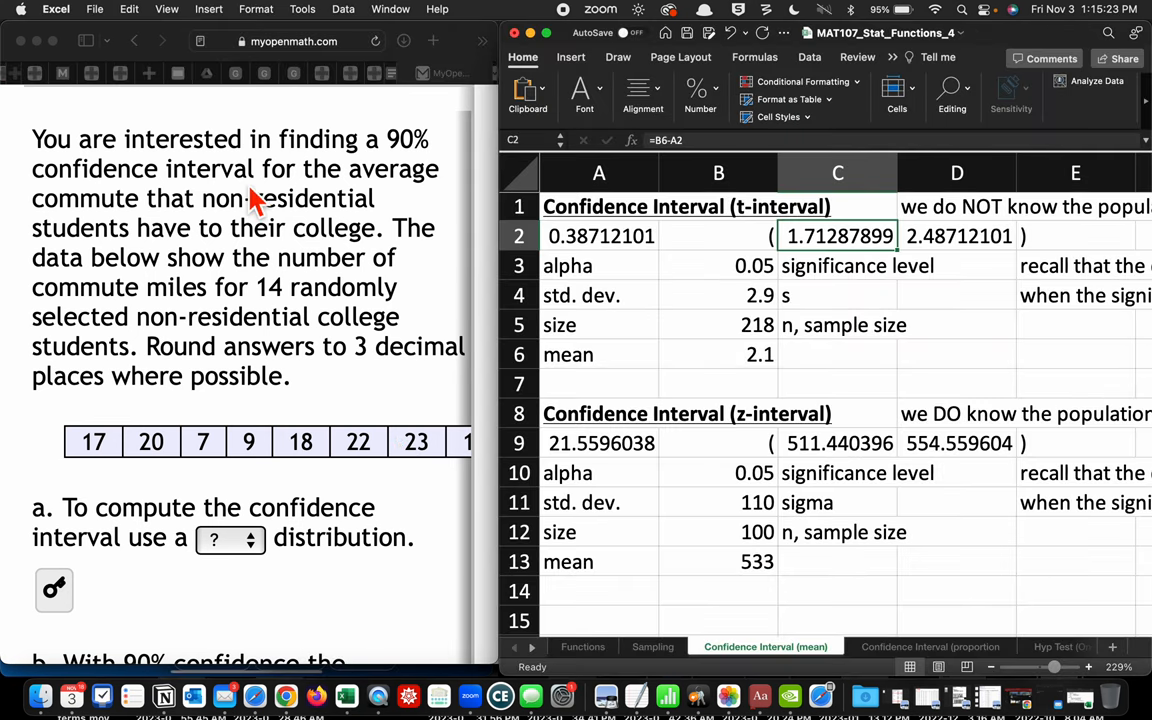
pyautogui.moveTo(40, 190)
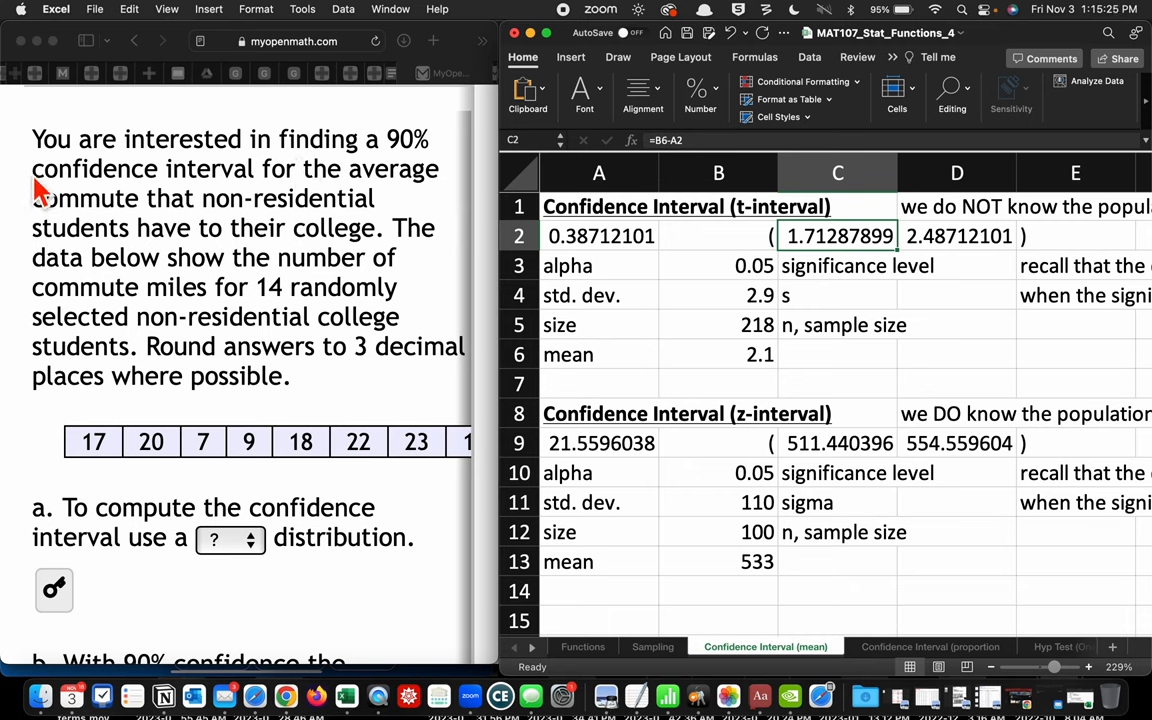
pyautogui.moveTo(60, 238)
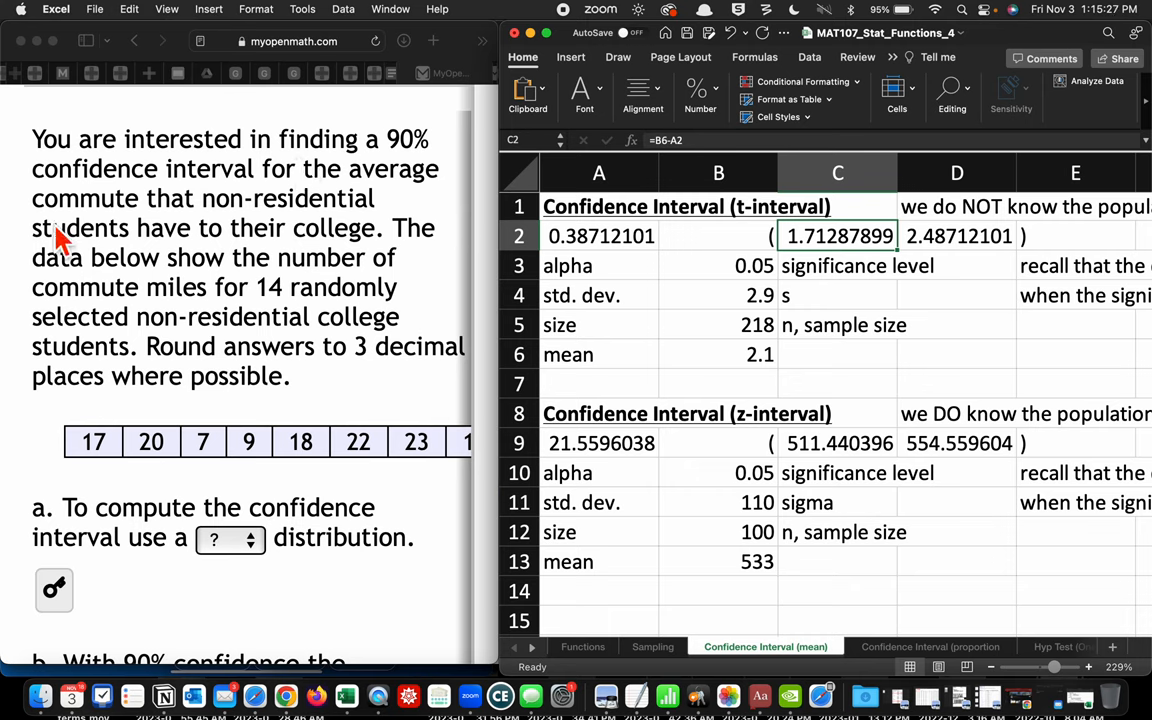
pyautogui.moveTo(375, 282)
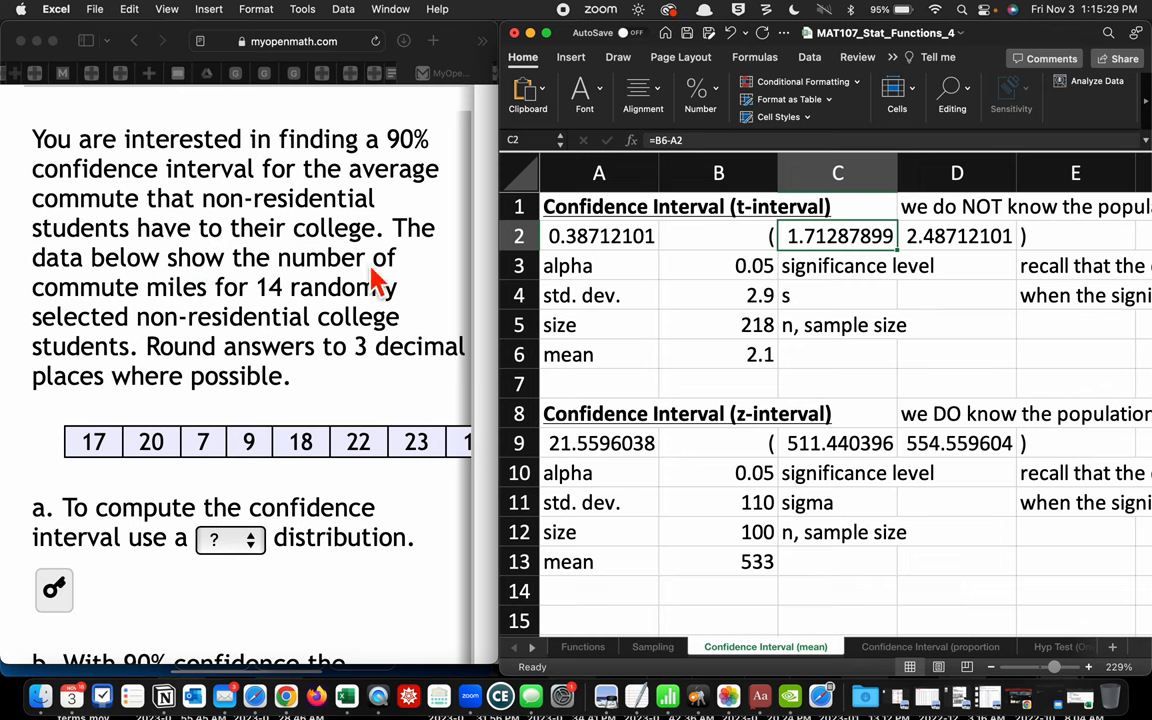
pyautogui.moveTo(140, 325)
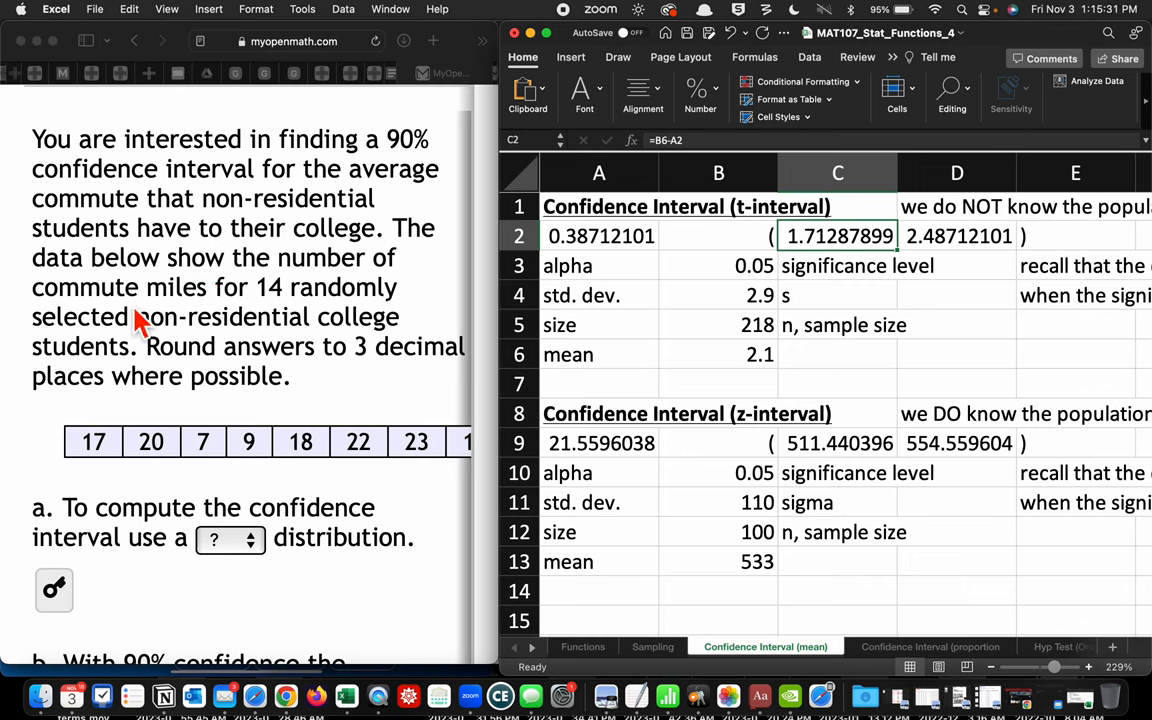
pyautogui.moveTo(305, 385)
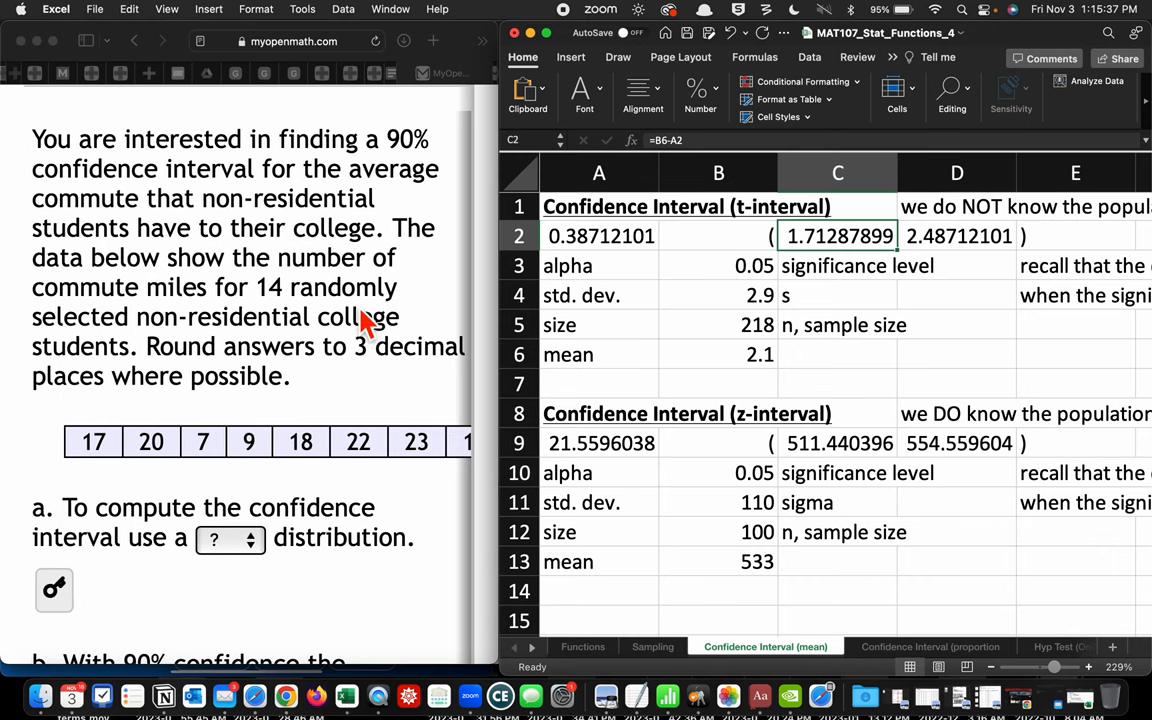
pyautogui.moveTo(281, 358)
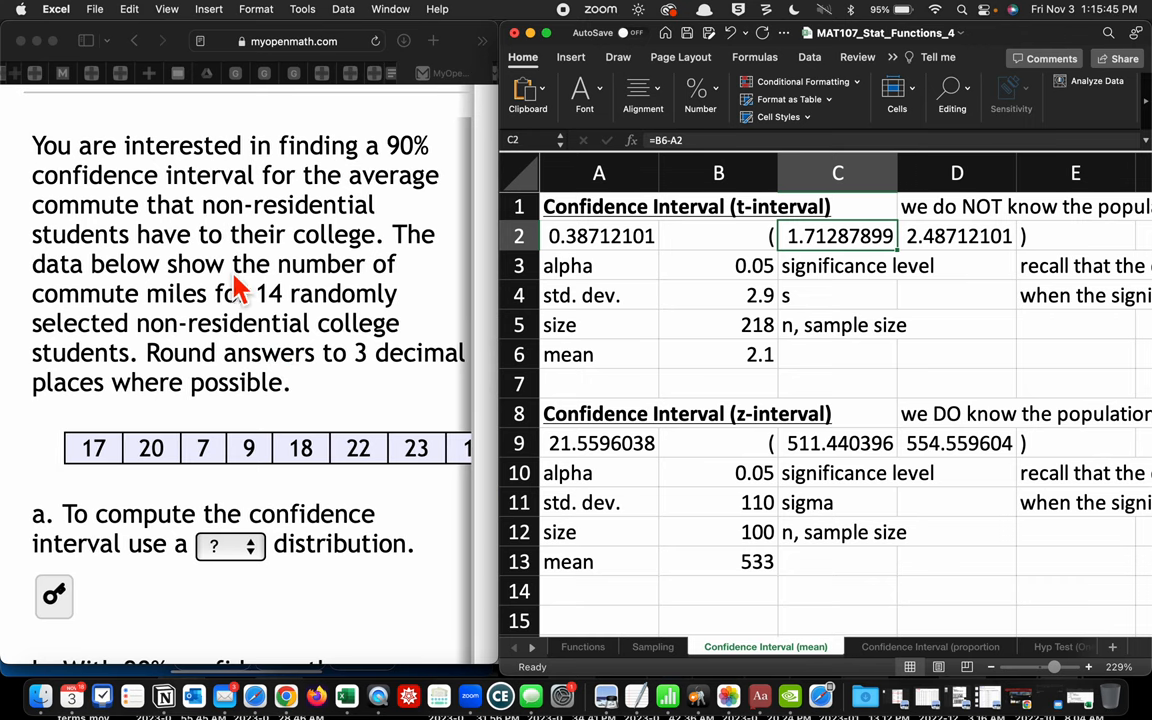
pyautogui.moveTo(325, 322)
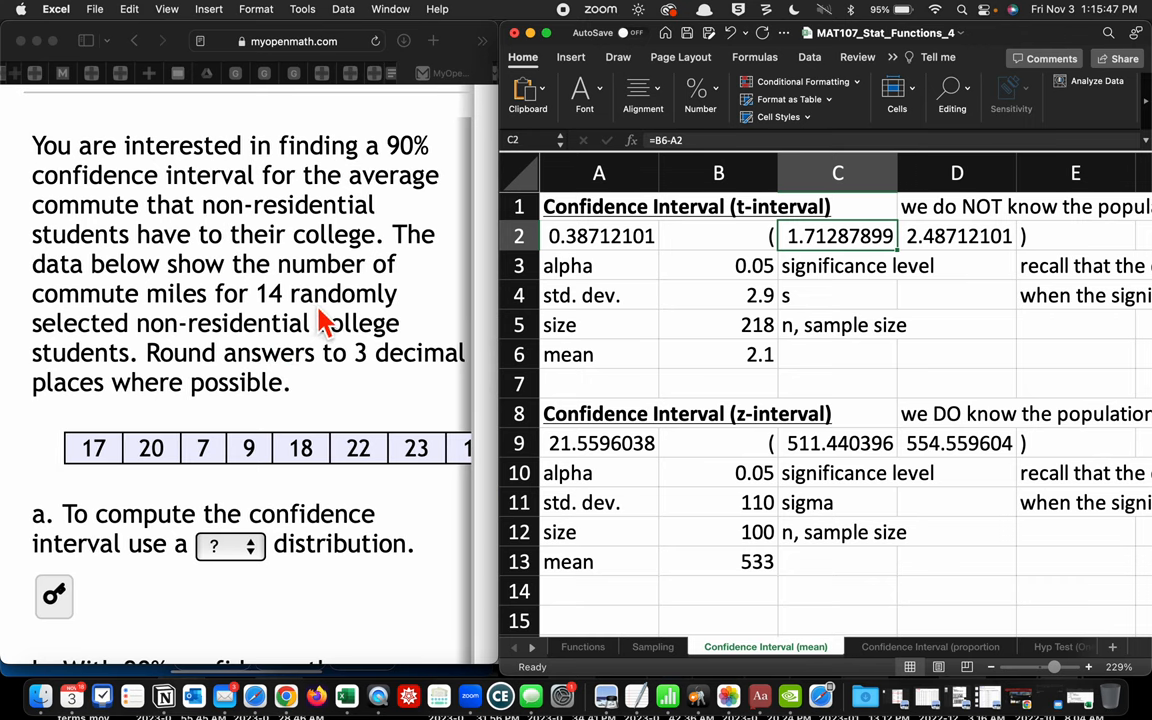
pyautogui.moveTo(358, 358)
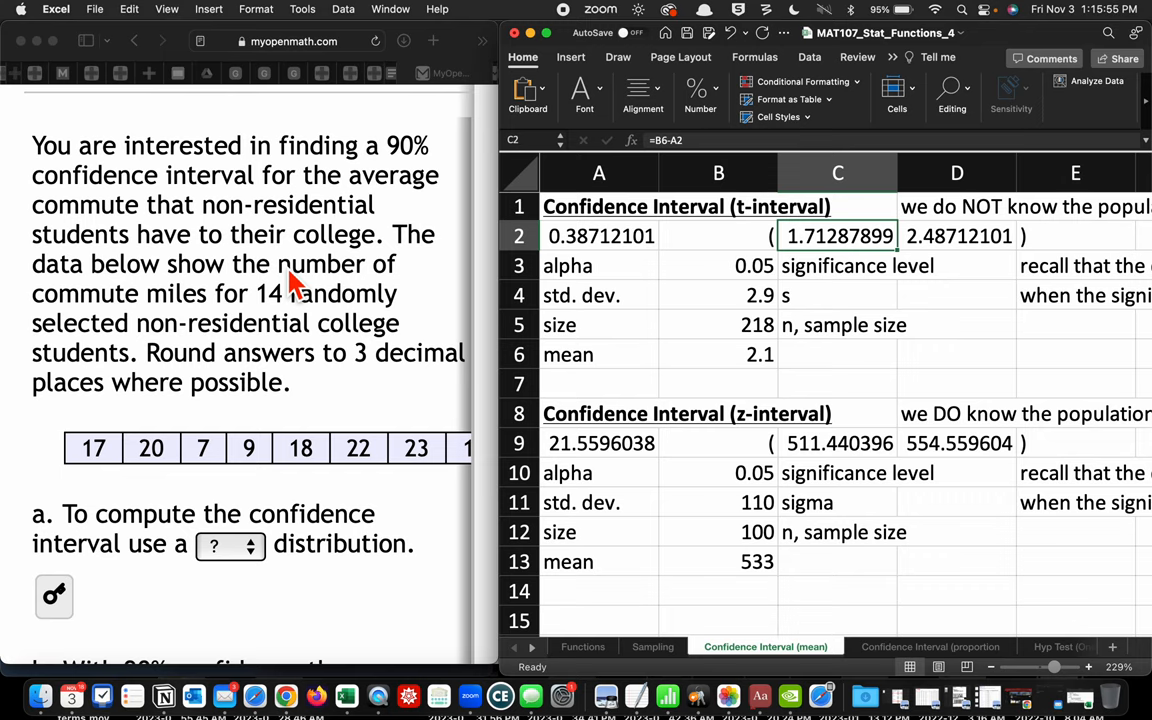
pyautogui.moveTo(345, 497)
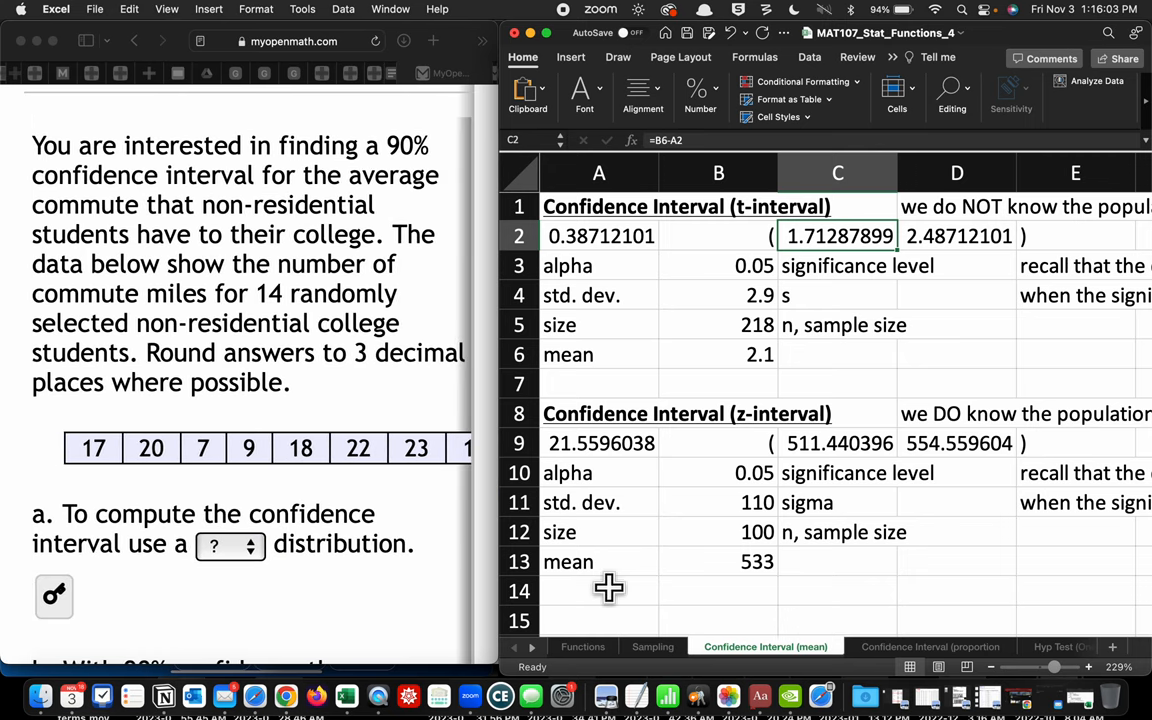
pyautogui.moveTo(665, 662)
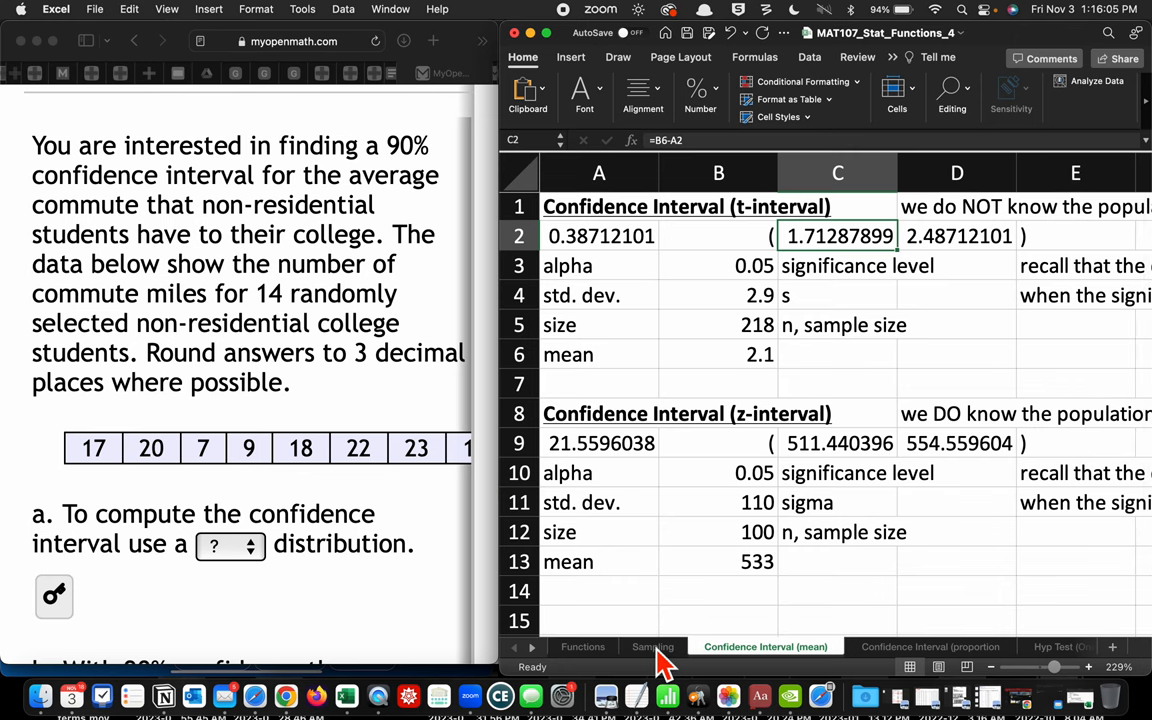
# Step: Switch to the Sampling sheet and inspect the AVERAGE formula in cell C8
pyautogui.click(653, 646)
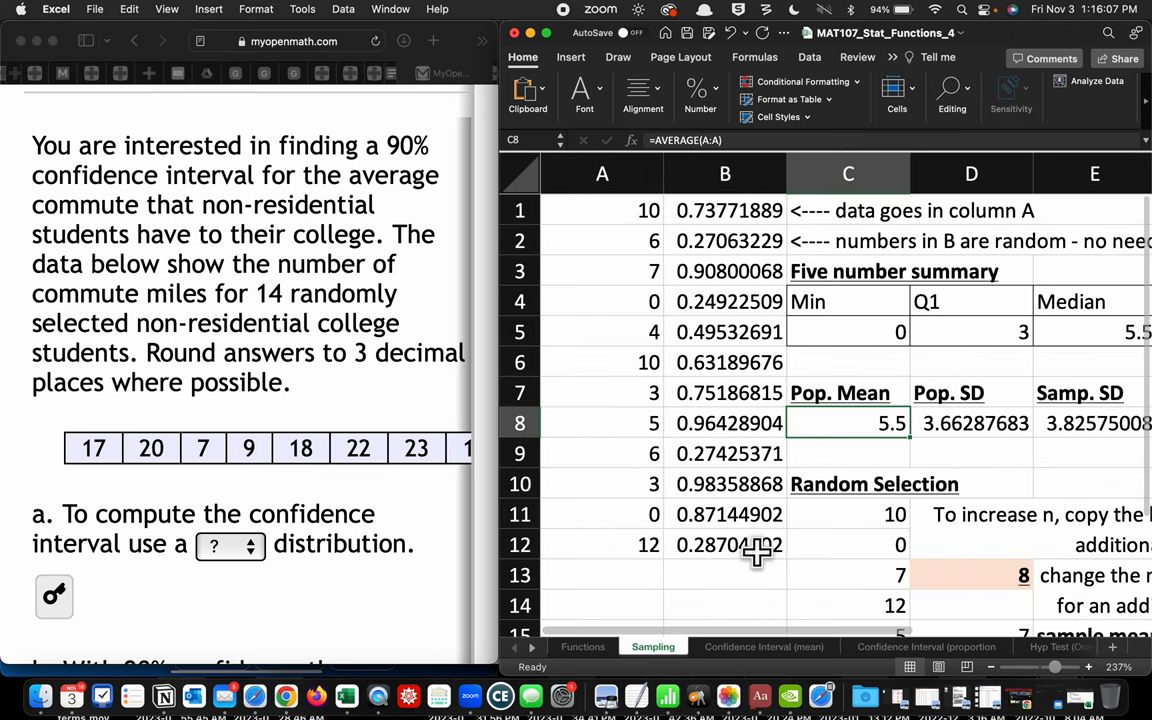
pyautogui.moveTo(606, 210)
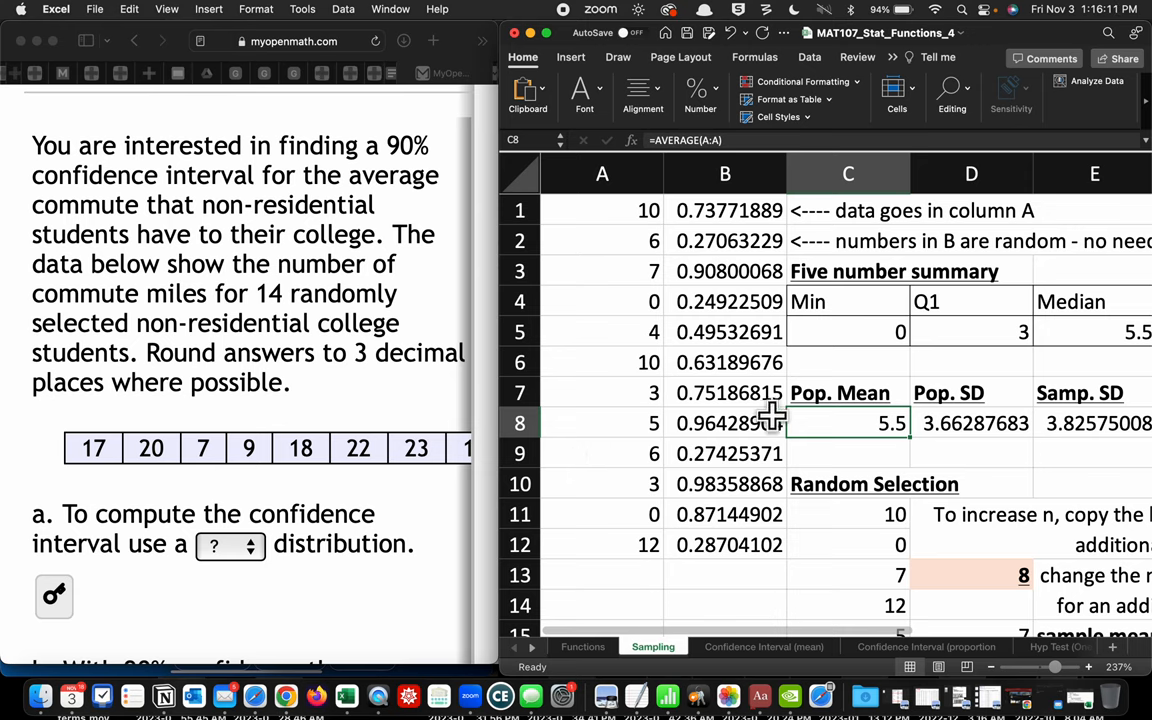
pyautogui.moveTo(955, 422)
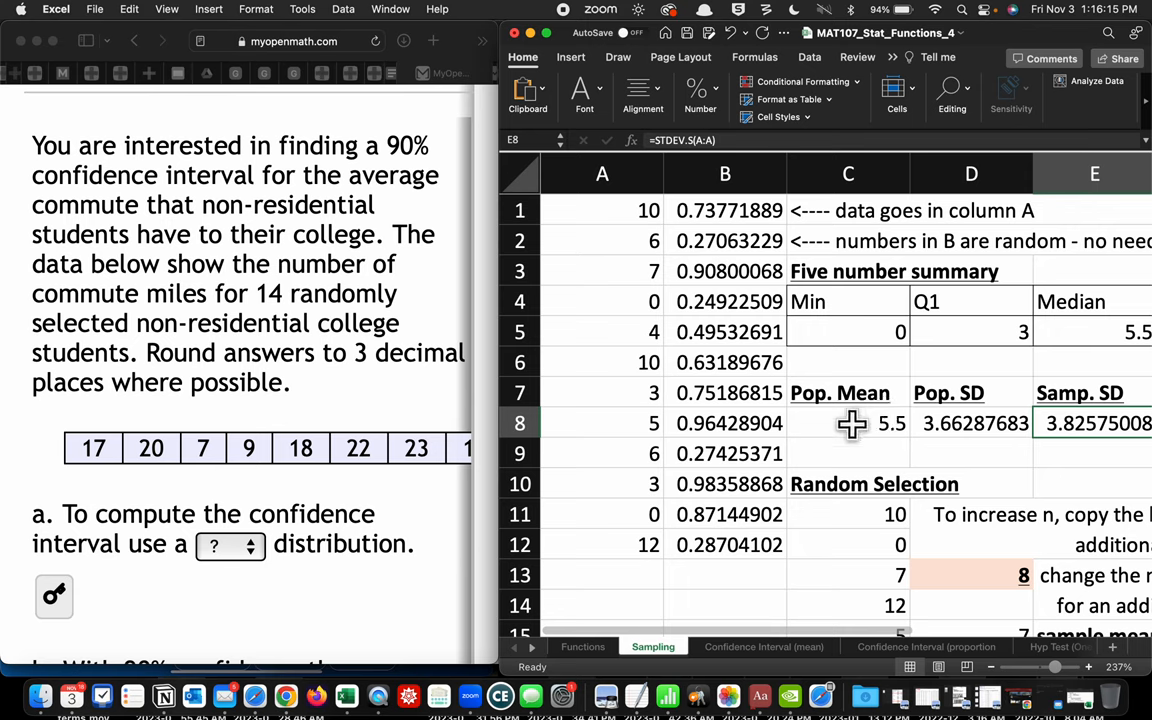
pyautogui.click(848, 422)
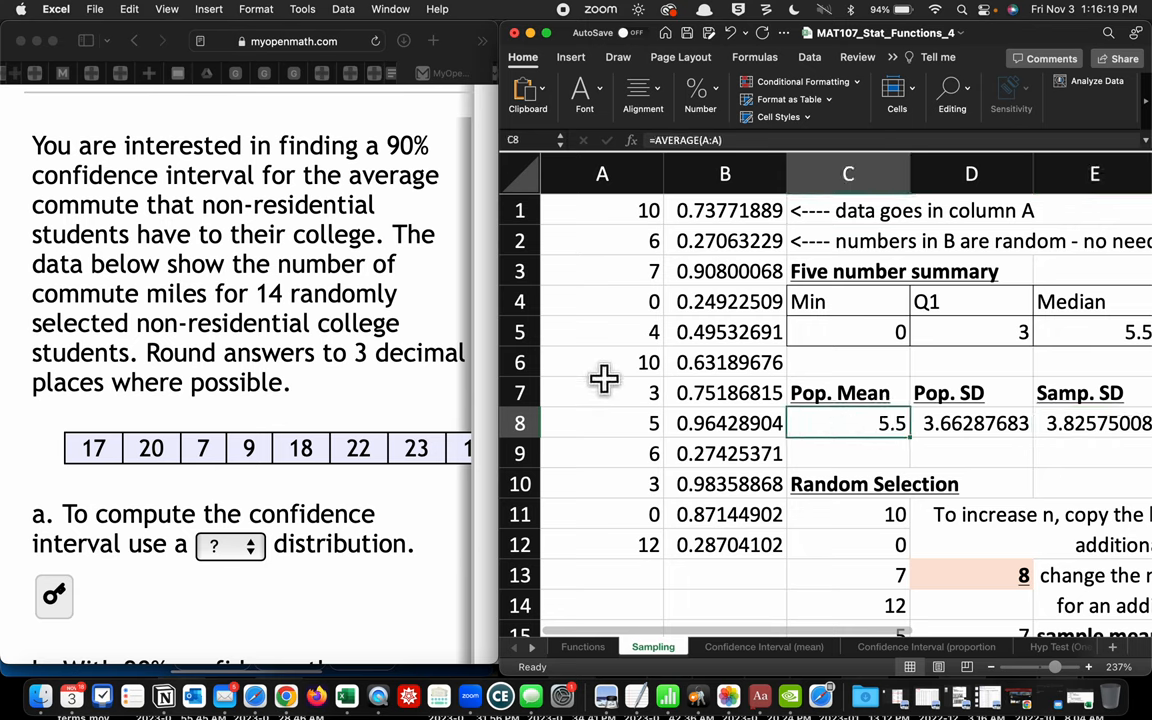
pyautogui.moveTo(372, 418)
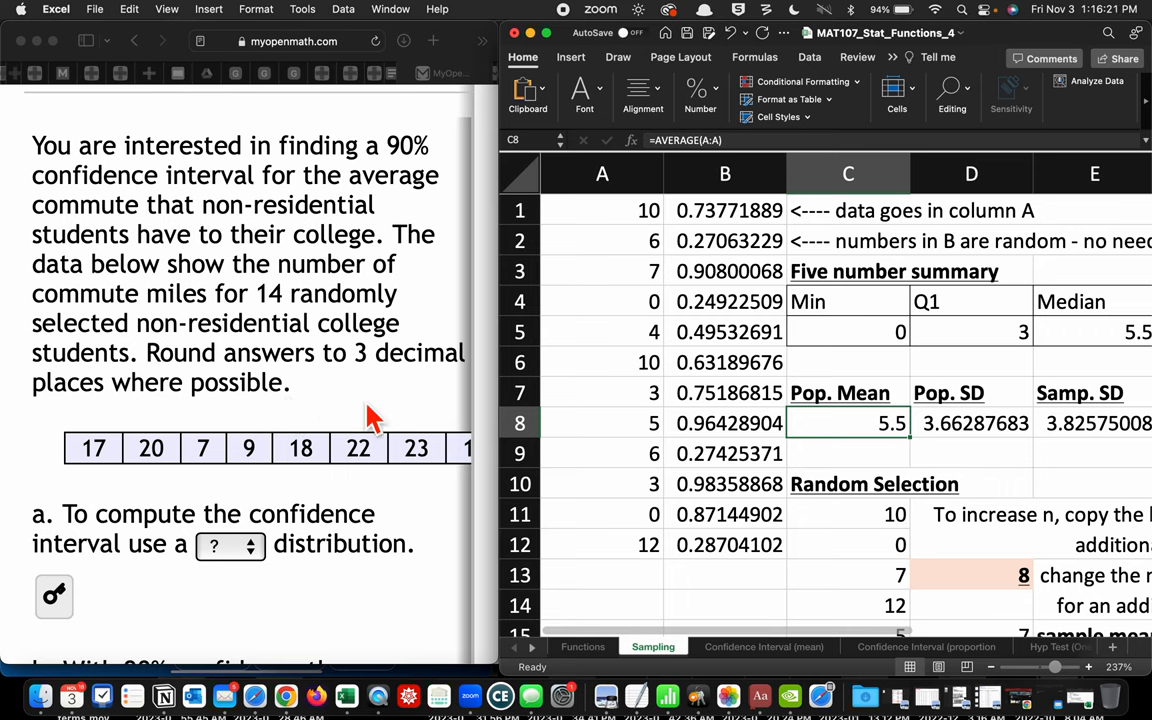
pyautogui.moveTo(818, 423)
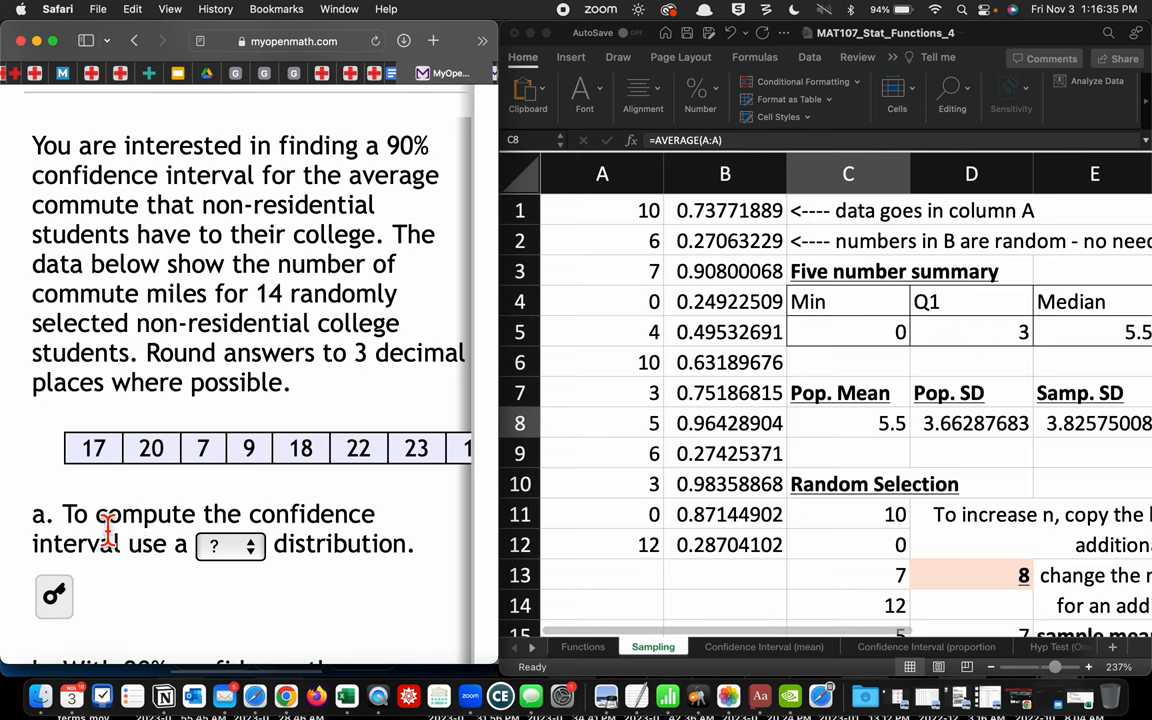
pyautogui.moveTo(265, 570)
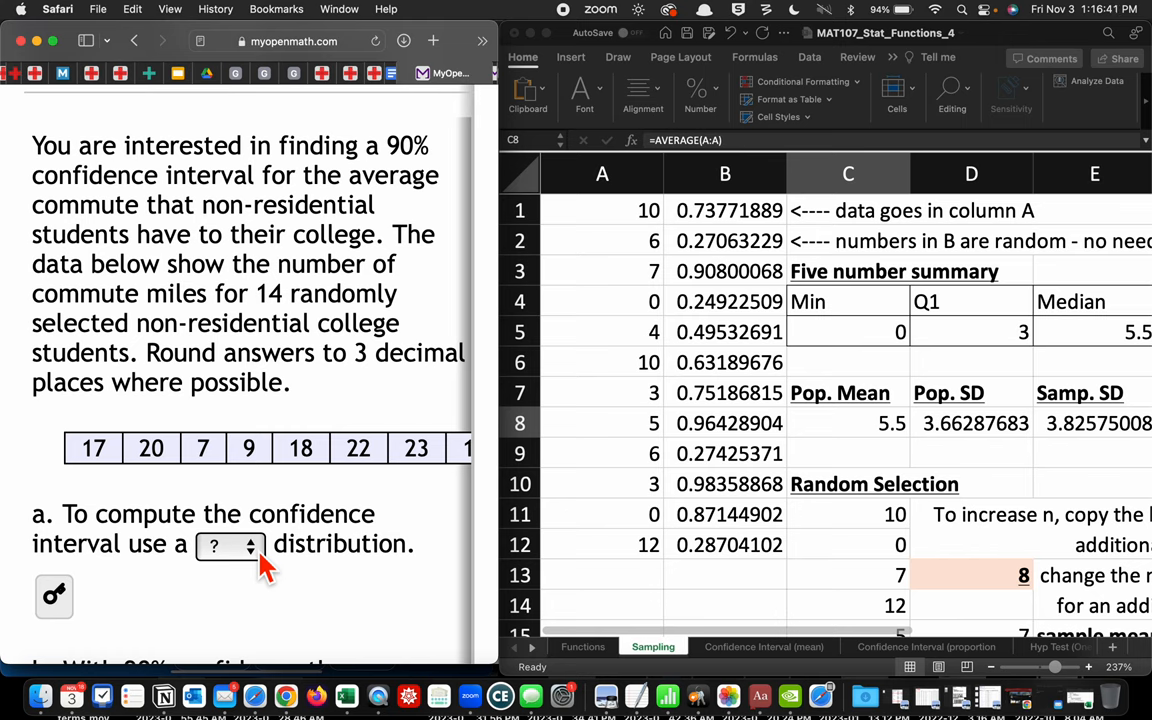
pyautogui.moveTo(728, 638)
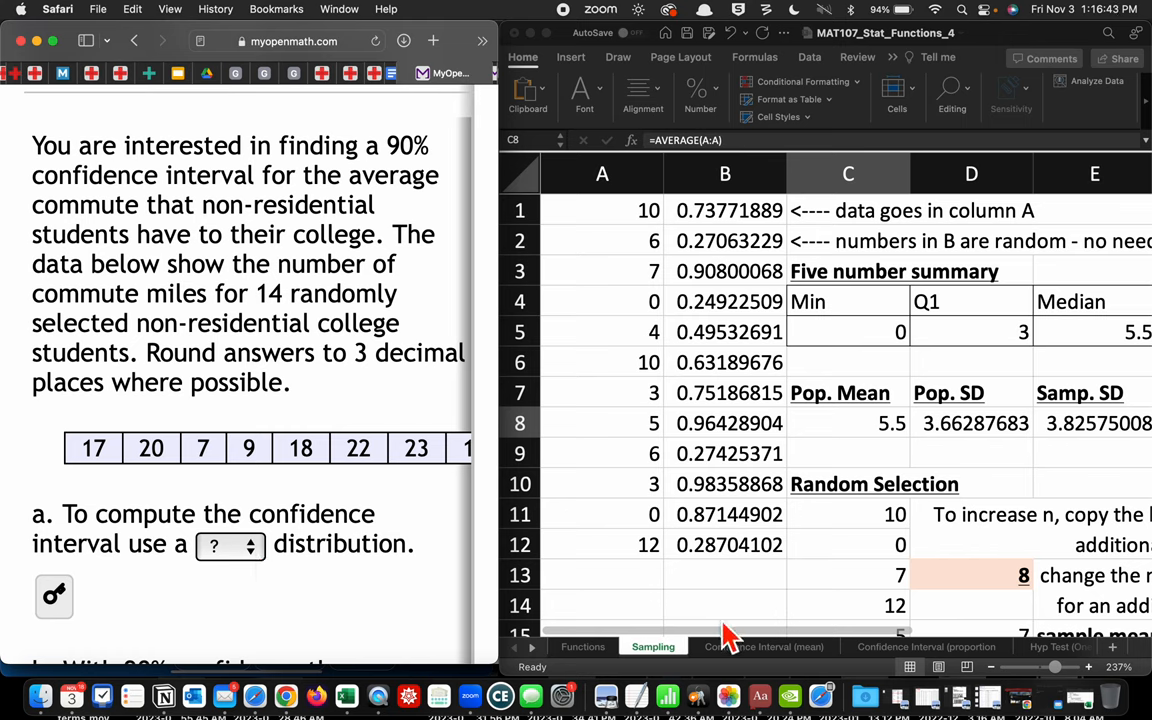
pyautogui.moveTo(380, 650)
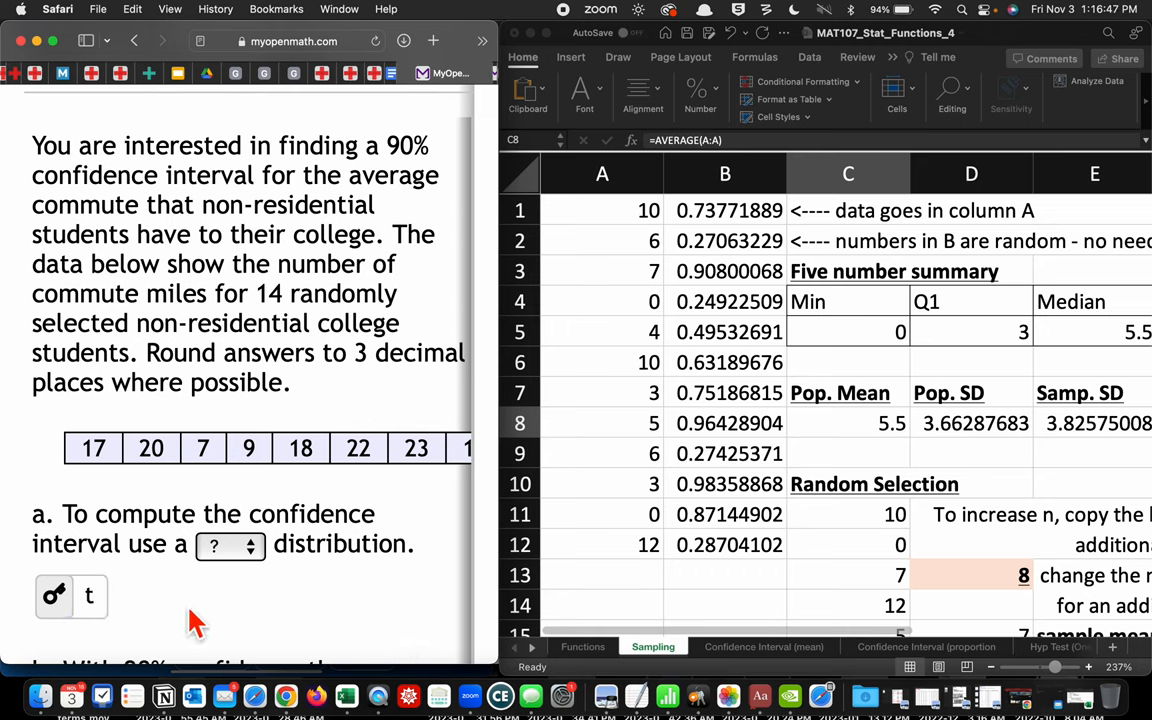
pyautogui.moveTo(346, 558)
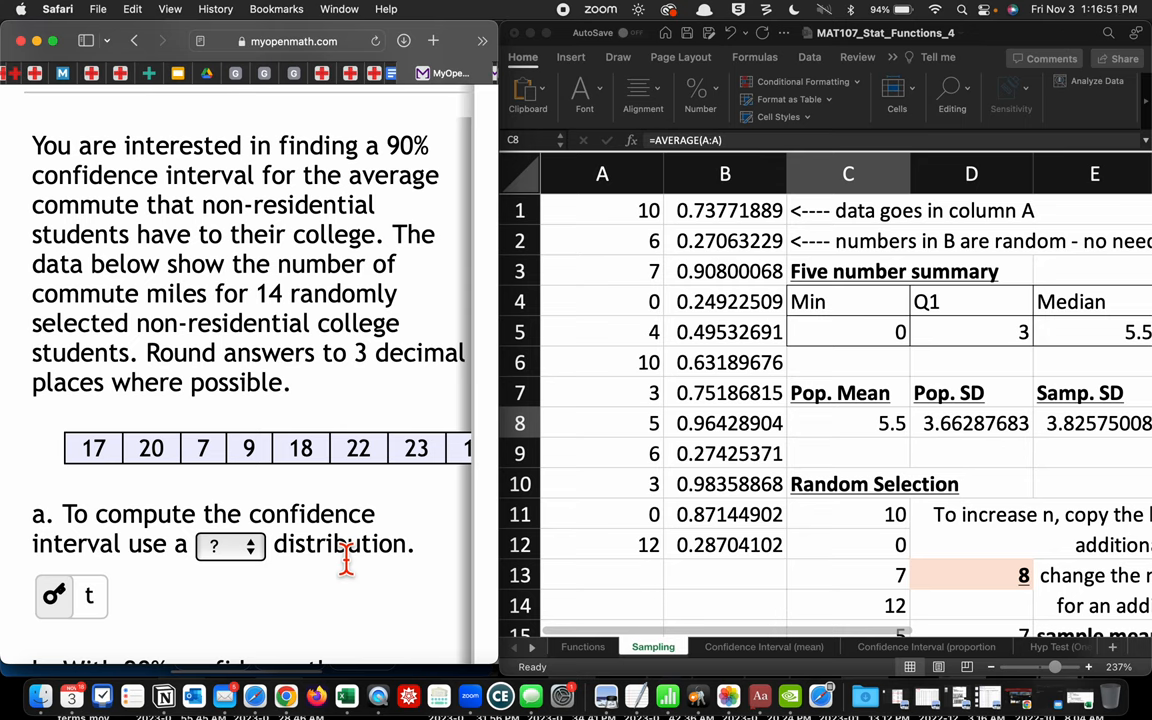
pyautogui.moveTo(367, 458)
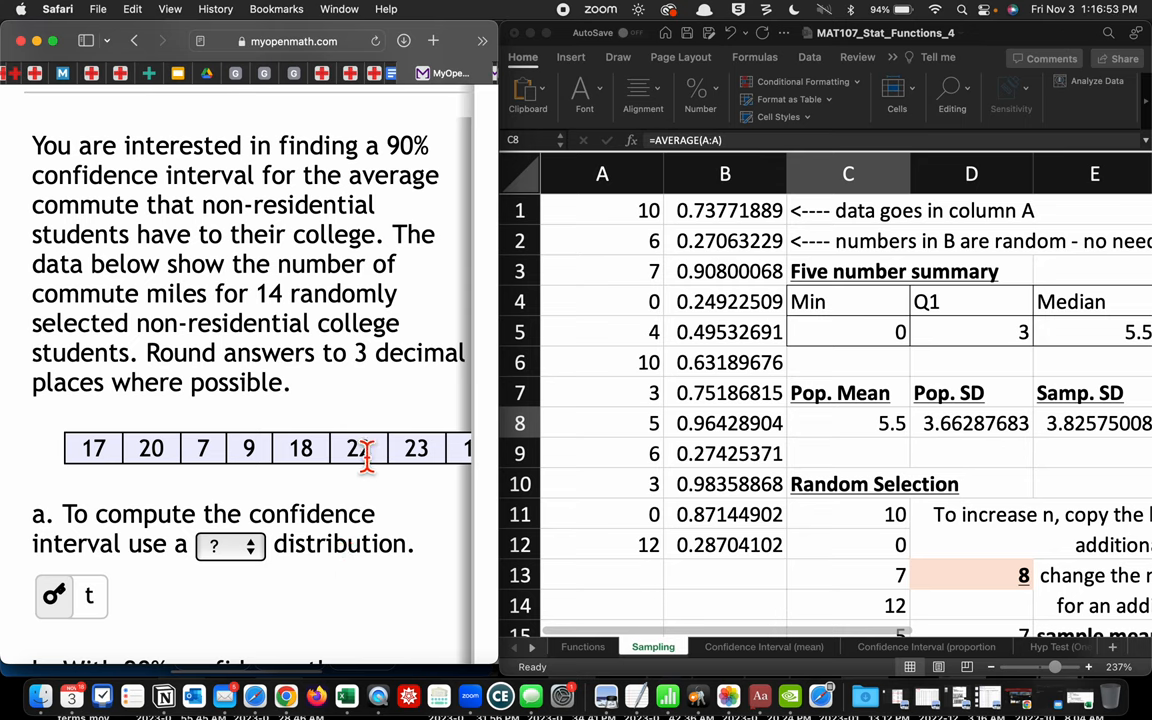
pyautogui.moveTo(625, 225)
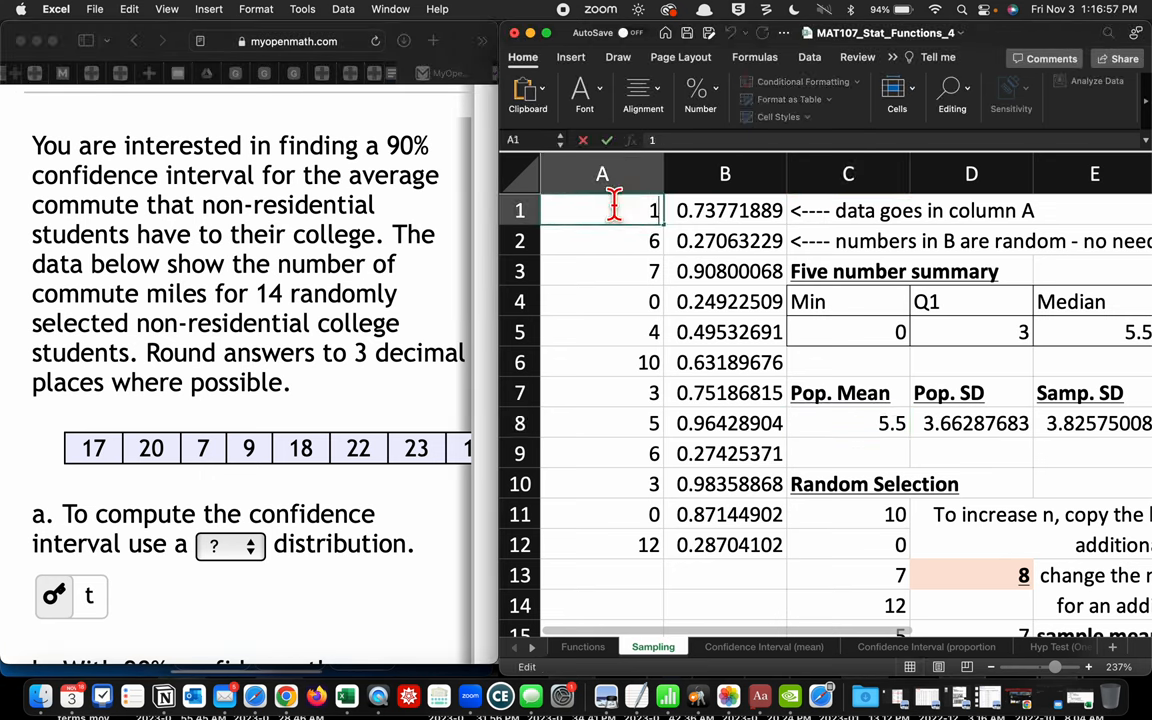
# Step: Enter commute distances (17, 14, 24, …) in A1:A14 and fill column B to row 14
pyautogui.write('17')
pyautogui.click(602, 241)
pyautogui.write('20')
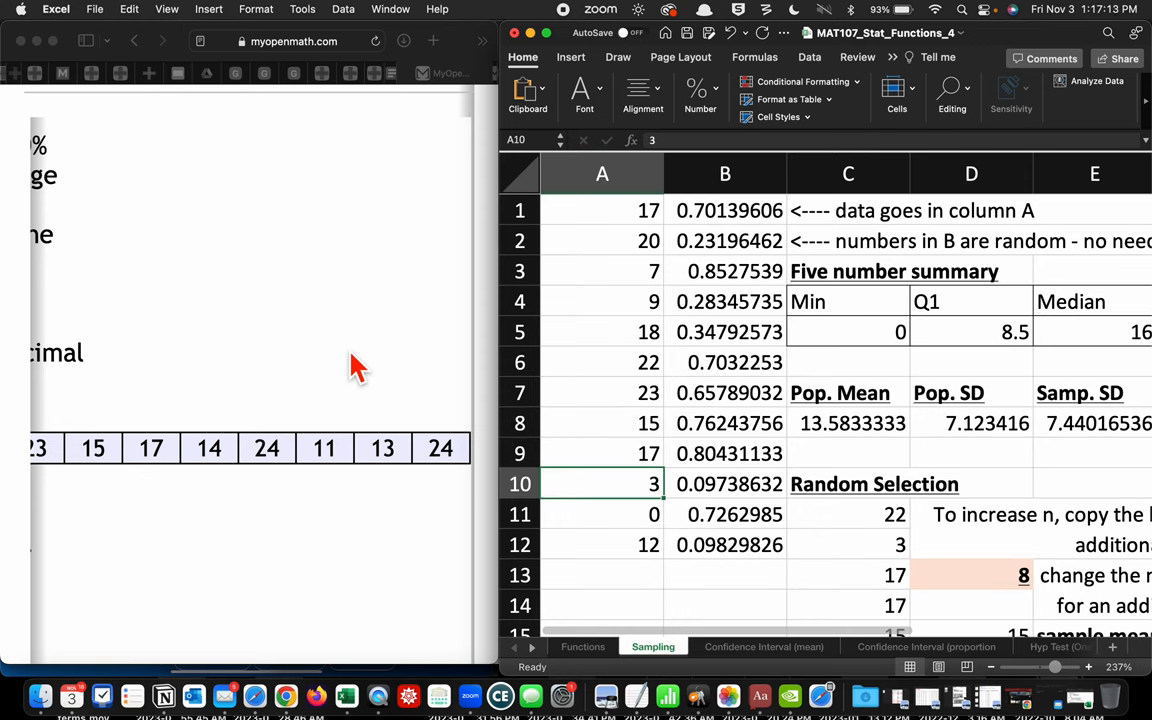
pyautogui.write('14')
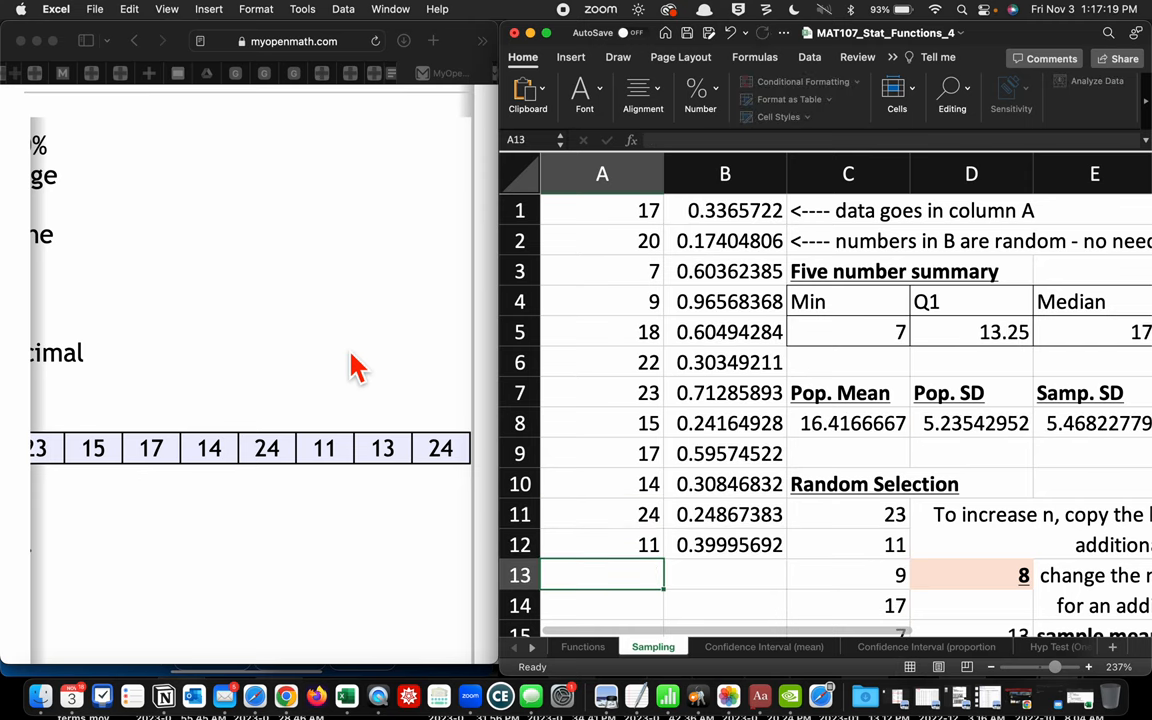
pyautogui.write('24')
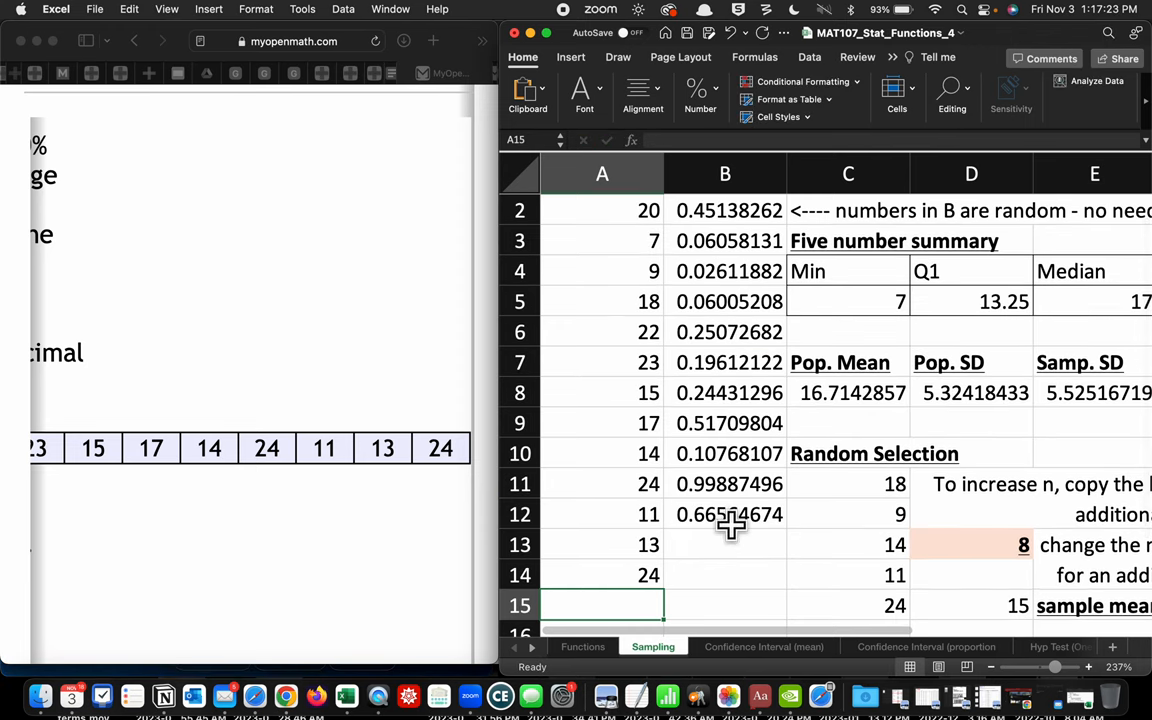
pyautogui.click(729, 514)
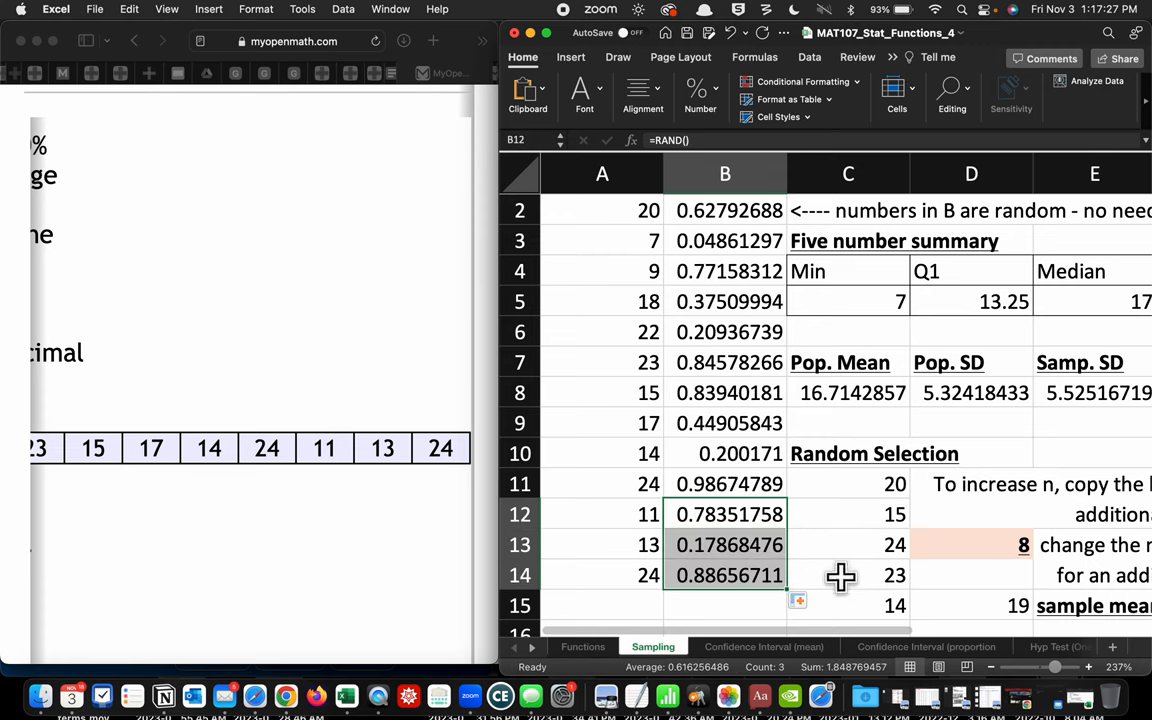
pyautogui.moveTo(620, 247)
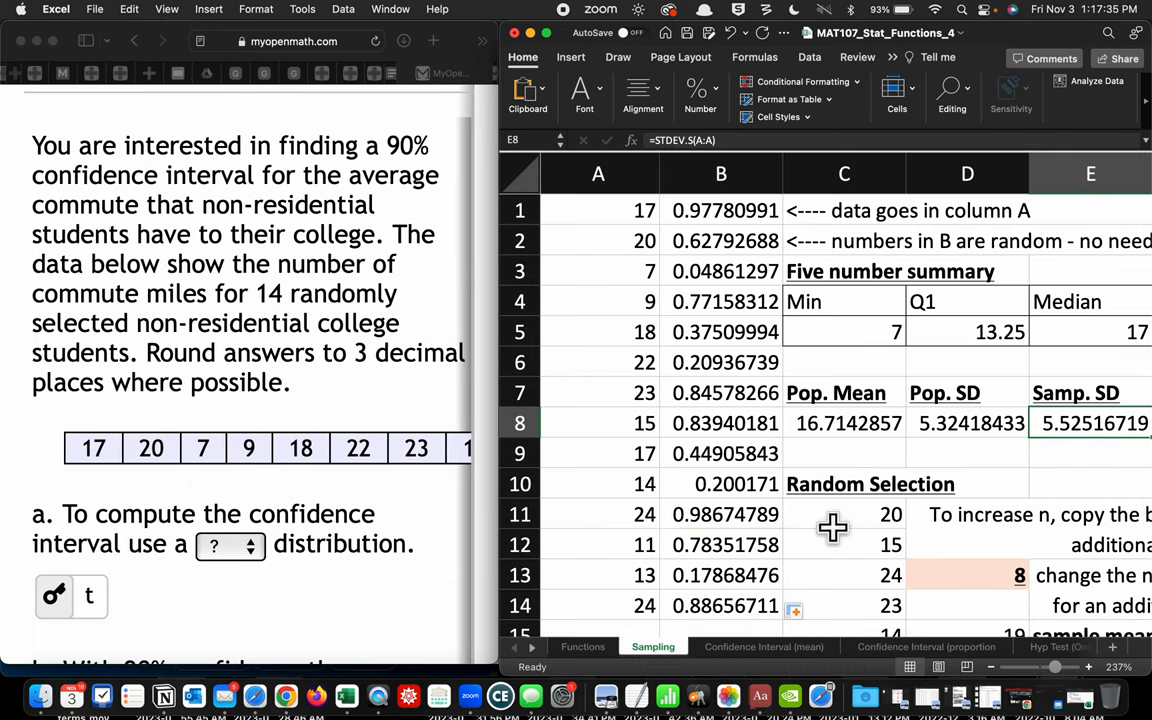
pyautogui.scroll(-3)
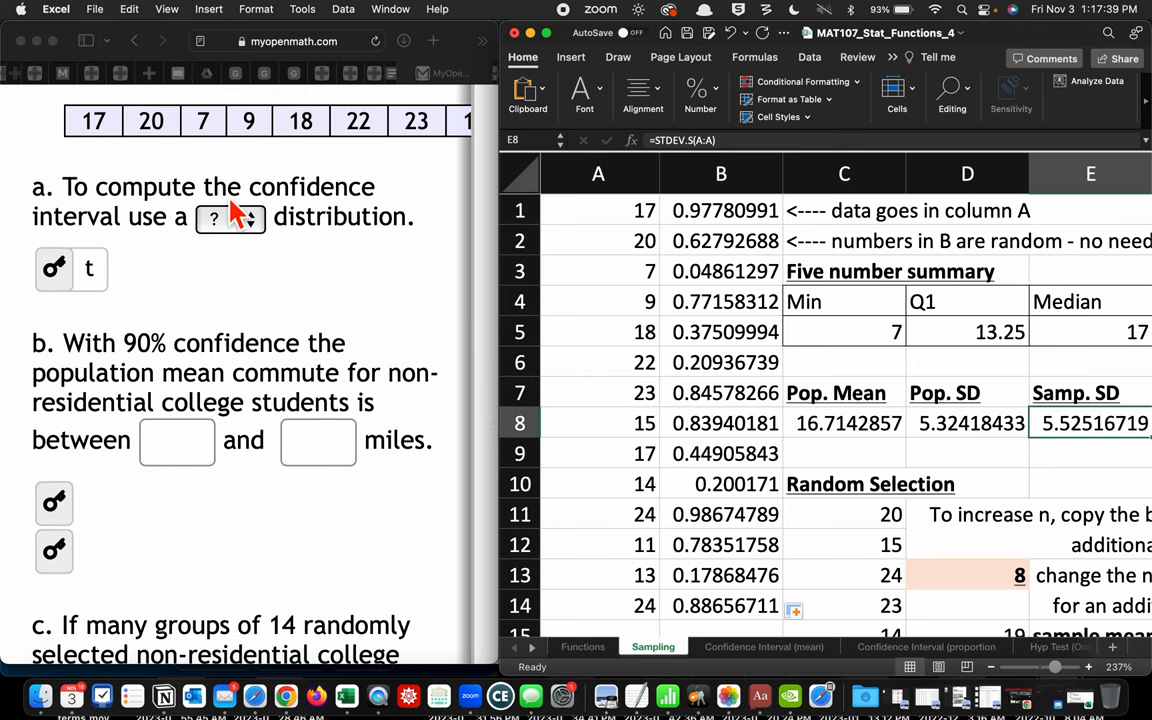
pyautogui.scroll(-3)
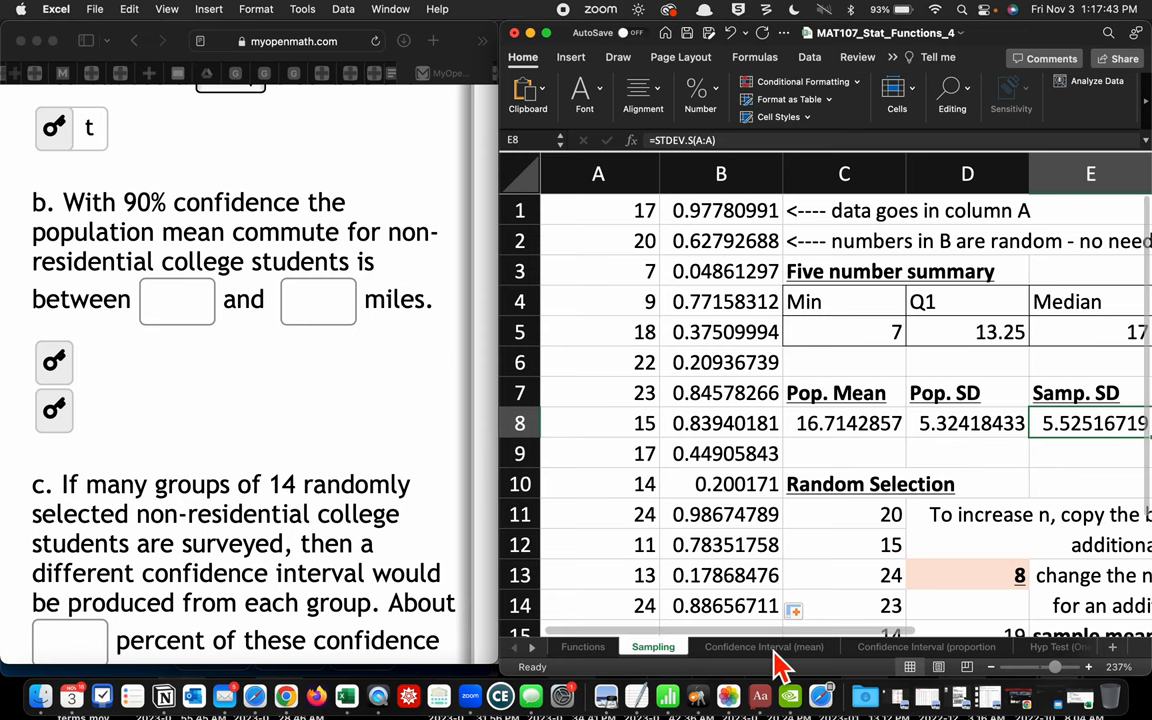
# Step: Set the template's sample size to 14 and copy the Sampling sheet's mean from C8
pyautogui.click(764, 646)
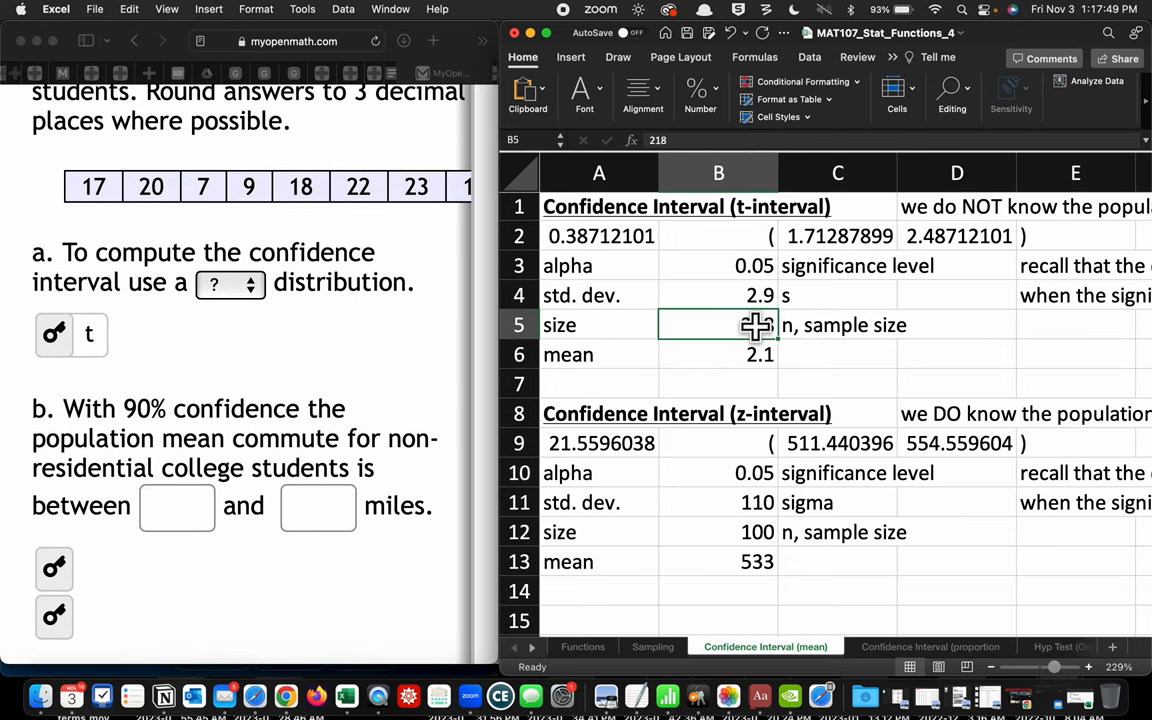
pyautogui.write('14')
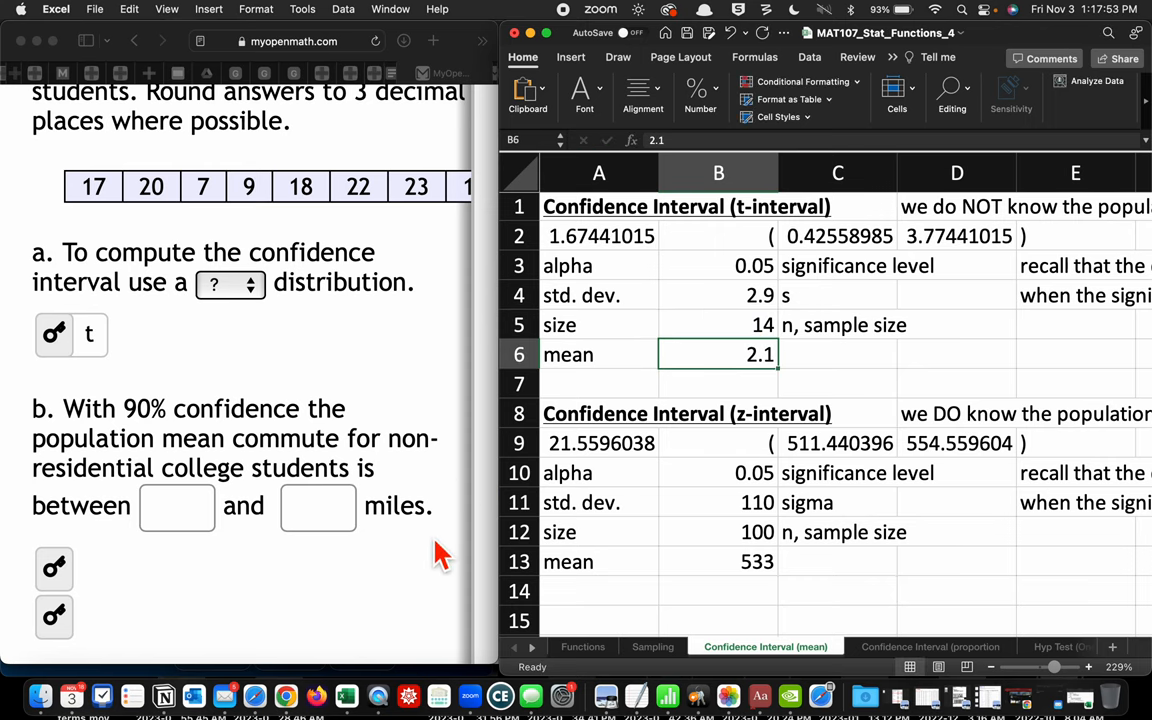
pyautogui.click(653, 646)
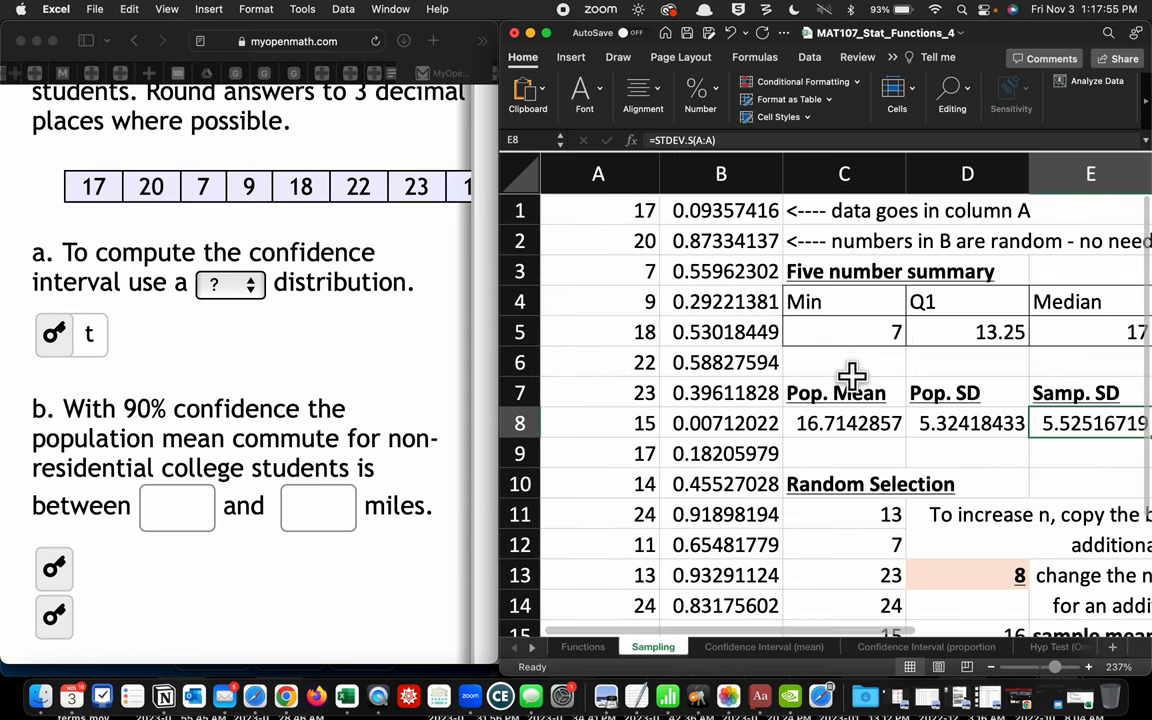
pyautogui.click(844, 423)
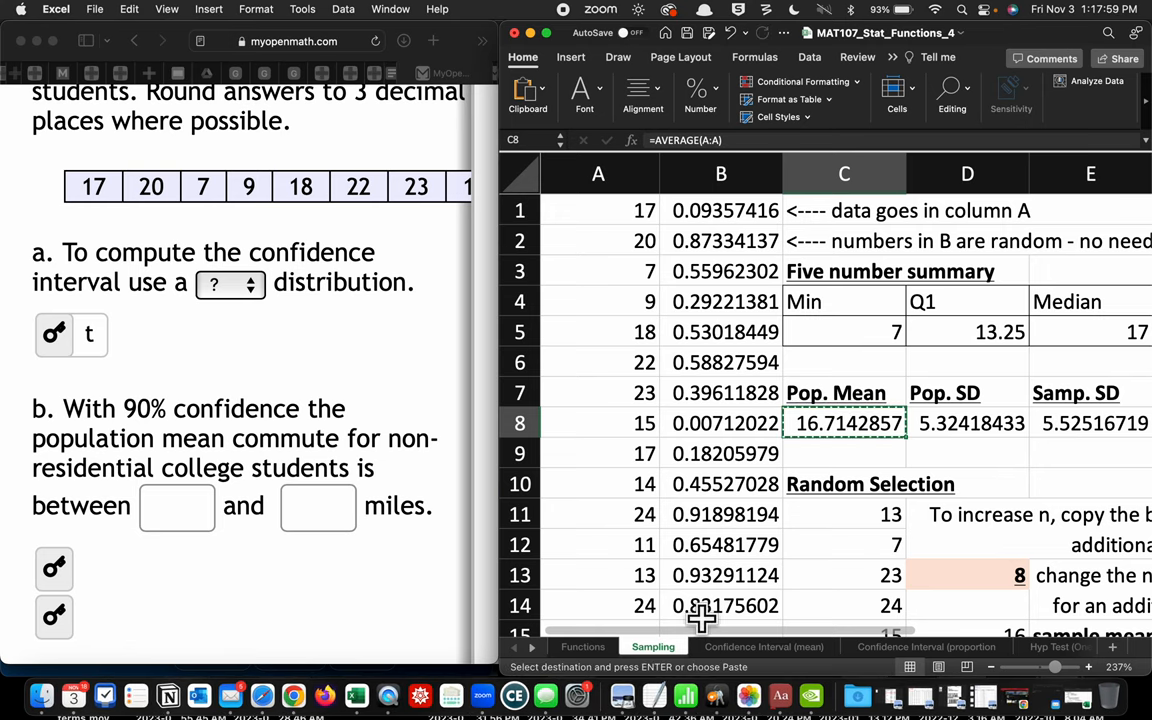
pyautogui.click(764, 646)
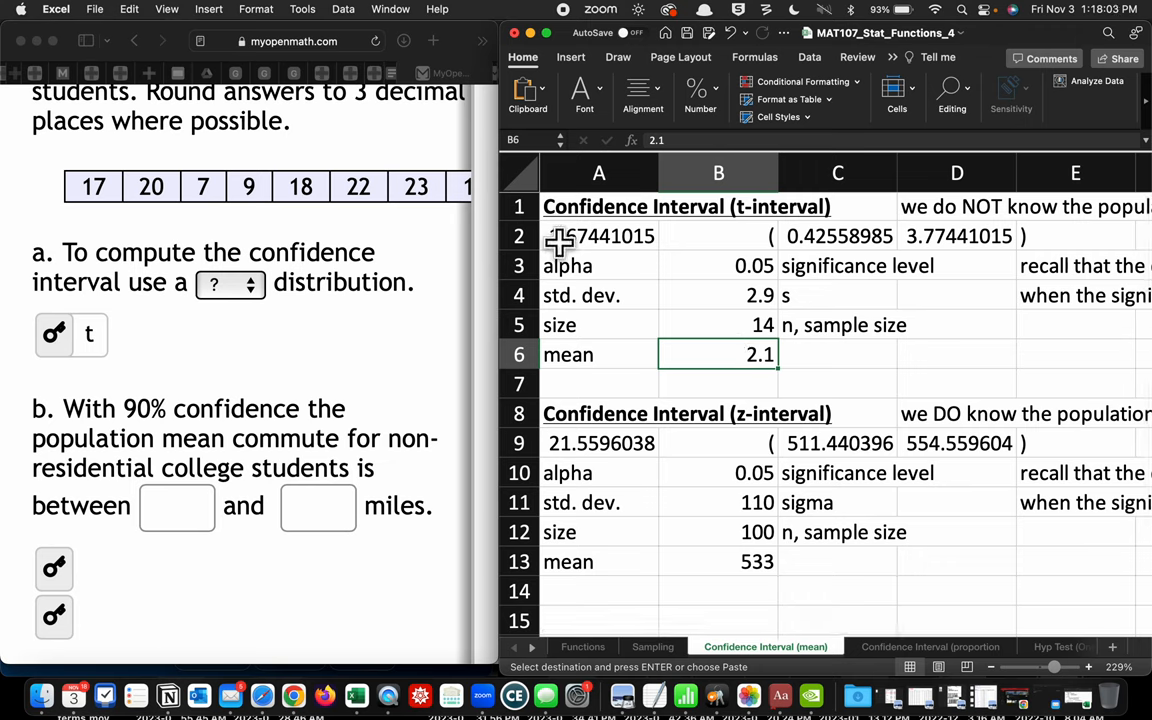
pyautogui.click(129, 9)
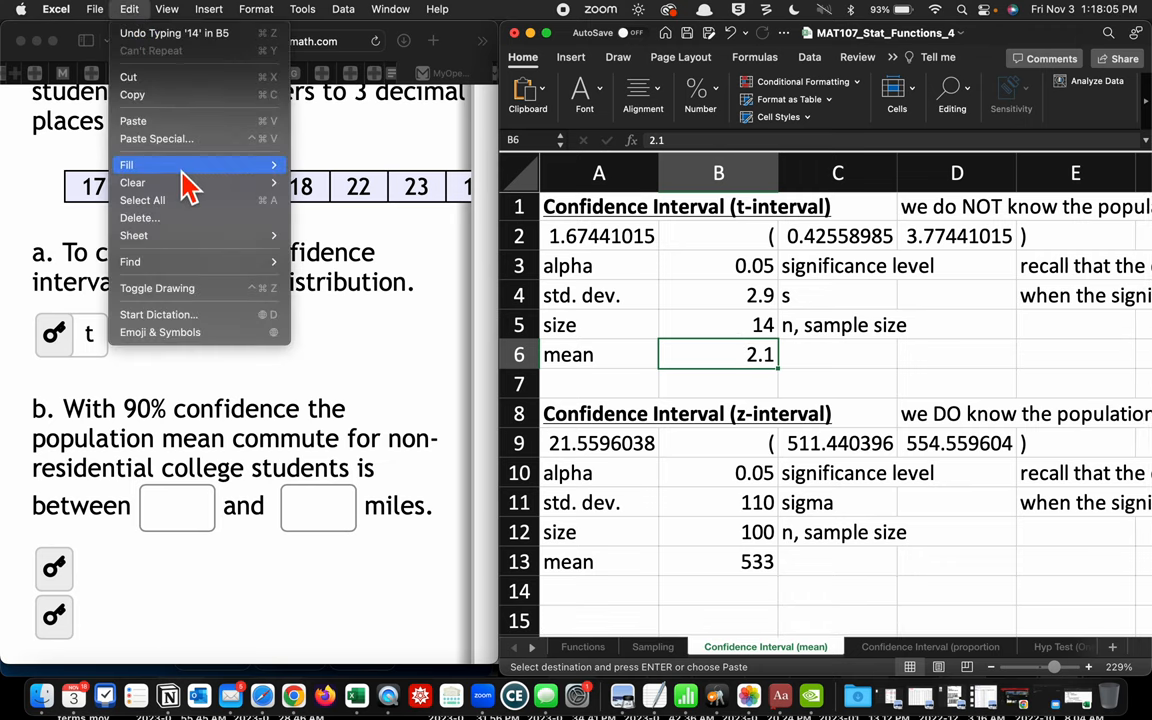
# Step: Paste the 16.714 mean as a value into B6, giving bounds 15.040 and 18.389
pyautogui.click(157, 138)
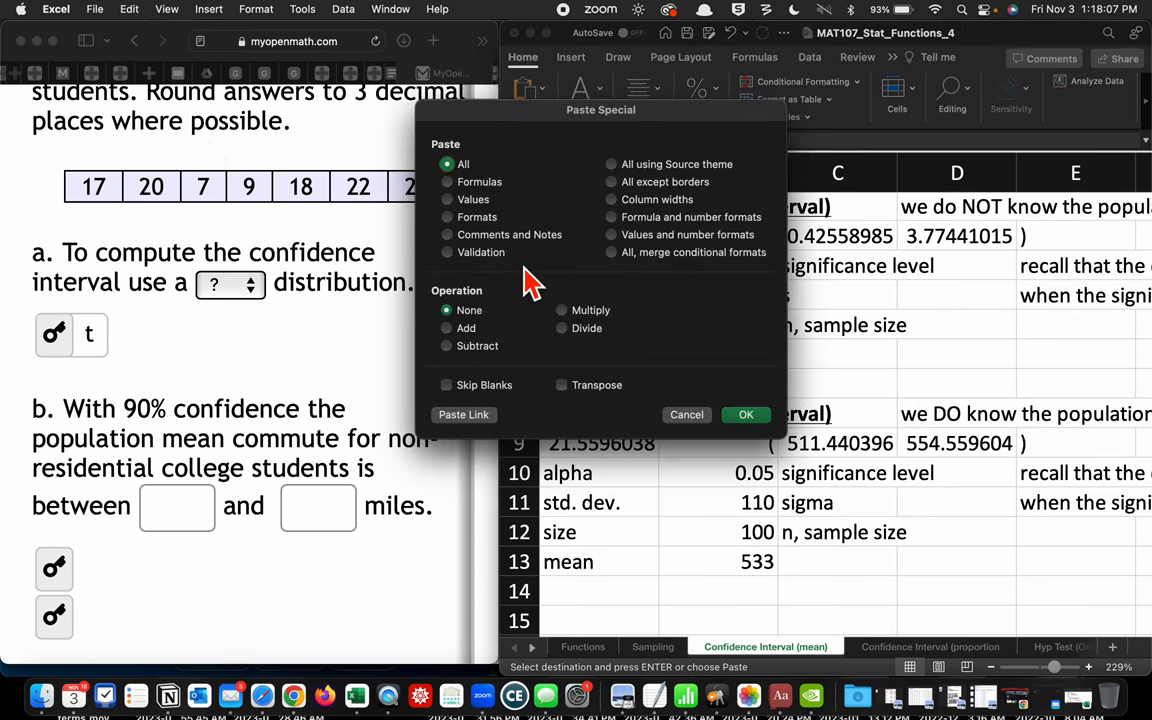
pyautogui.click(447, 199)
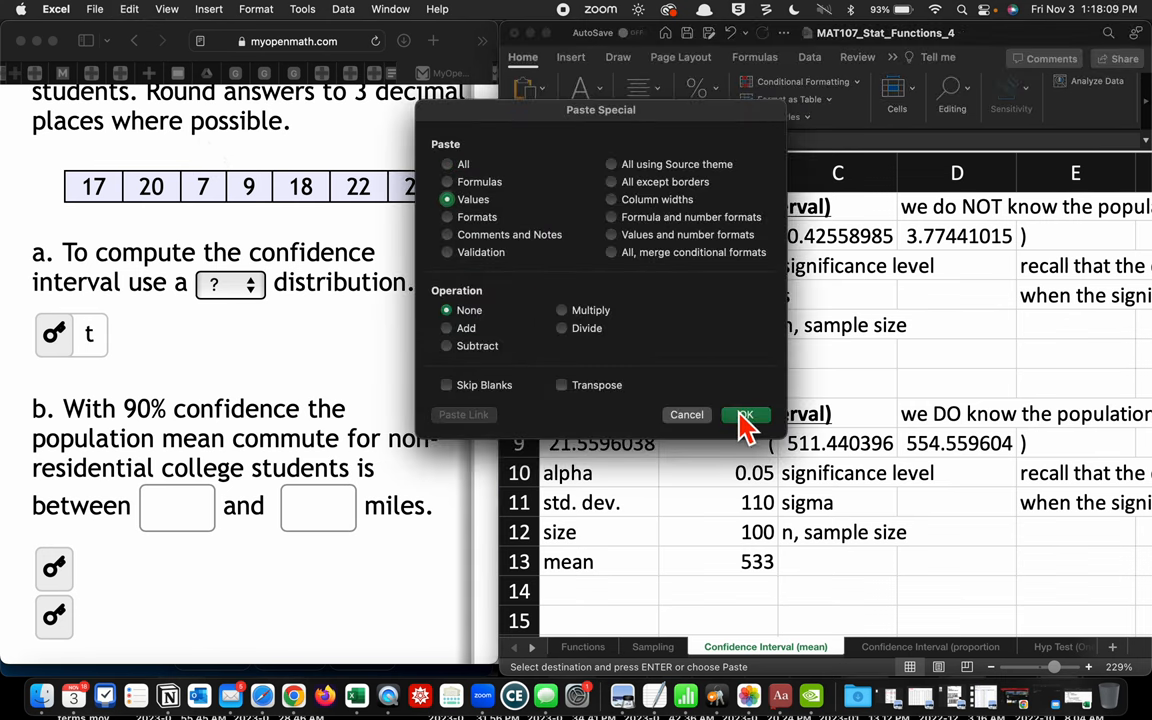
pyautogui.click(745, 414)
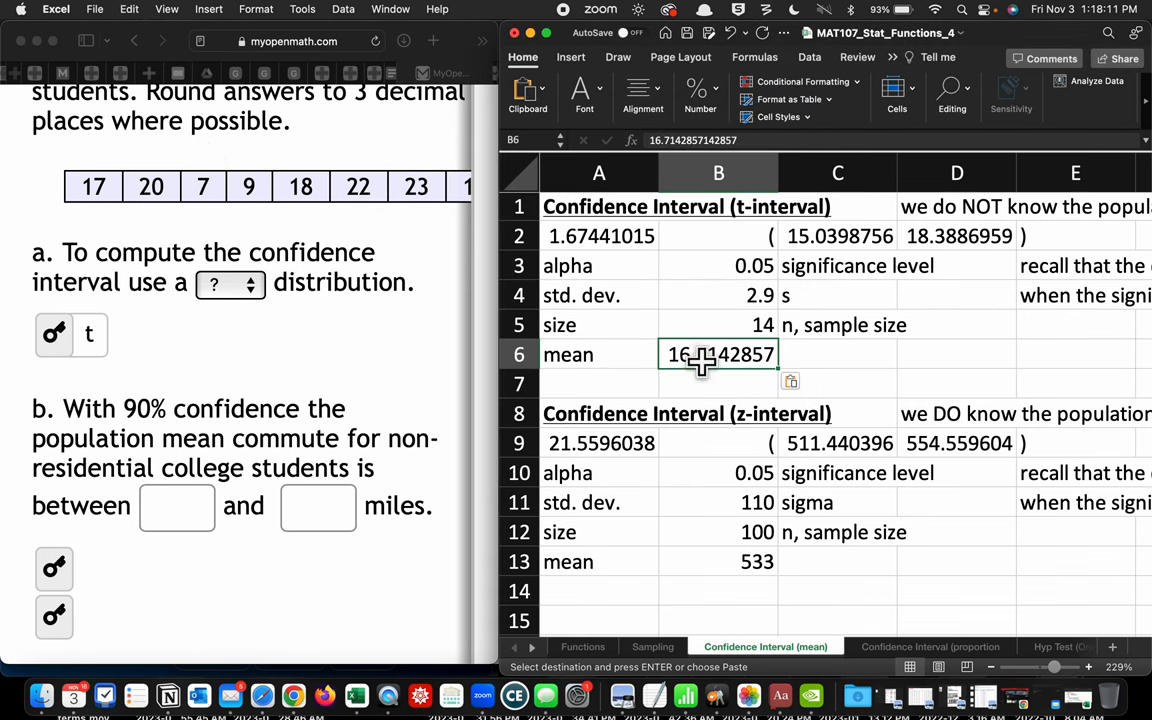
pyautogui.moveTo(752, 408)
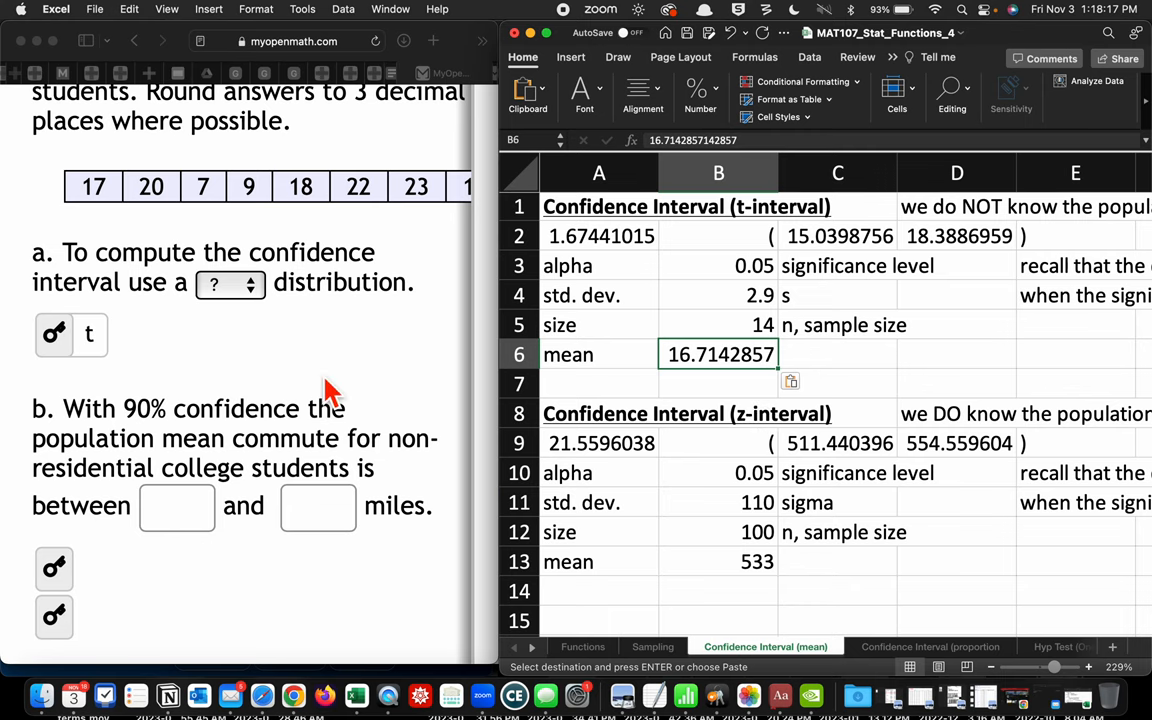
pyautogui.moveTo(332, 400)
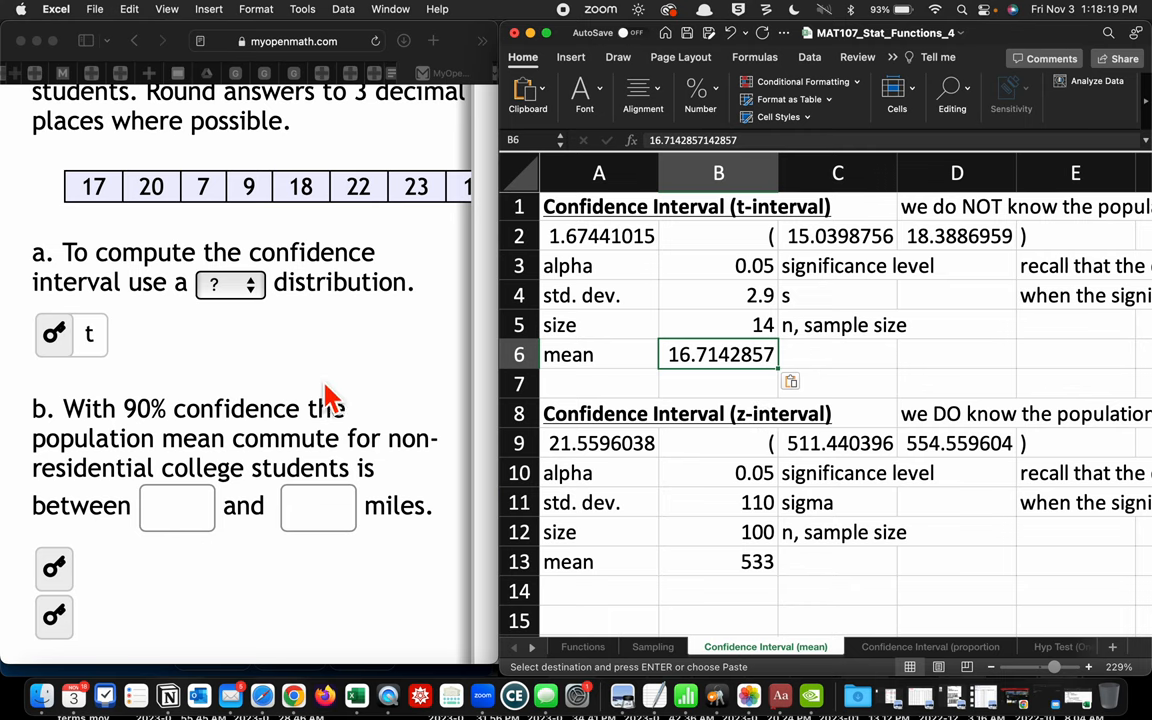
pyautogui.click(652, 646)
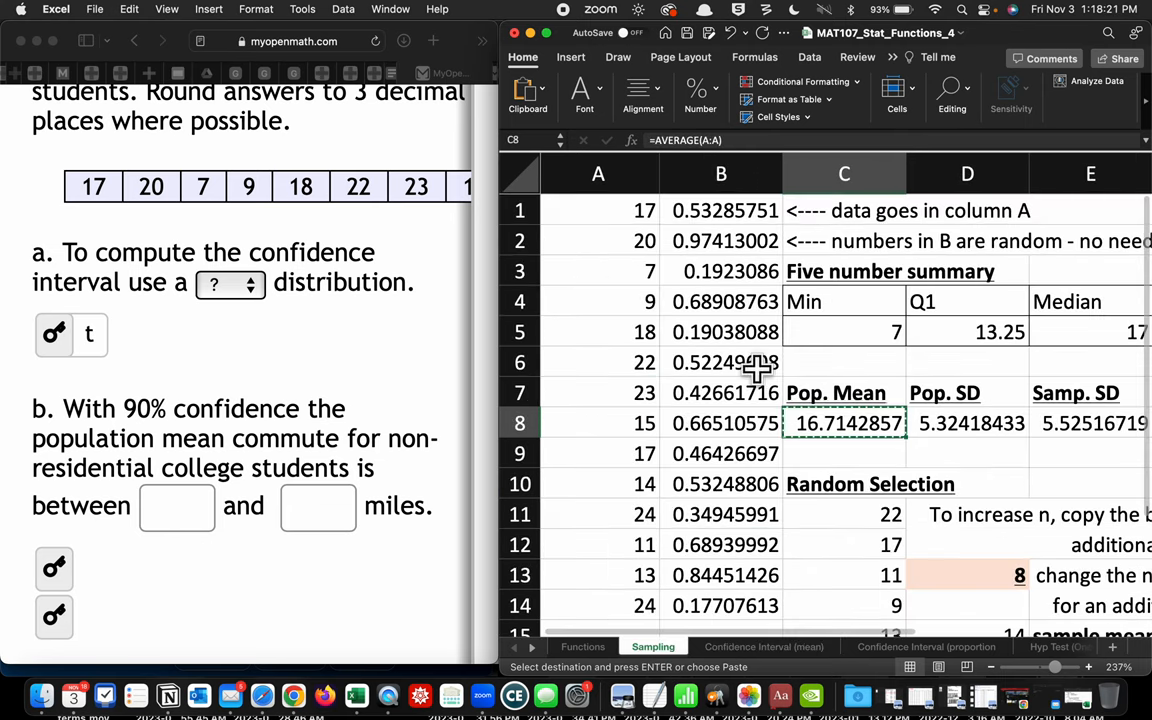
# Step: Paste the Sampling sheet's SD 5.525 as a value into B4, giving bounds 14.099 and 19.329
pyautogui.click(1090, 422)
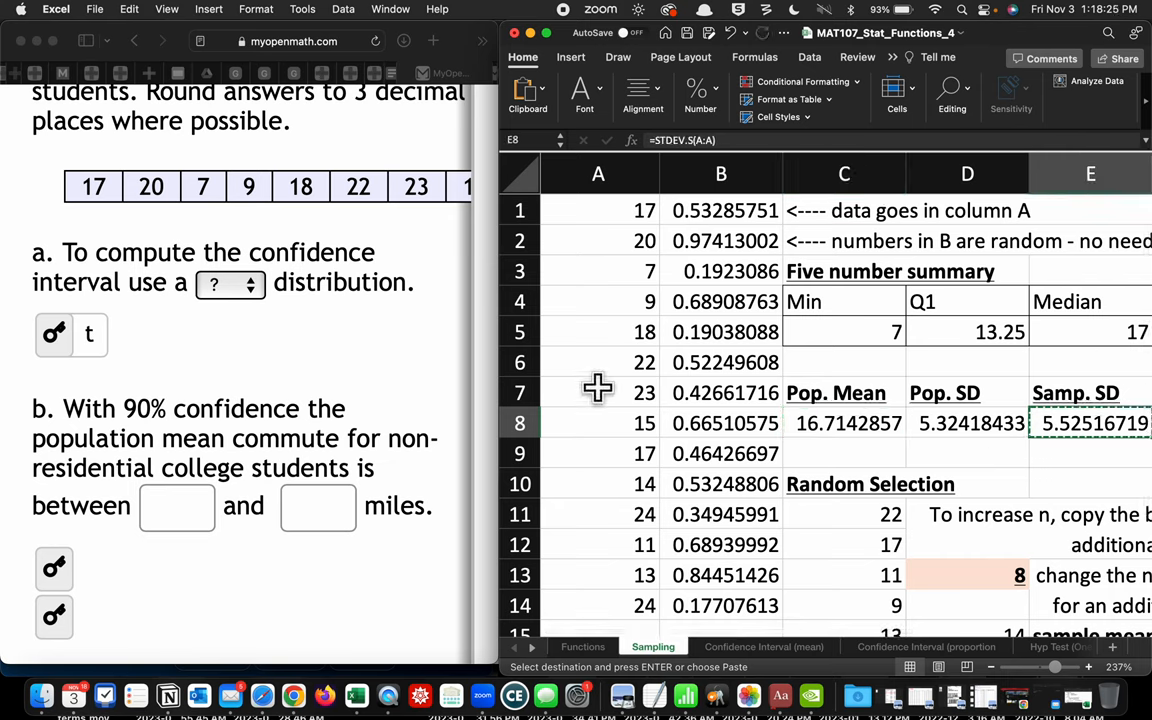
pyautogui.click(765, 646)
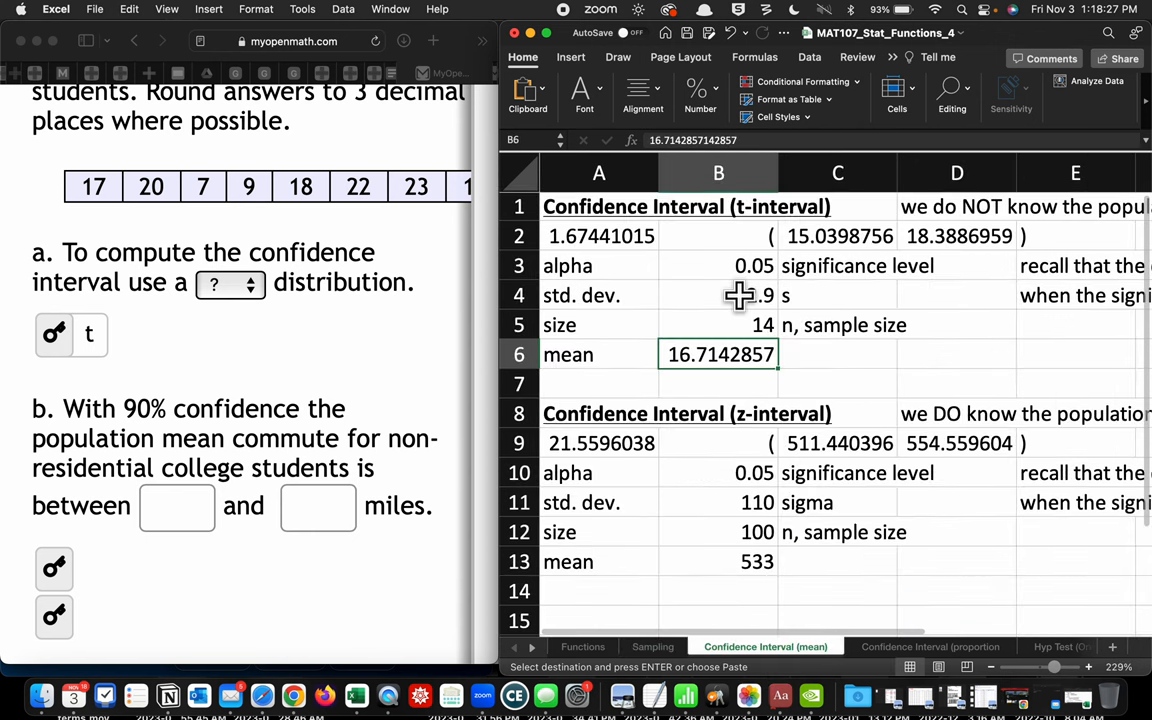
pyautogui.click(129, 9)
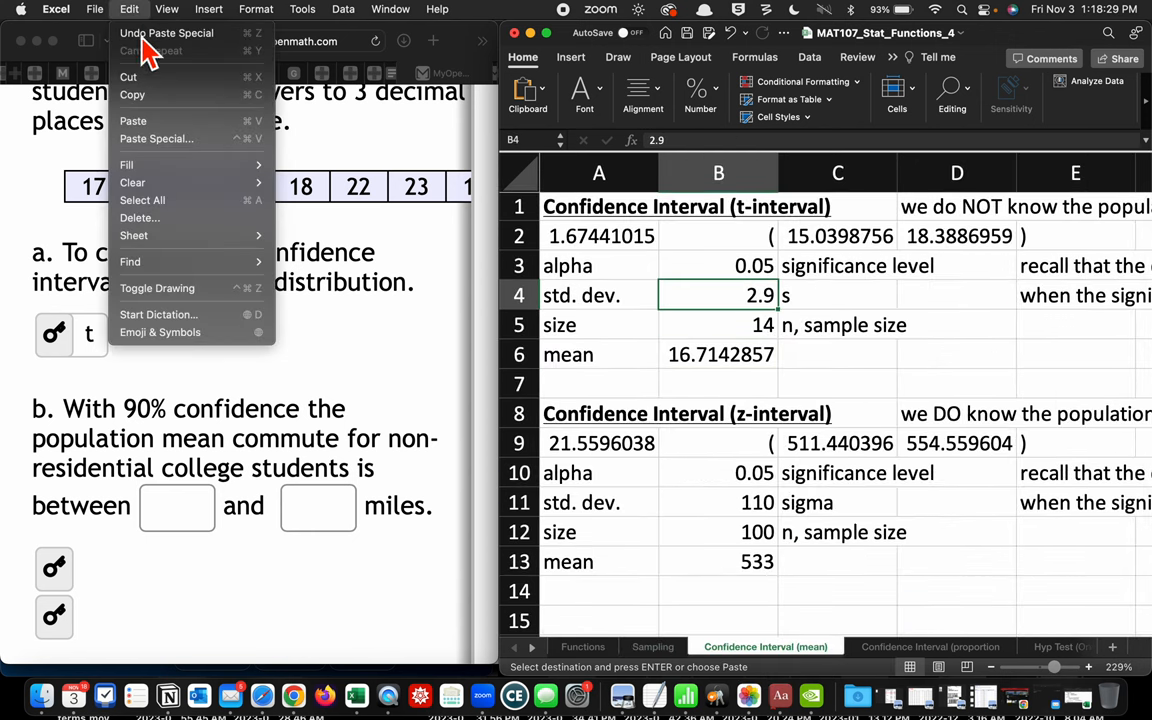
pyautogui.click(156, 138)
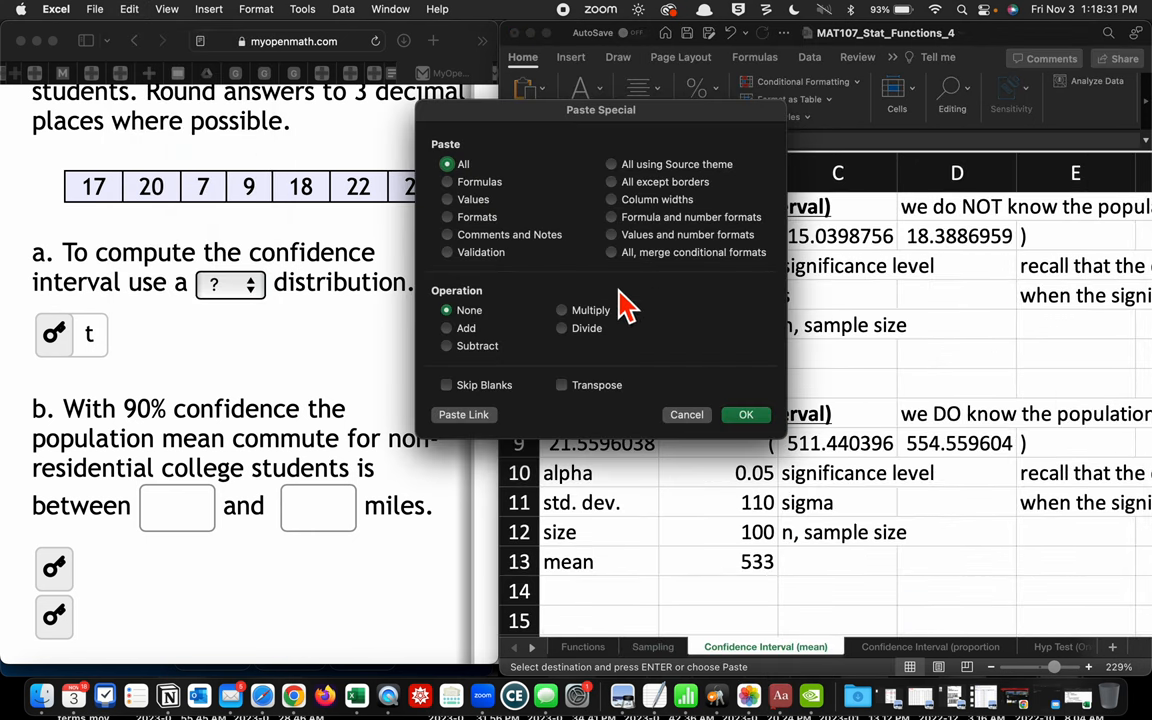
pyautogui.click(446, 199)
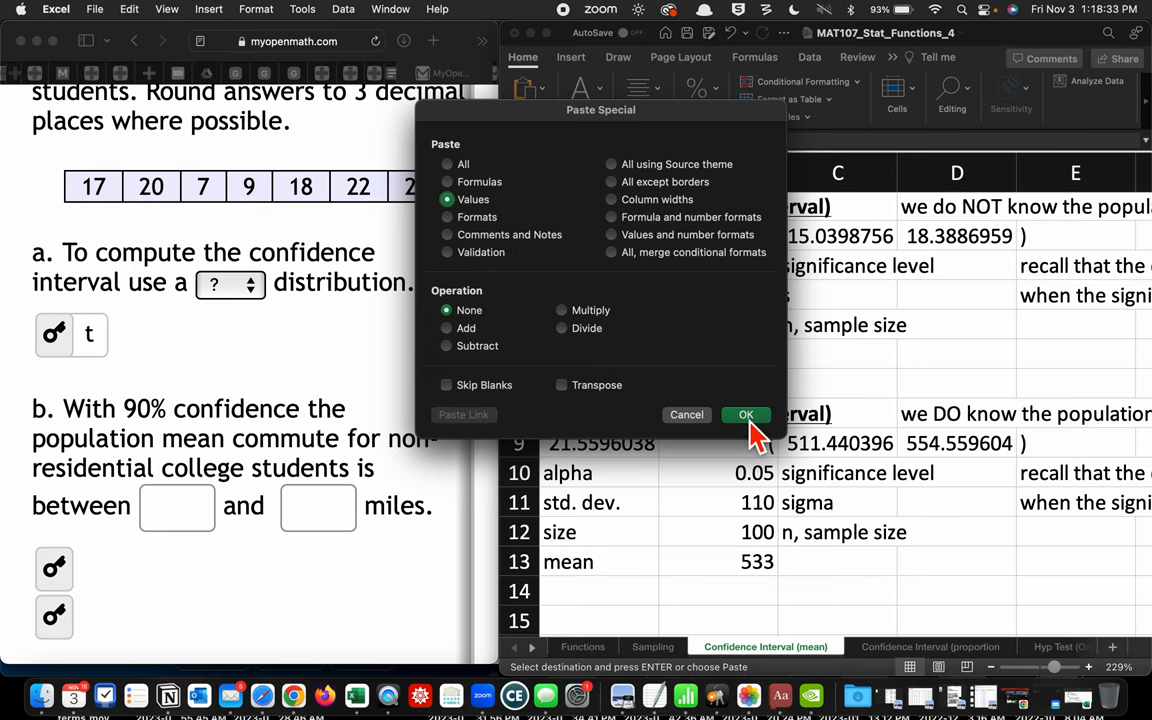
pyautogui.click(745, 414)
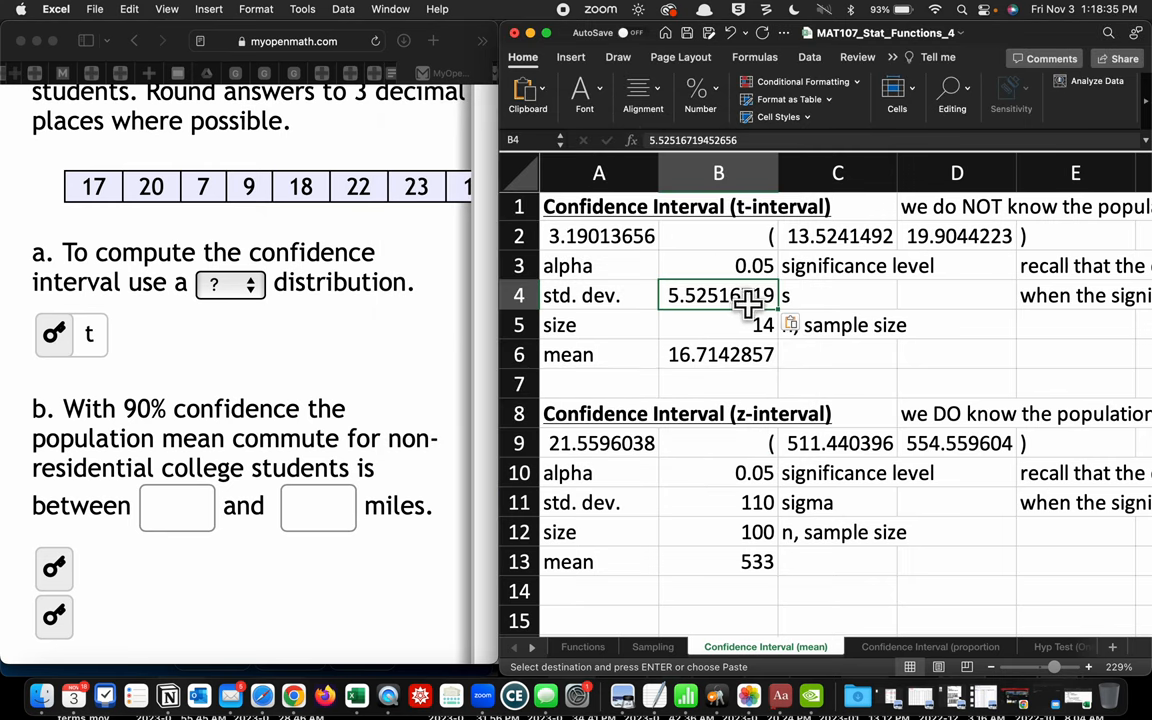
pyautogui.moveTo(471, 295)
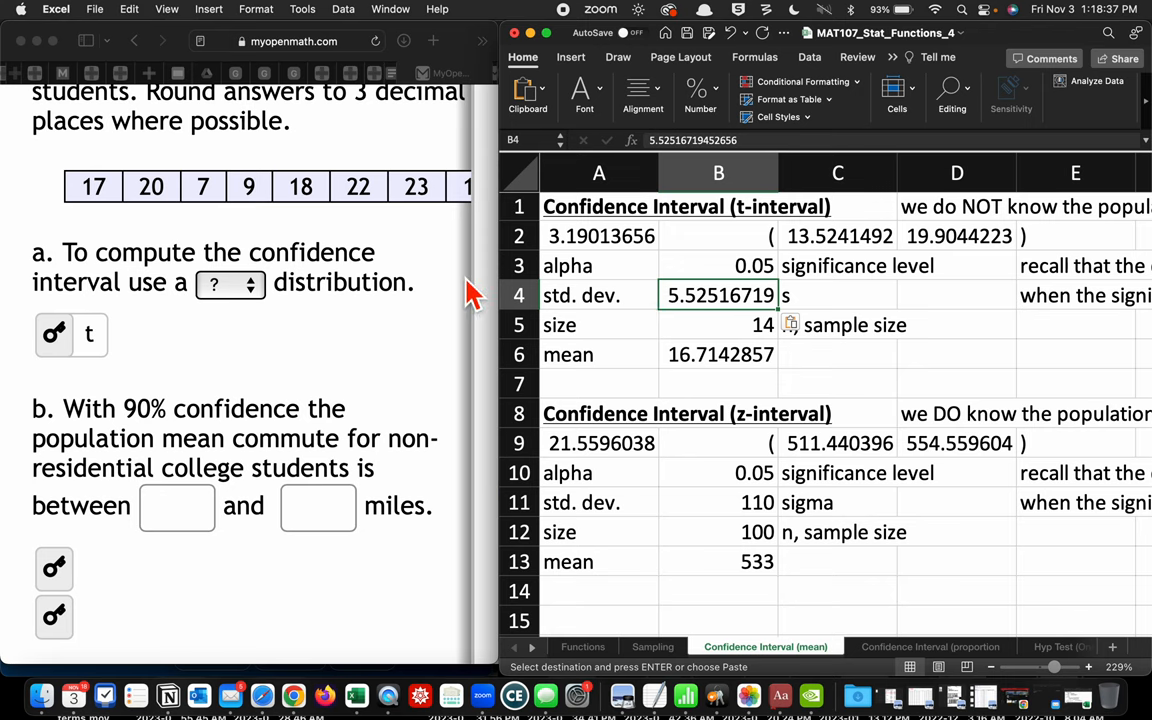
pyautogui.moveTo(283, 423)
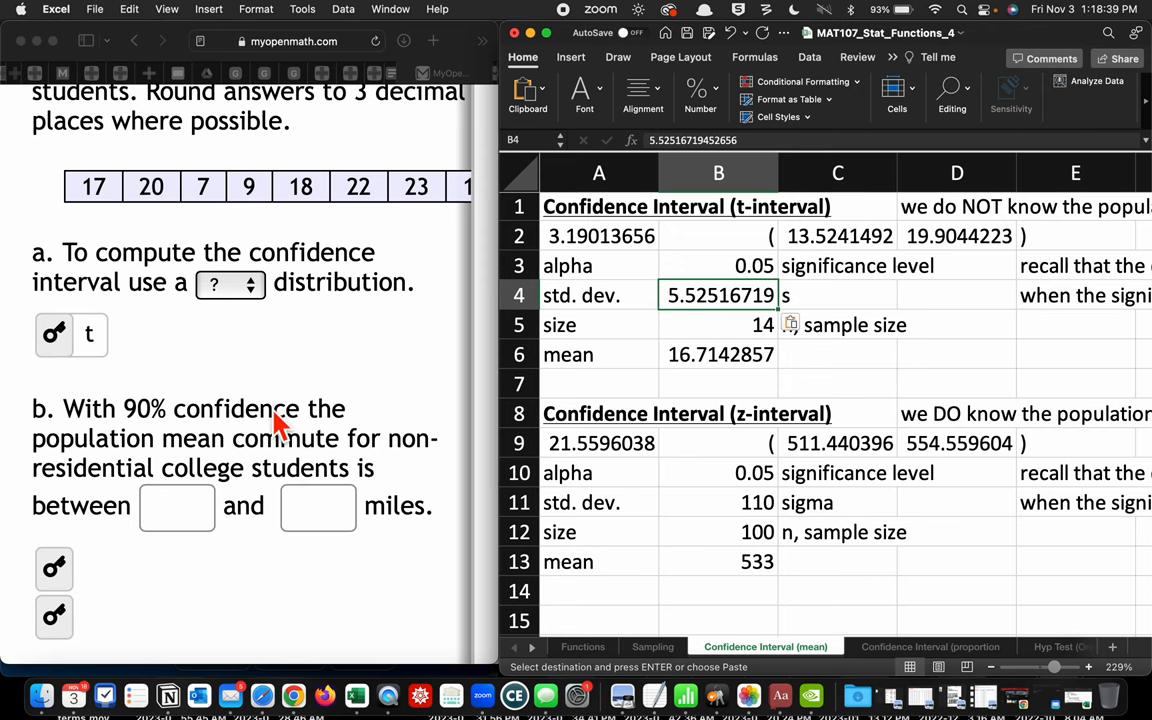
pyautogui.scroll(-3)
pyautogui.write('0.1')
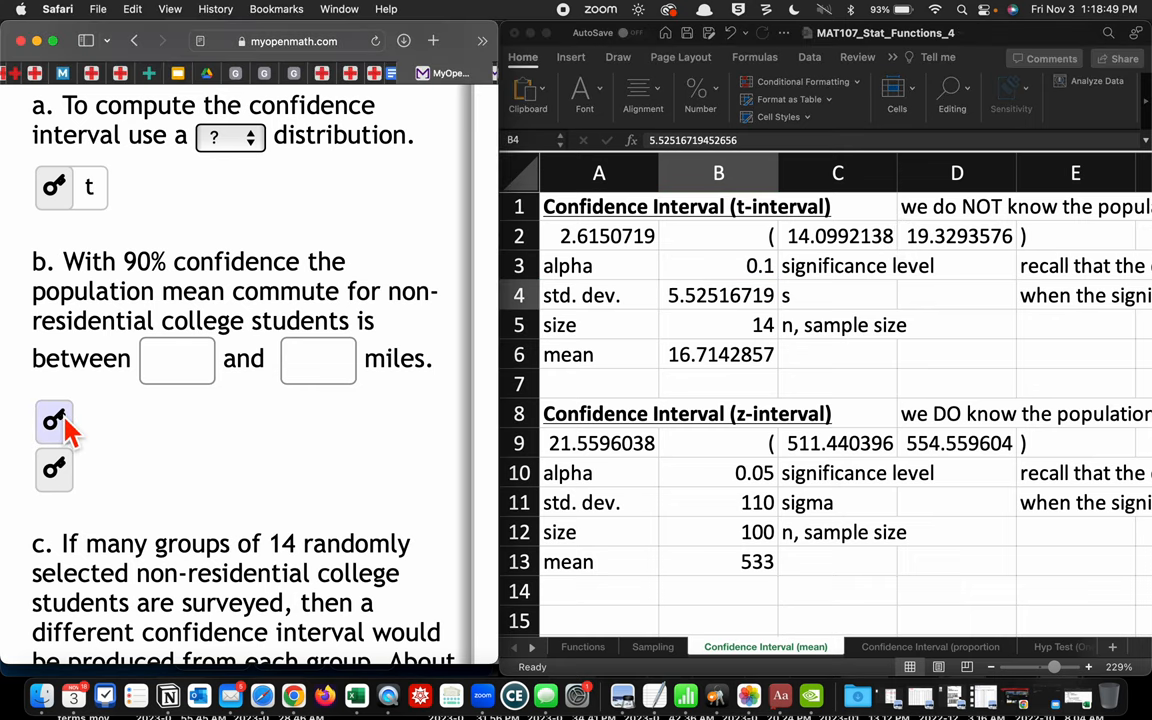
# Step: Enter 19.329 as part b's upper bound and scroll down to part c
pyautogui.click(54, 420)
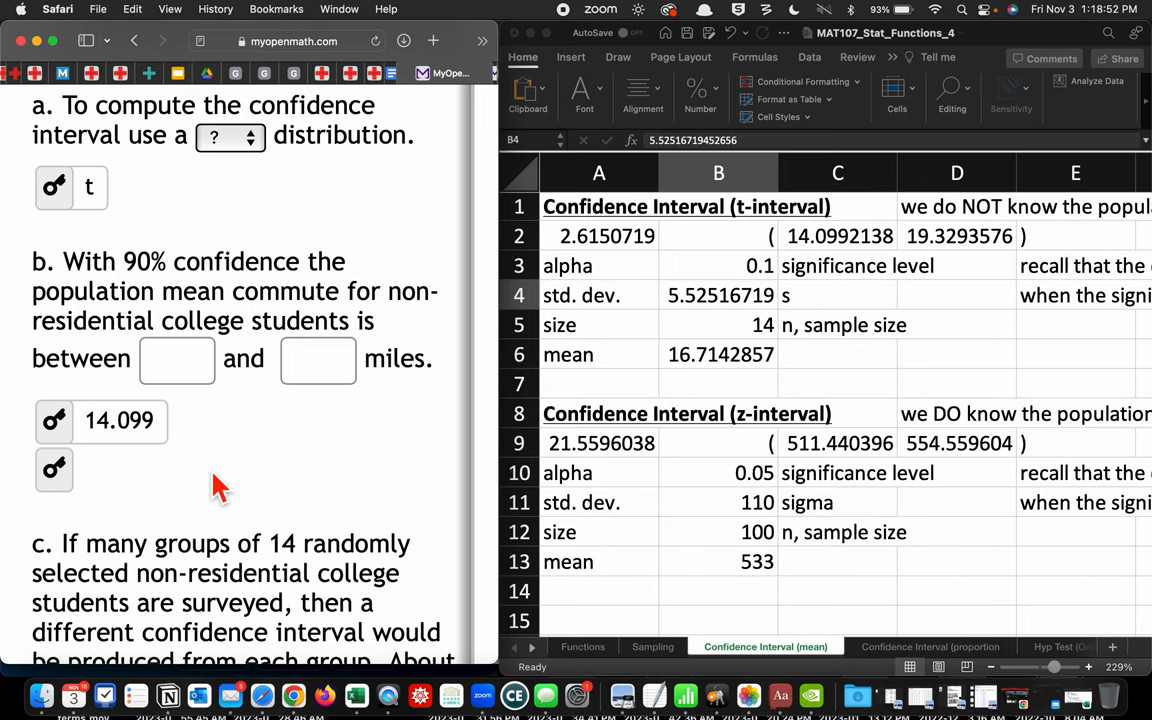
pyautogui.write('19.329')
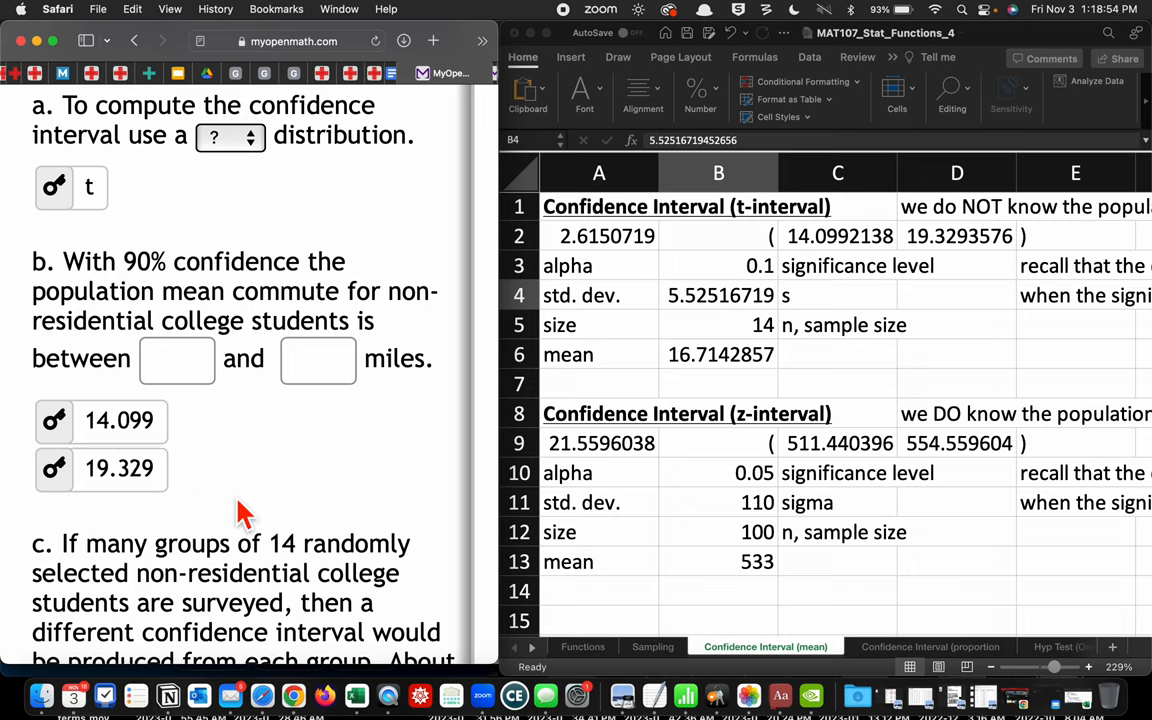
pyautogui.scroll(-3)
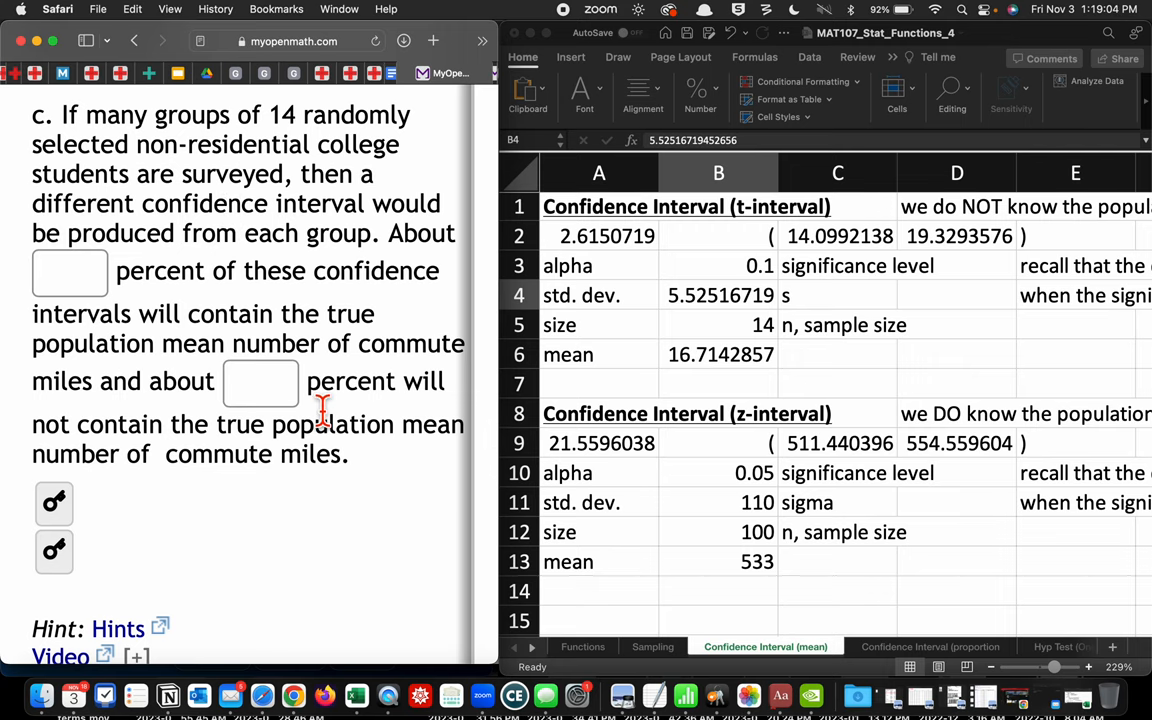
pyautogui.moveTo(305, 670)
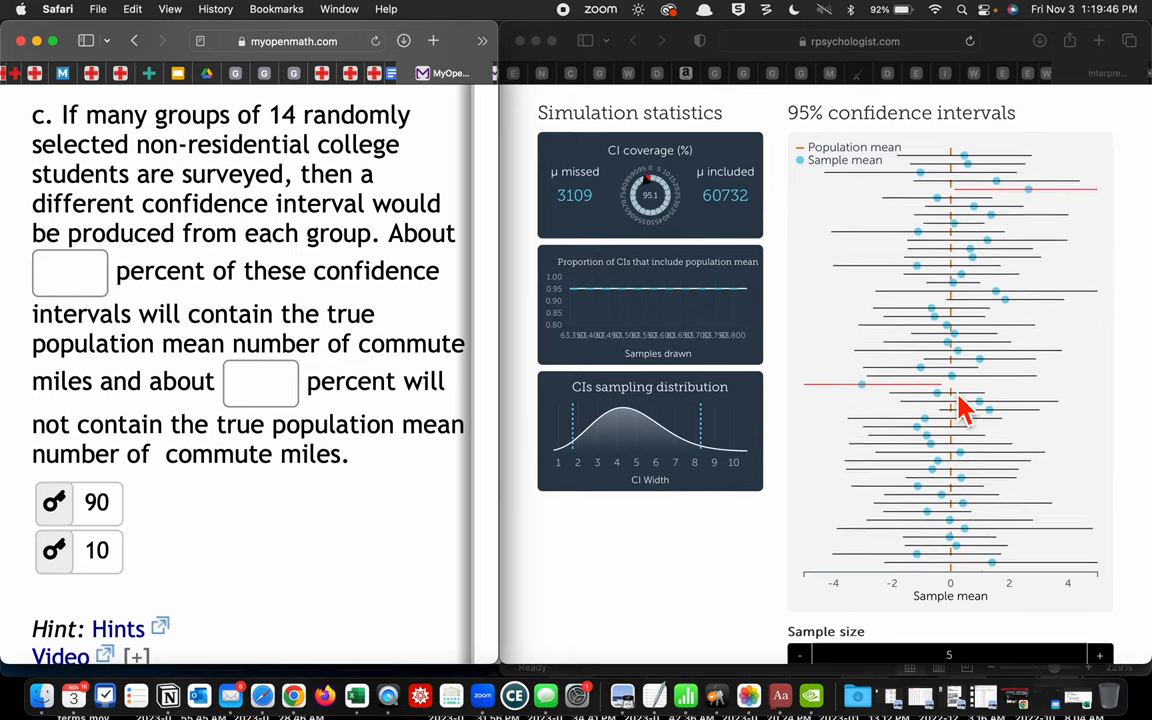
# Step: Submit the commute answers and scroll to the 95% blood-pressure question (n=30, mean 21.5, SD 8.6)
pyautogui.scroll(-3)
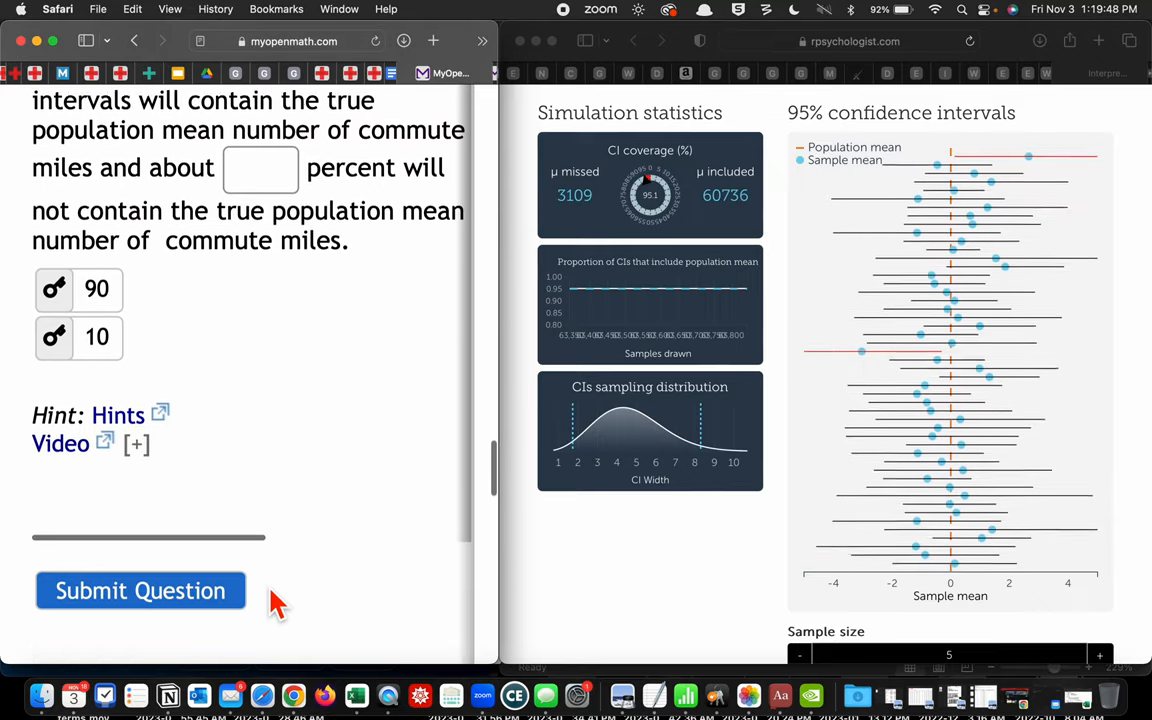
pyautogui.click(140, 590)
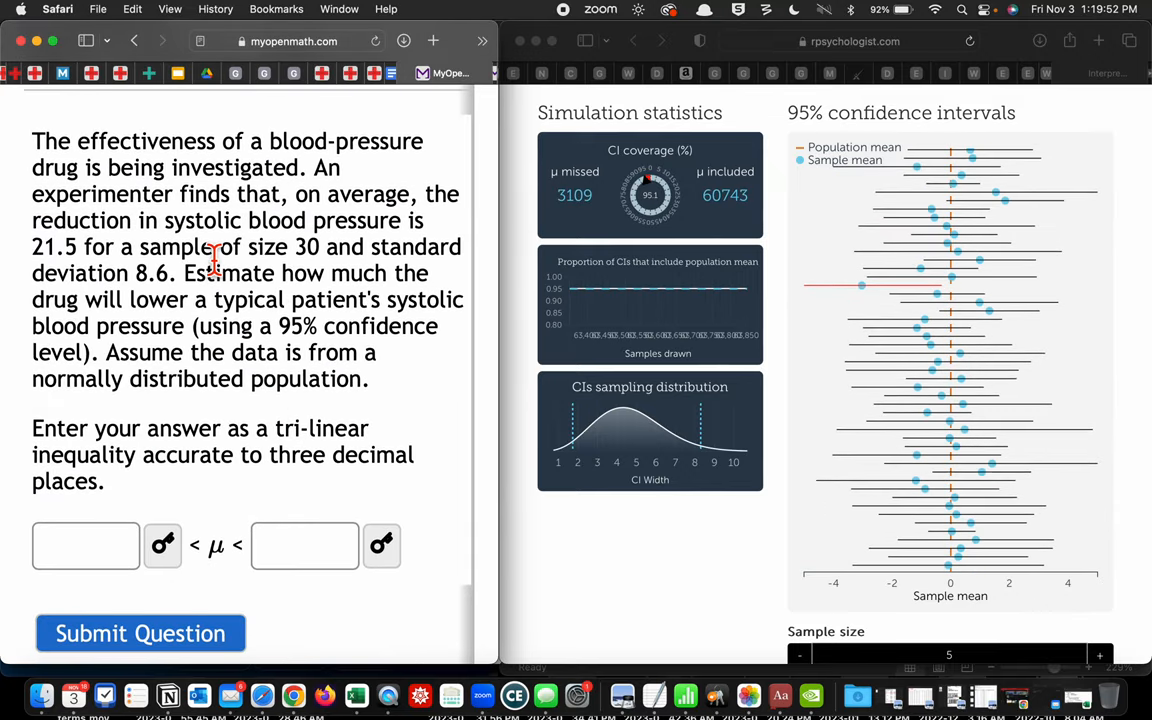
pyautogui.scroll(-3)
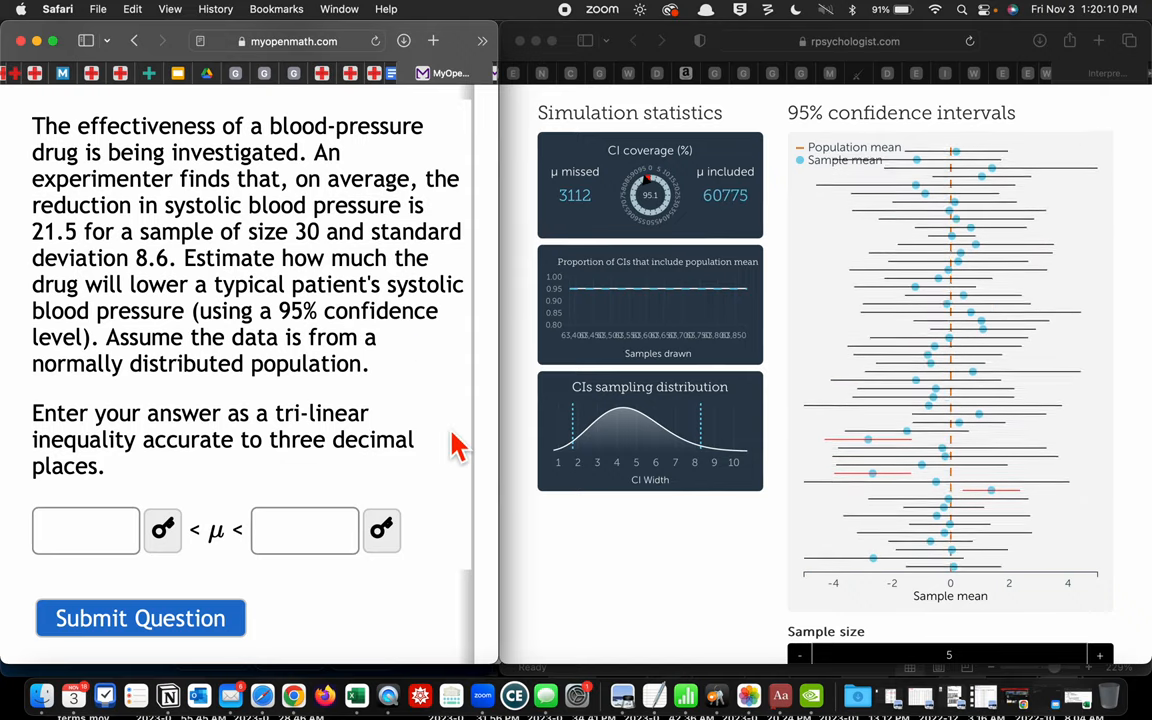
pyautogui.moveTo(505, 560)
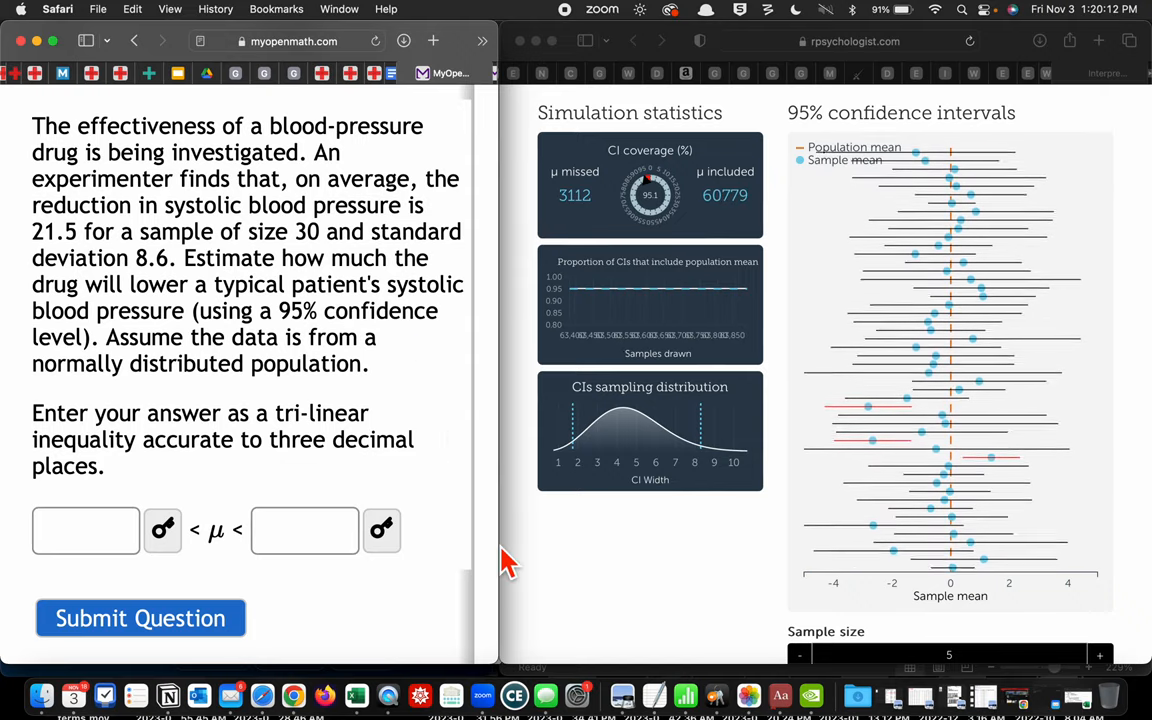
# Step: Switch to the Excel workbook from the Dock
pyautogui.click(356, 695)
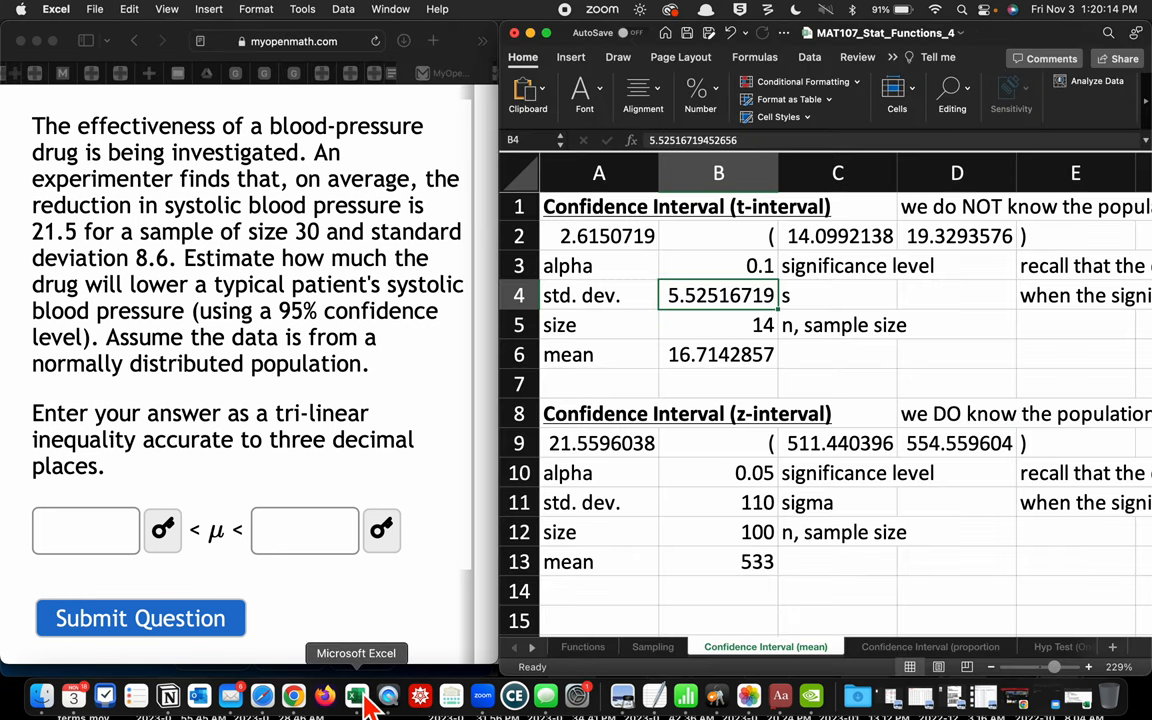
pyautogui.moveTo(414, 477)
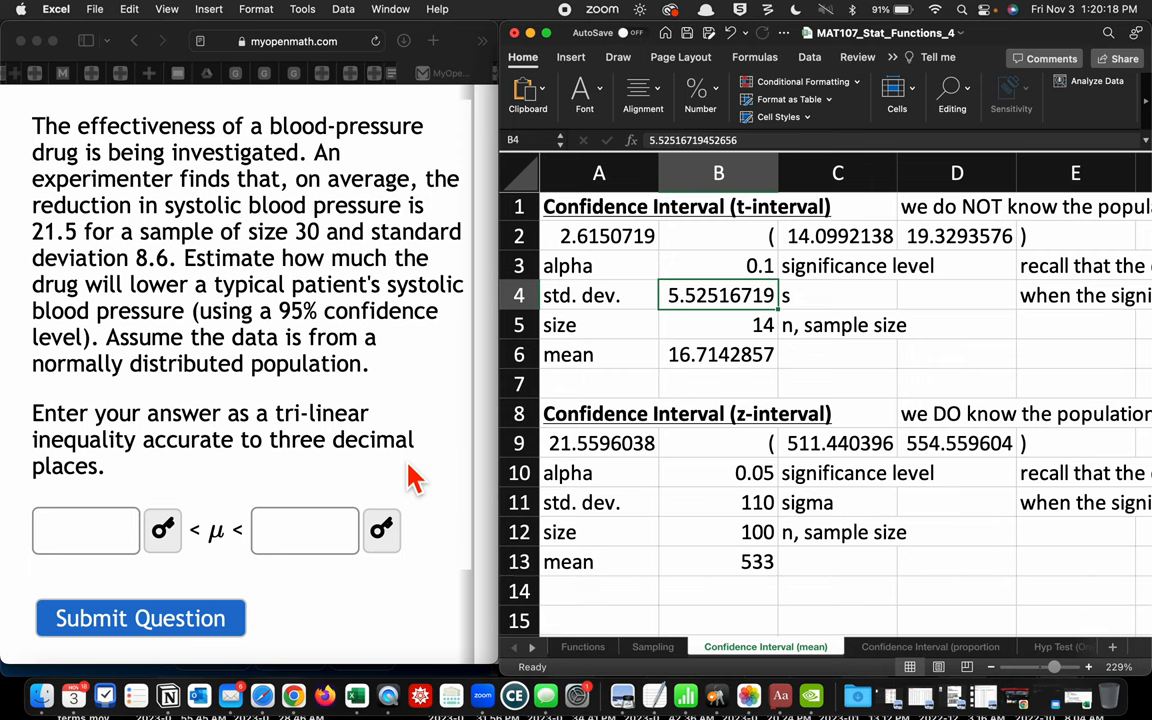
pyautogui.moveTo(240, 388)
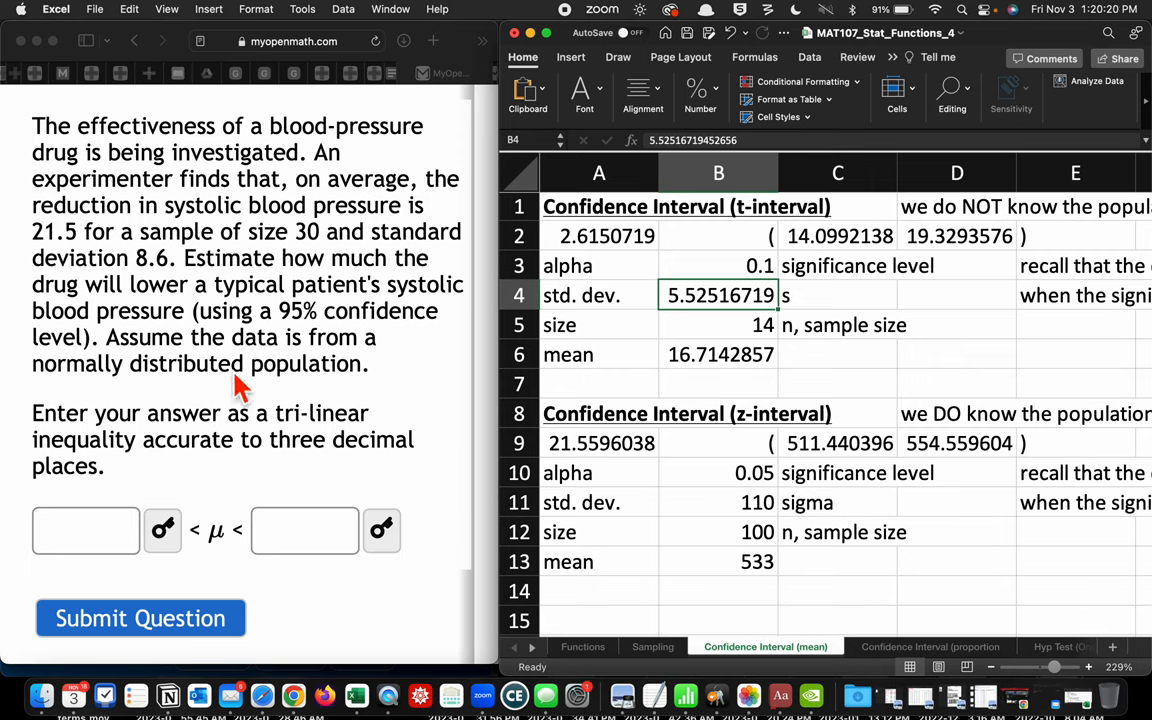
pyautogui.moveTo(115, 465)
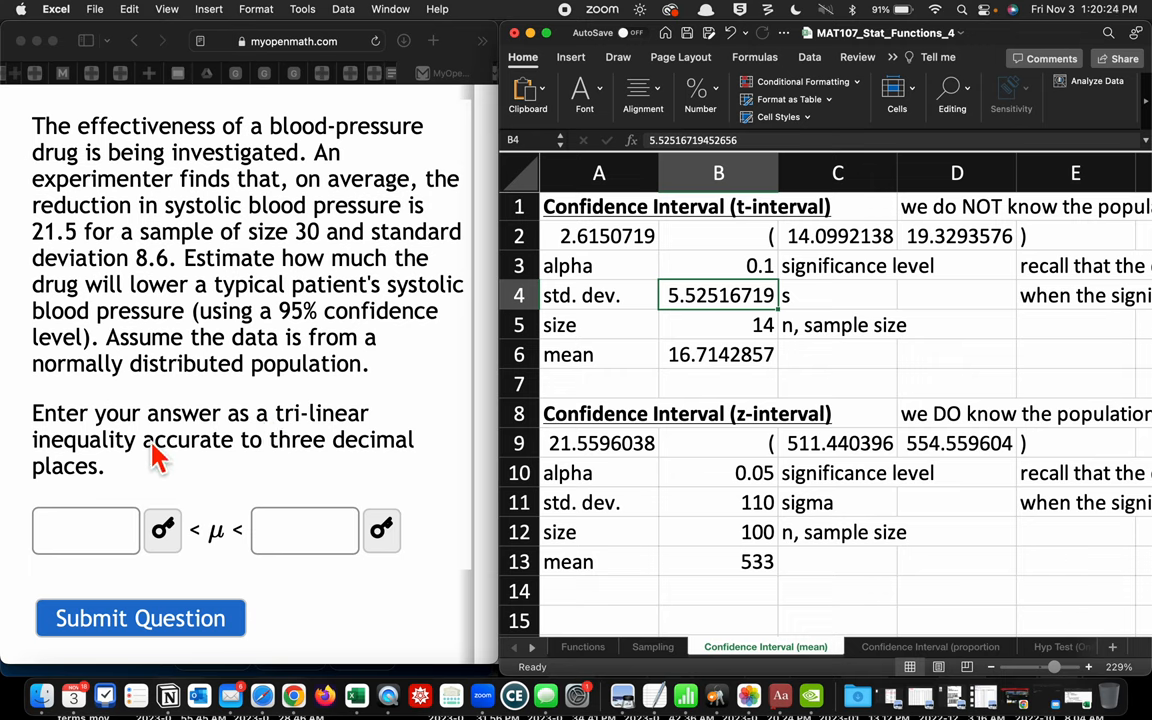
pyautogui.moveTo(275, 475)
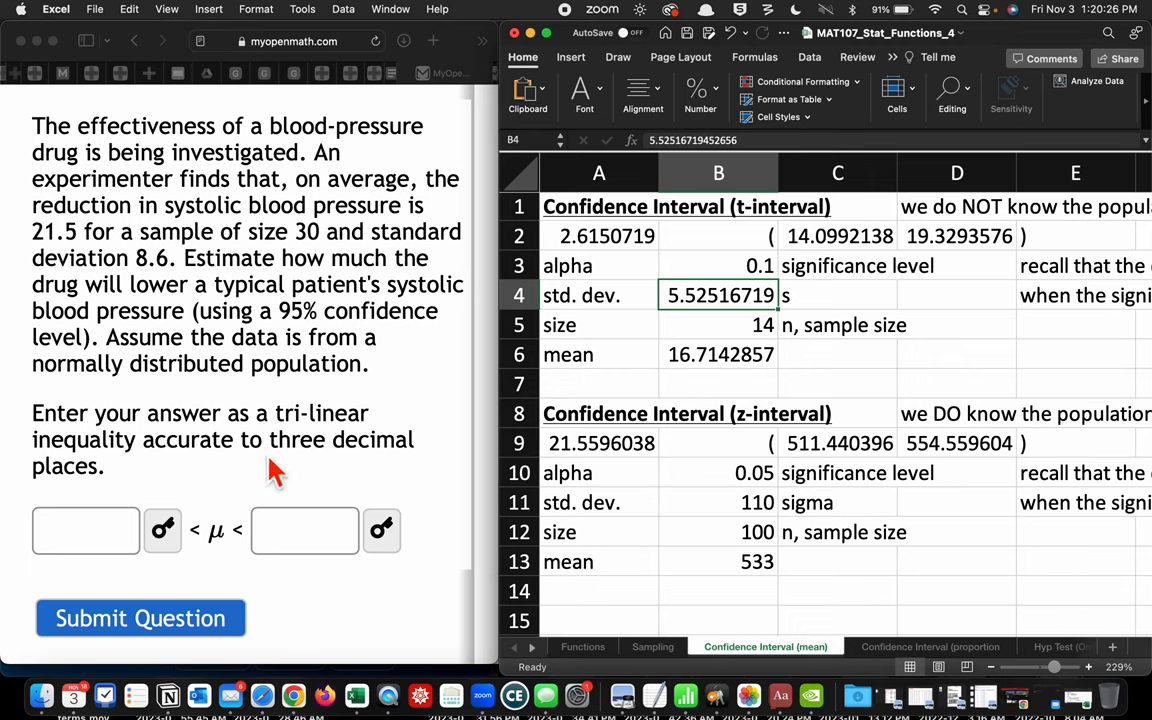
pyautogui.moveTo(262, 443)
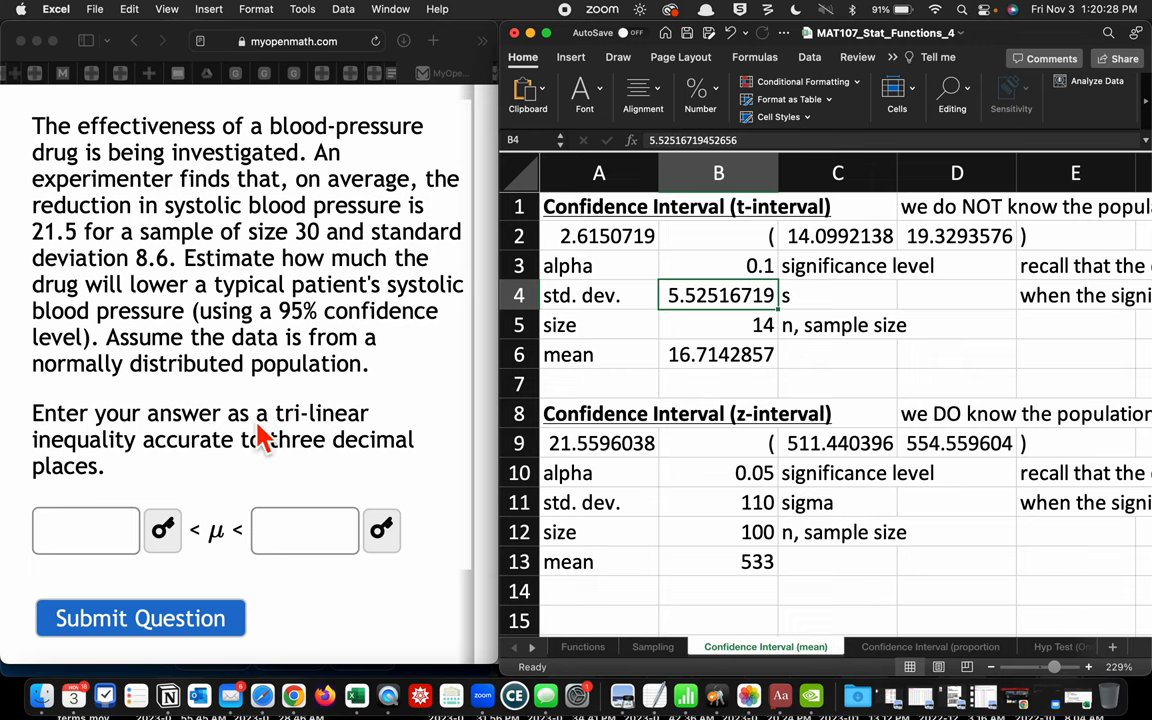
pyautogui.moveTo(228, 285)
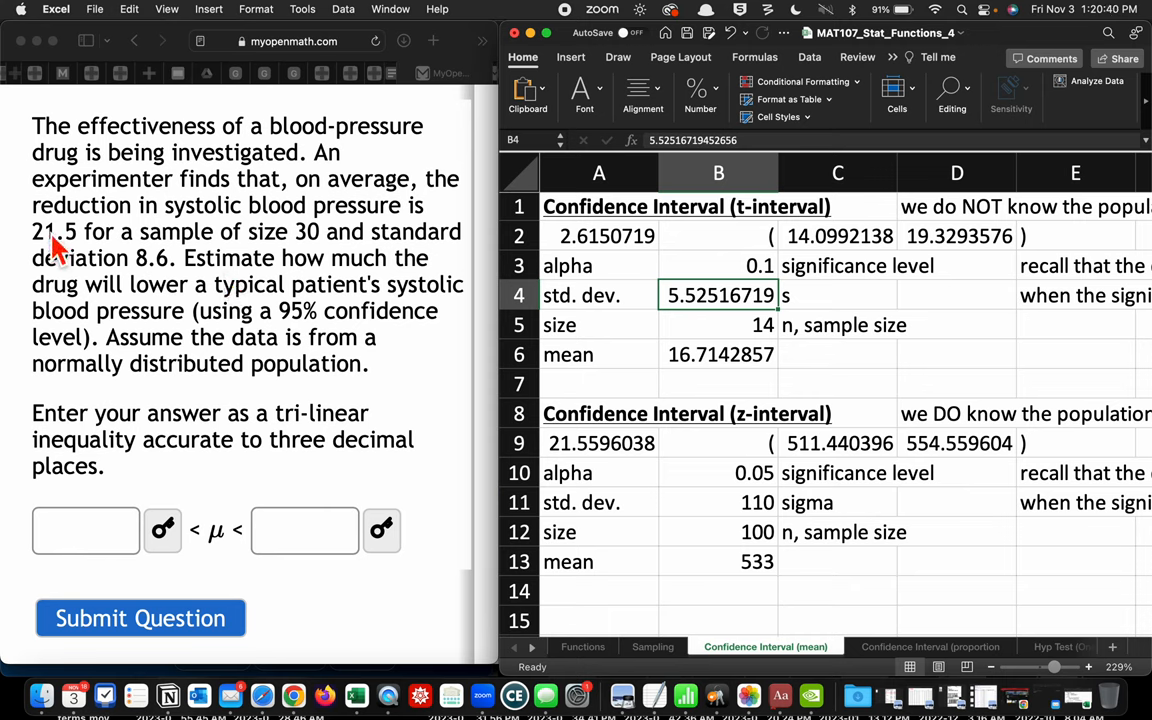
pyautogui.moveTo(110, 260)
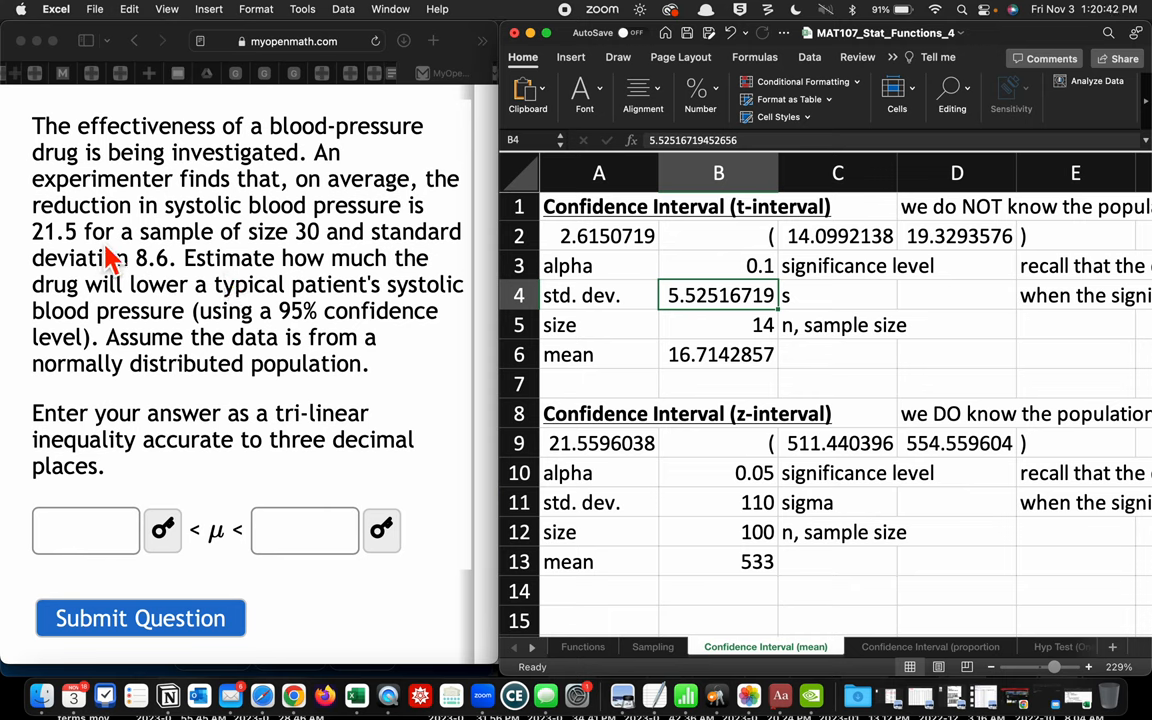
pyautogui.moveTo(518, 335)
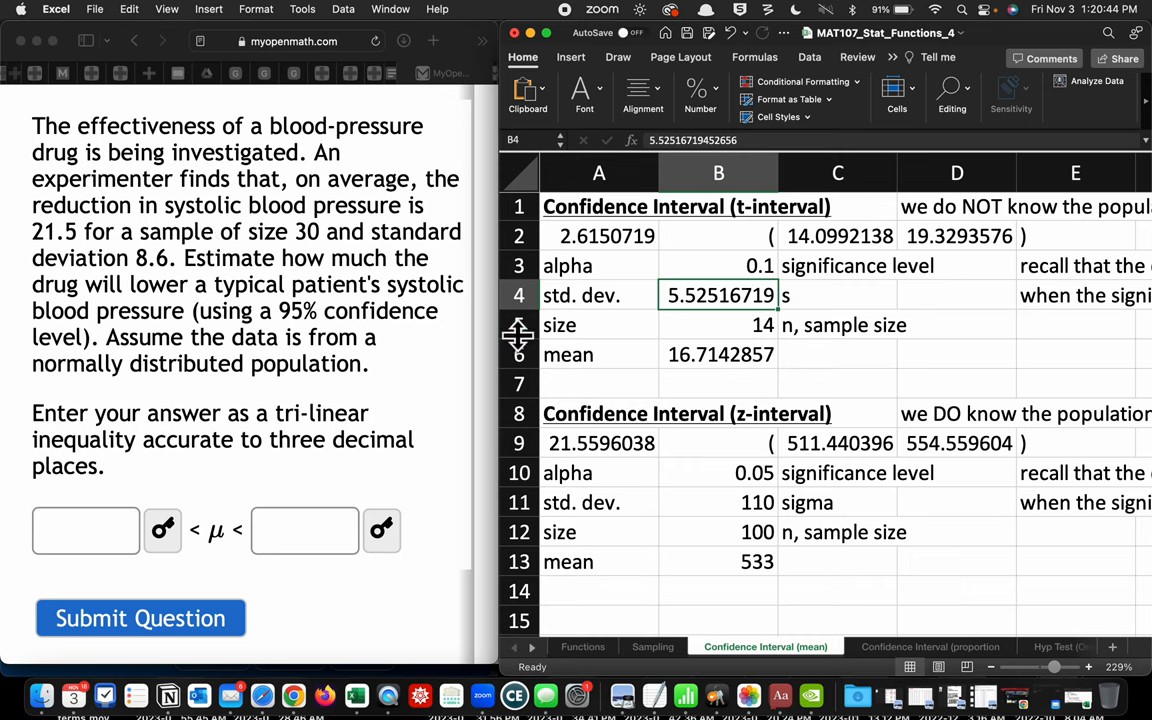
# Step: Enter mean 21.5, size 30 and SD 8.6, giving bounds 18.289 and 24.711
pyautogui.write('21.5')
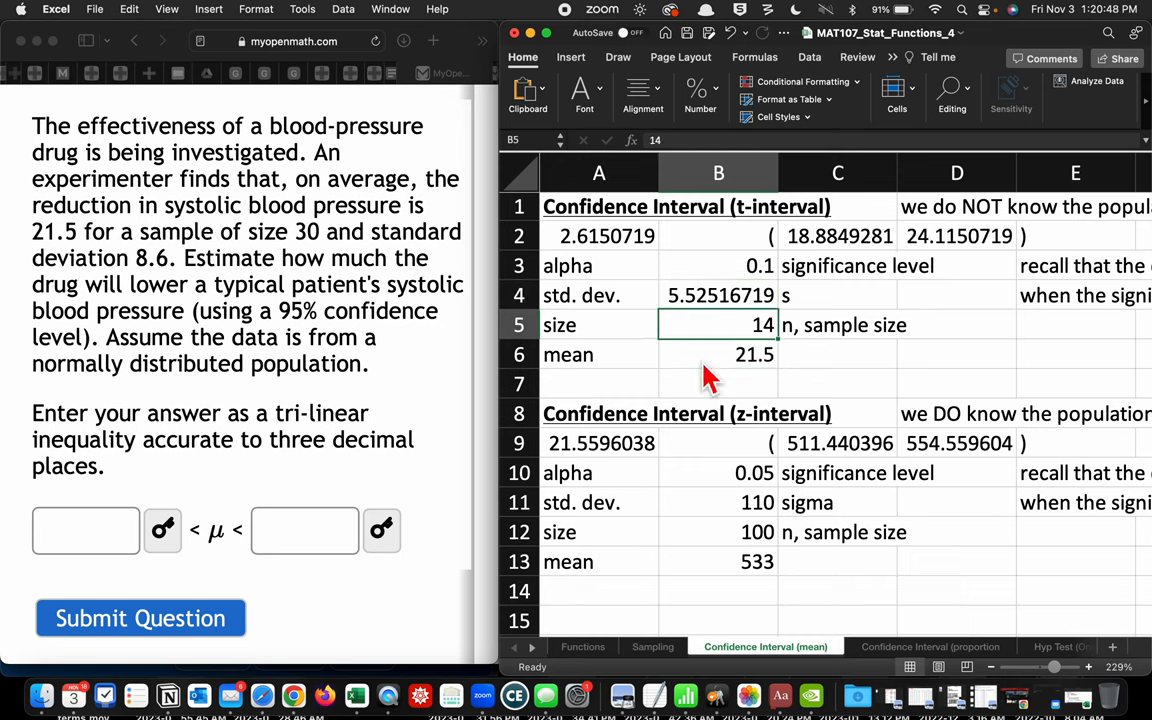
pyautogui.click(718, 295)
pyautogui.write('8.6')
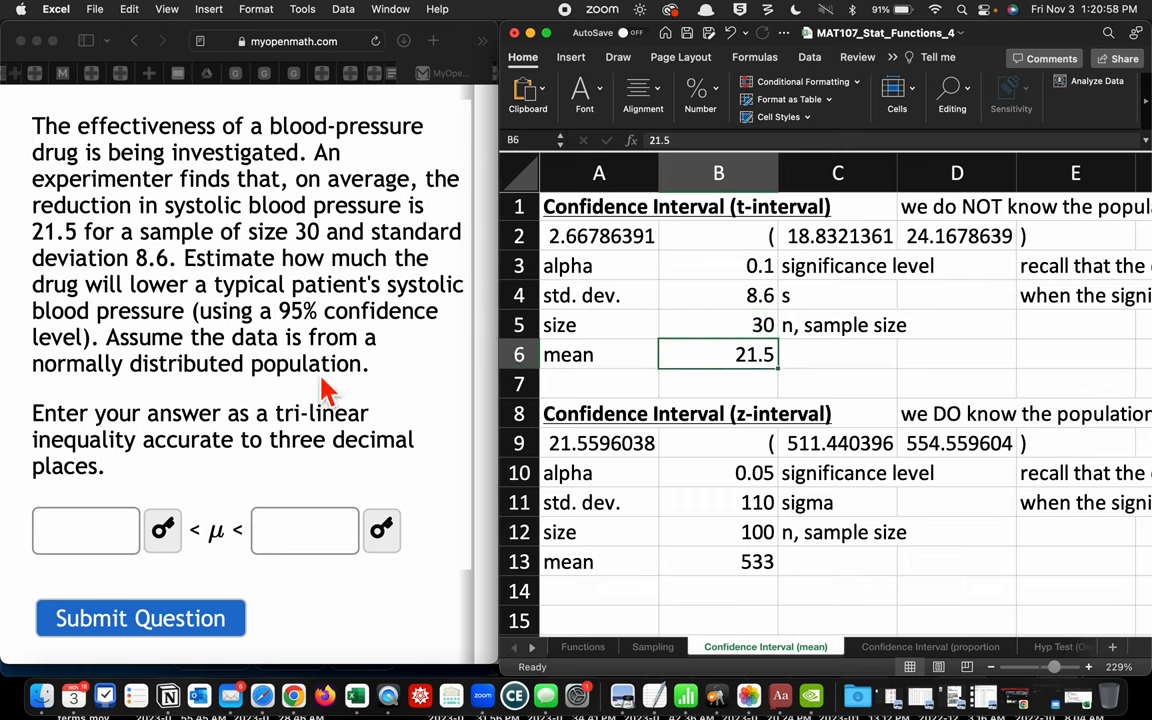
pyautogui.click(718, 265)
pyautogui.write('0.05')
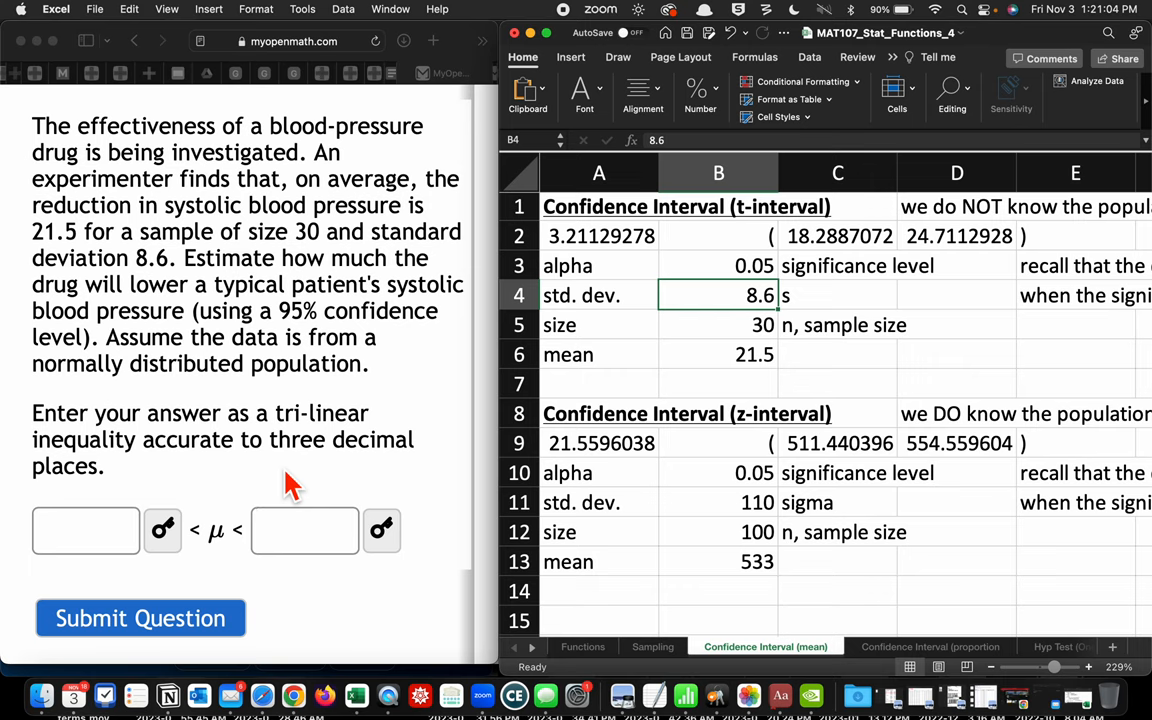
pyautogui.moveTo(172, 528)
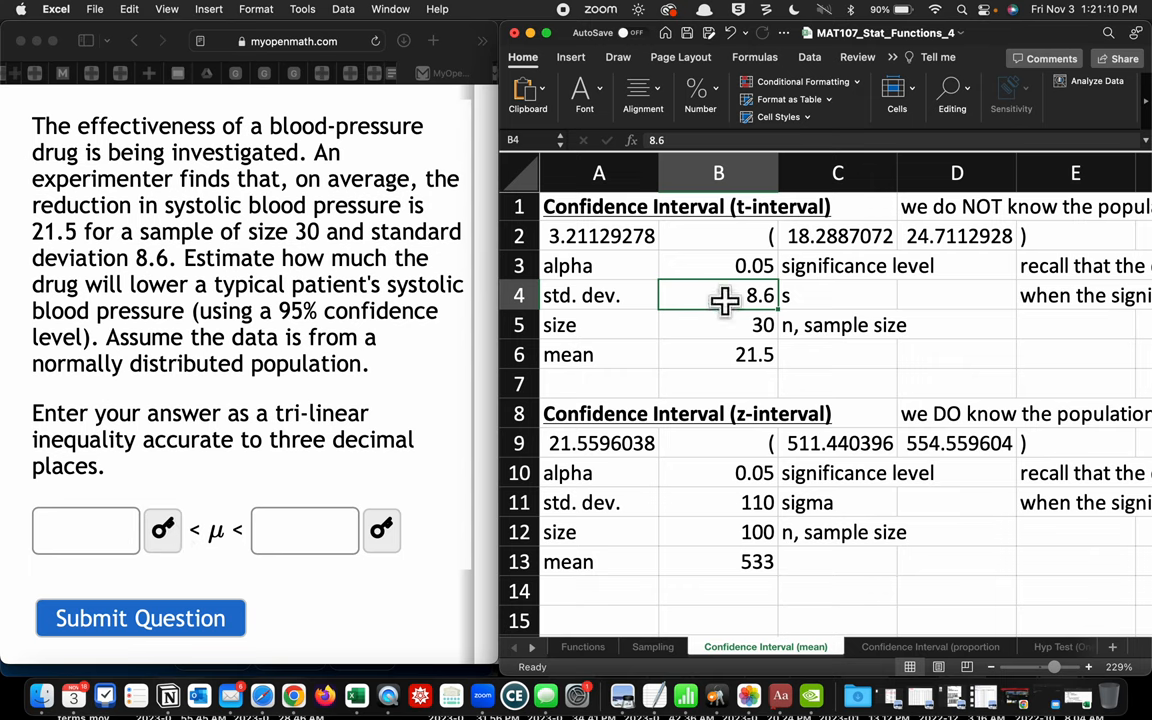
pyautogui.moveTo(238, 590)
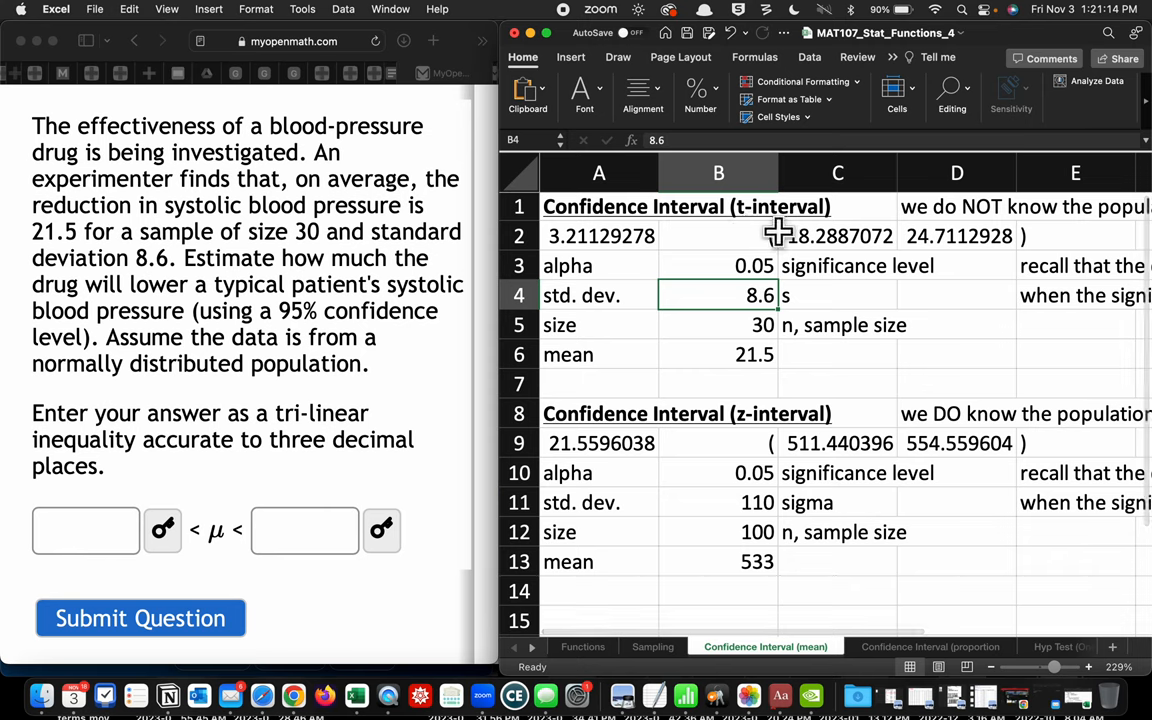
pyautogui.moveTo(790, 240)
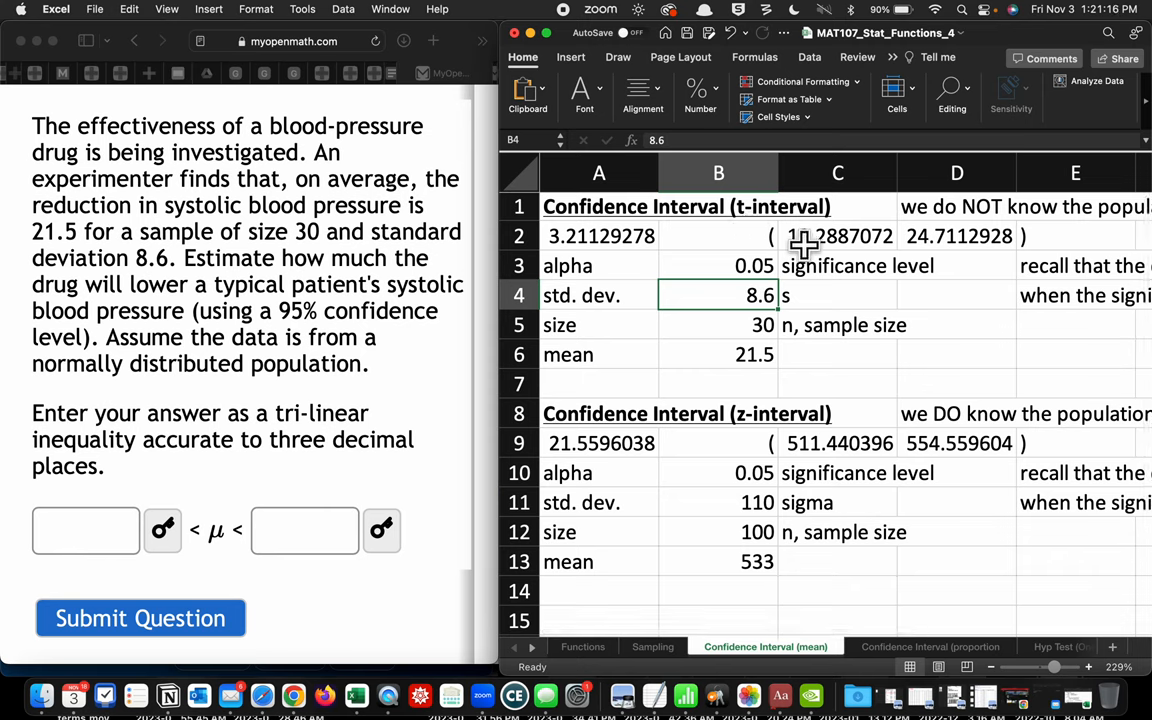
pyautogui.moveTo(907, 230)
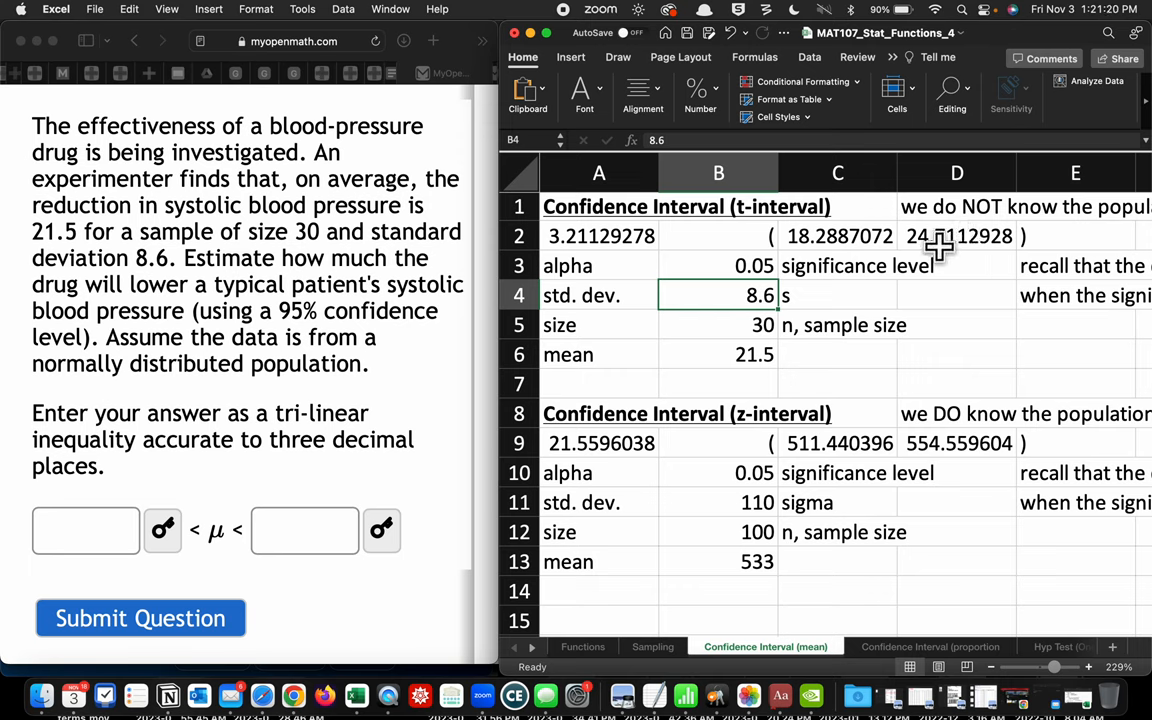
pyautogui.moveTo(851, 277)
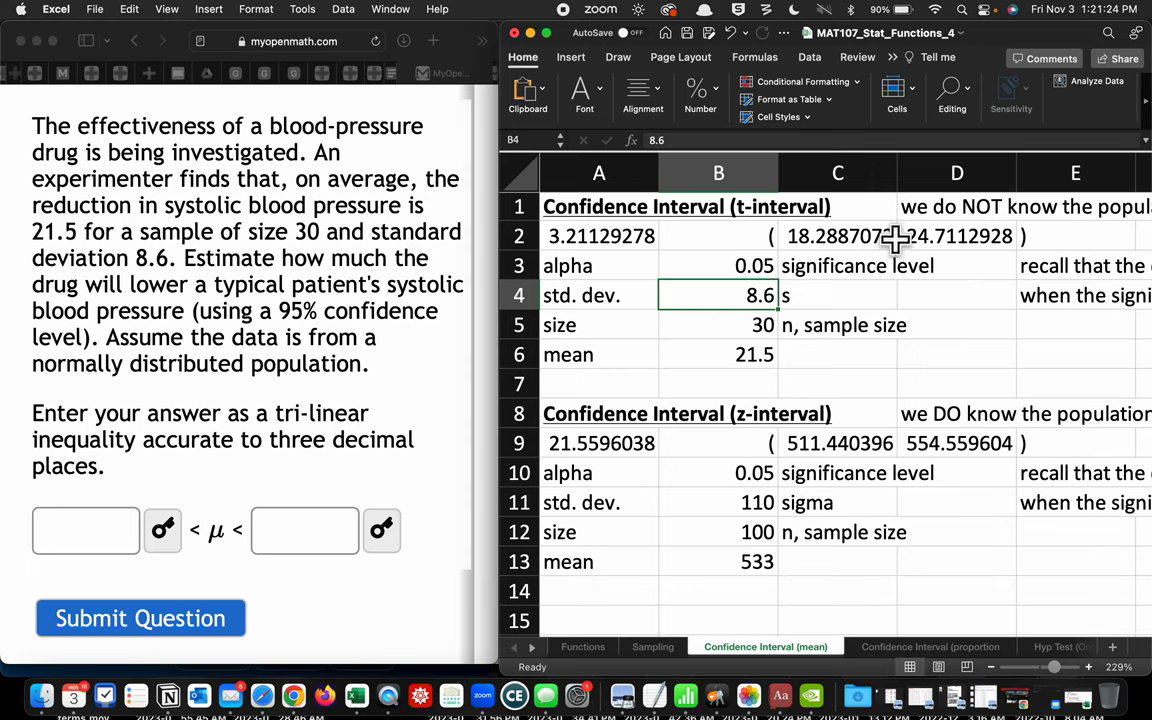
pyautogui.moveTo(950, 252)
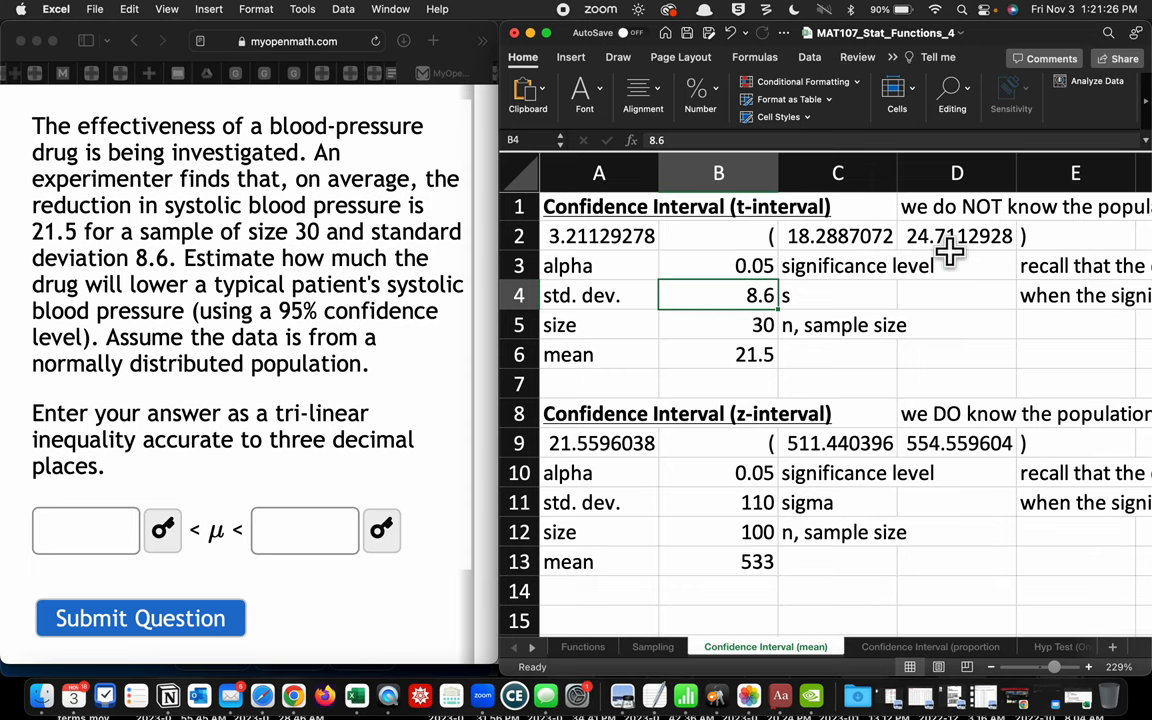
pyautogui.moveTo(175, 552)
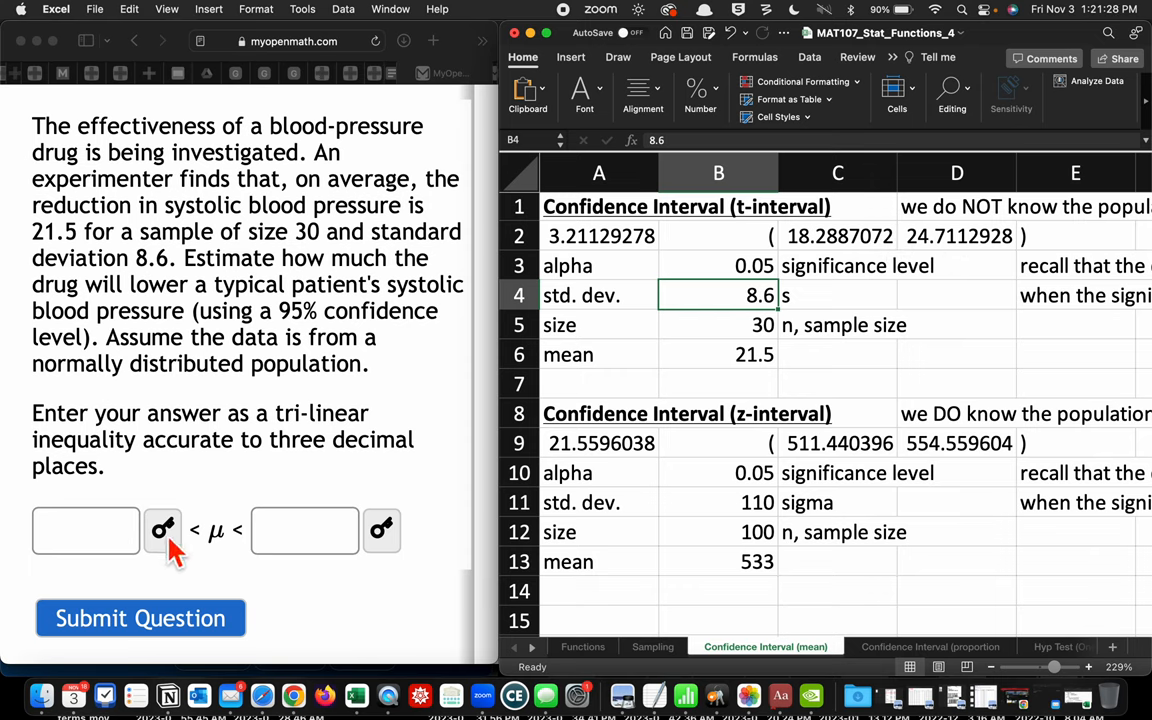
pyautogui.moveTo(963, 223)
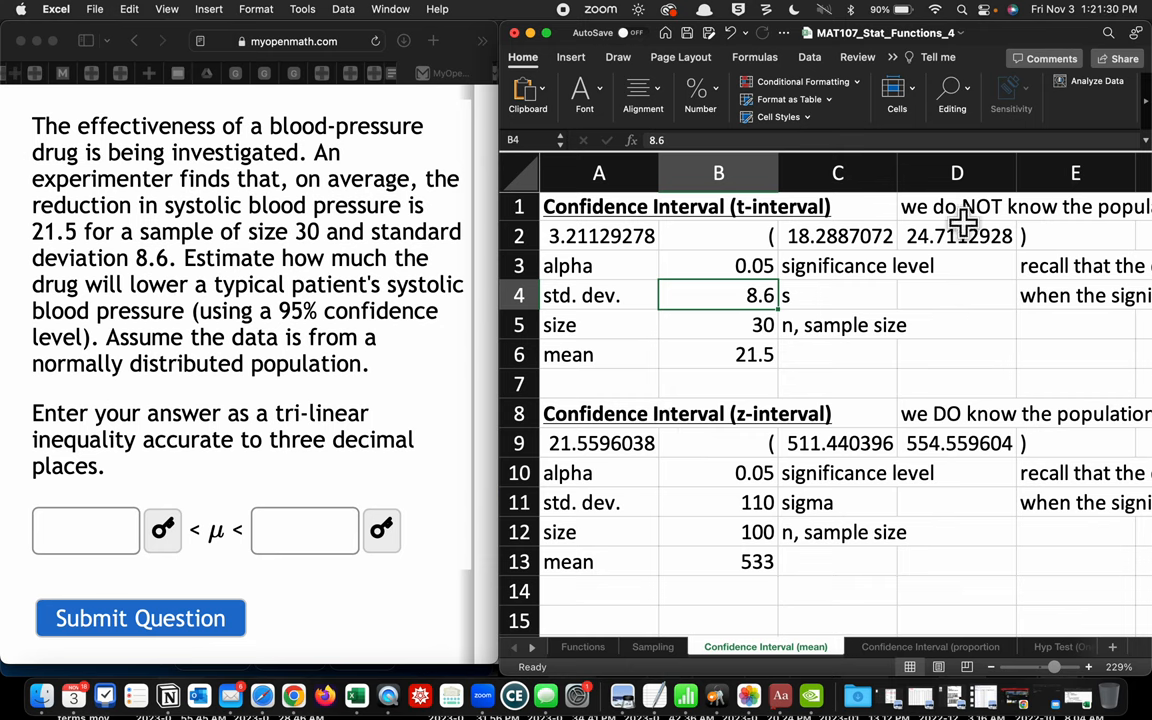
pyautogui.moveTo(862, 222)
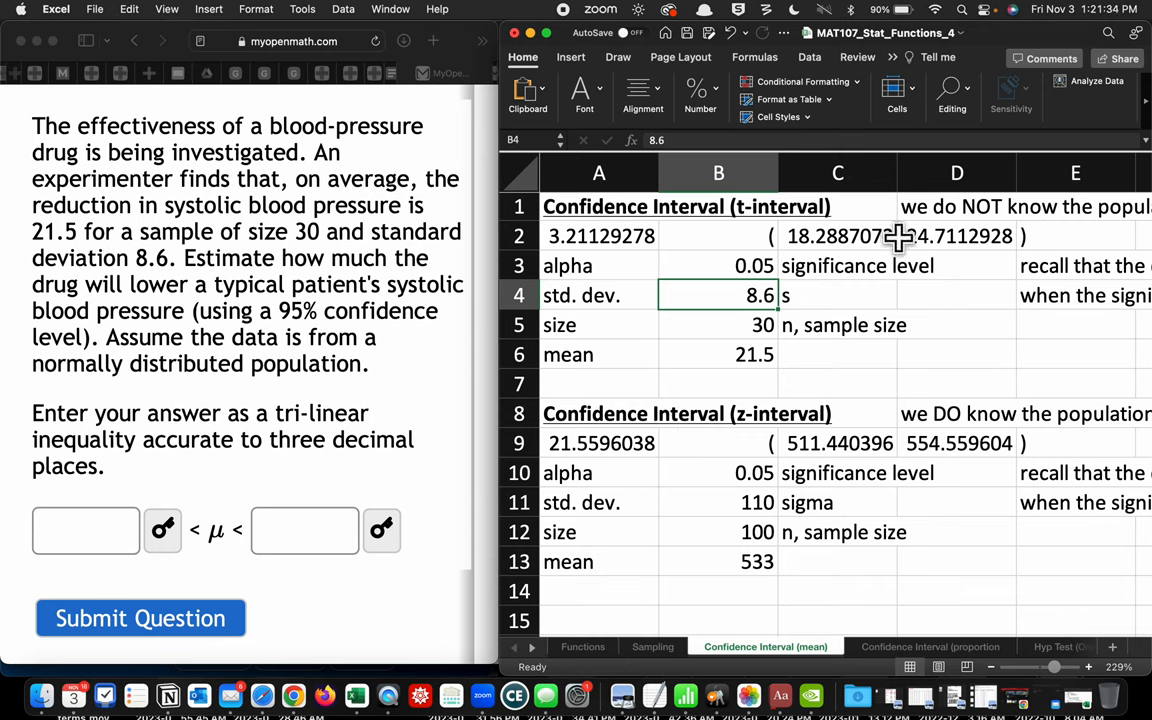
pyautogui.moveTo(930, 235)
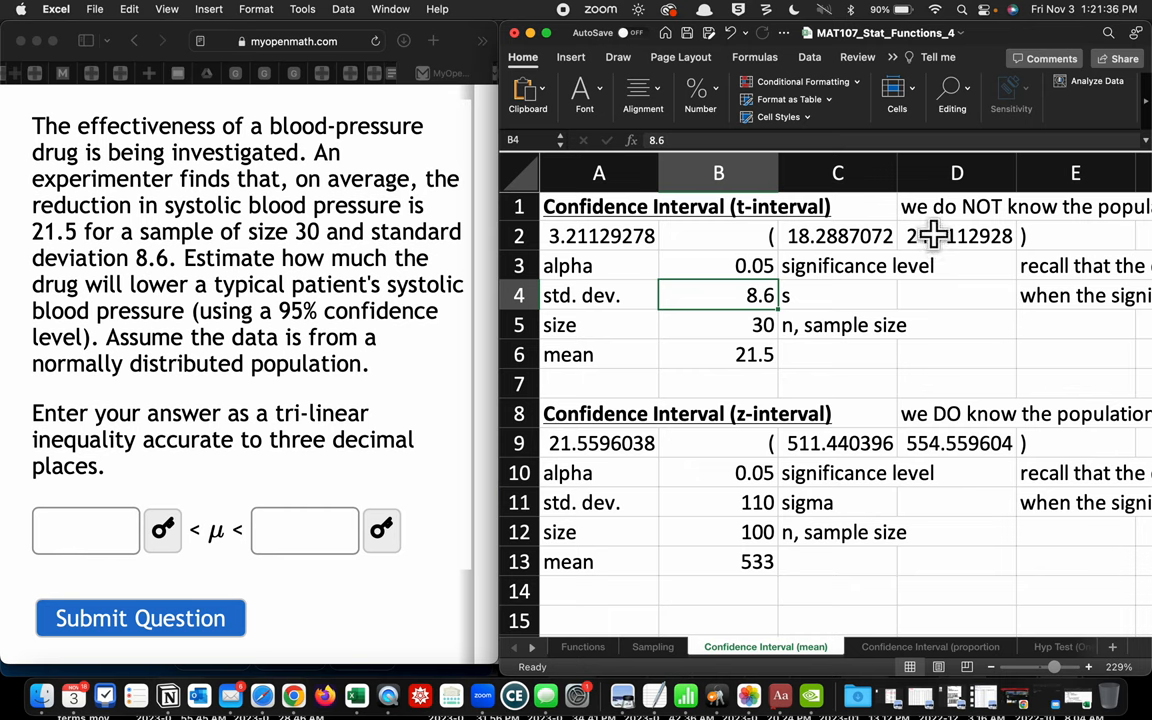
pyautogui.moveTo(940, 235)
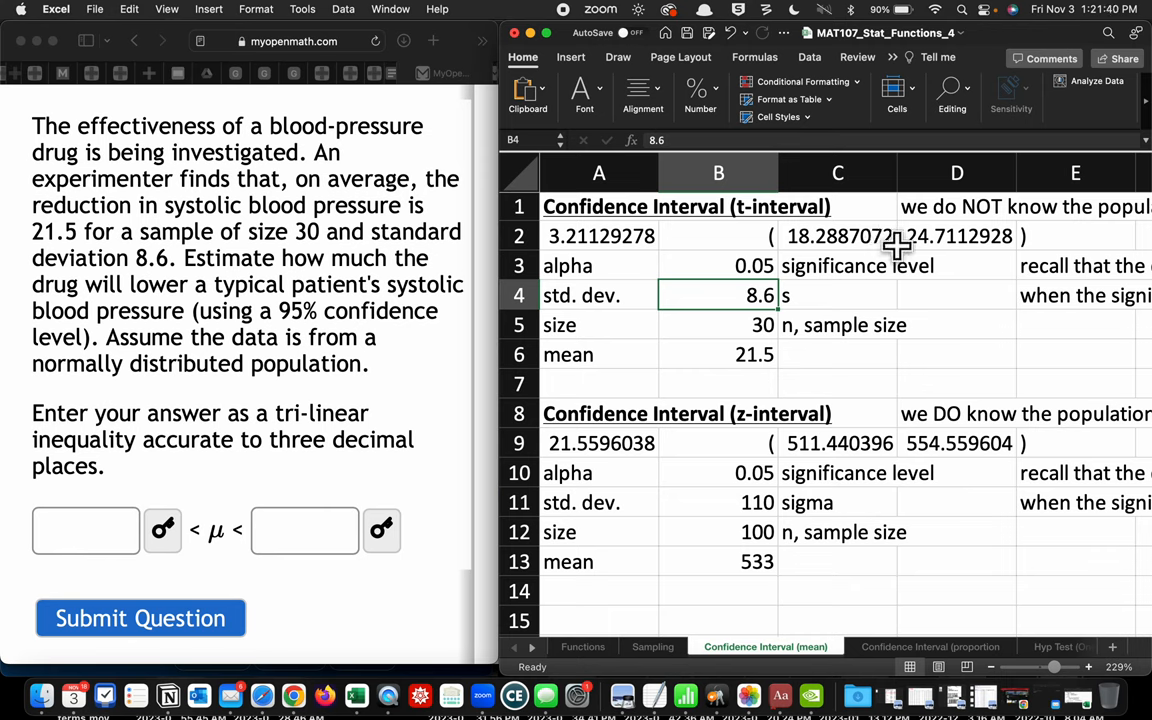
pyautogui.moveTo(838, 232)
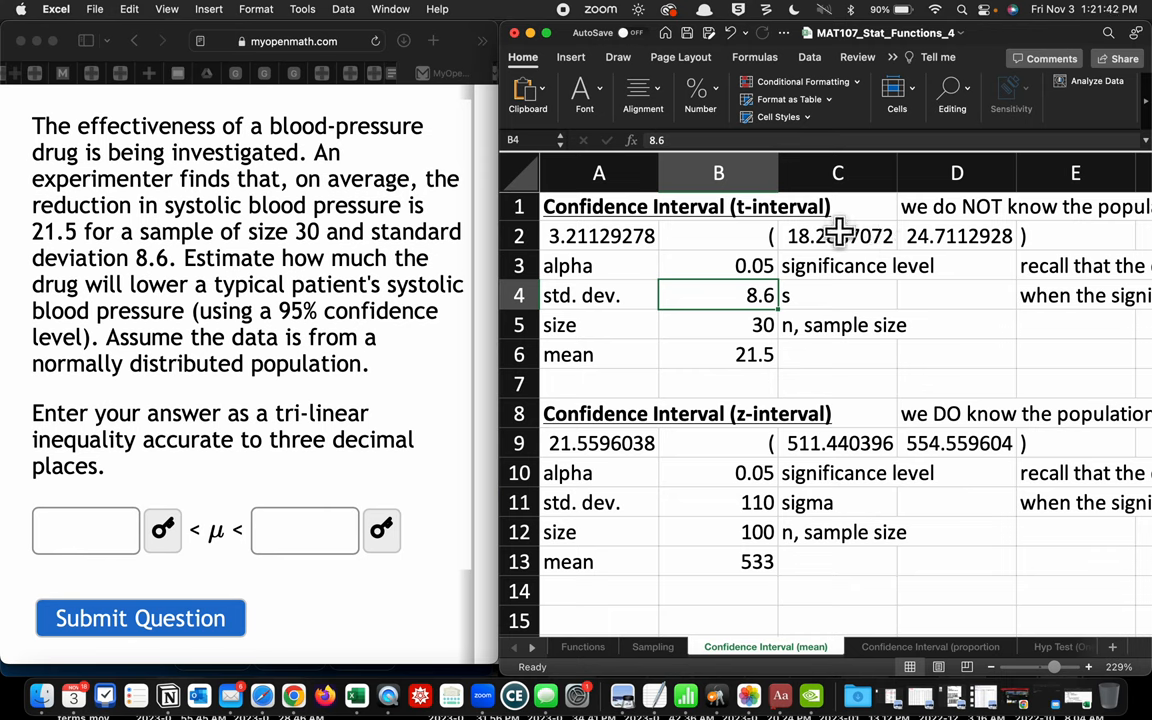
pyautogui.moveTo(950, 240)
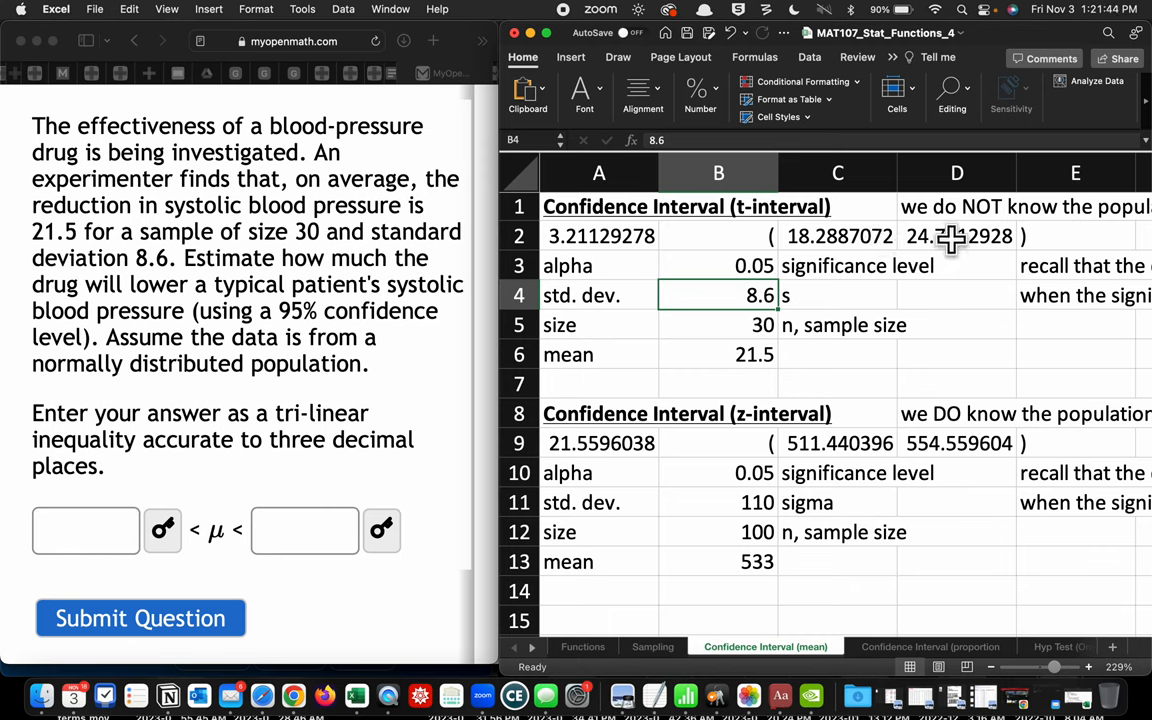
pyautogui.moveTo(853, 247)
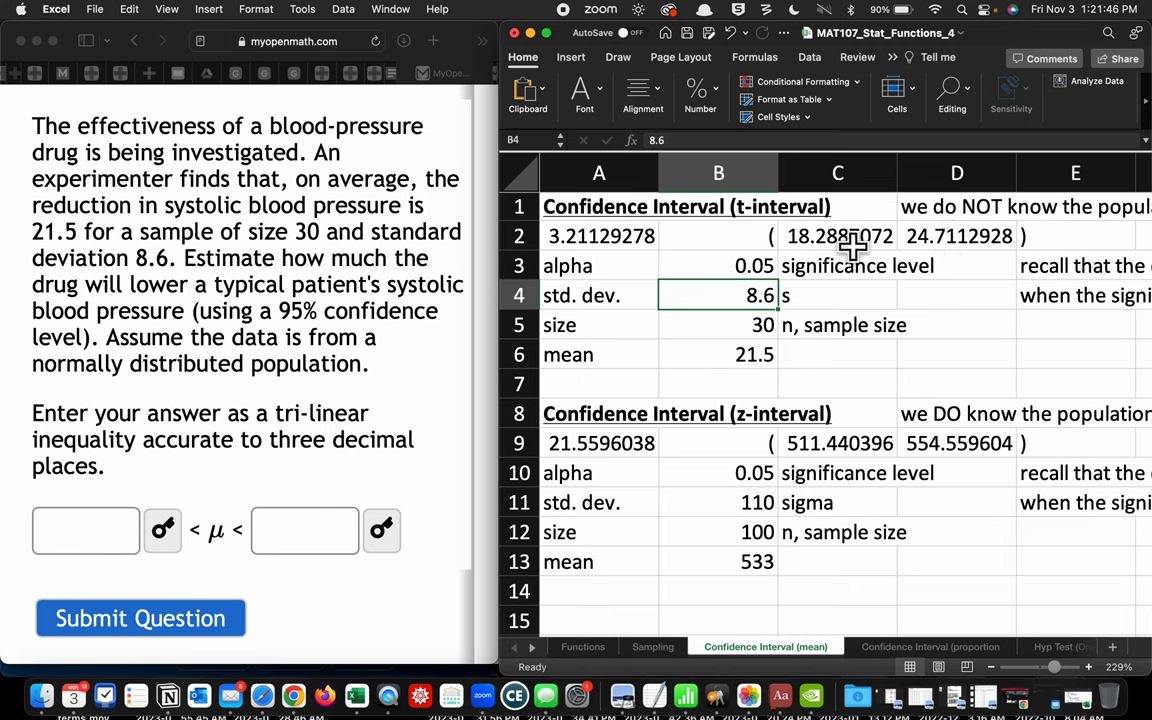
pyautogui.moveTo(950, 232)
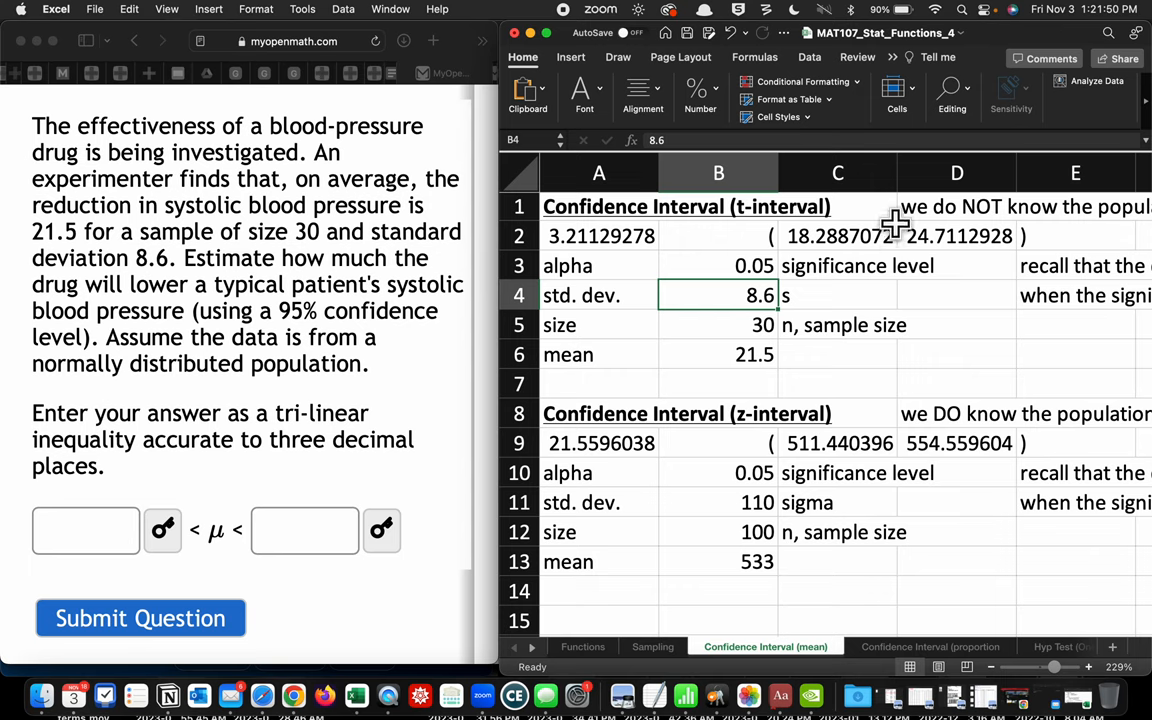
pyautogui.moveTo(895, 227)
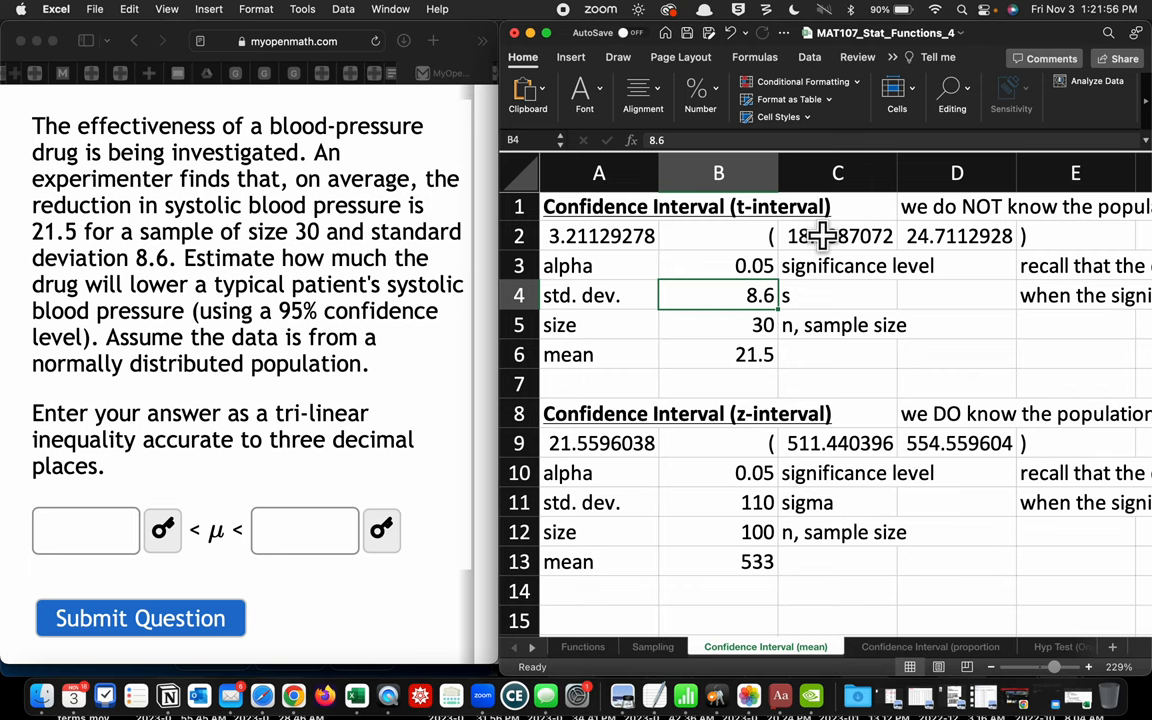
pyautogui.moveTo(960, 236)
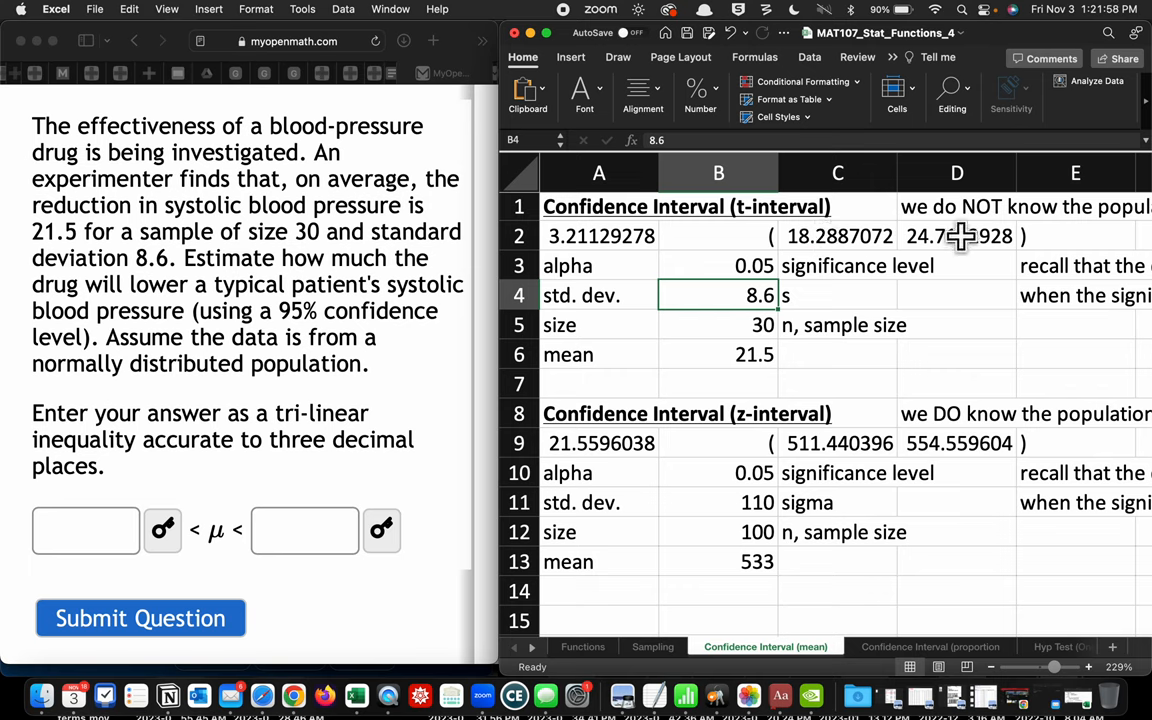
pyautogui.moveTo(180, 463)
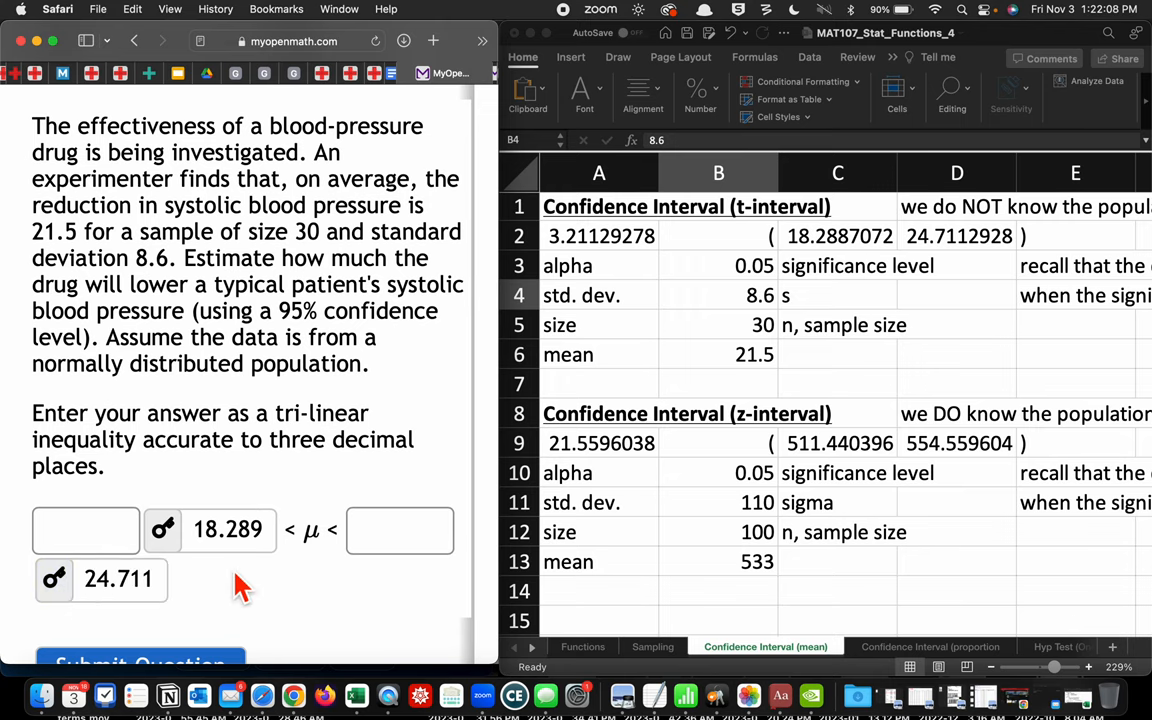
# Step: Scroll down to the 98% body-temperature confidence interval question
pyautogui.scroll(-3)
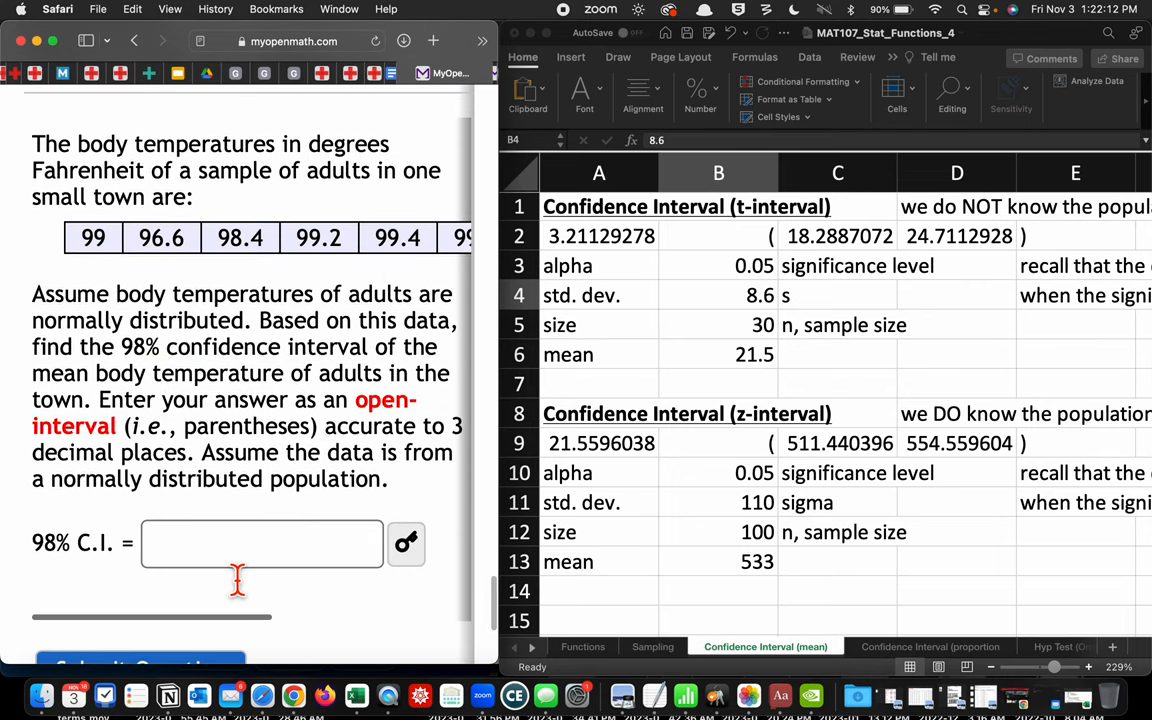
pyautogui.moveTo(197, 207)
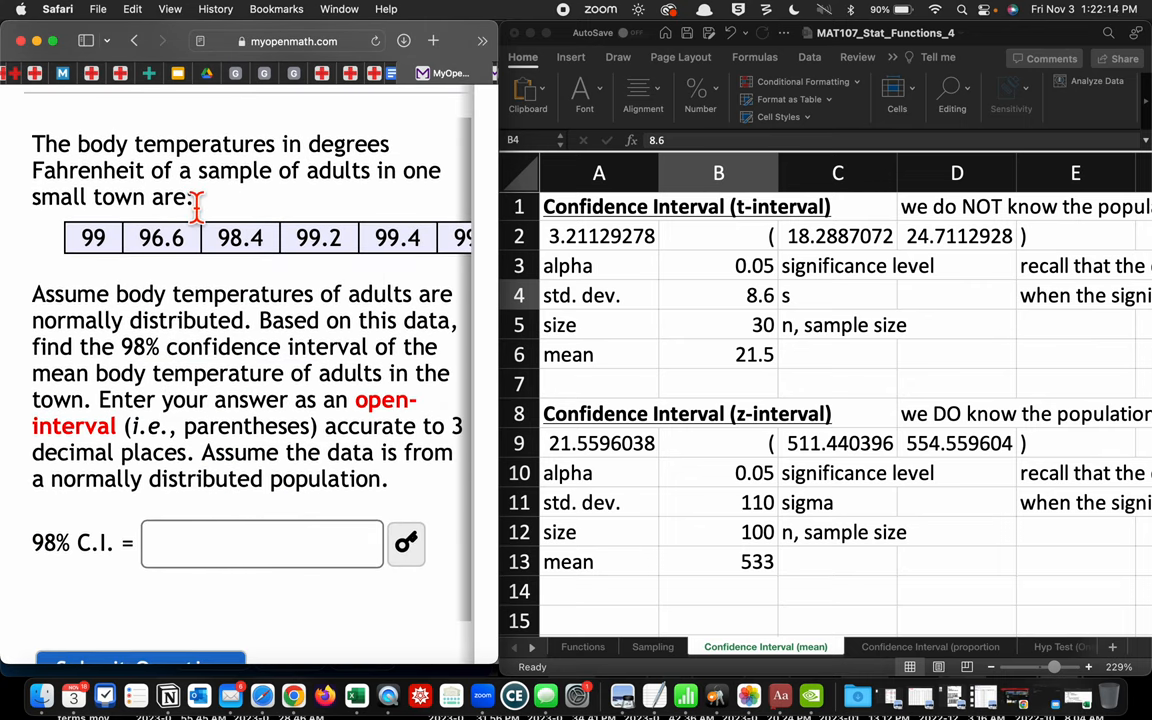
pyautogui.moveTo(205, 280)
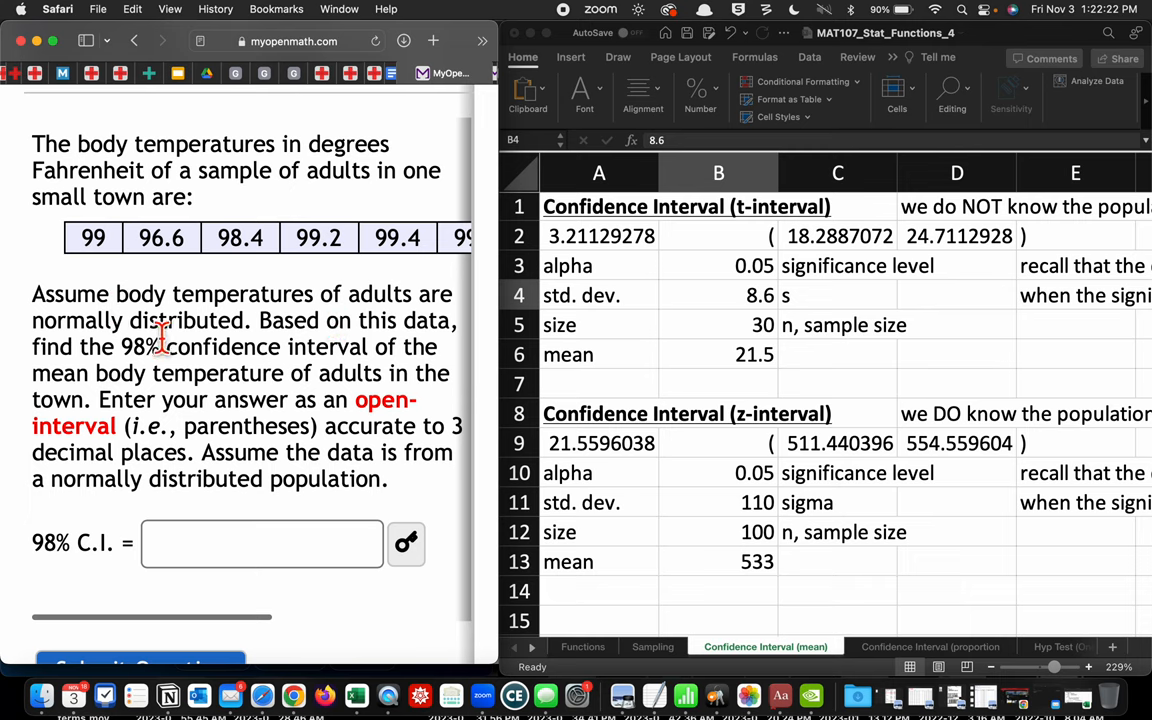
pyautogui.moveTo(297, 350)
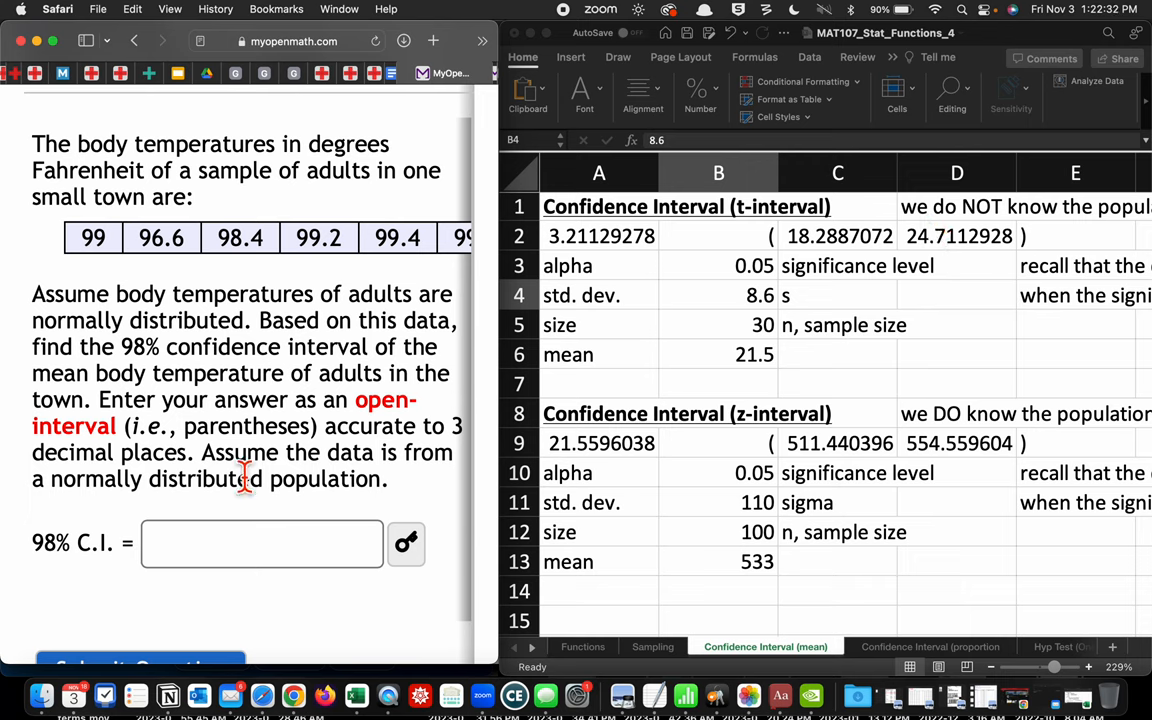
pyautogui.moveTo(380, 495)
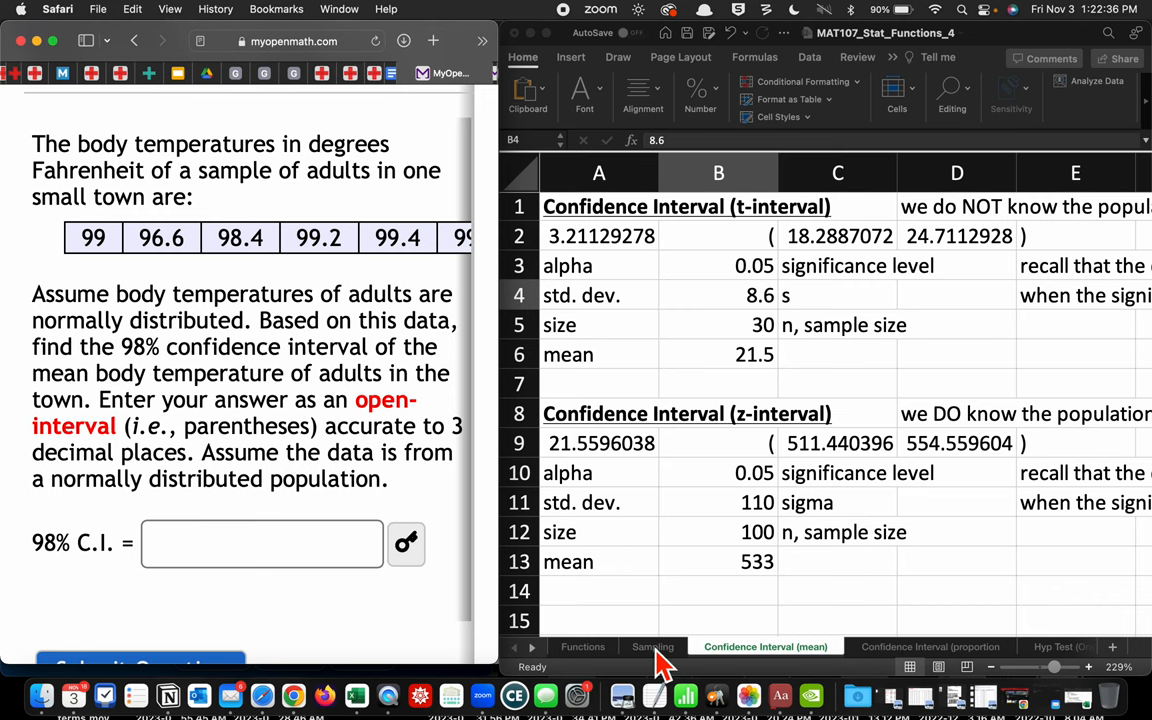
# Step: Type the ten body temperatures, starting with 99.4, into column A of the Sampling sheet
pyautogui.click(652, 646)
pyautogui.write('99.2')
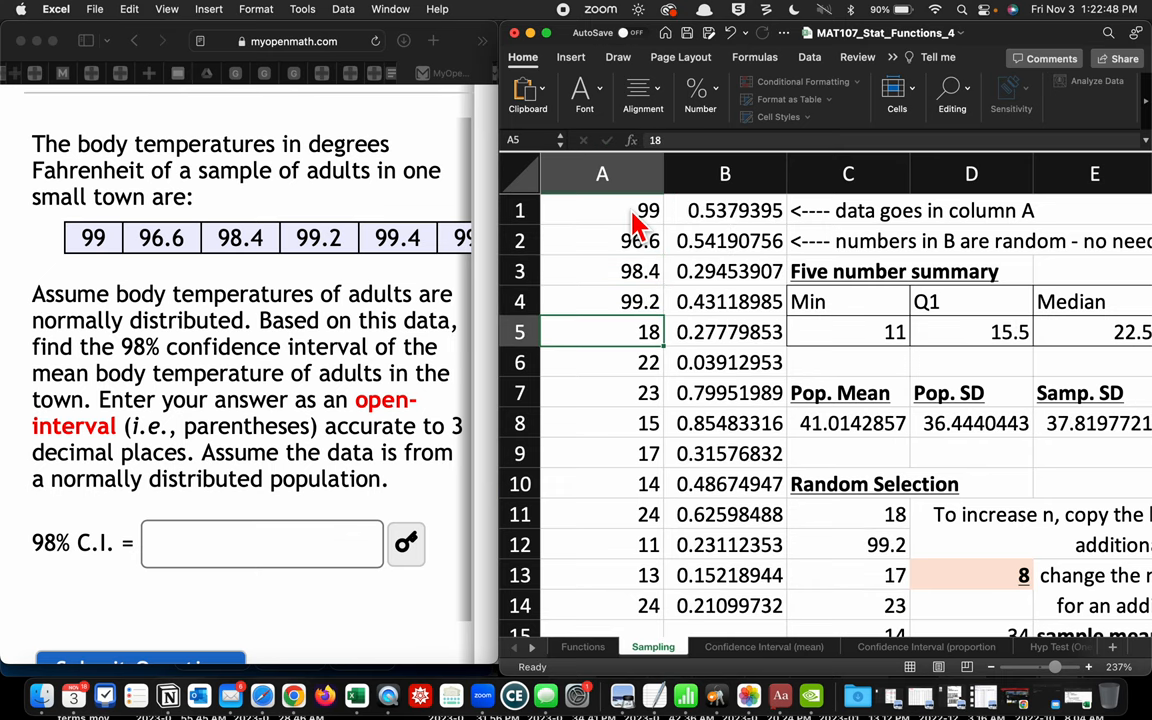
pyautogui.write('99.4')
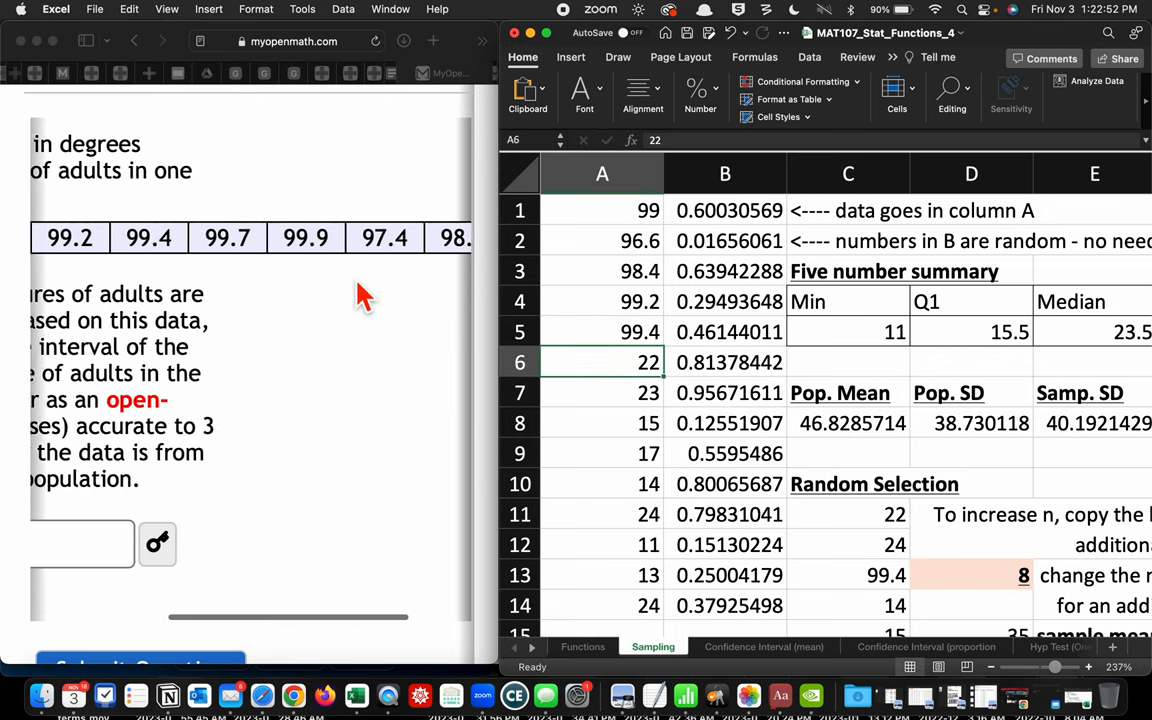
pyautogui.write('99.7')
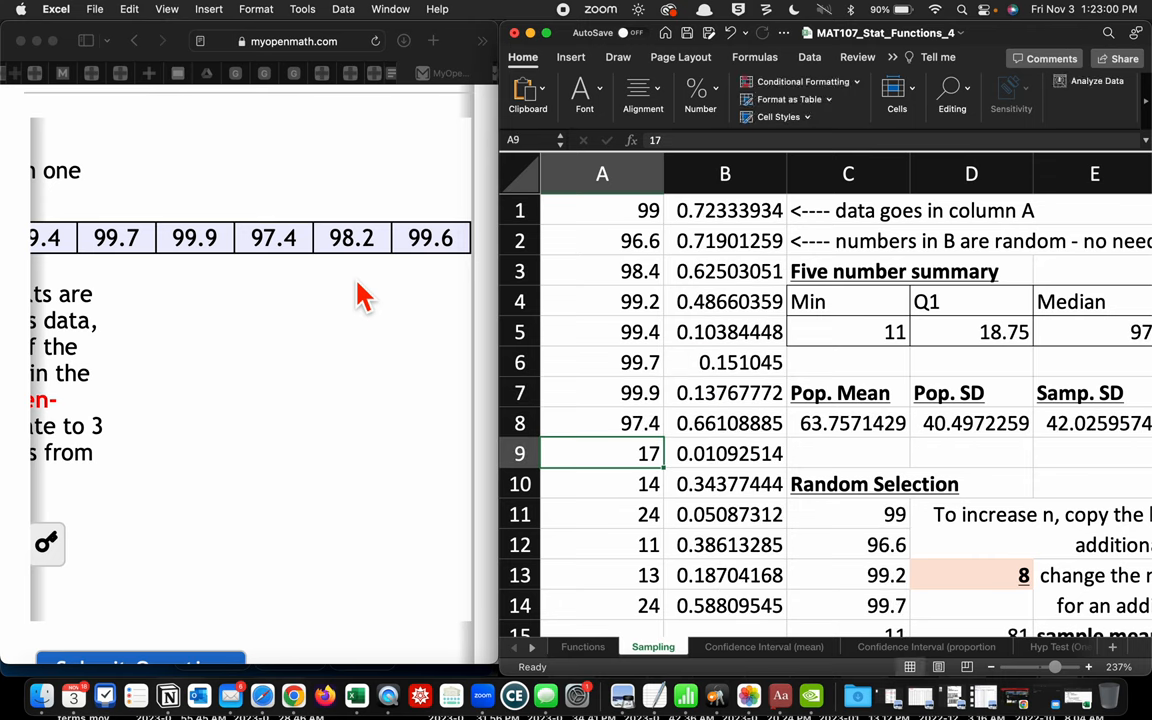
pyautogui.write('98.2')
pyautogui.click(602, 484)
pyautogui.write('99.6')
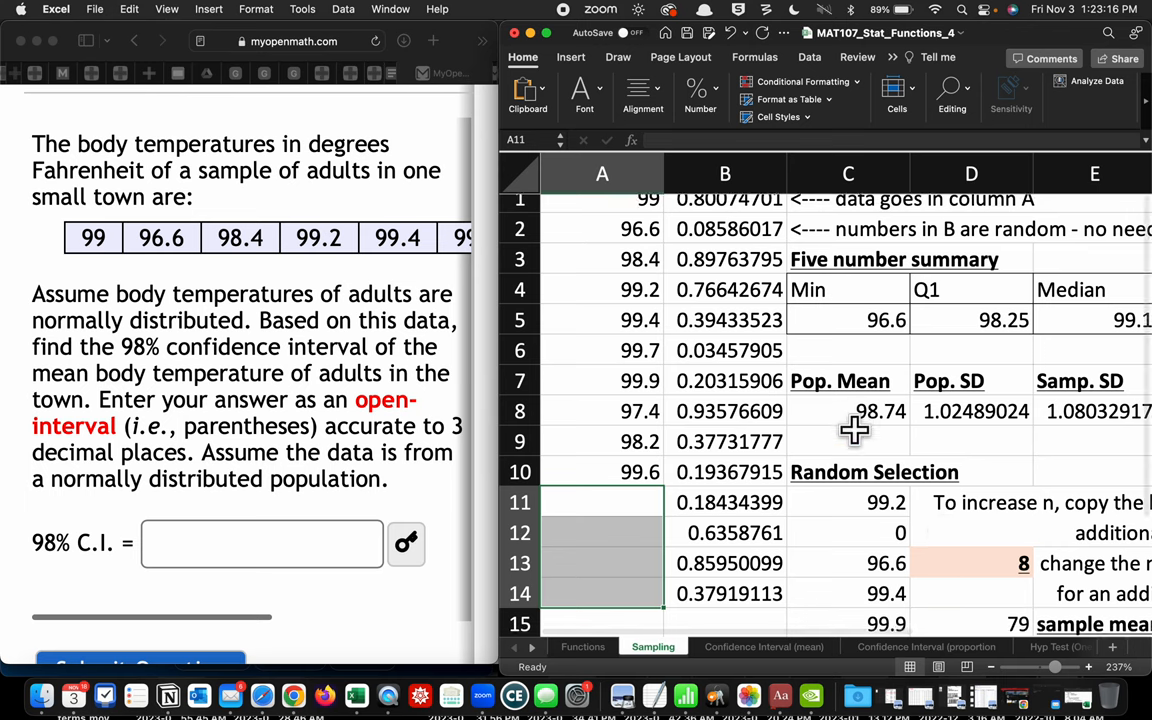
# Step: Check that the Sampling sheet's mean 98.74 and SD 1.08032917 come from column A formulas
pyautogui.scroll(-3)
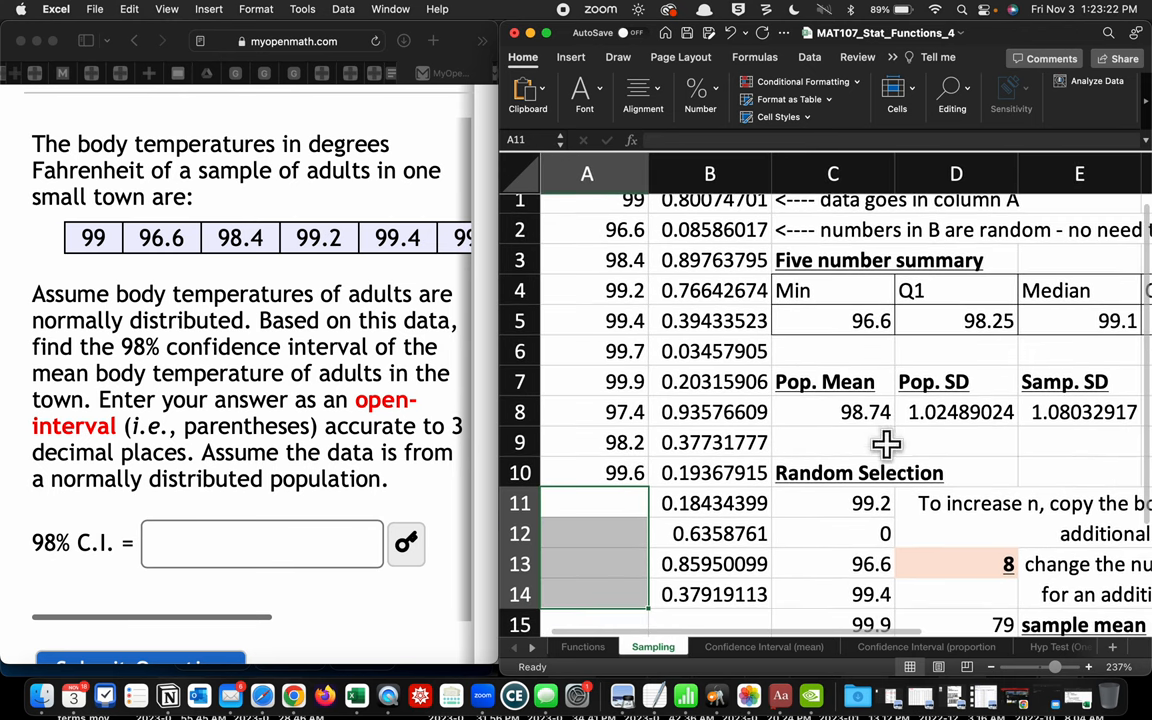
pyautogui.click(833, 442)
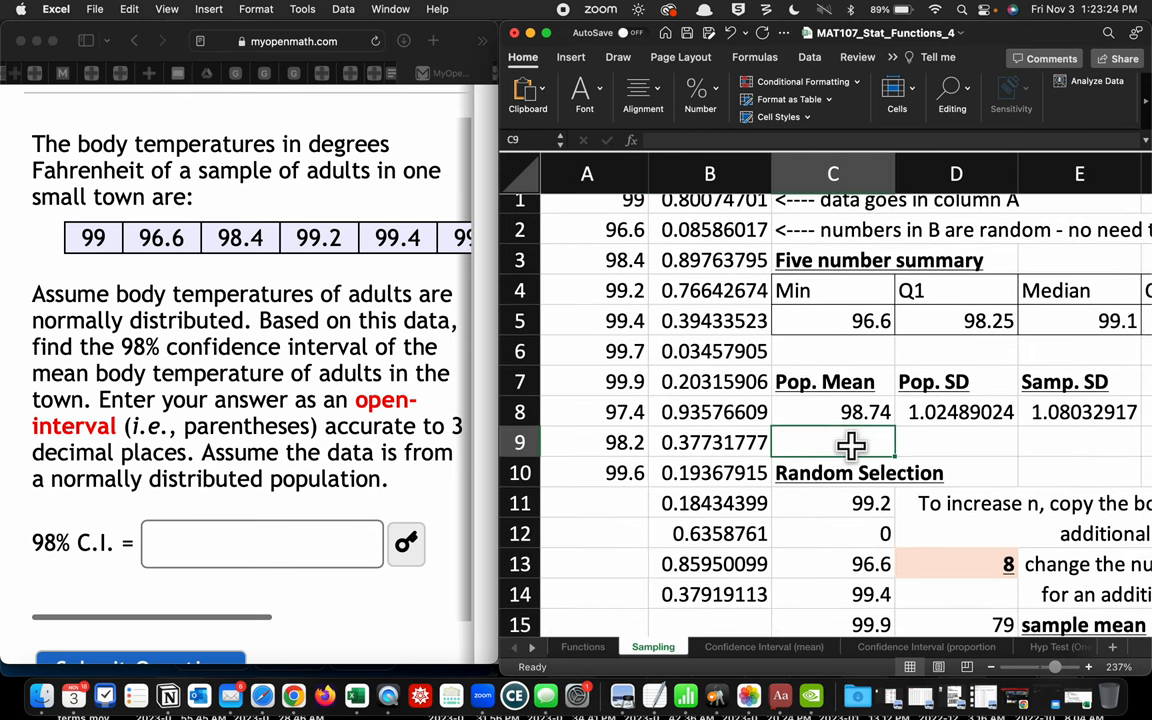
pyautogui.moveTo(830, 418)
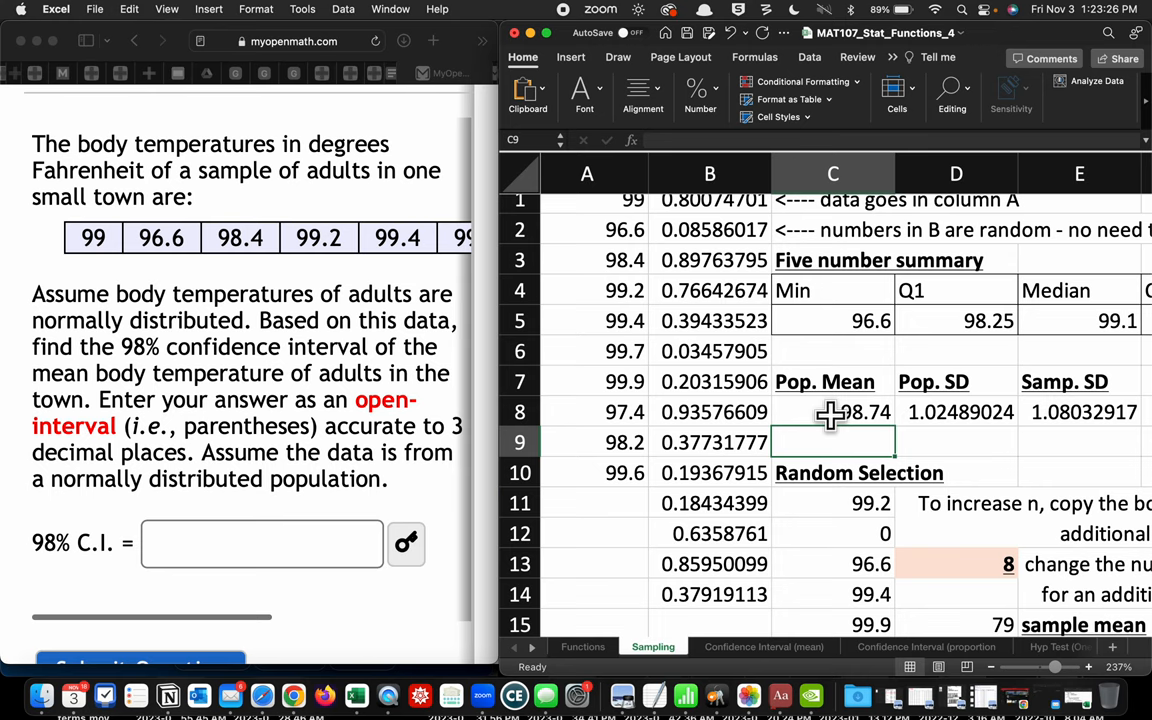
pyautogui.click(833, 411)
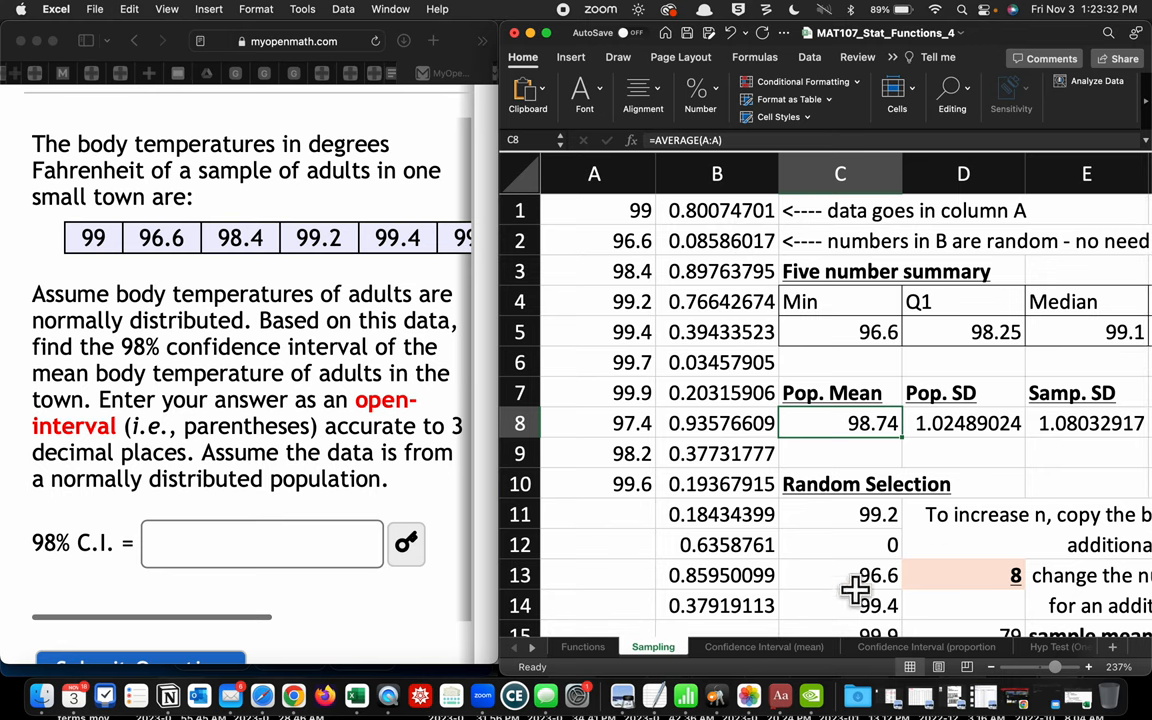
pyautogui.moveTo(892, 563)
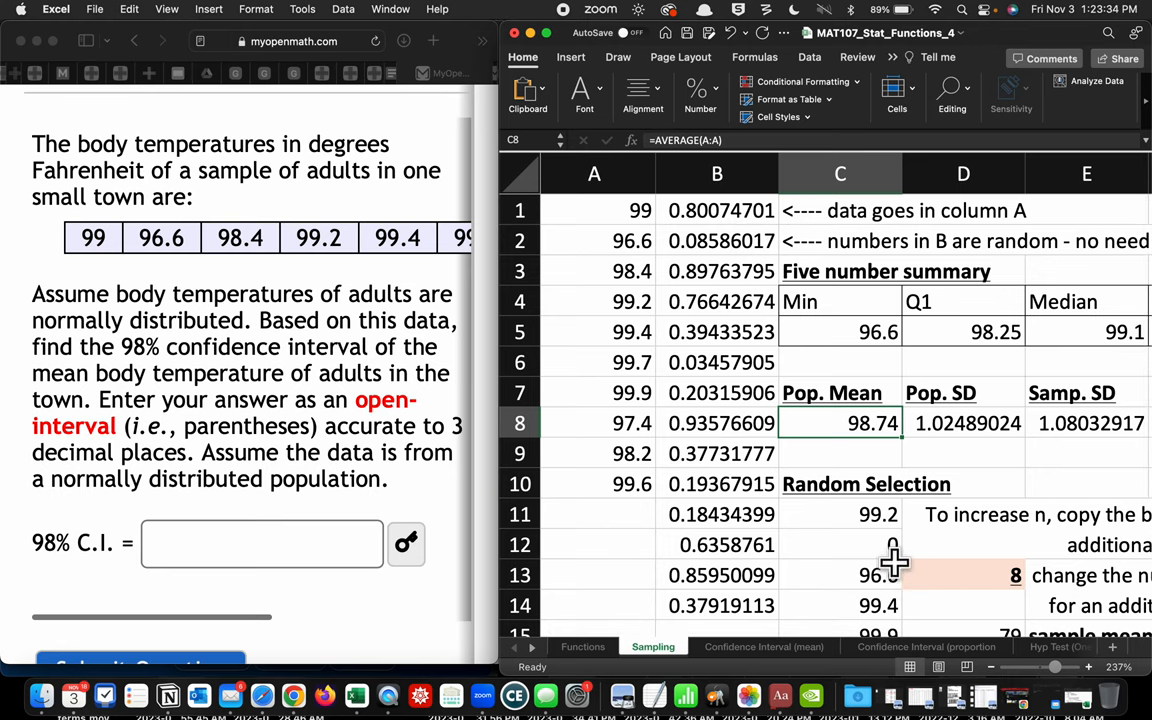
pyautogui.scroll(-3)
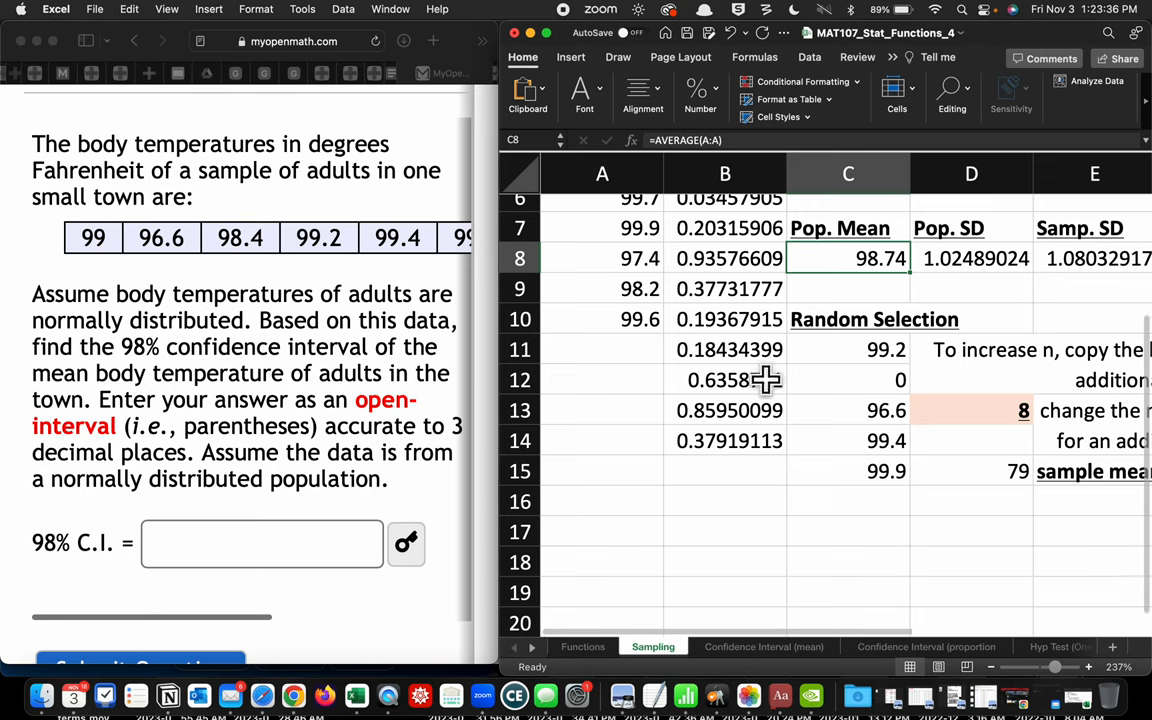
pyautogui.moveTo(882, 378)
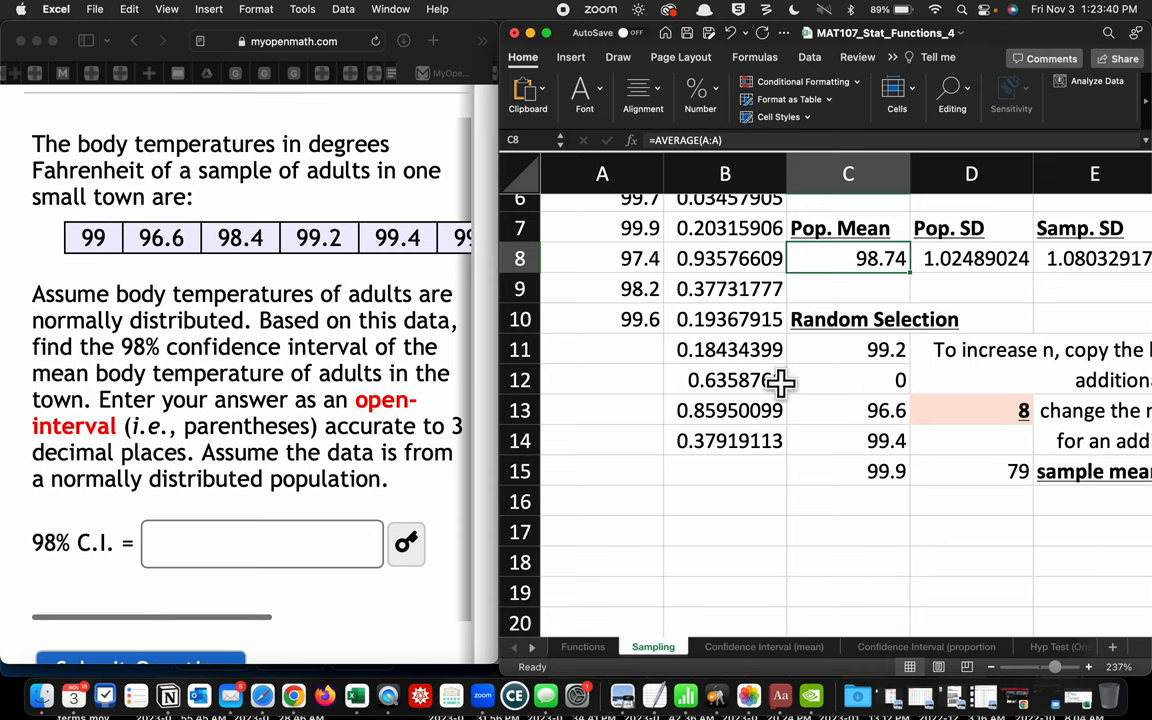
pyautogui.moveTo(729, 349); pyautogui.dragTo(729, 440)
pyautogui.write('9')
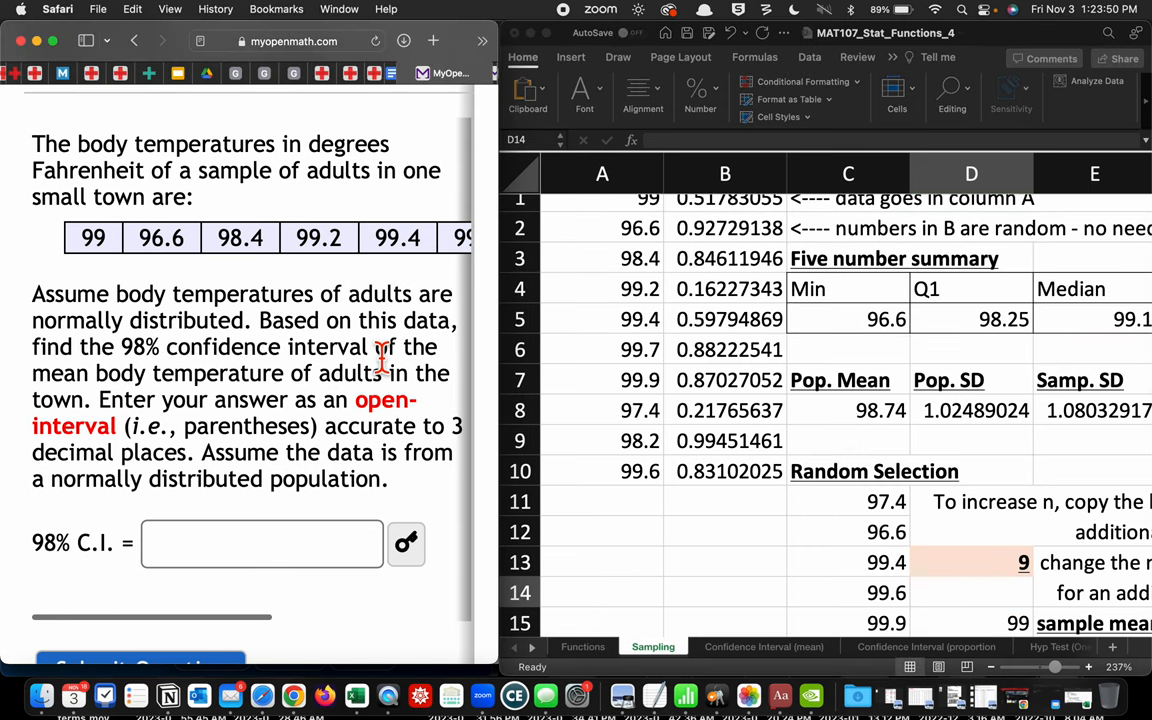
pyautogui.moveTo(852, 420)
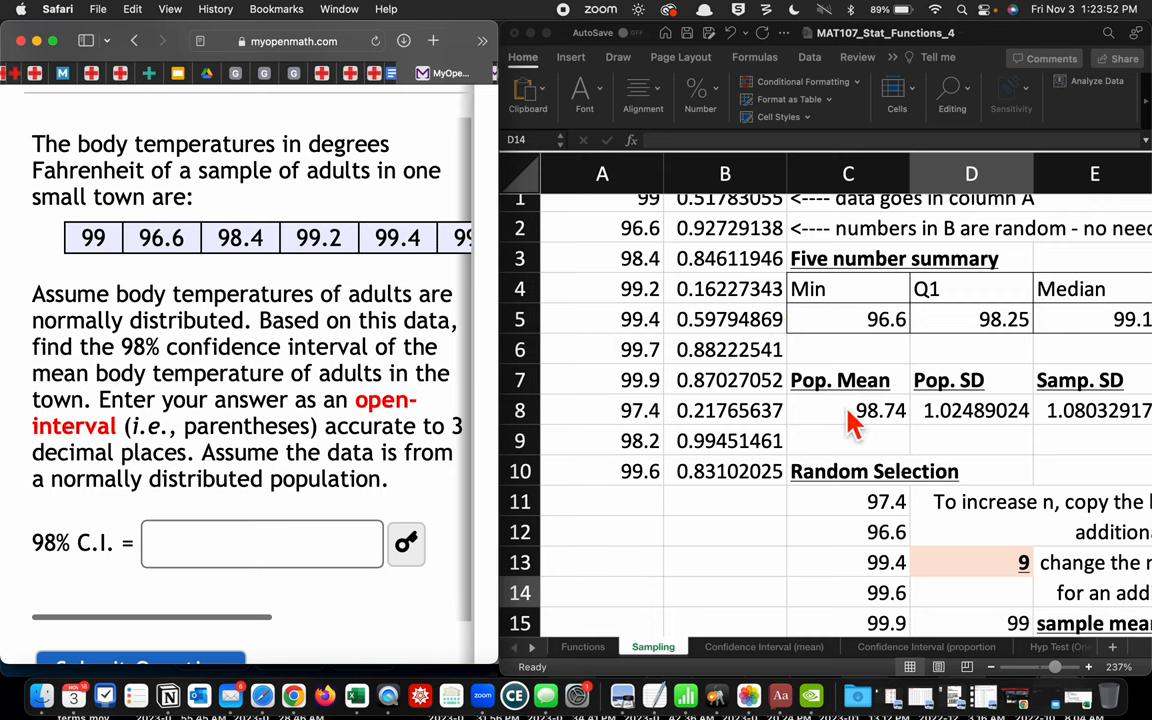
pyautogui.click(848, 410)
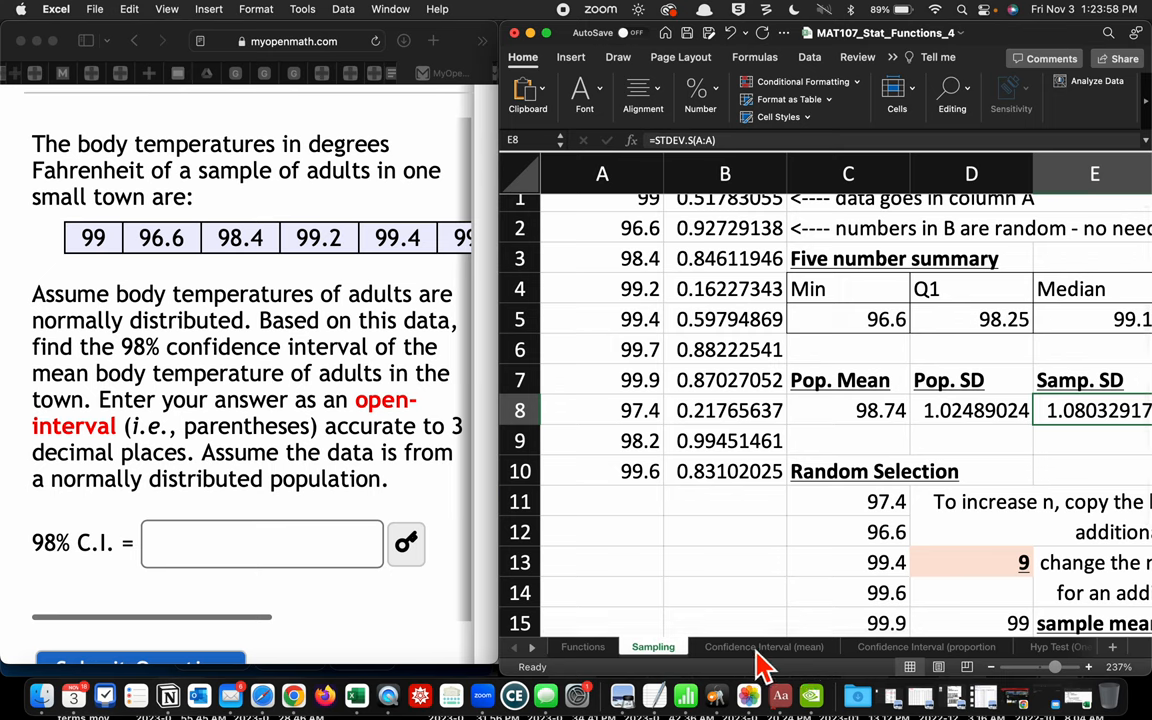
# Step: Paste the body-temperature mean 98.74 as a value into B6 of the t-interval template
pyautogui.click(848, 410)
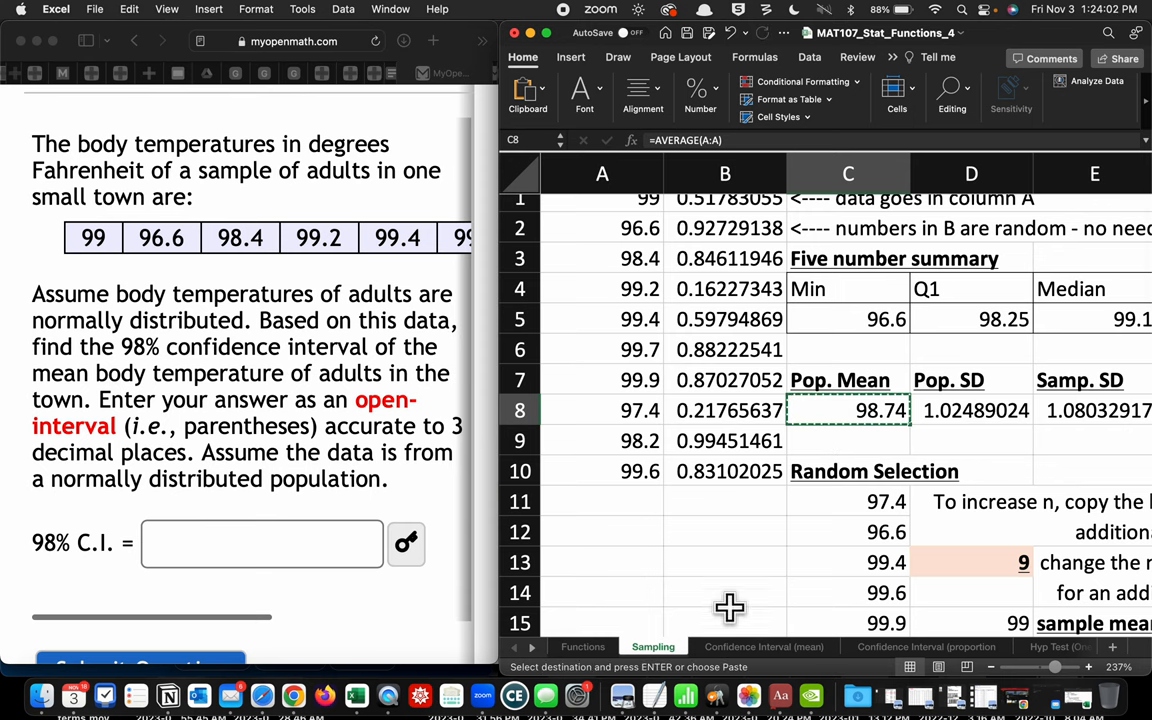
pyautogui.click(763, 646)
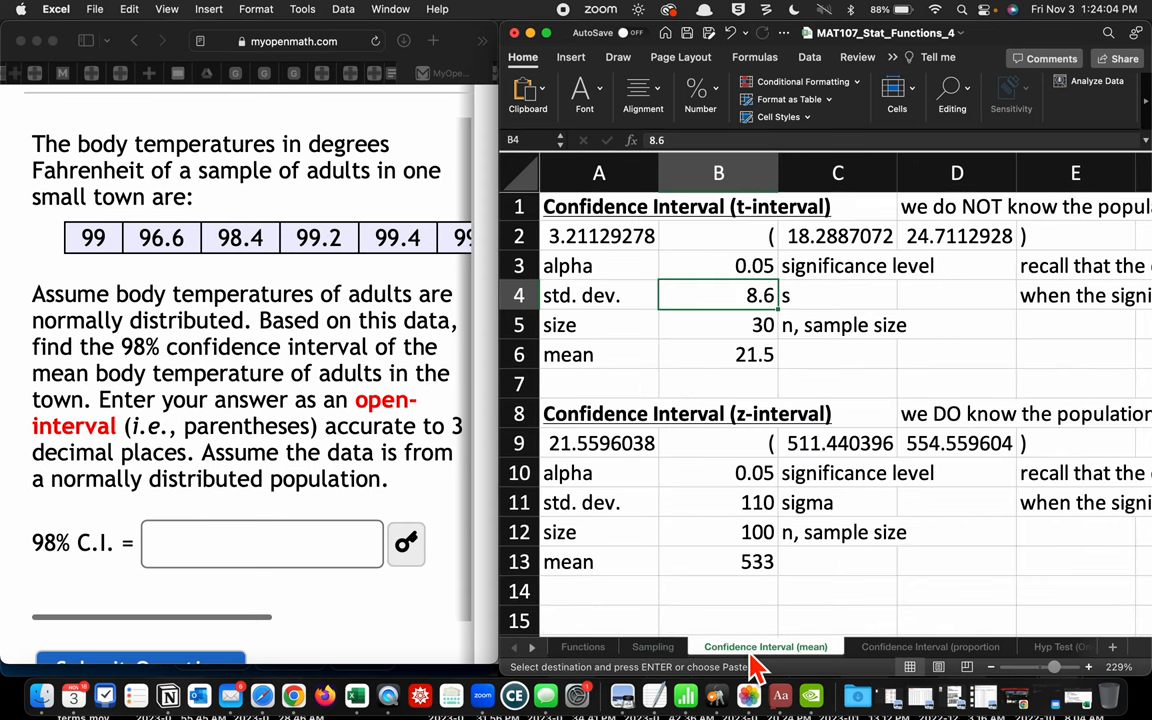
pyautogui.moveTo(719, 345)
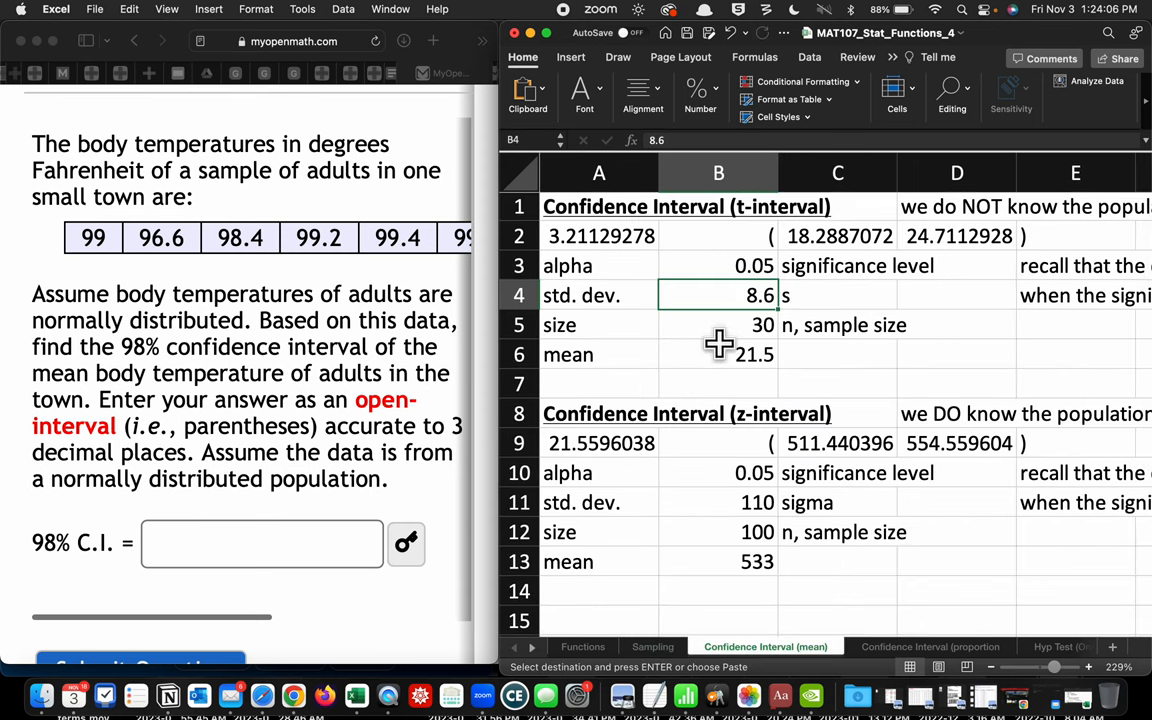
pyautogui.click(718, 354)
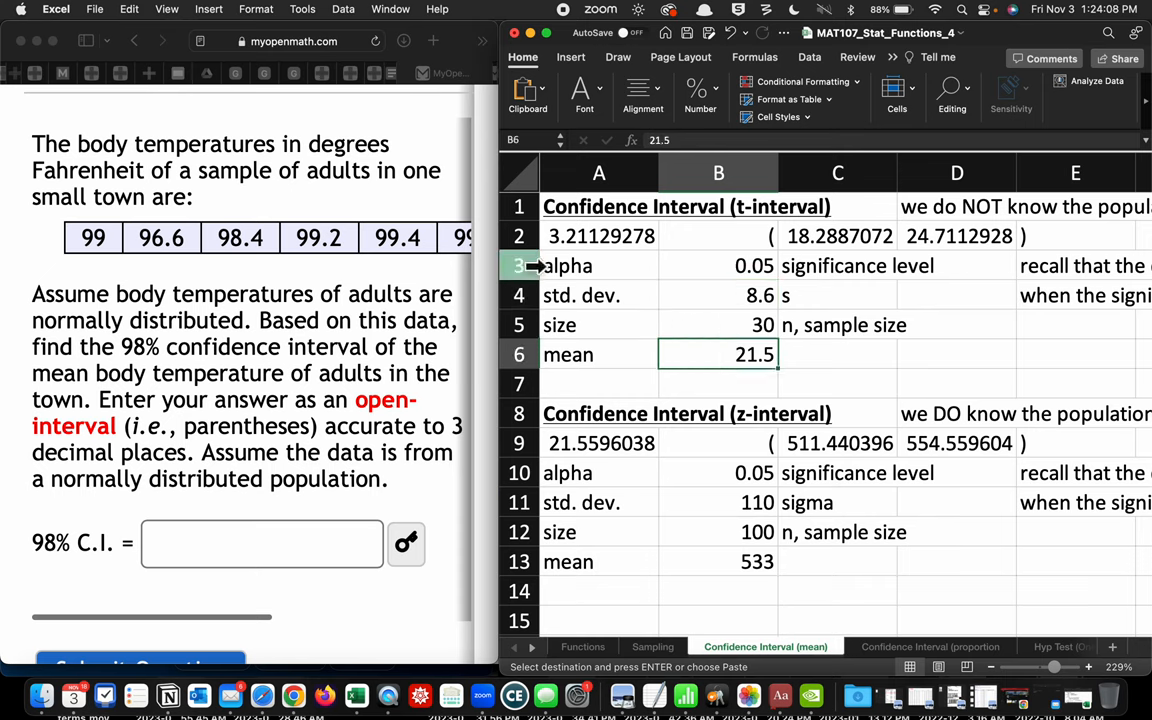
pyautogui.click(129, 9)
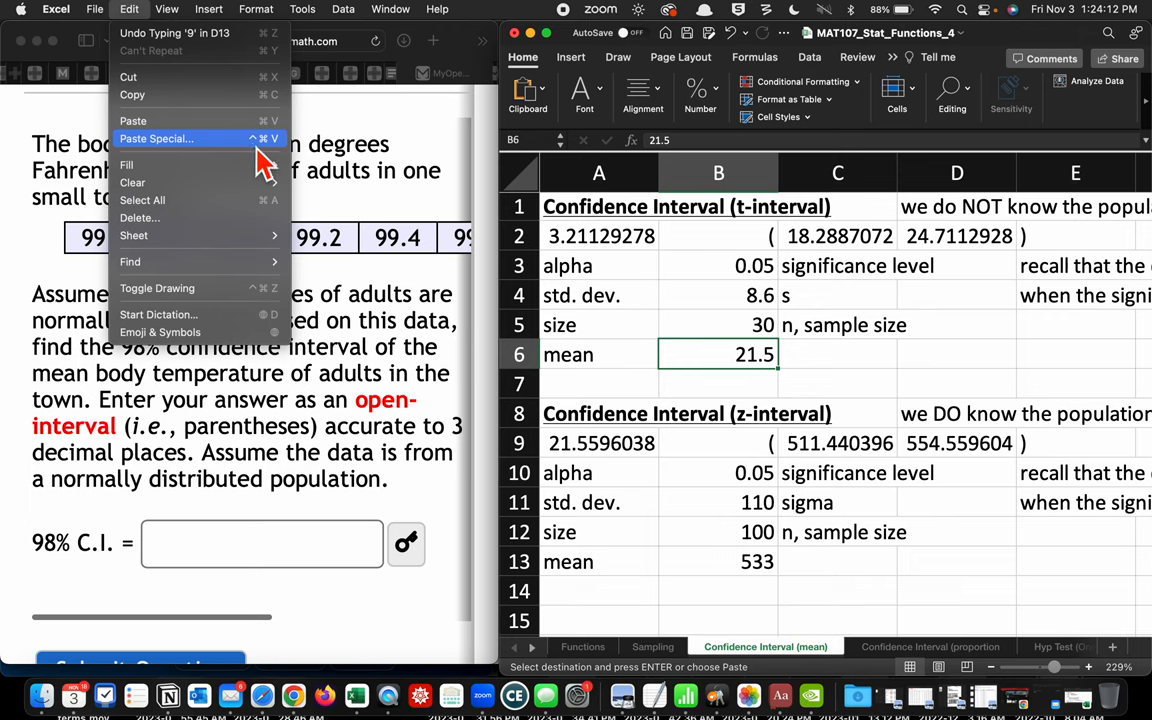
pyautogui.click(156, 139)
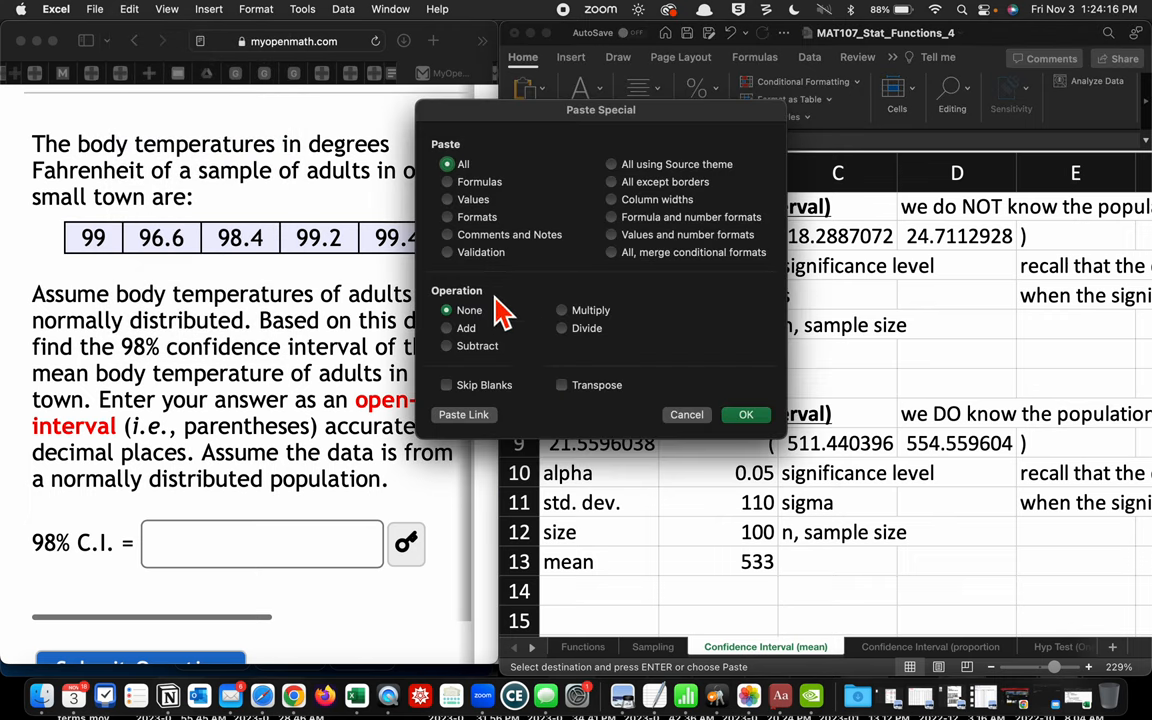
pyautogui.click(447, 199)
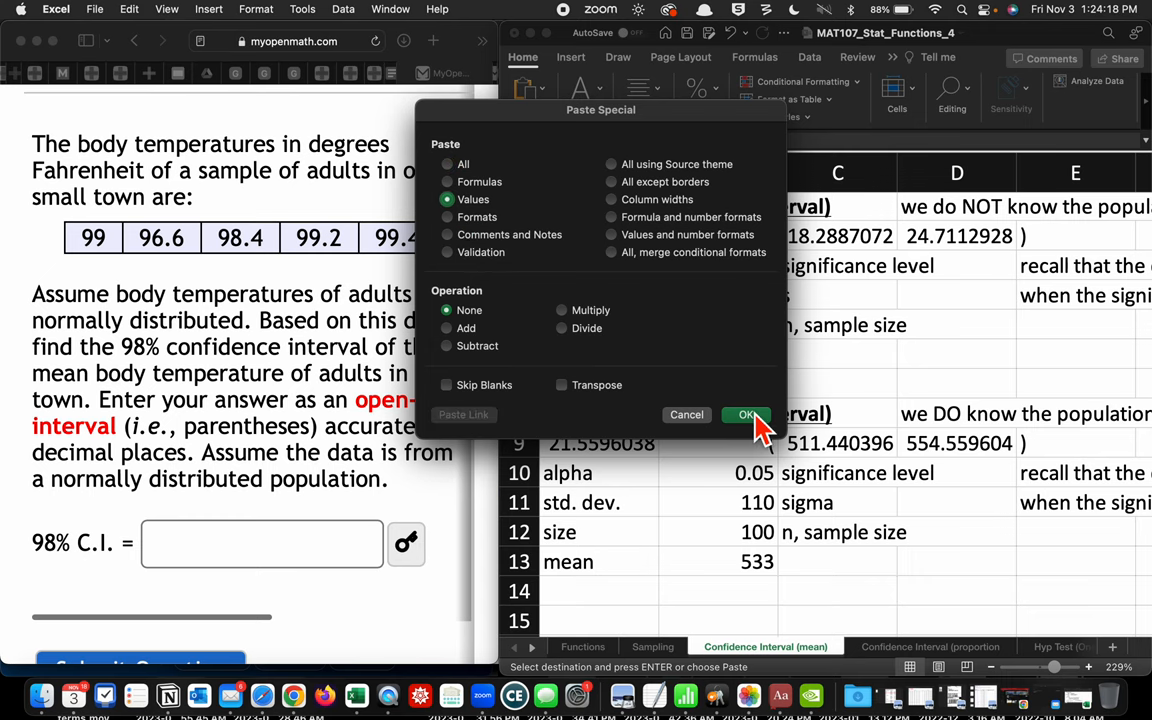
pyautogui.click(745, 414)
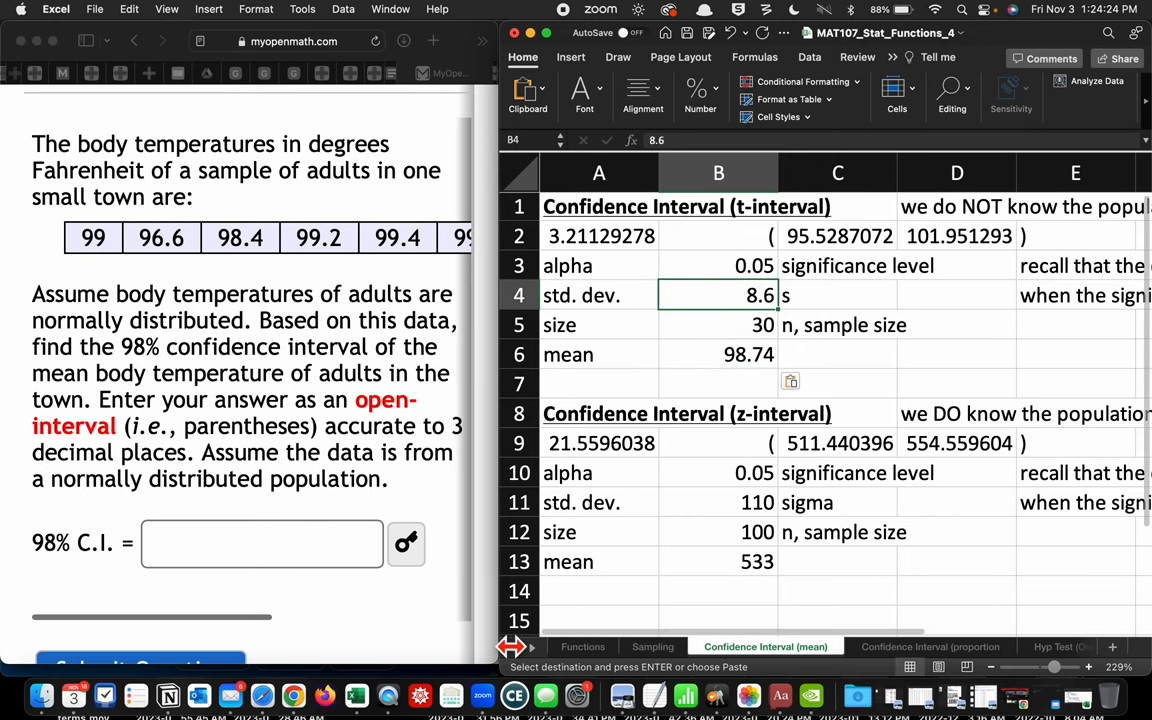
# Step: Paste the sample SD 1.08032917 as a value into B4, narrowing bounds to 98.337–99.143
pyautogui.click(652, 646)
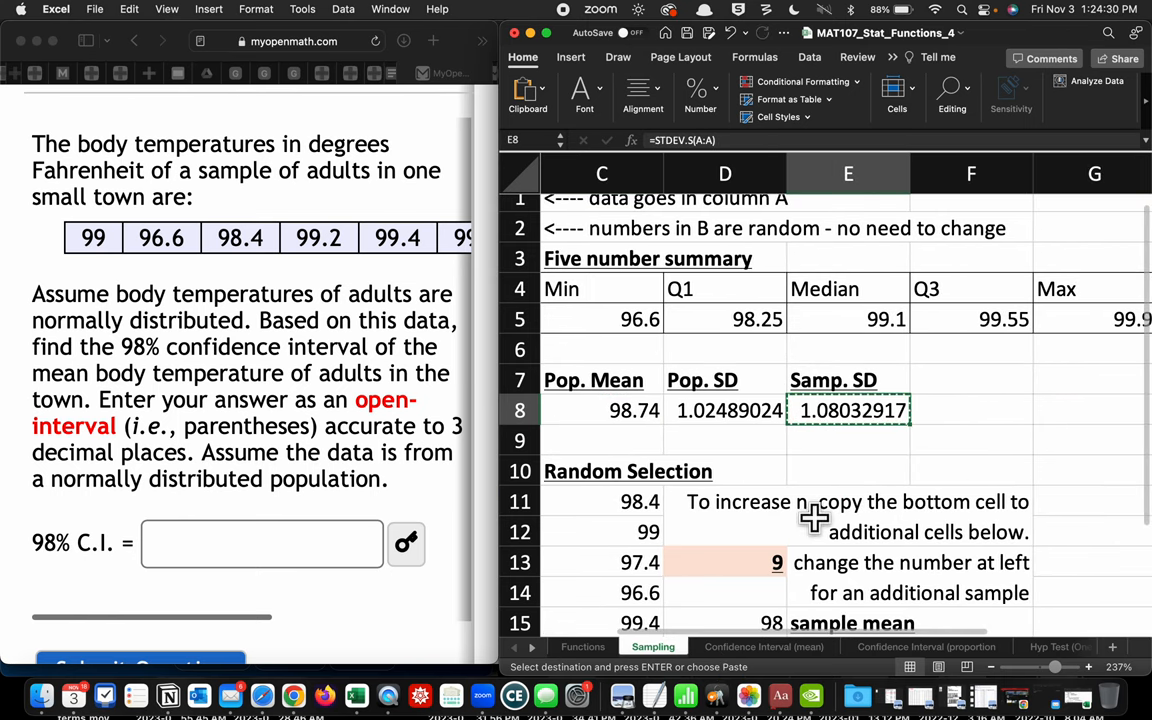
pyautogui.moveTo(570, 471)
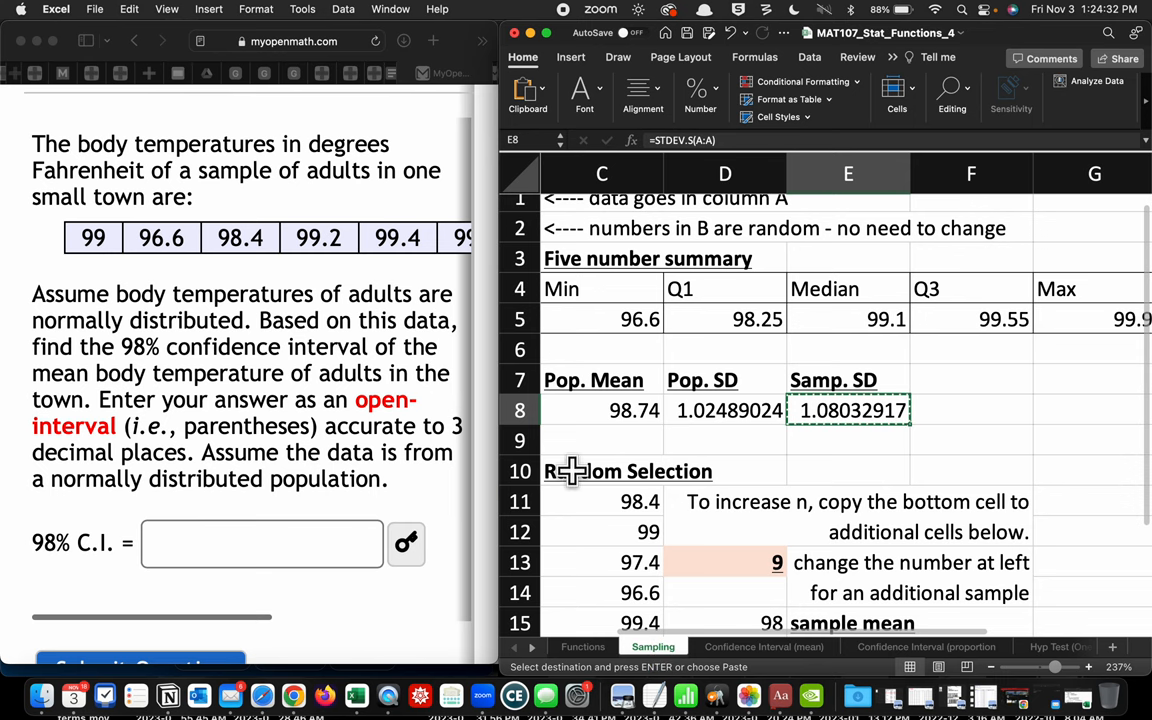
pyautogui.click(764, 646)
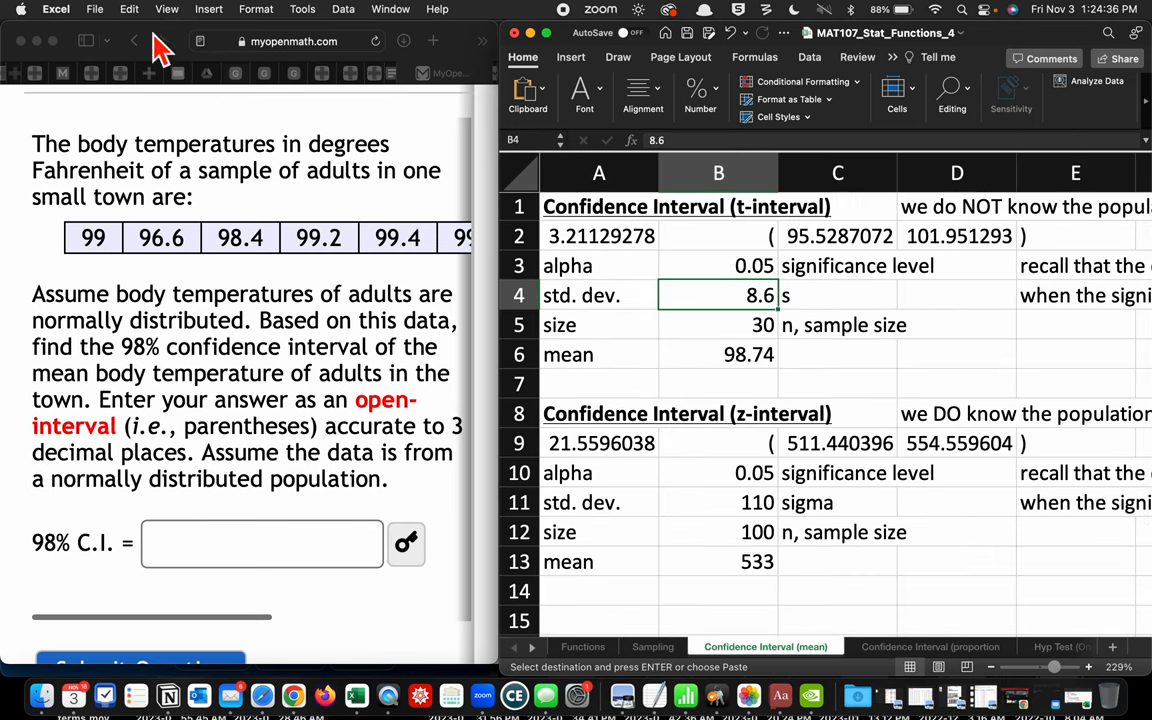
pyautogui.click(129, 9)
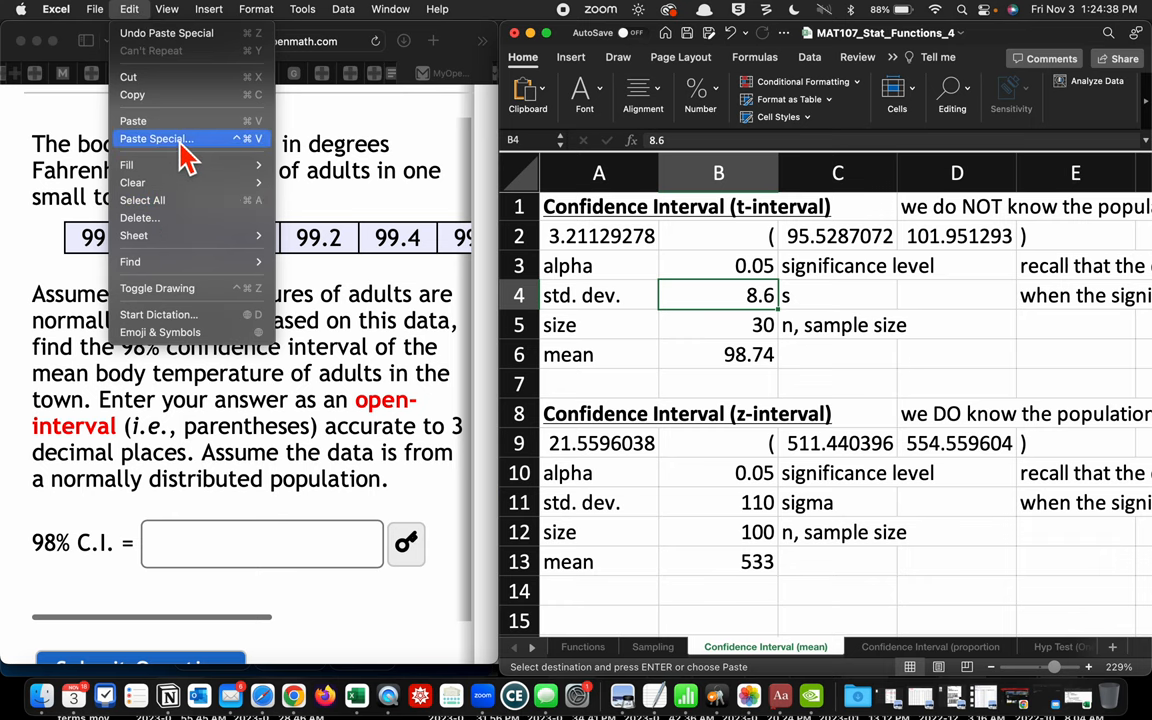
pyautogui.click(155, 139)
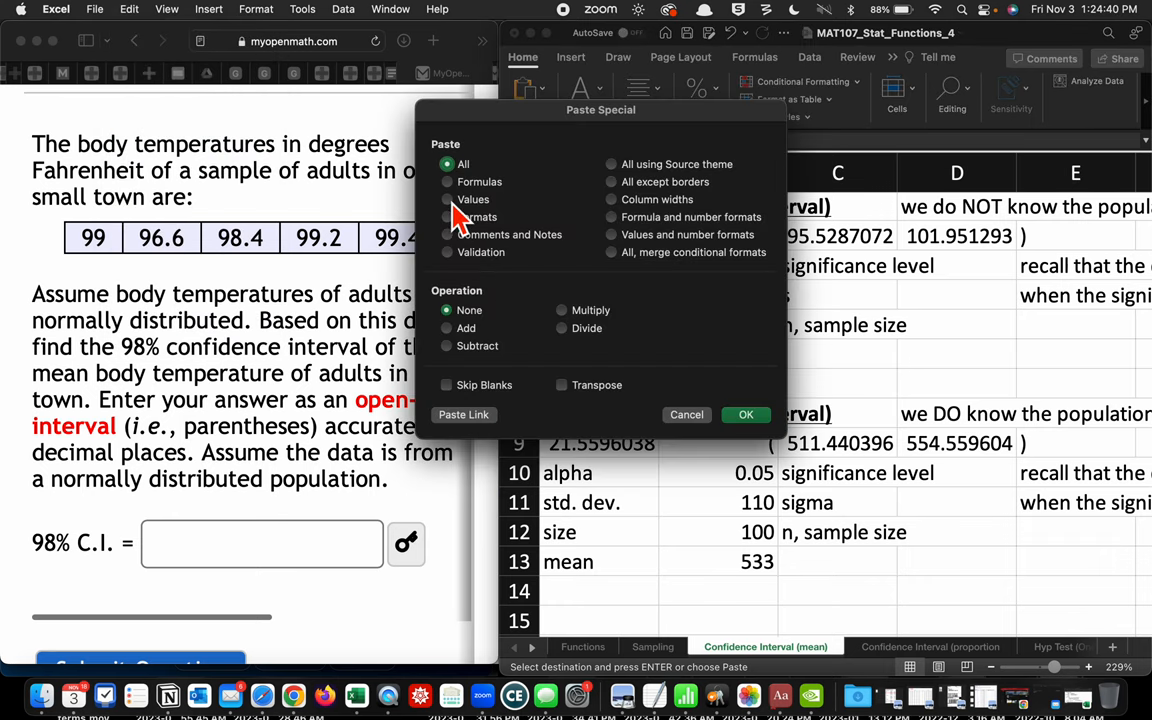
pyautogui.click(746, 414)
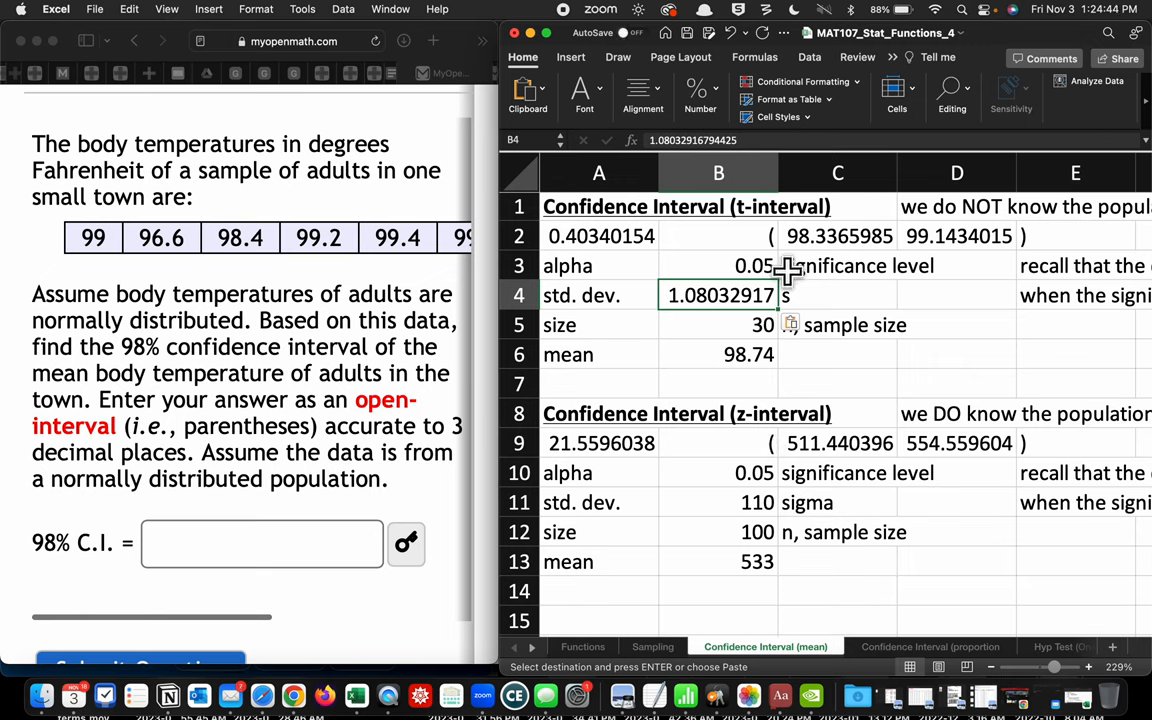
pyautogui.moveTo(802, 332)
pyautogui.write('10')
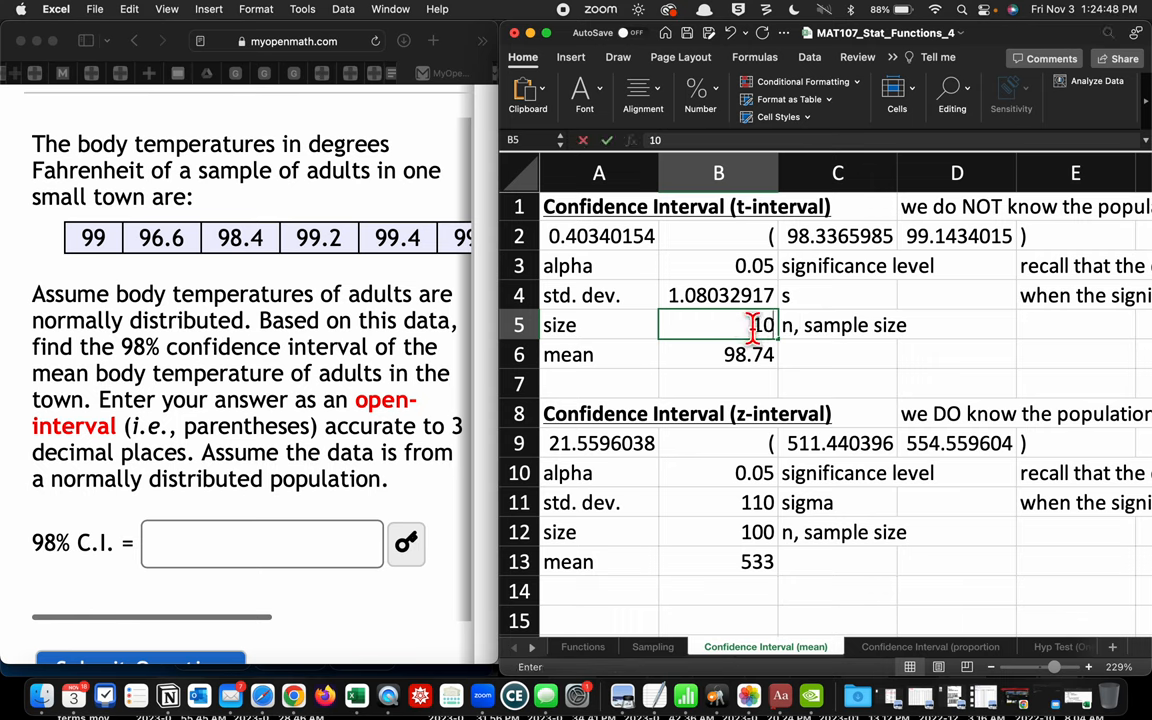
# Step: Set sample size 10 and alpha 0.02, then reveal MyOpenMath's 98% interval answer
pyautogui.click(718, 354)
pyautogui.write('0.02')
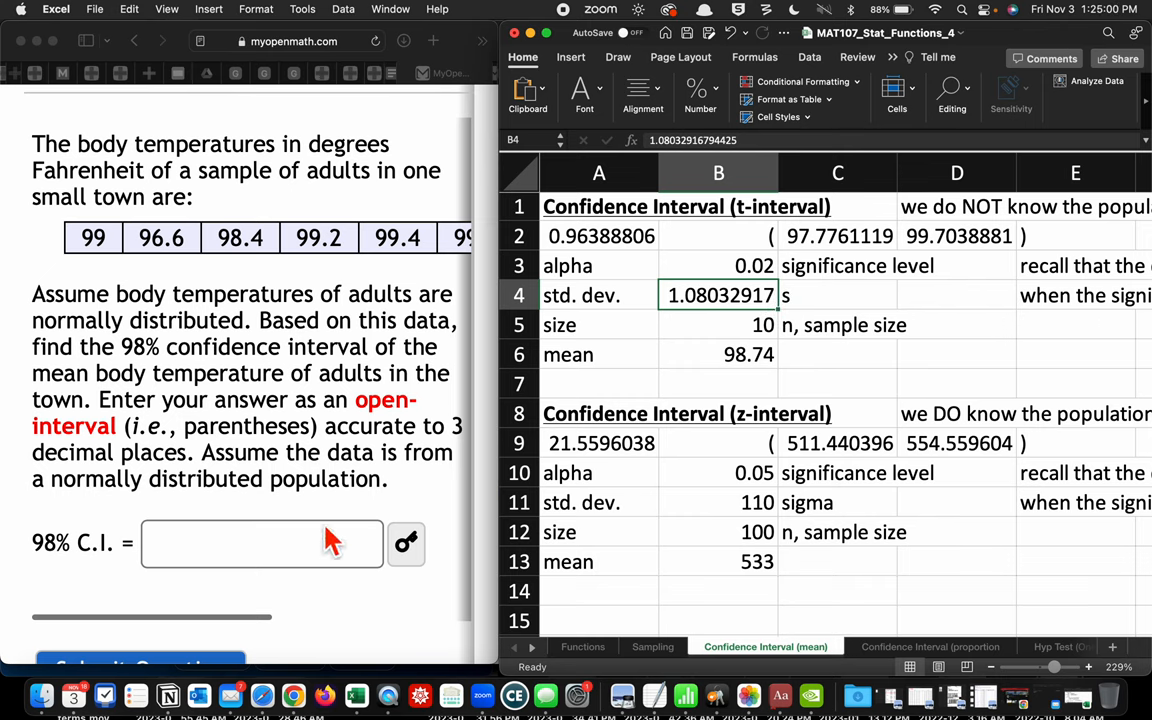
pyautogui.click(406, 544)
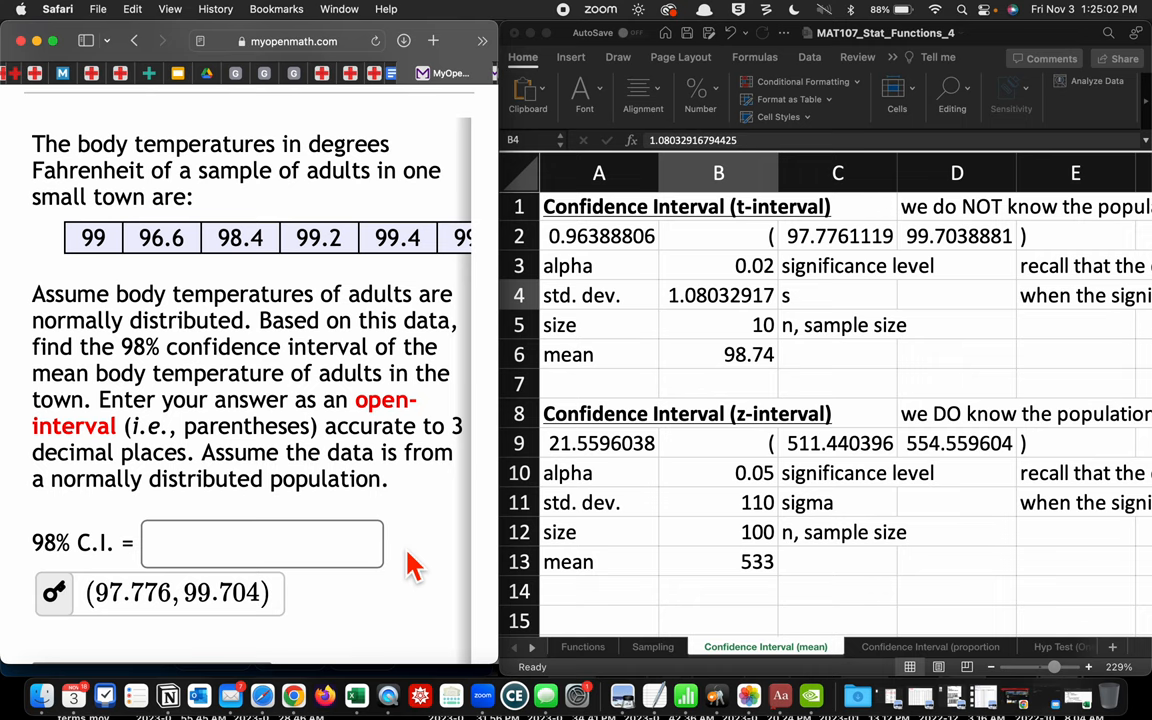
pyautogui.moveTo(918, 362)
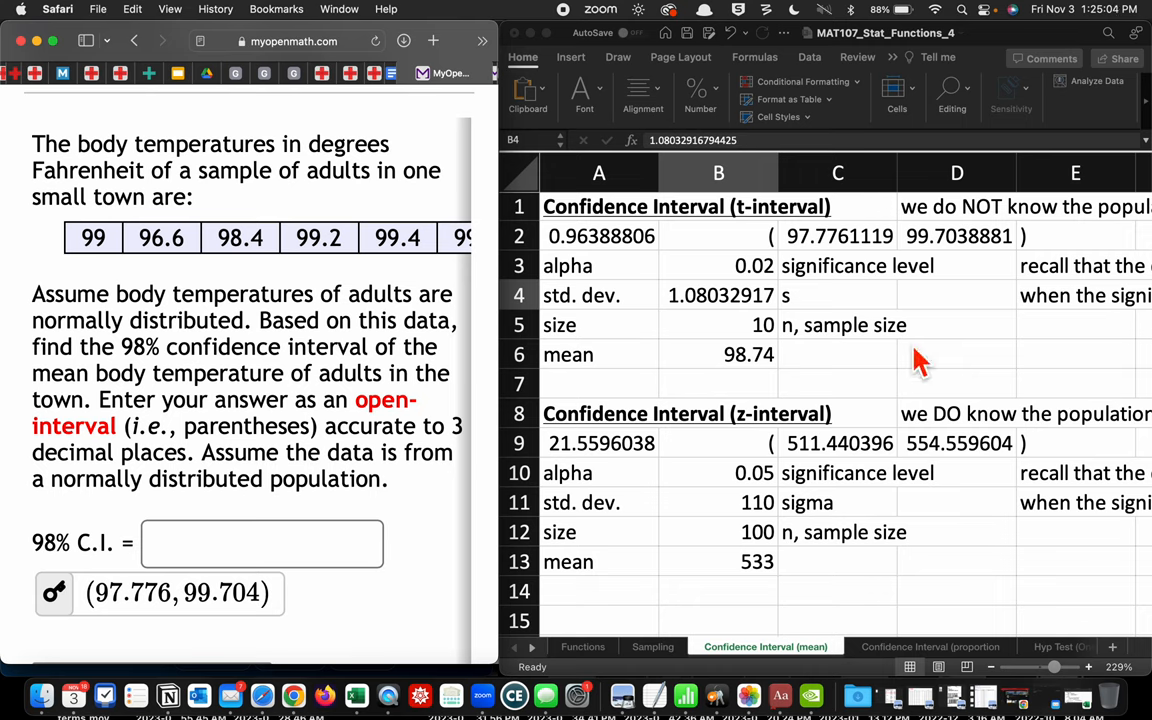
pyautogui.moveTo(430, 465)
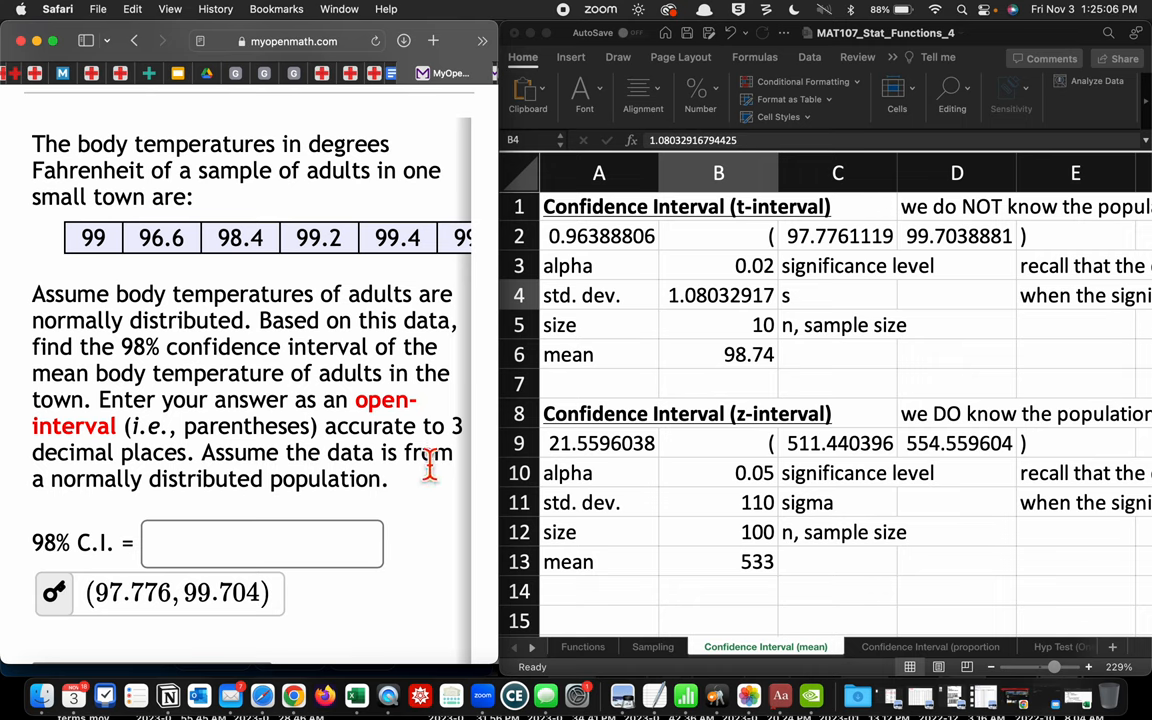
pyautogui.moveTo(453, 497)
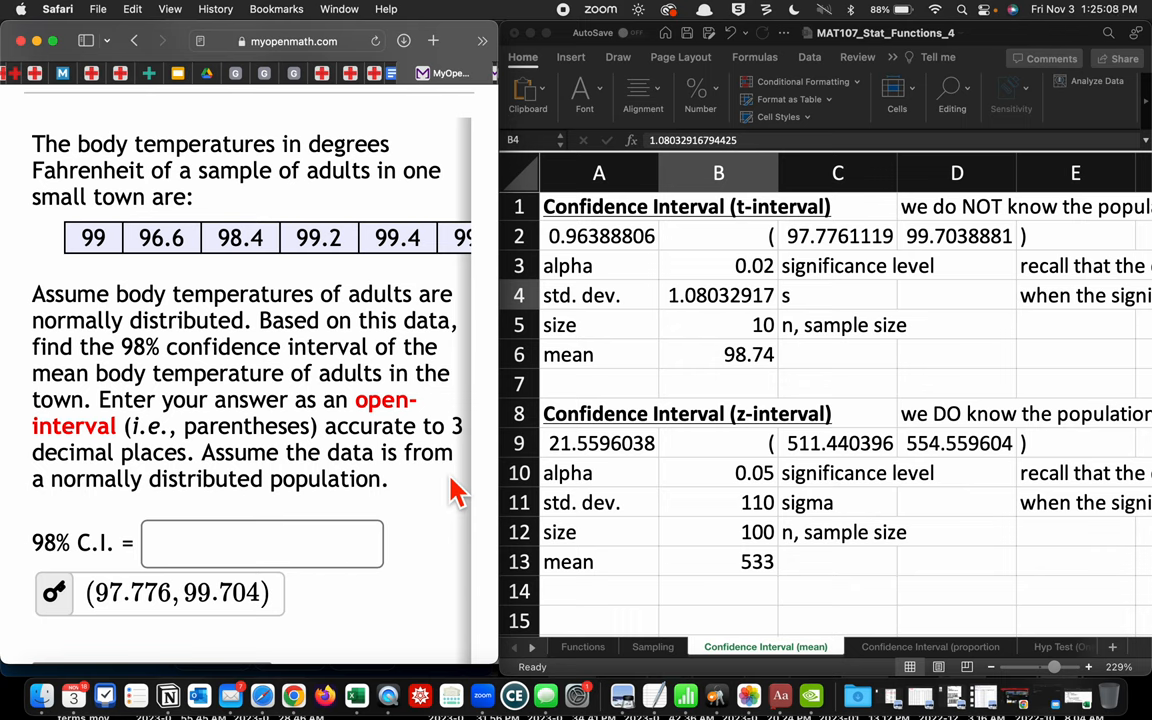
pyautogui.moveTo(388, 613)
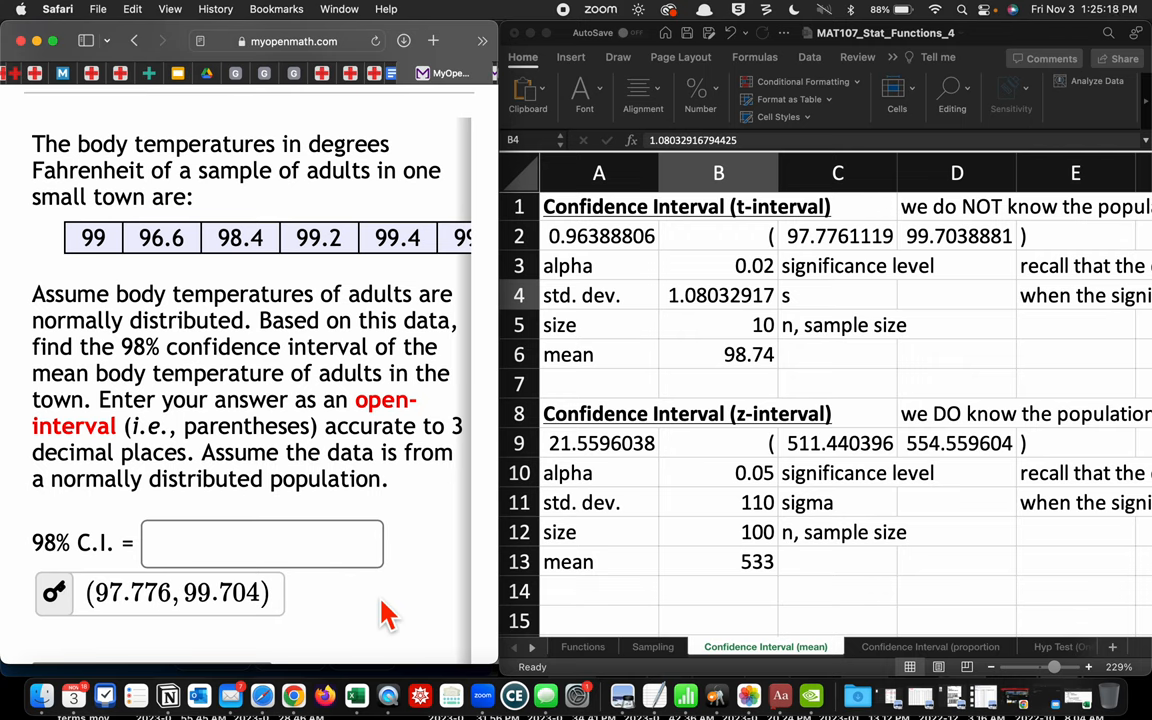
pyautogui.moveTo(473, 600)
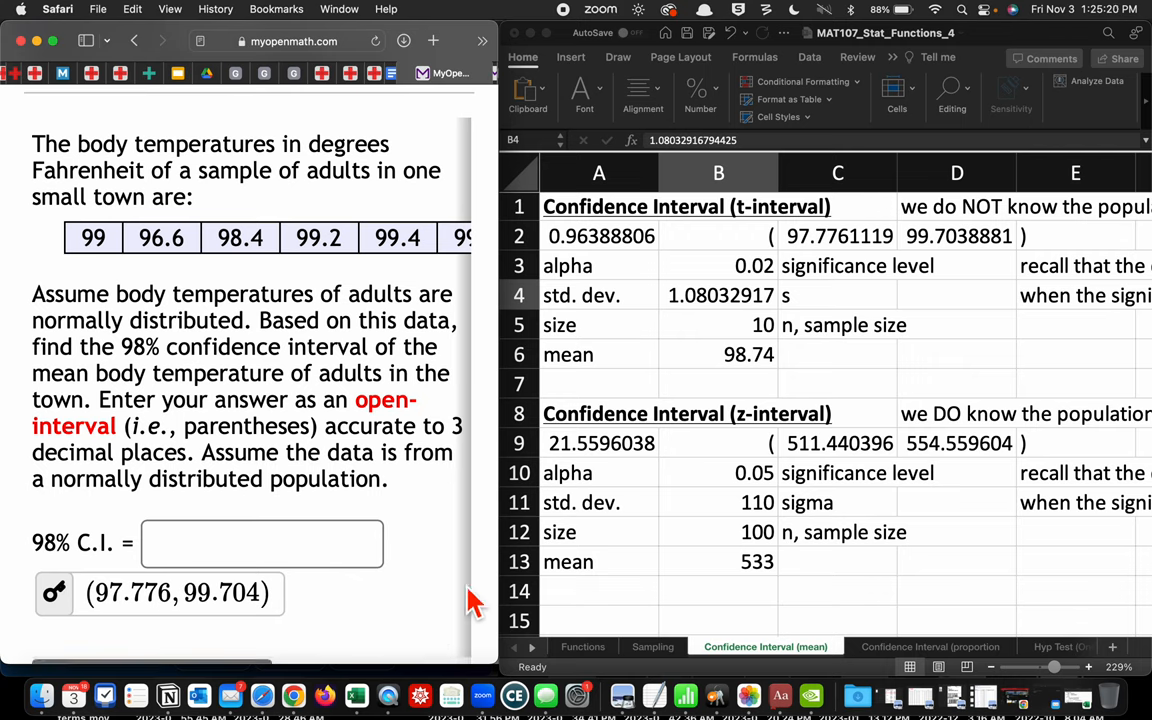
pyautogui.moveTo(625, 20)
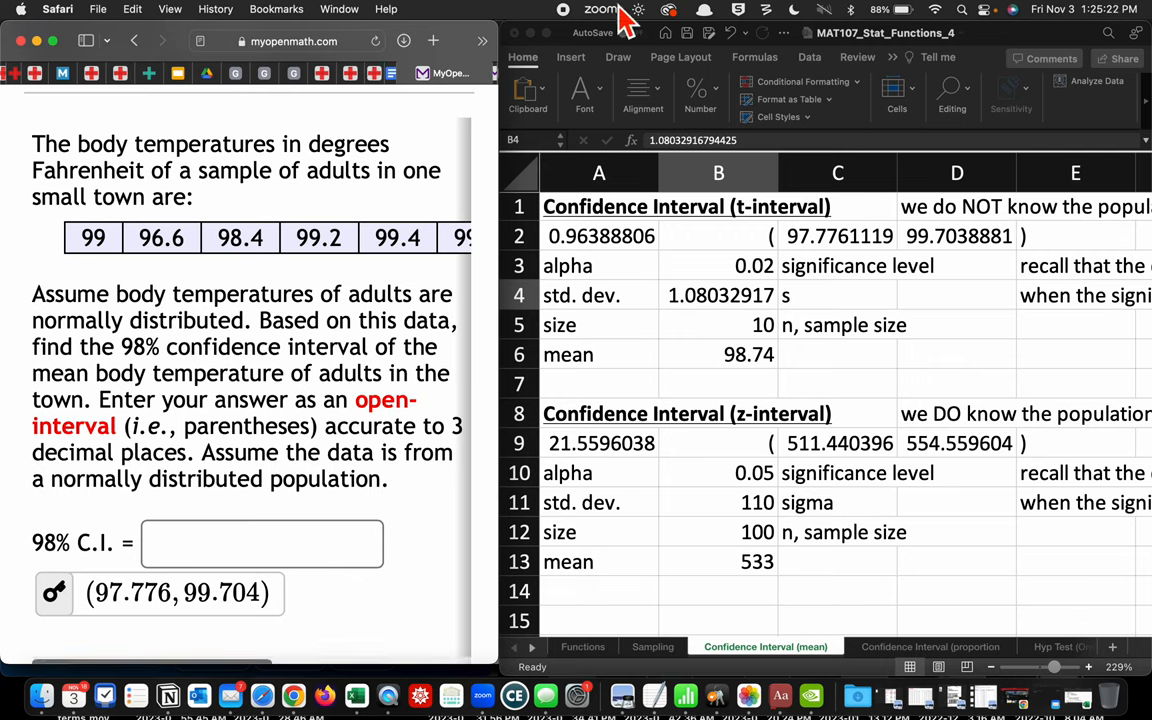